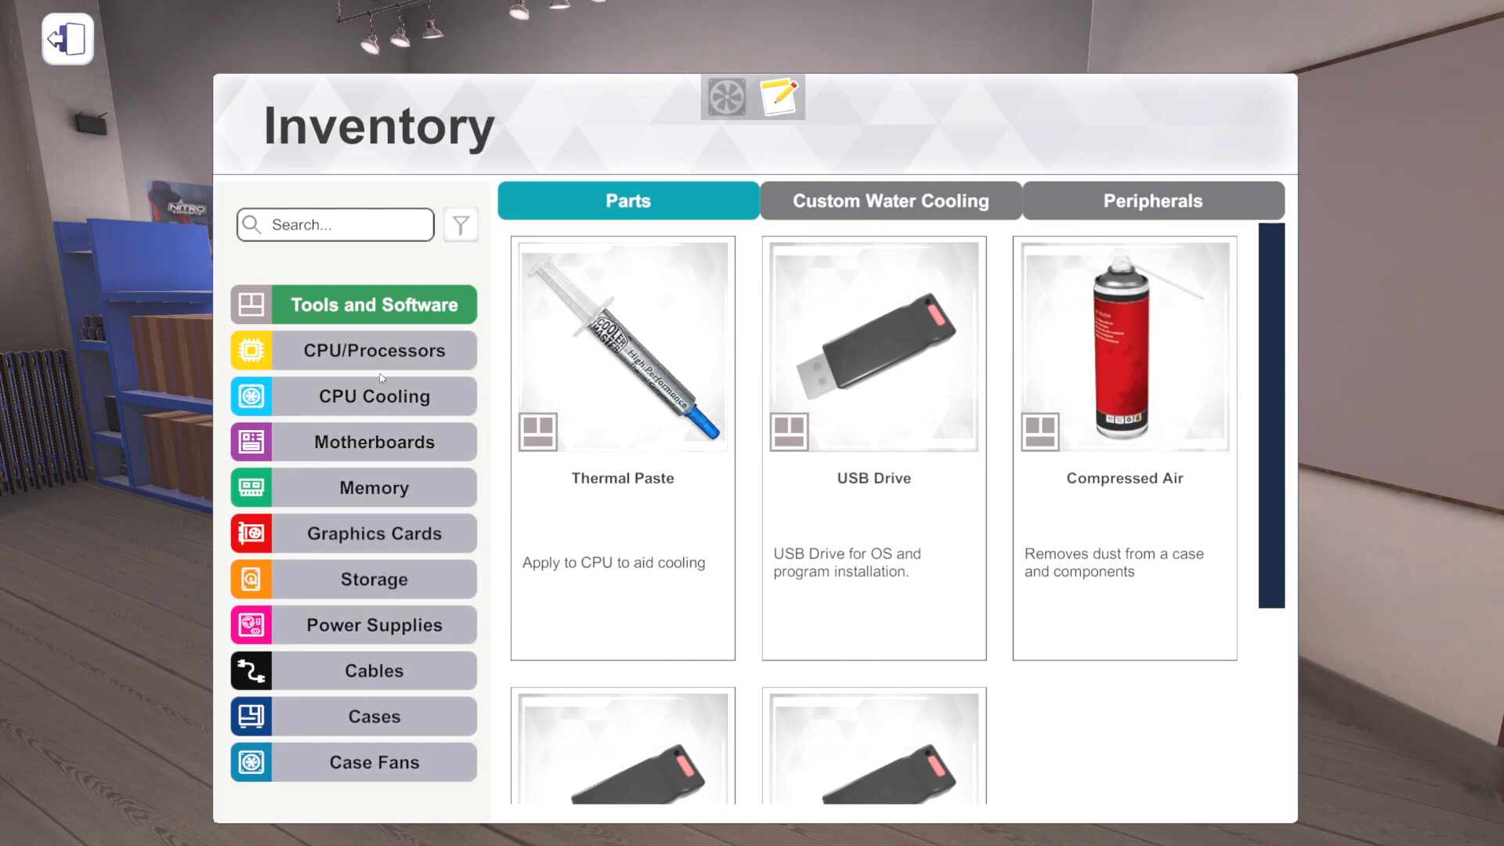
- Show the CPU/Processors category and browse down through the AMD and Intel processor cards
click(373, 349)
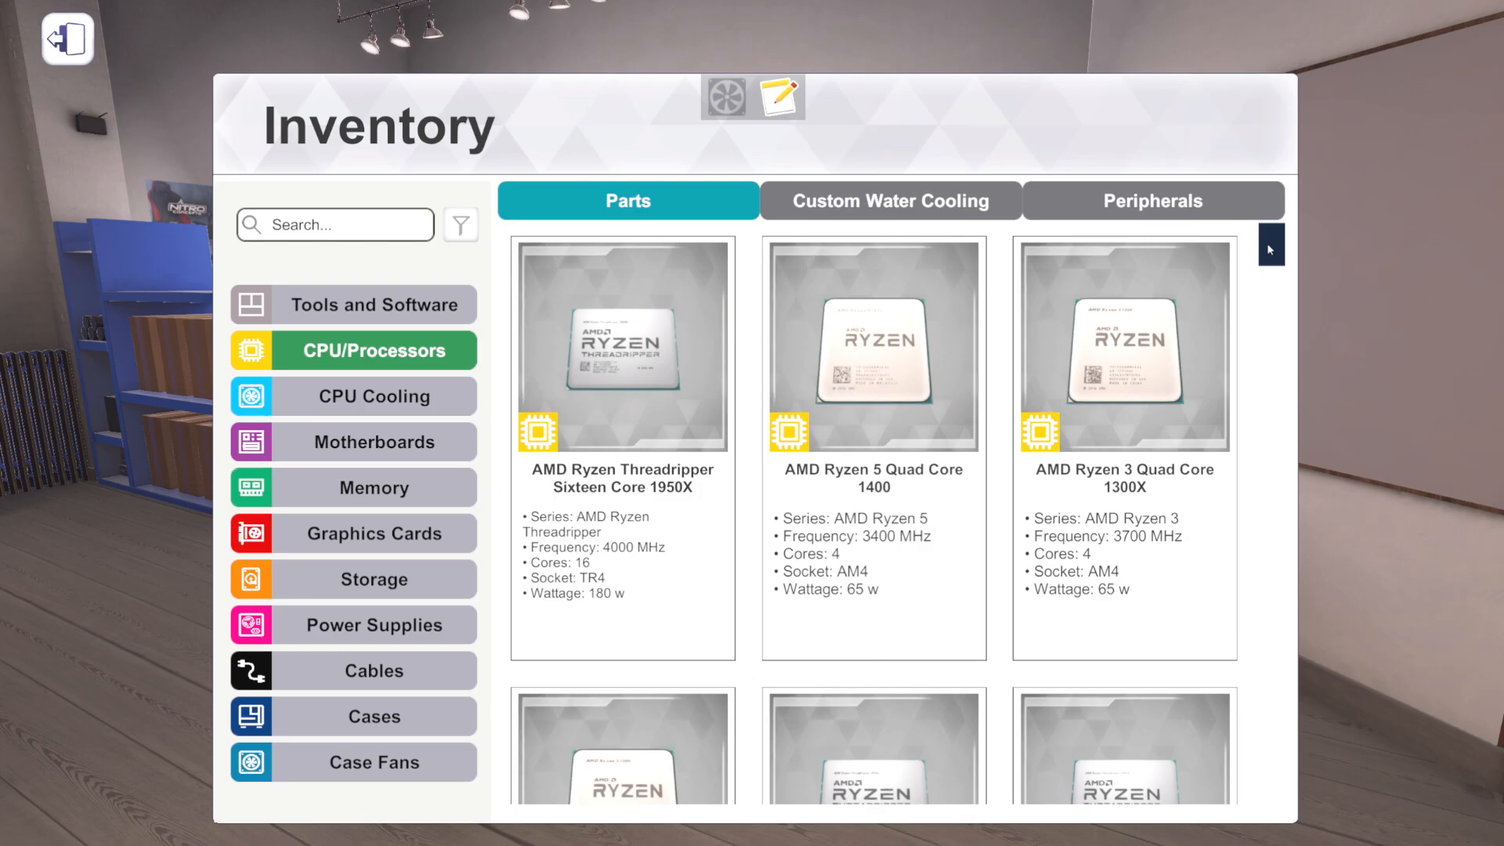
scroll(down, 3)
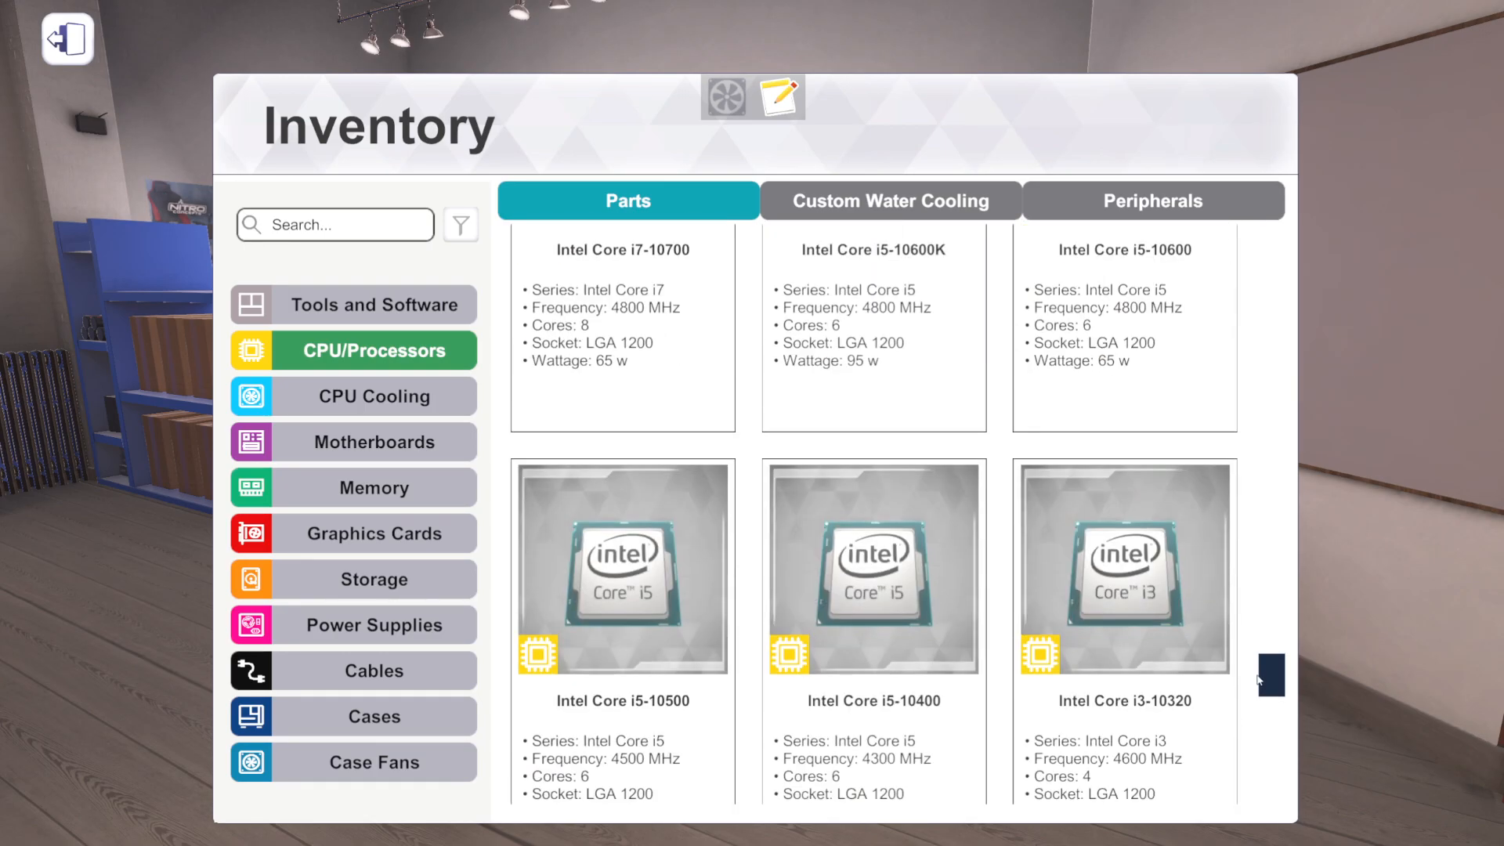
scroll(down, 3)
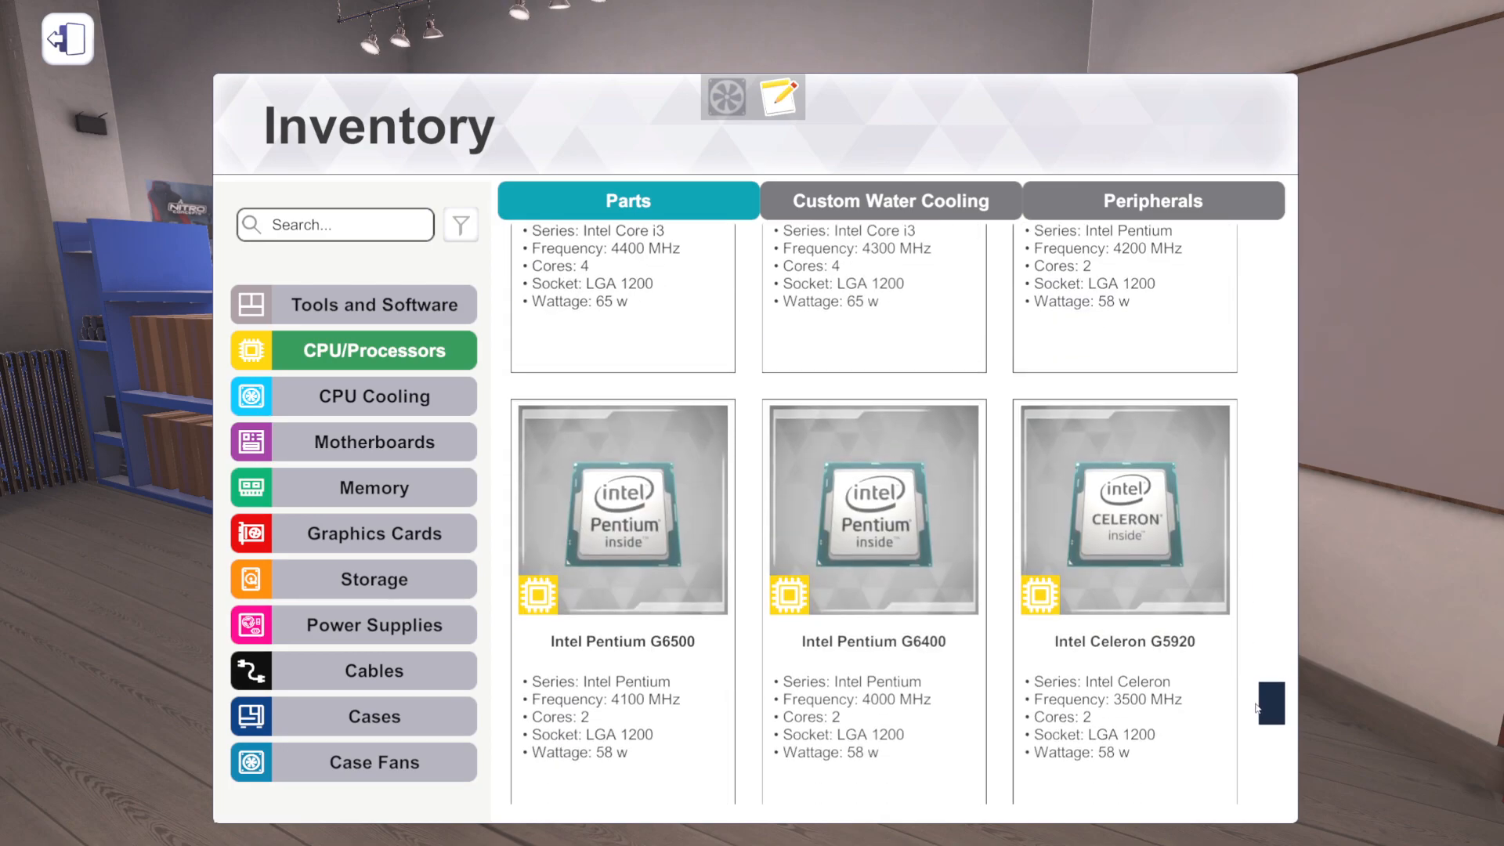
scroll(down, 3)
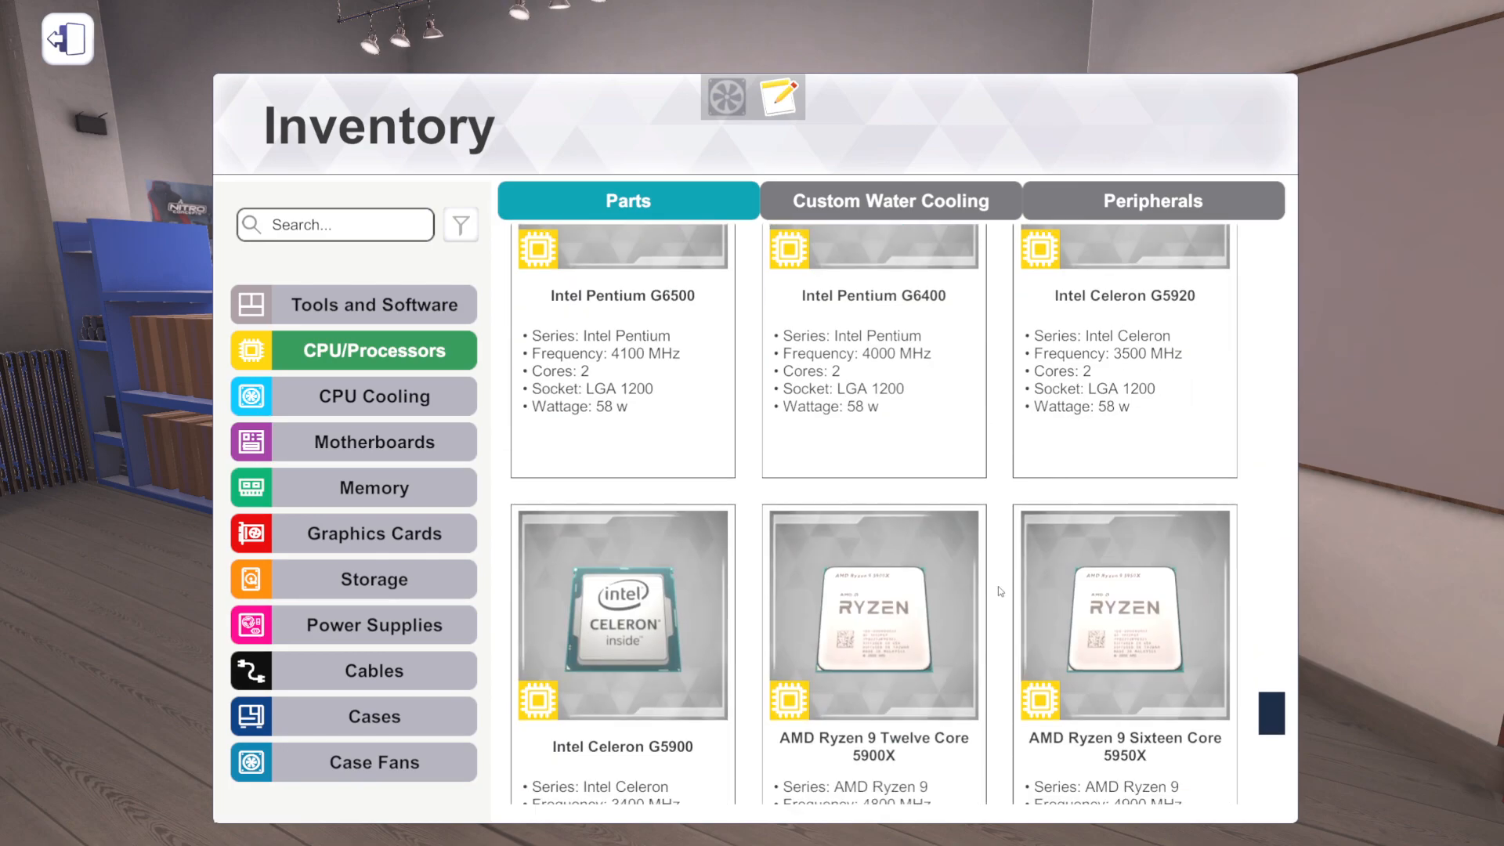
scroll(down, 3)
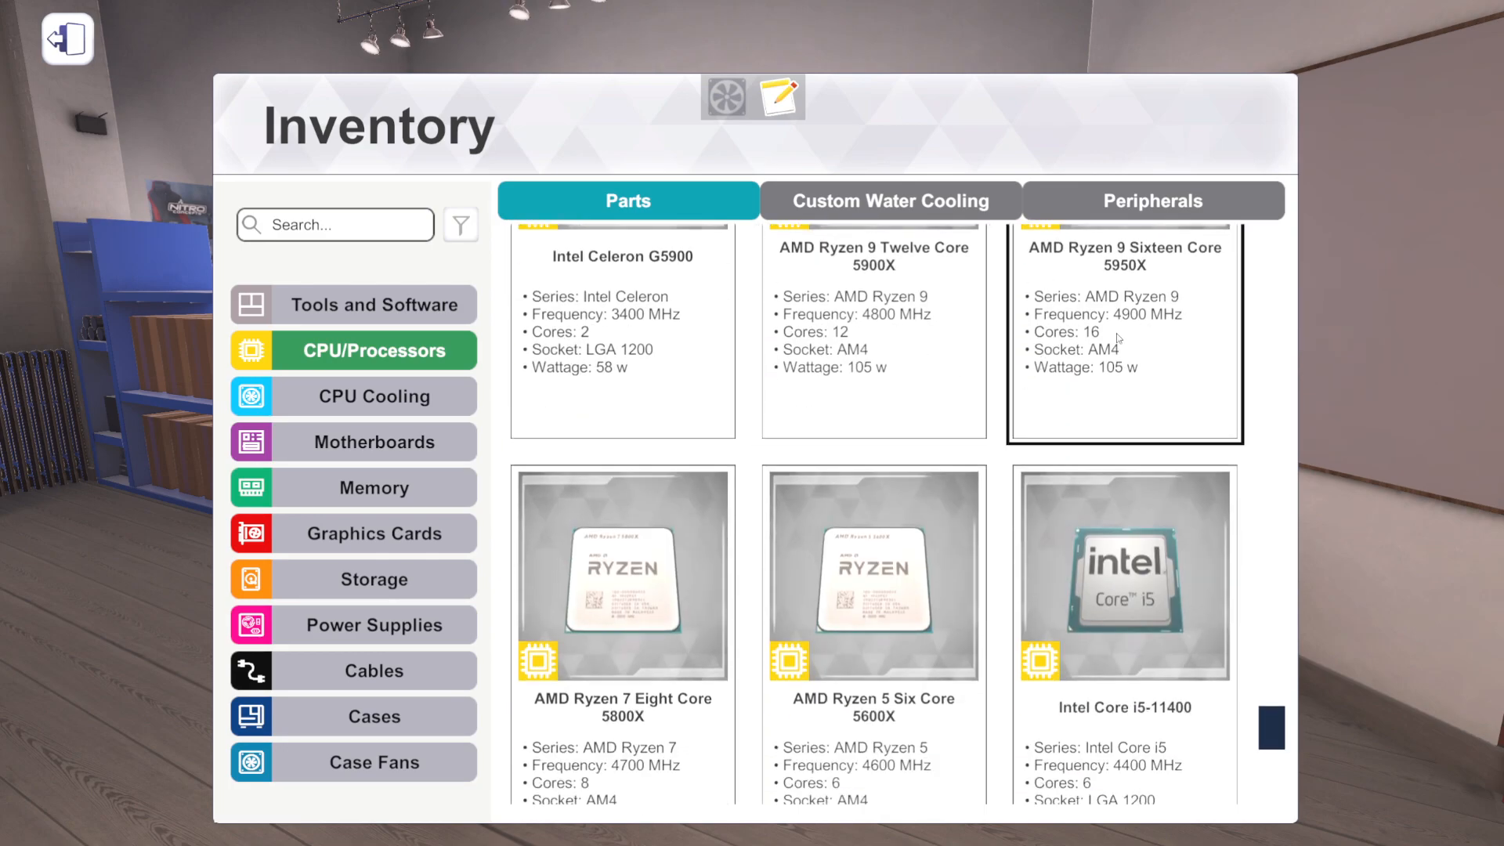
scroll(down, 3)
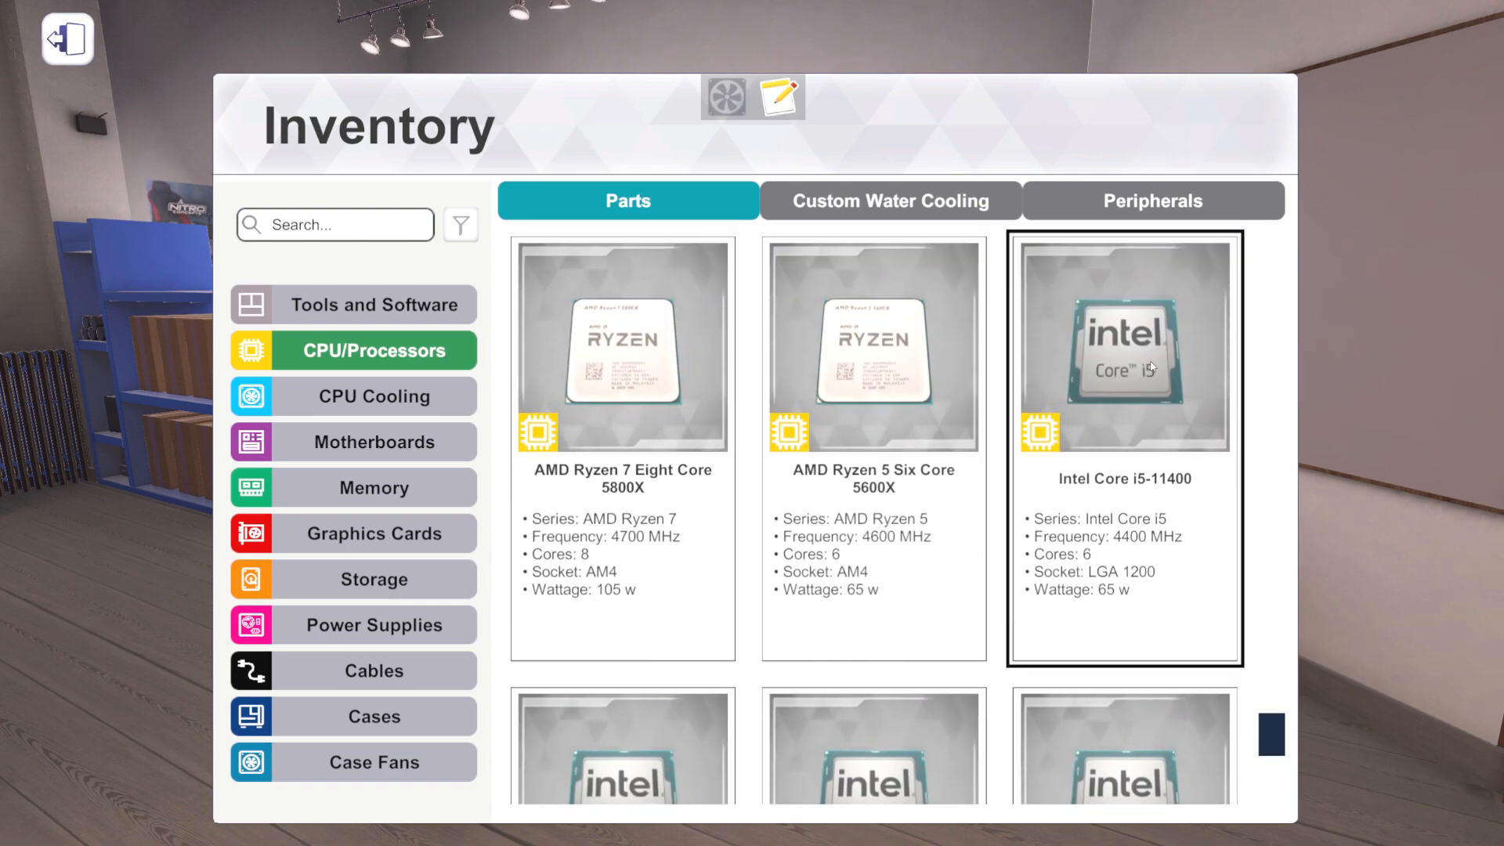
mouse_move(1077, 350)
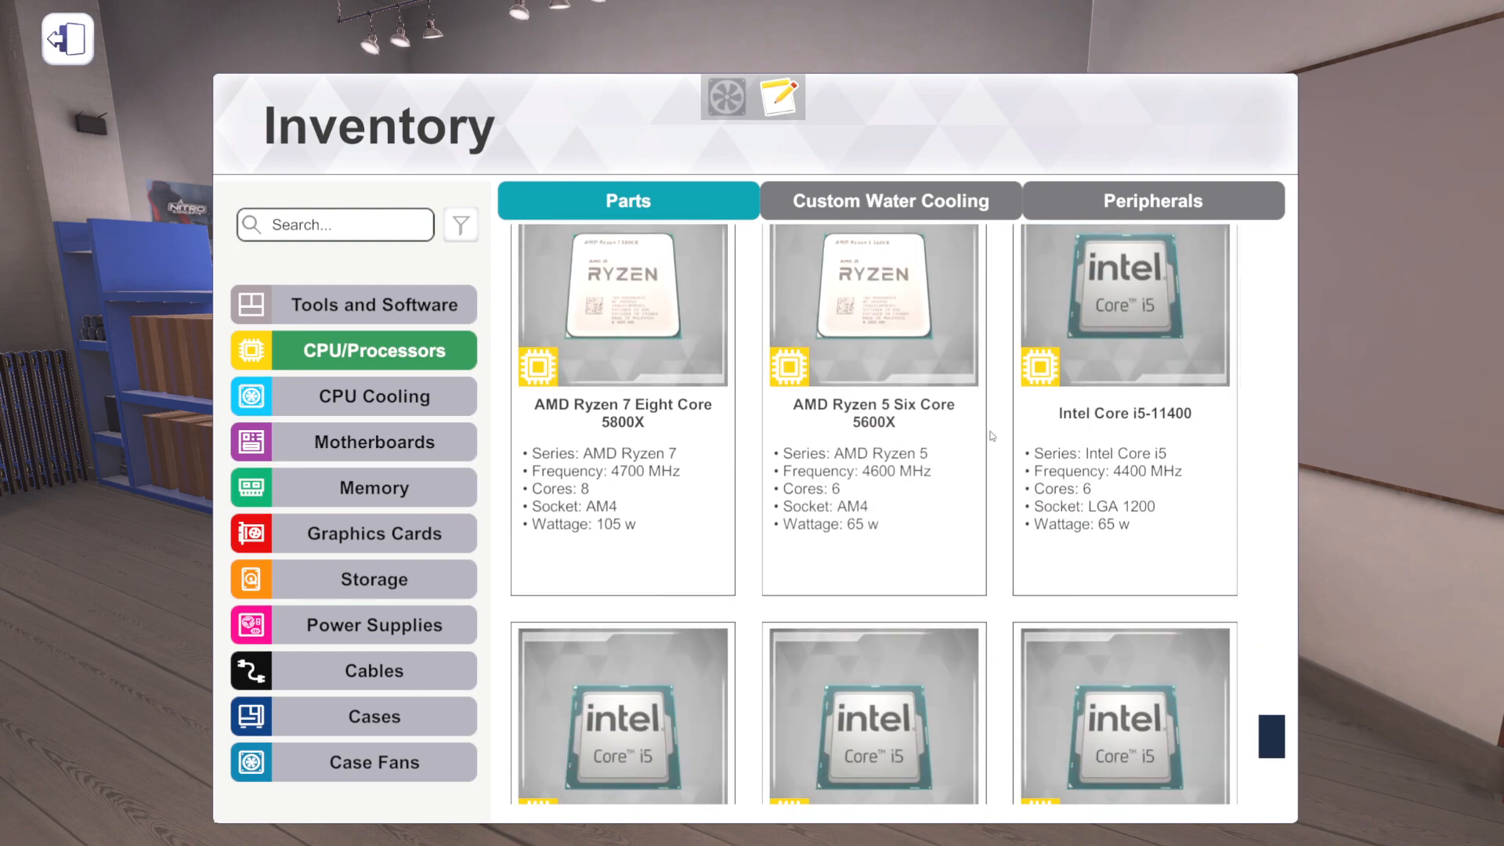
scroll(down, 3)
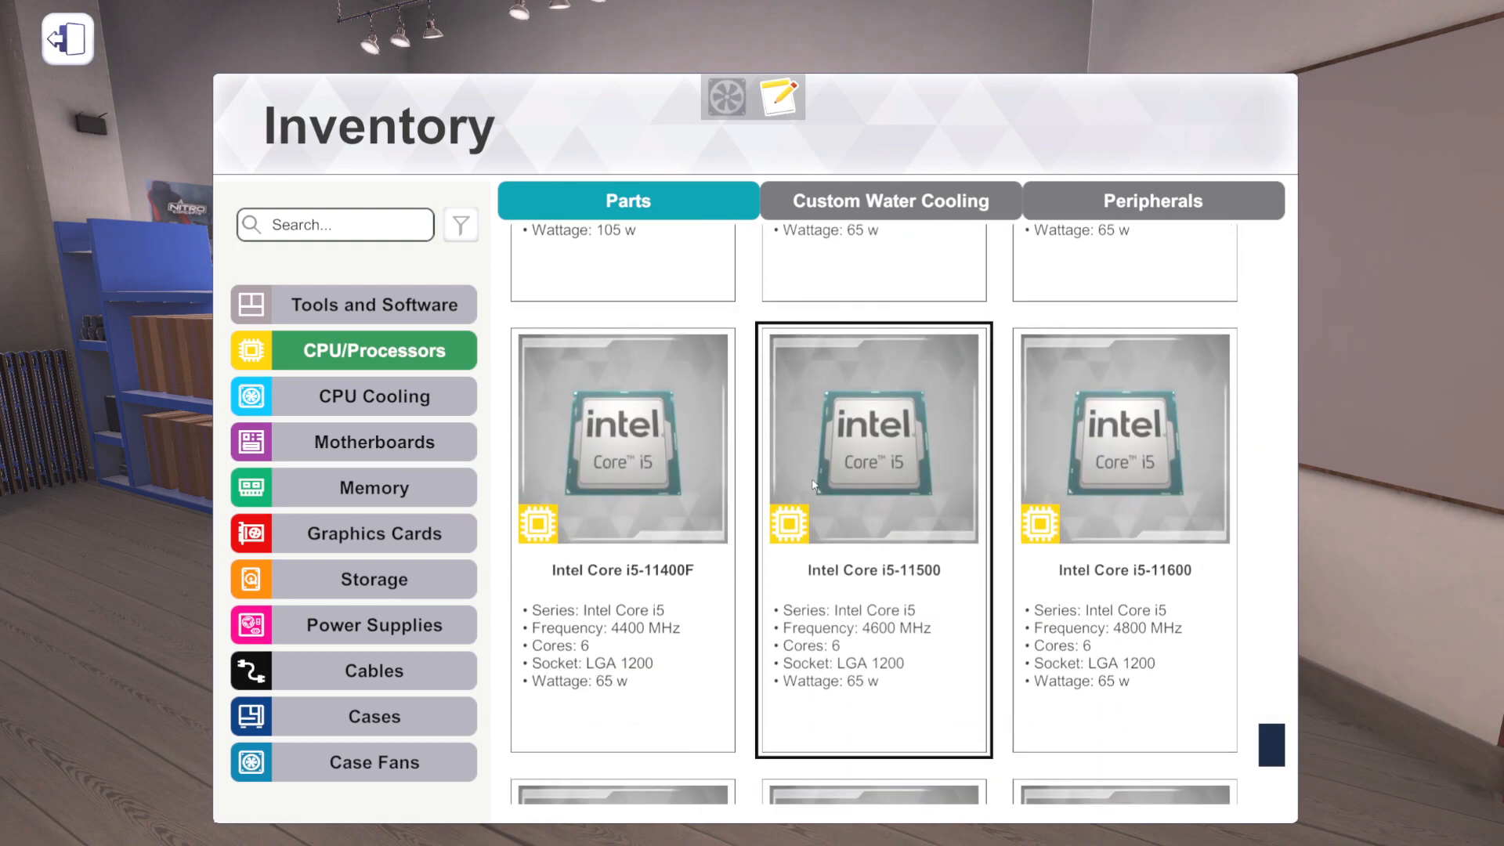
scroll(up, 3)
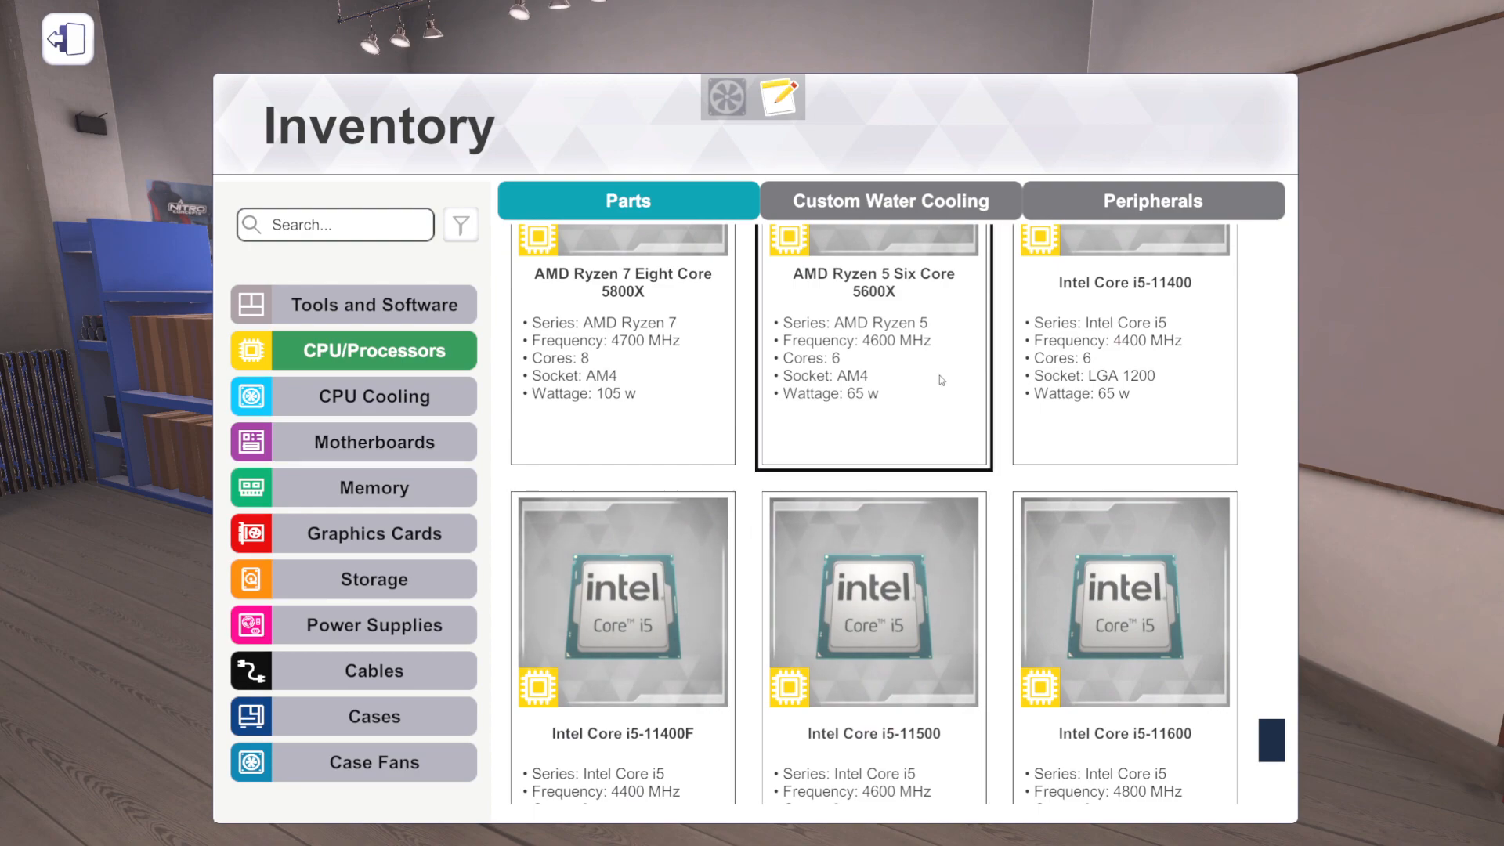
scroll(down, 3)
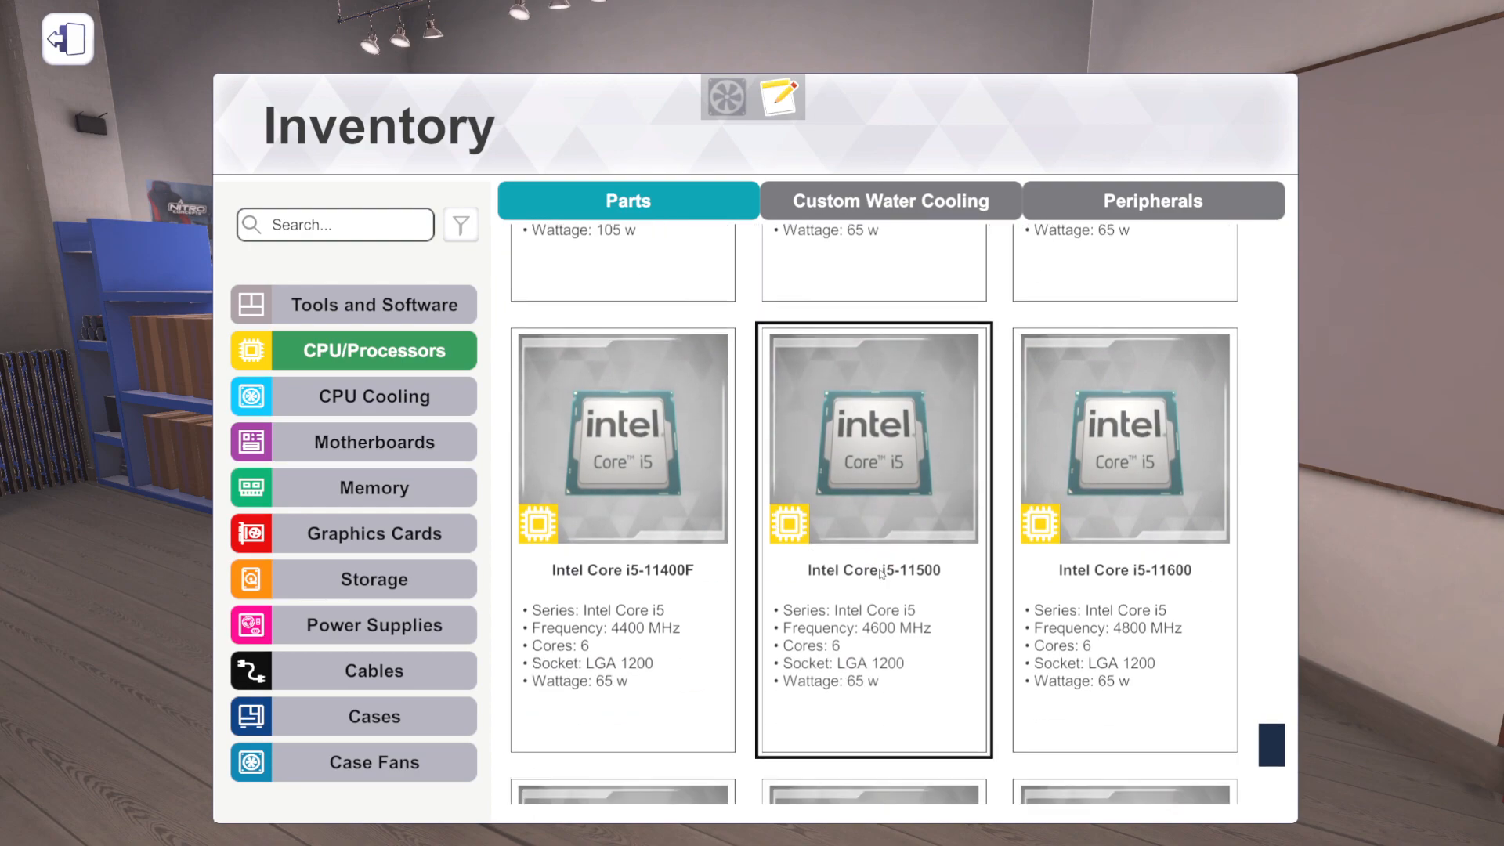
scroll(down, 3)
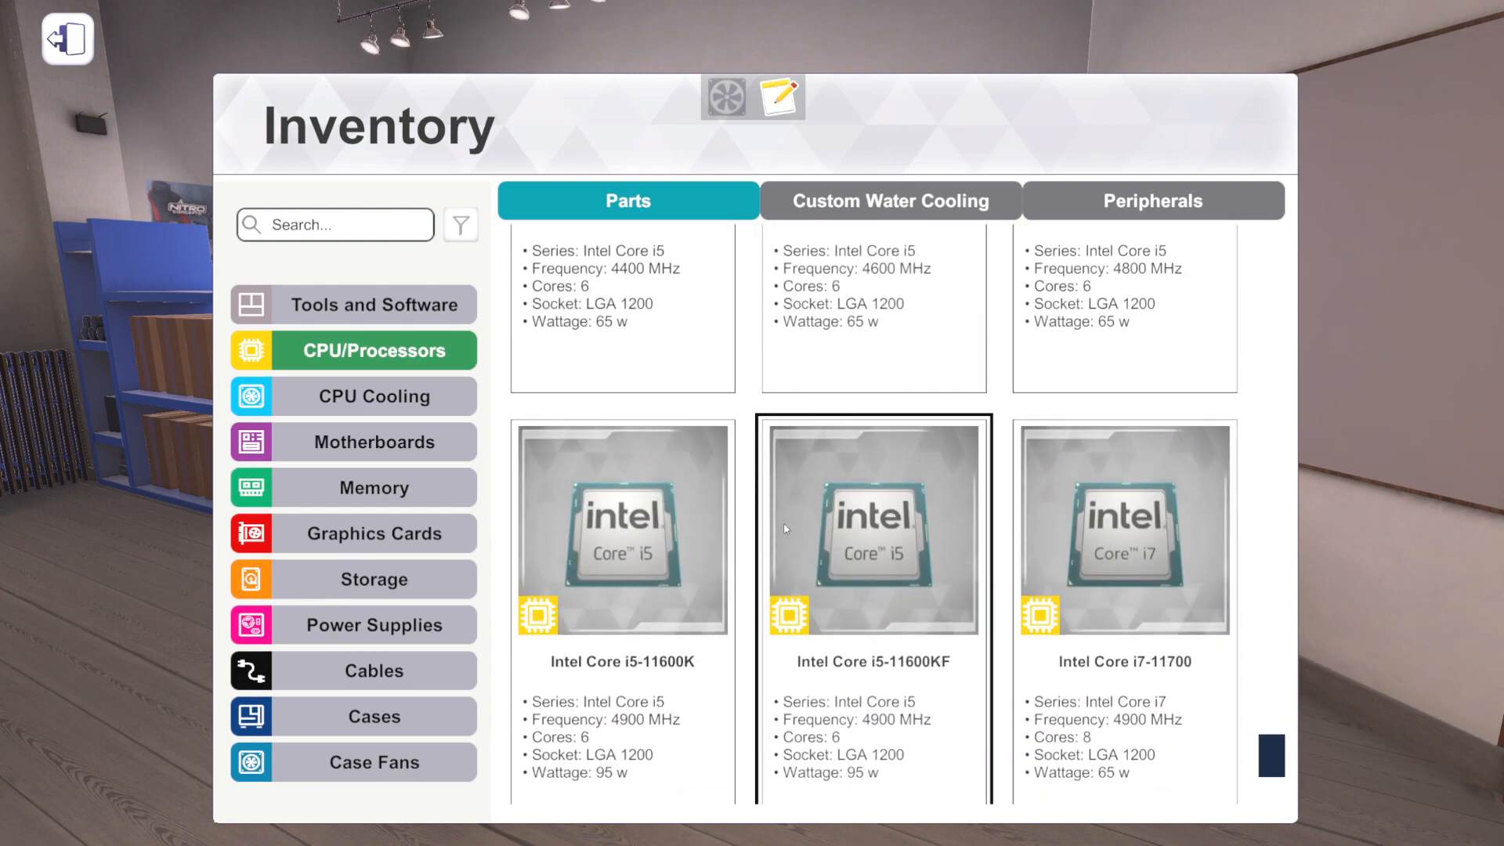
scroll(down, 3)
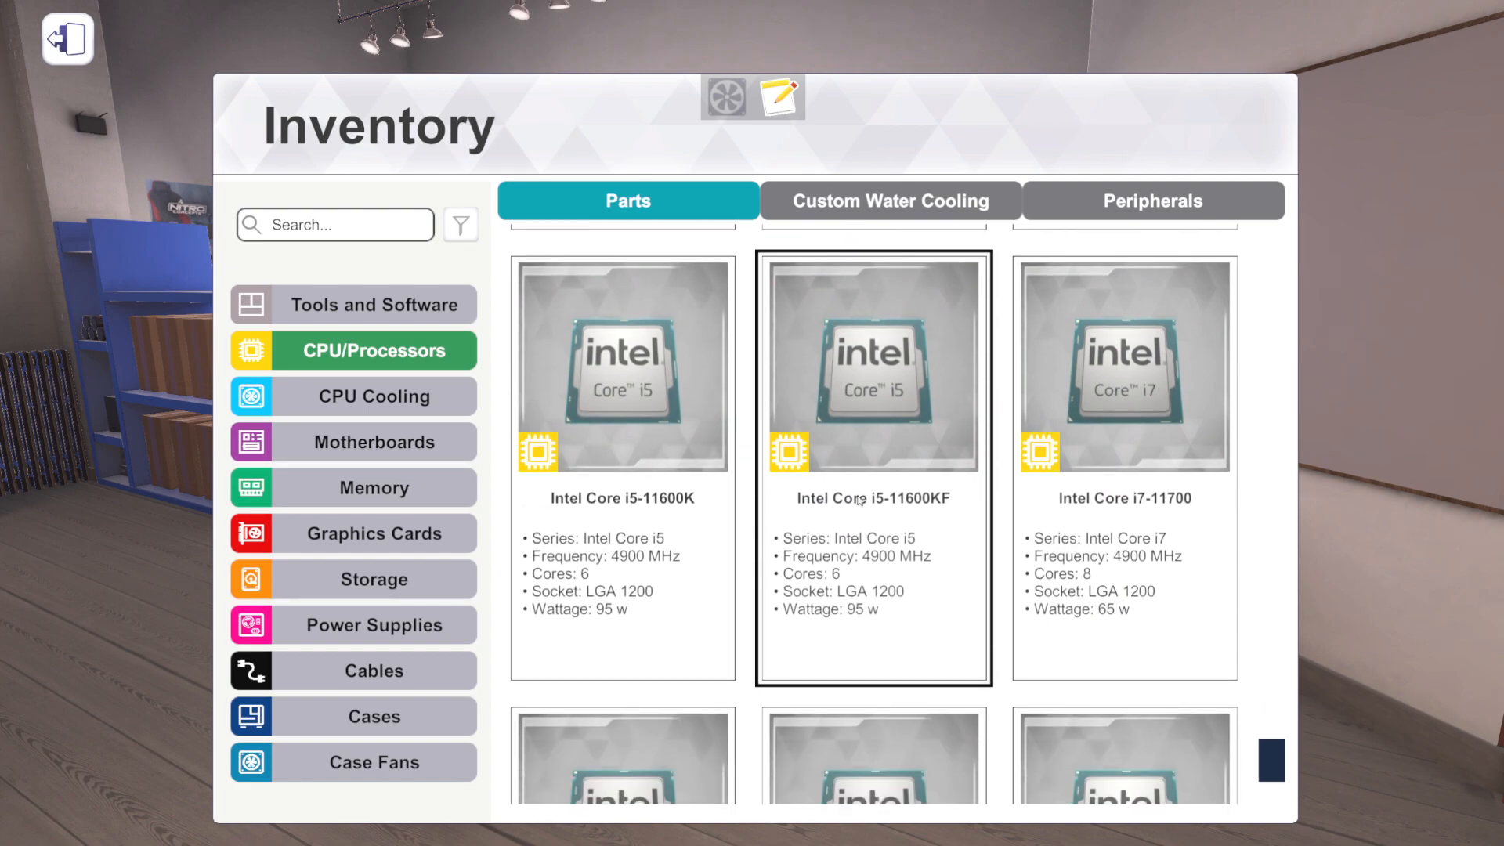
scroll(down, 3)
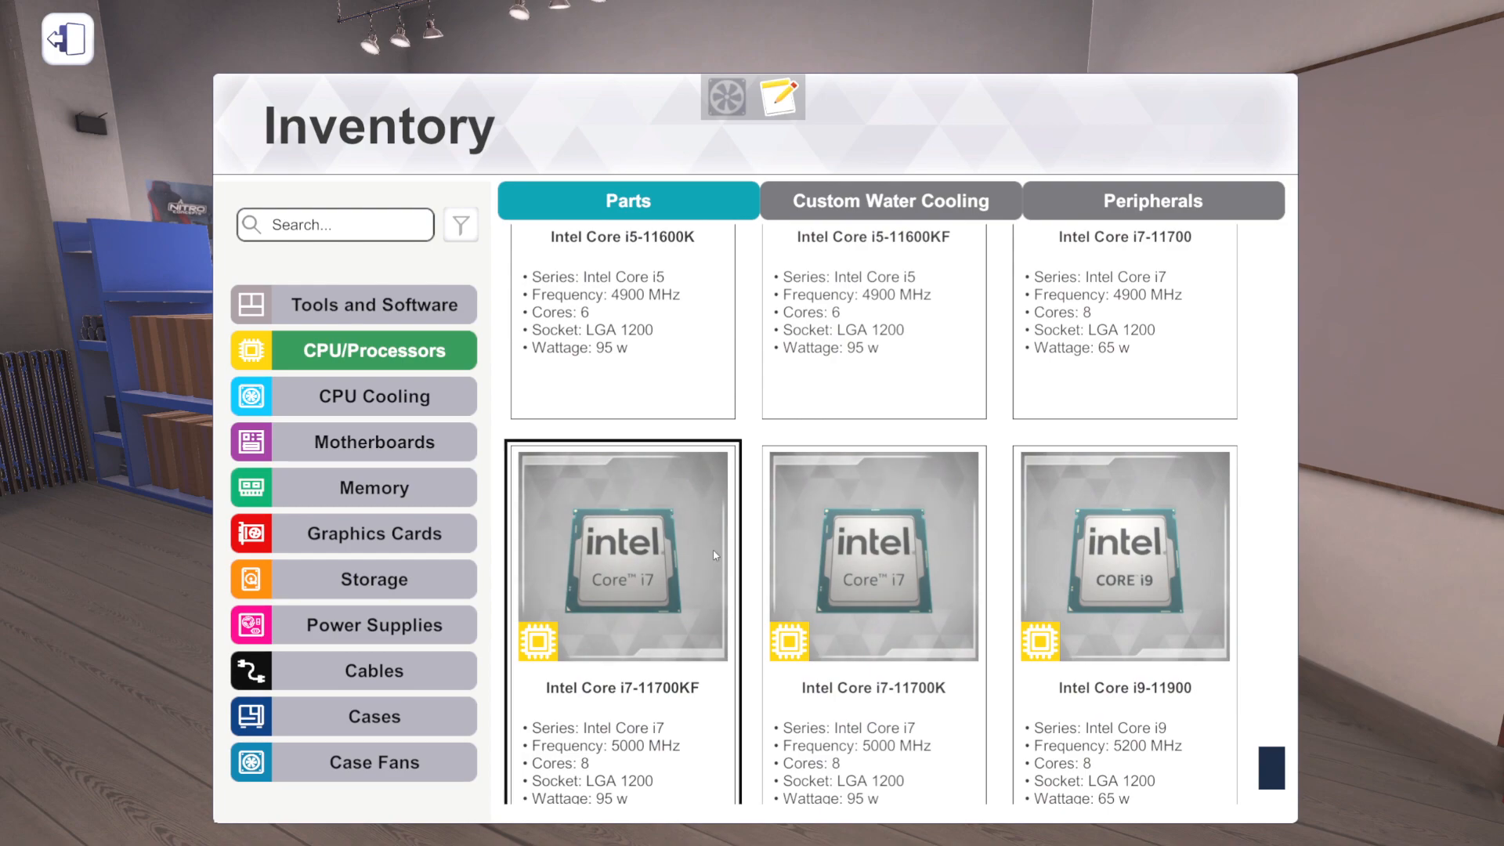
click(872, 554)
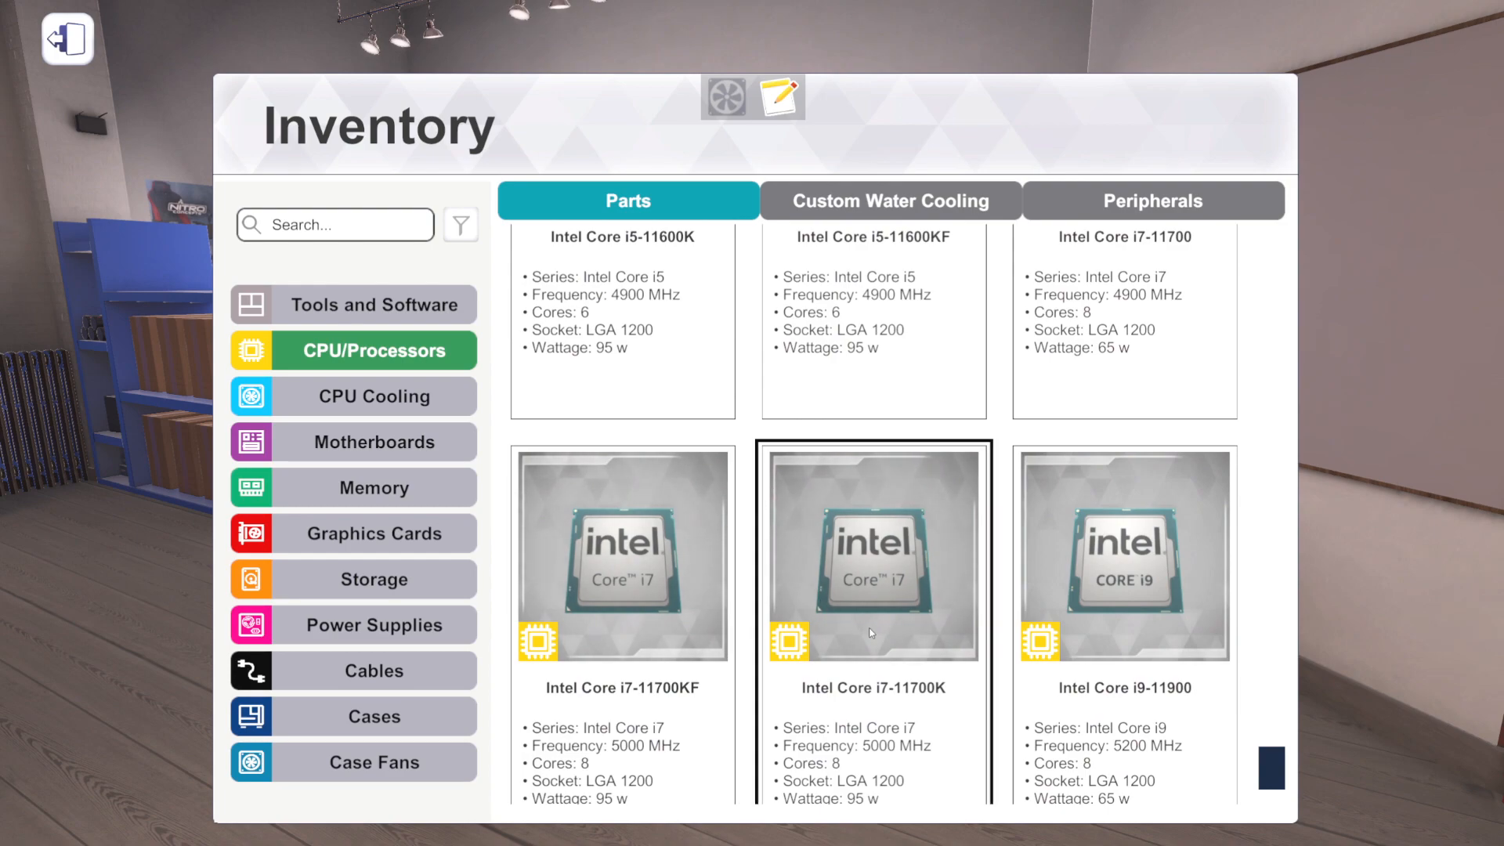
scroll(down, 3)
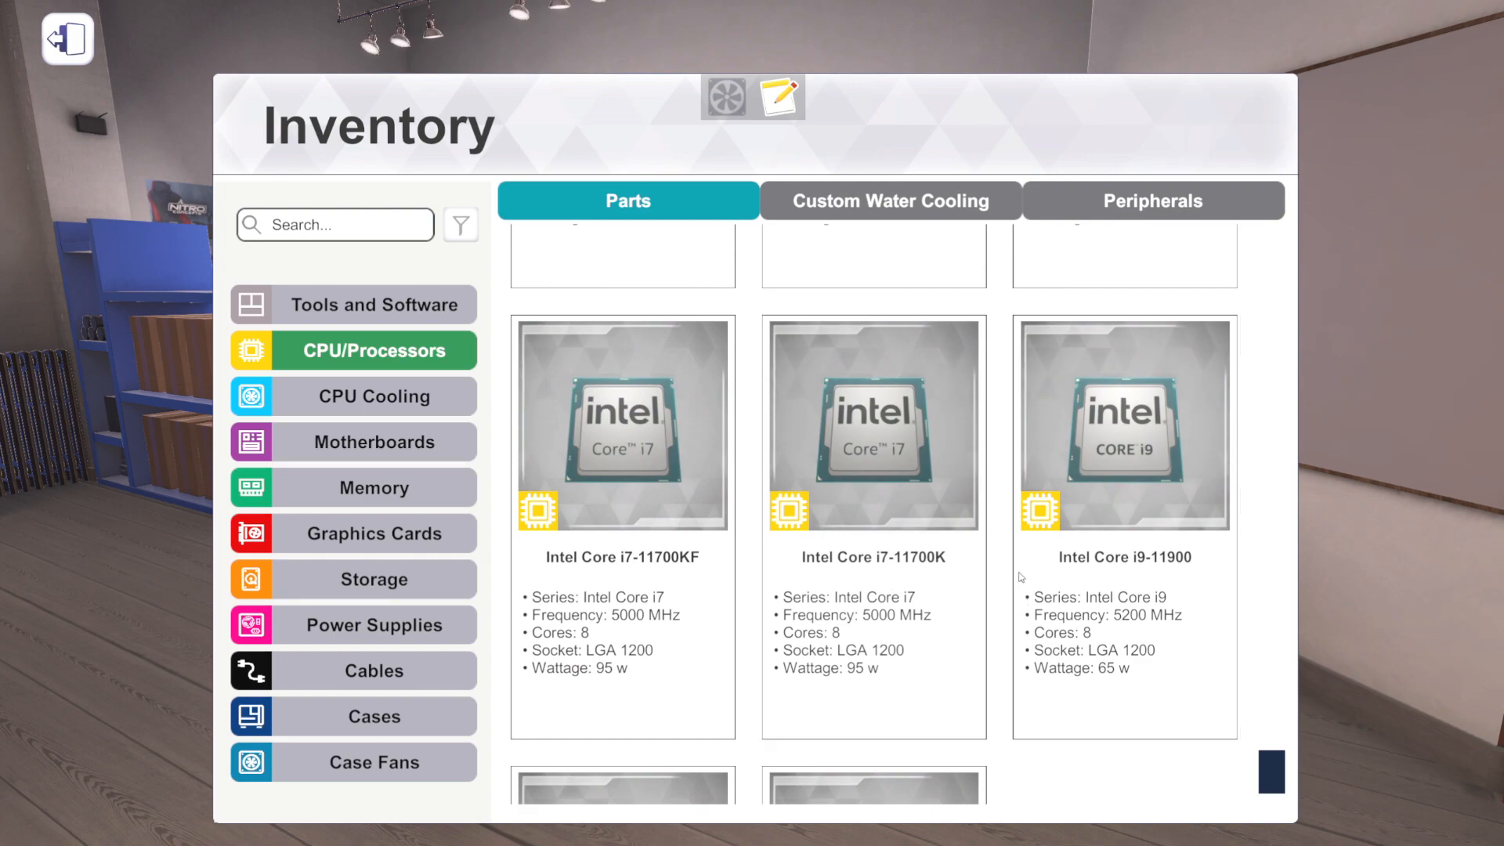
scroll(down, 3)
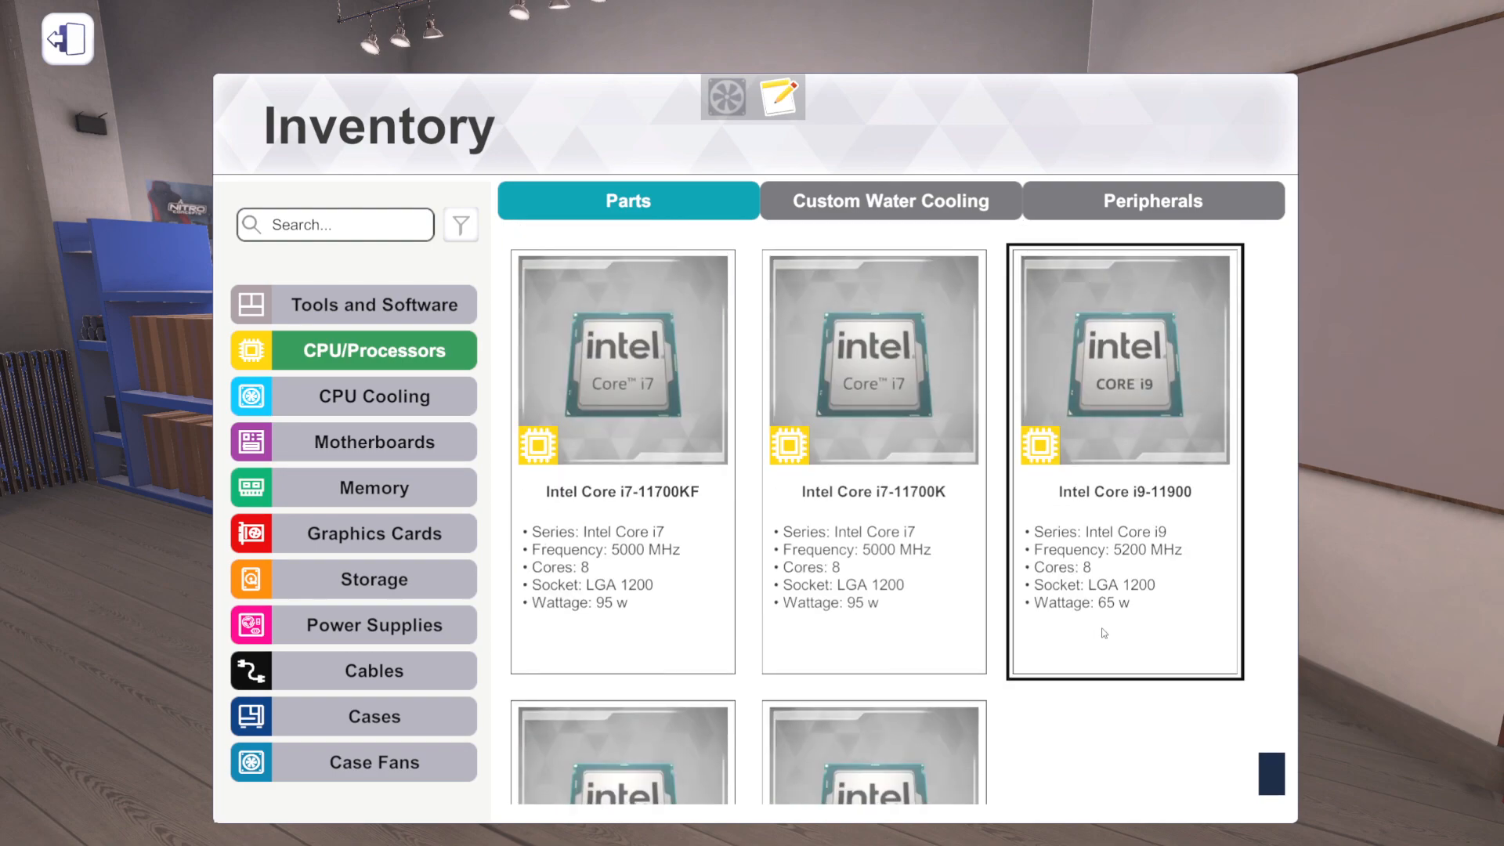
scroll(down, 3)
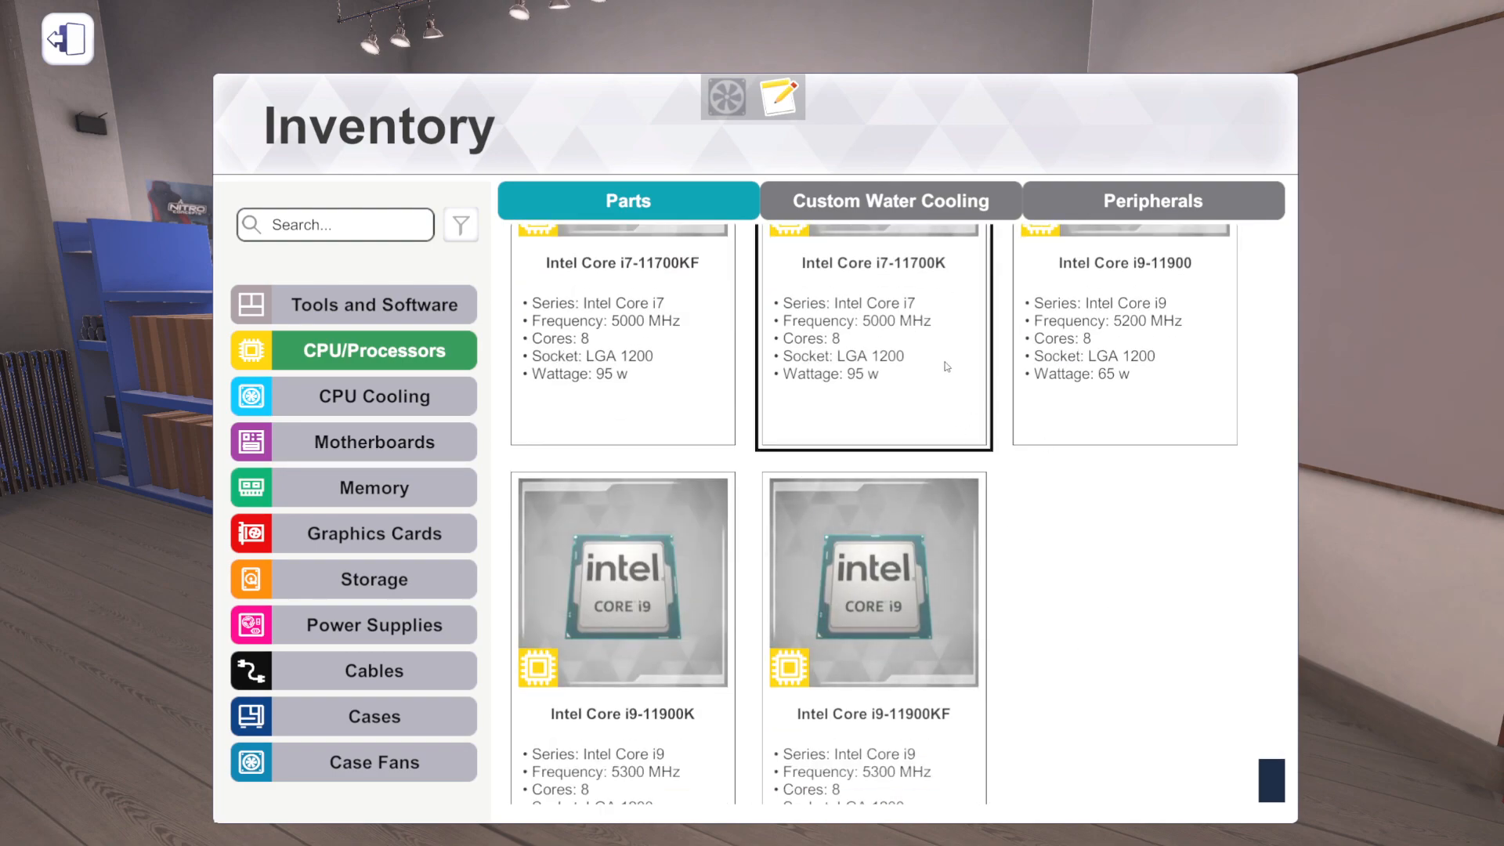
scroll(down, 3)
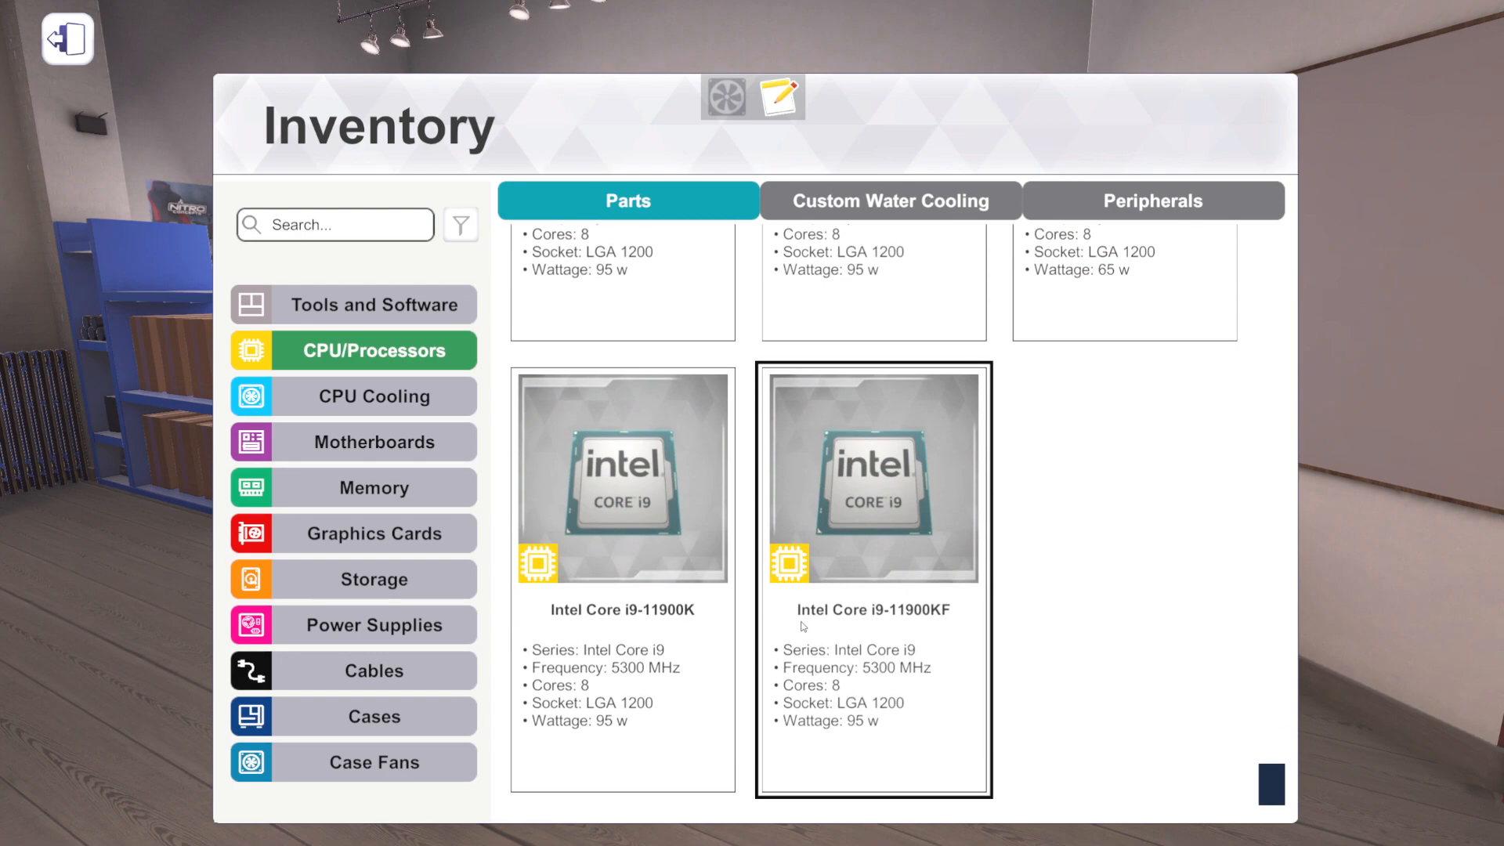
mouse_move(844, 690)
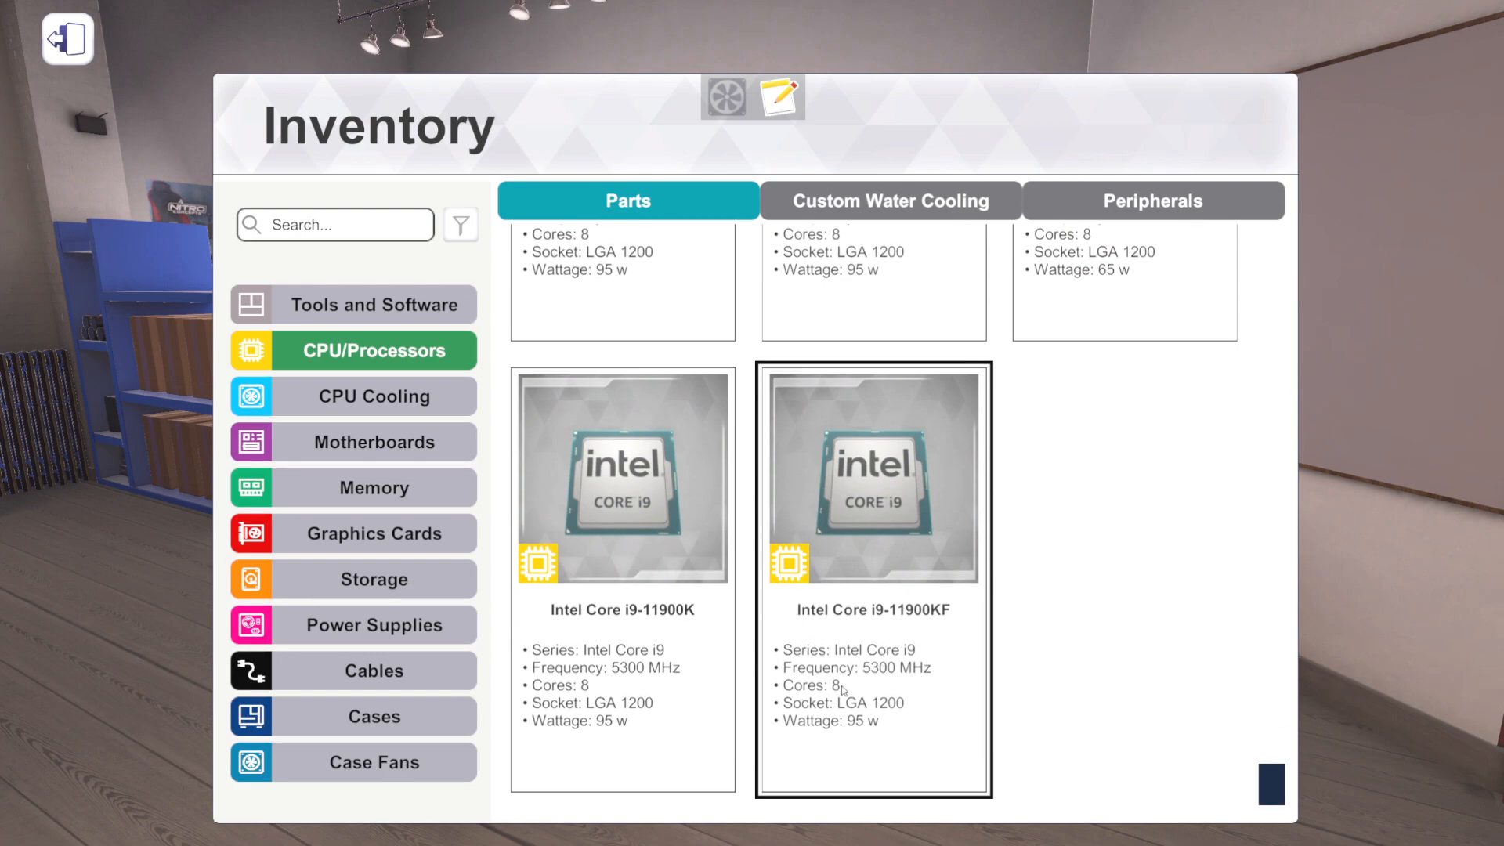
mouse_move(983, 658)
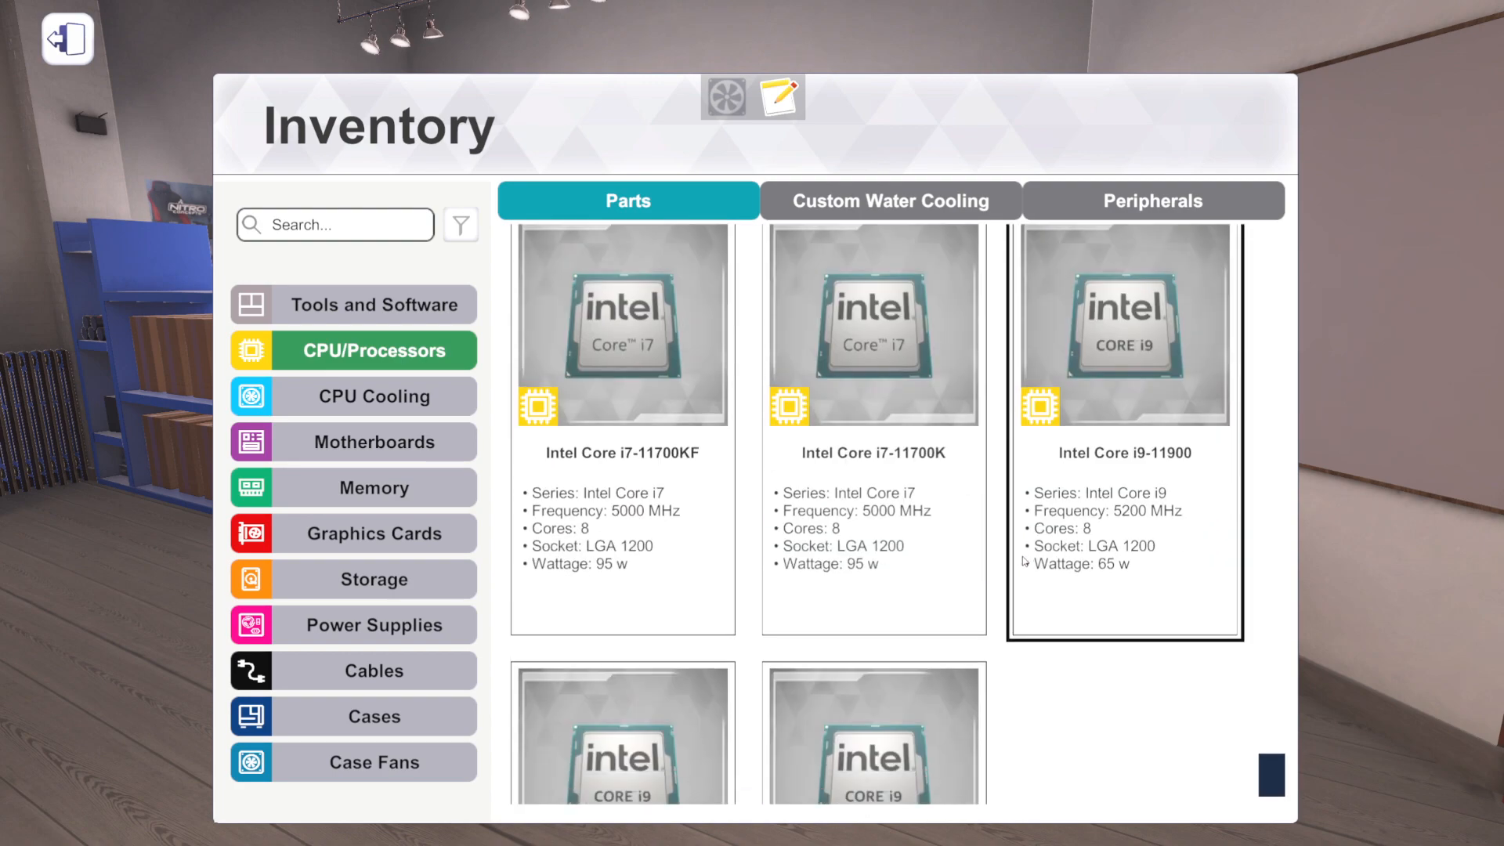
scroll(down, 3)
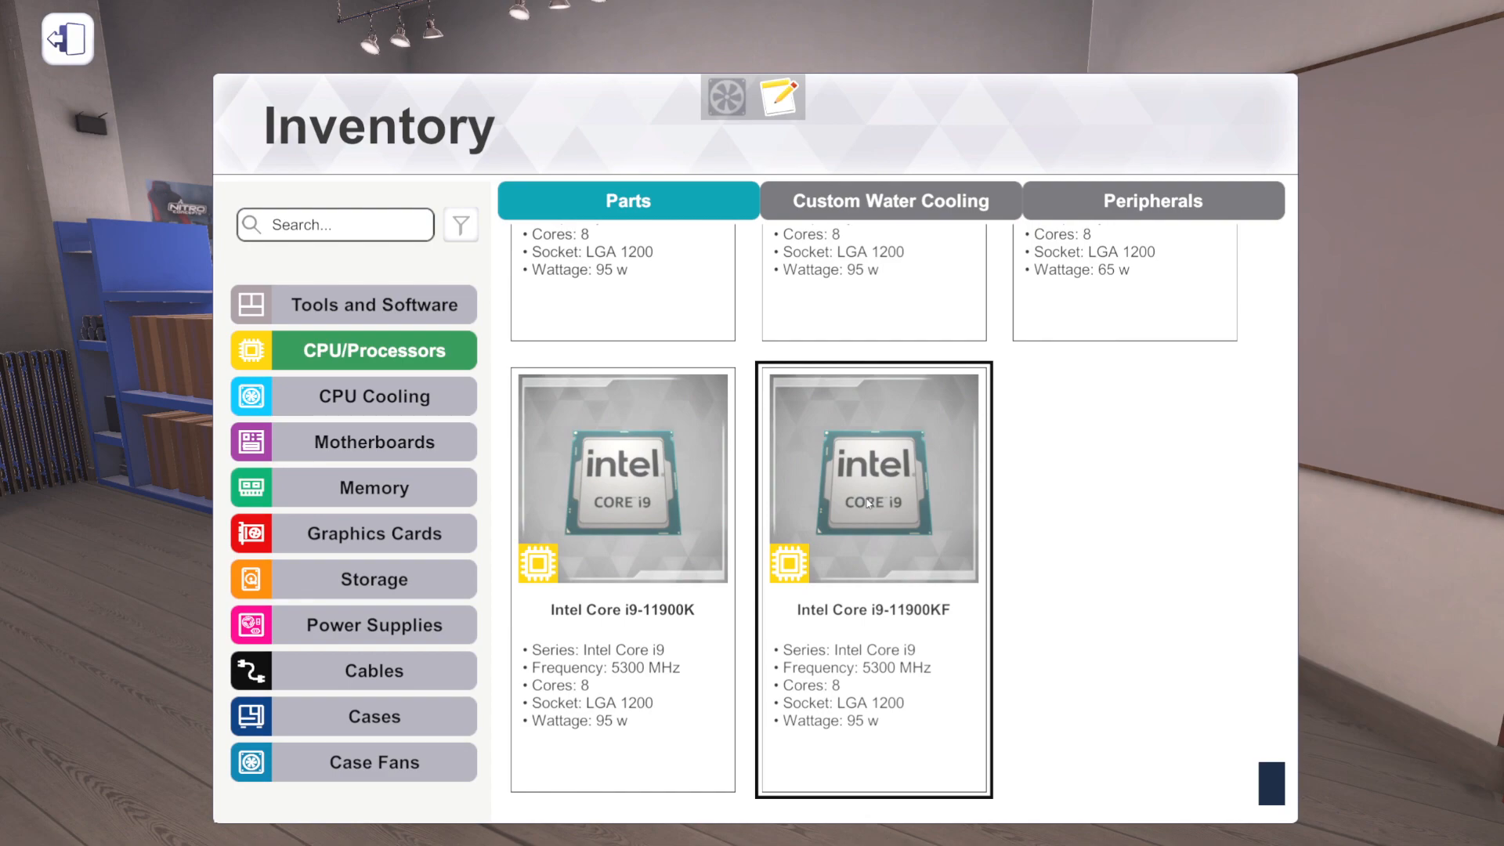
mouse_move(883, 558)
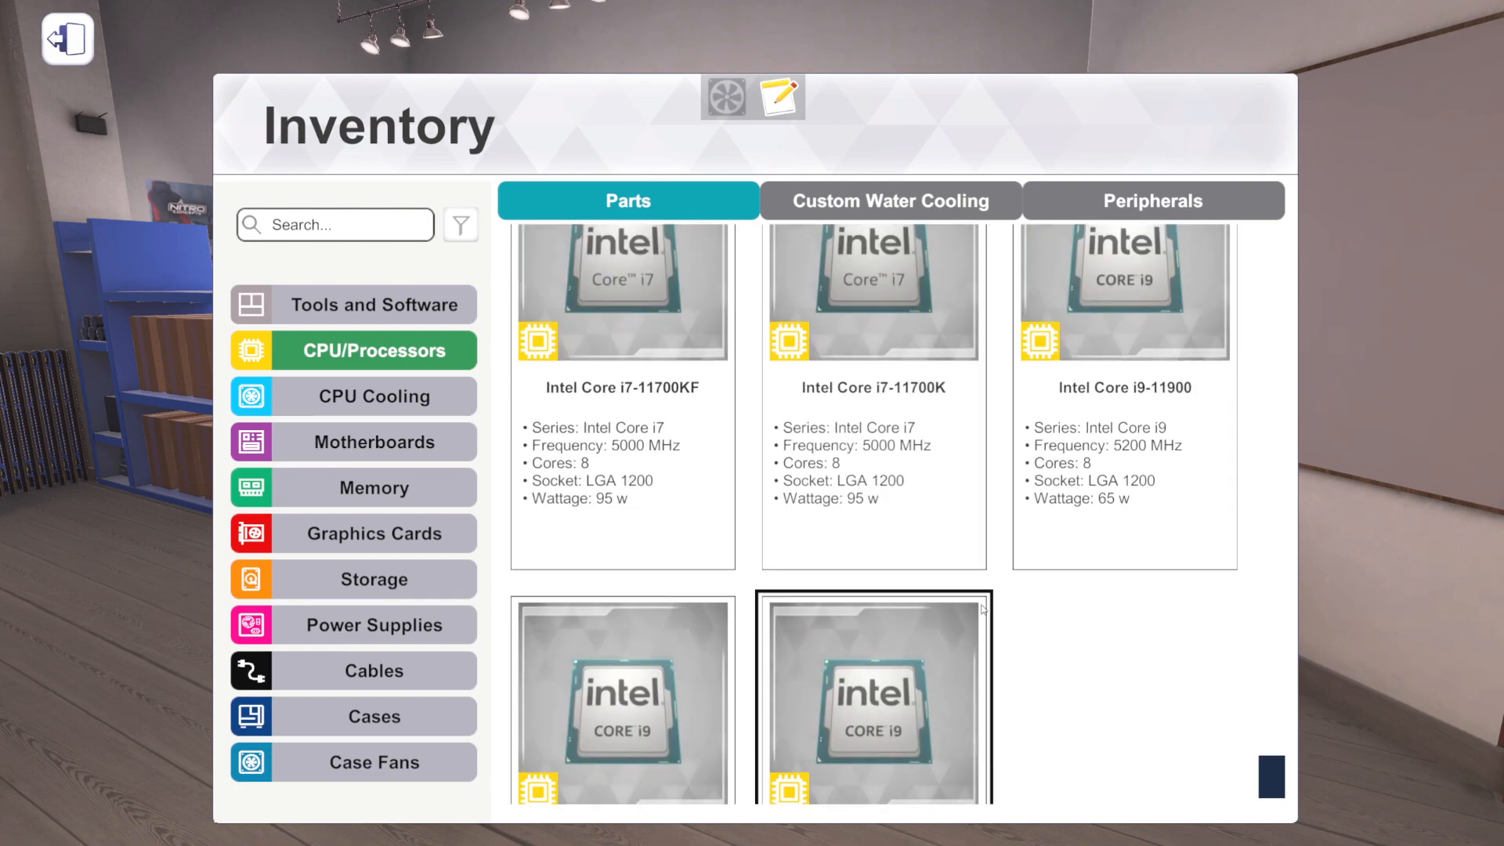
scroll(down, 3)
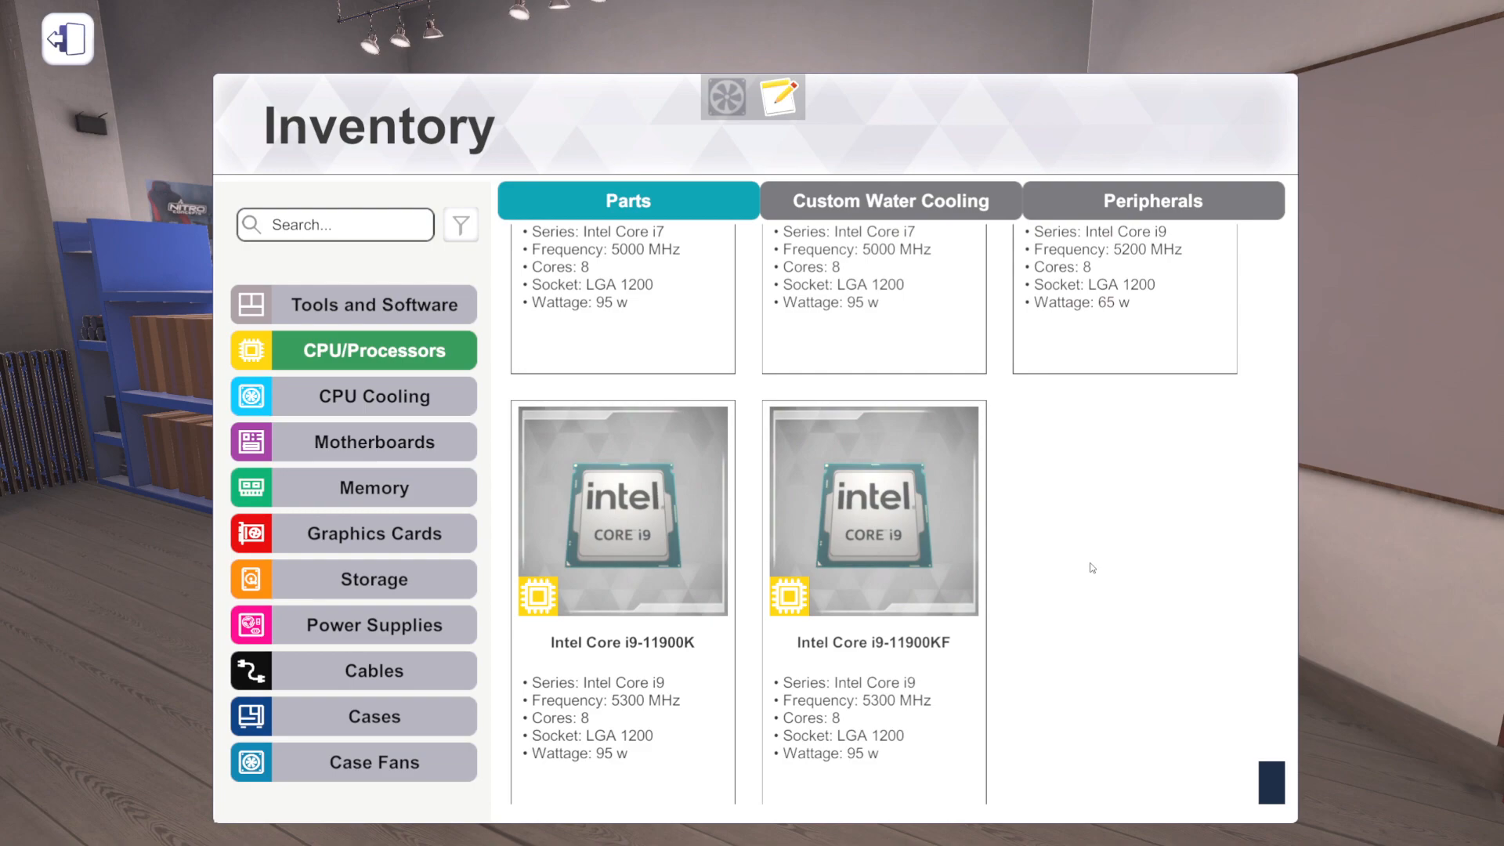
scroll(up, 3)
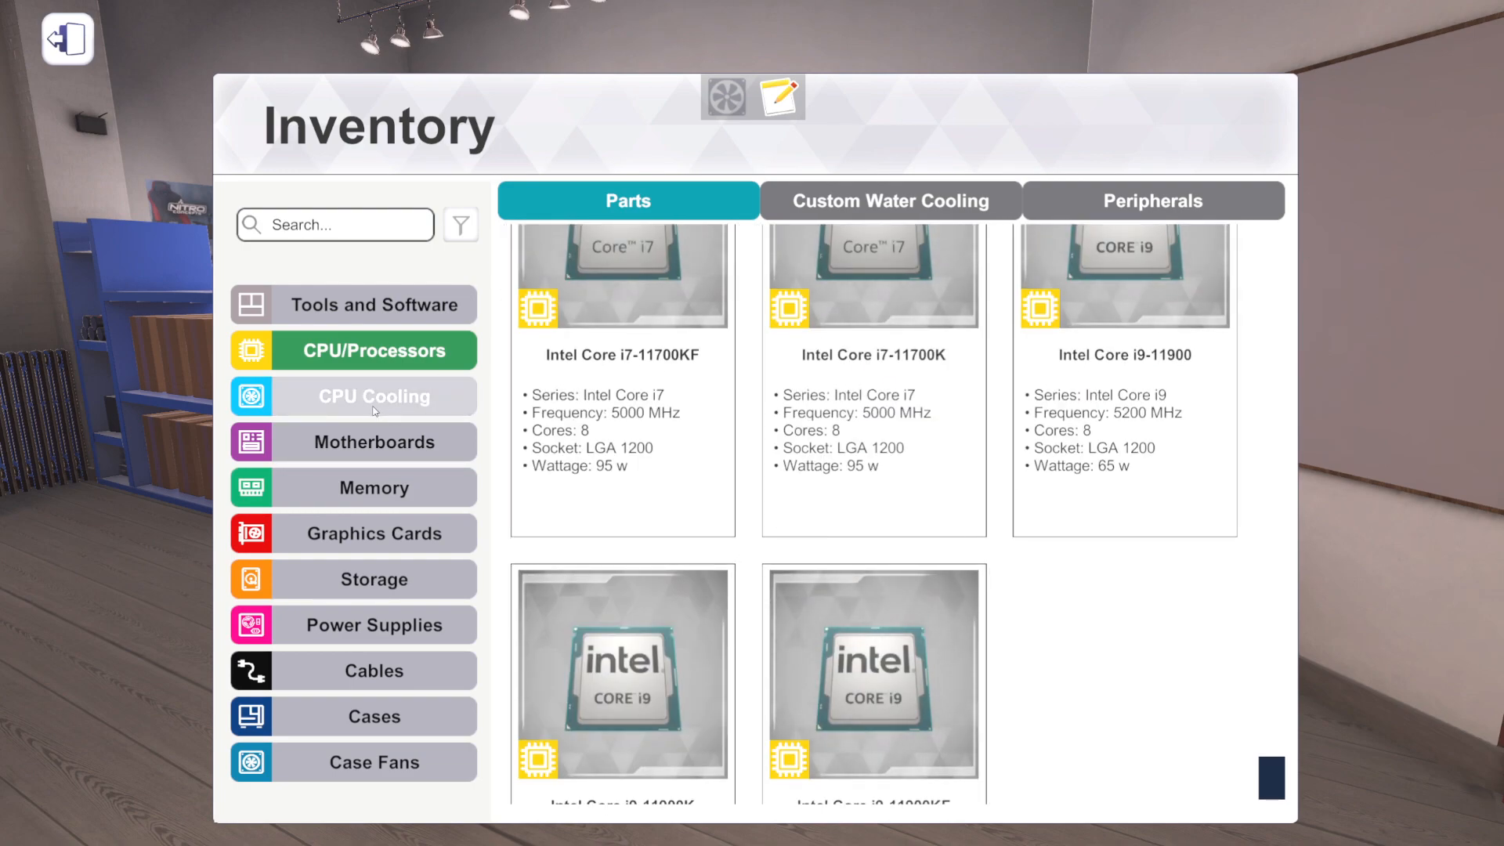
- Show the CPU Cooling category and scroll past the NZXT Kraken coolers to the ARCTIC Liquid Freezer 2 cards
click(373, 396)
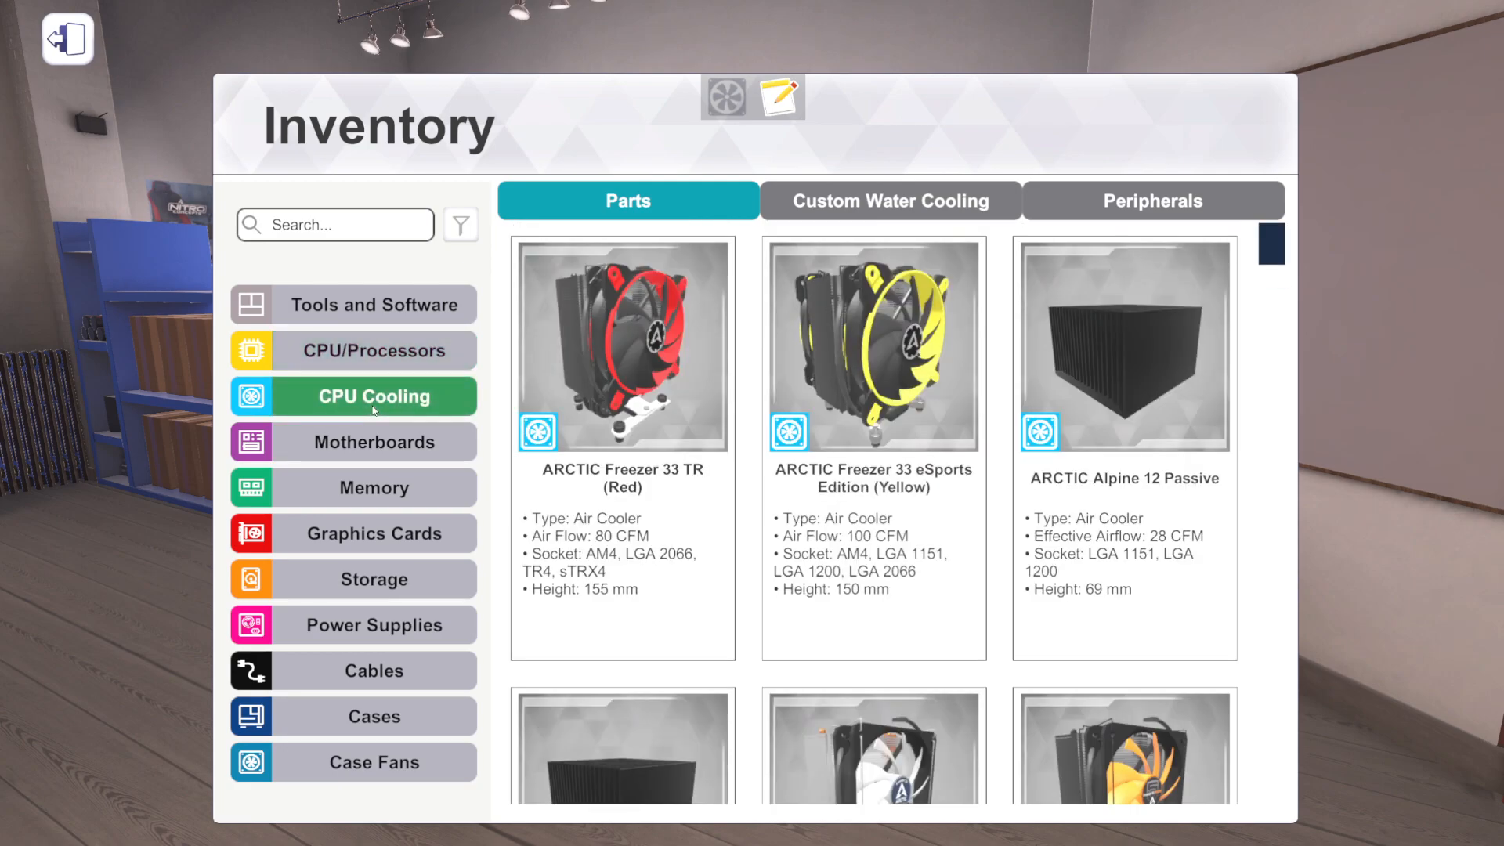
scroll(down, 3)
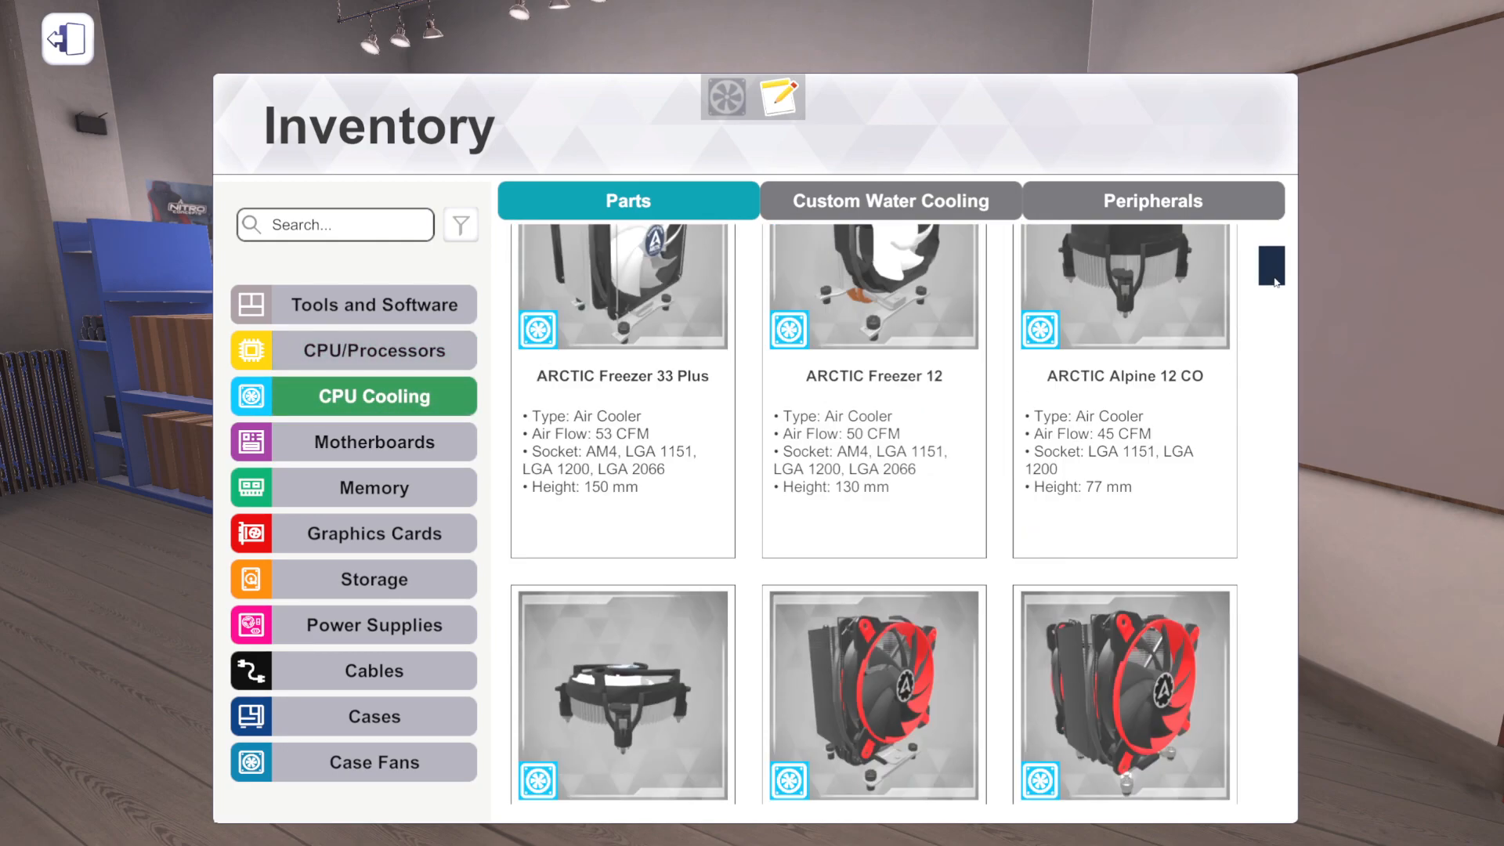
scroll(down, 3)
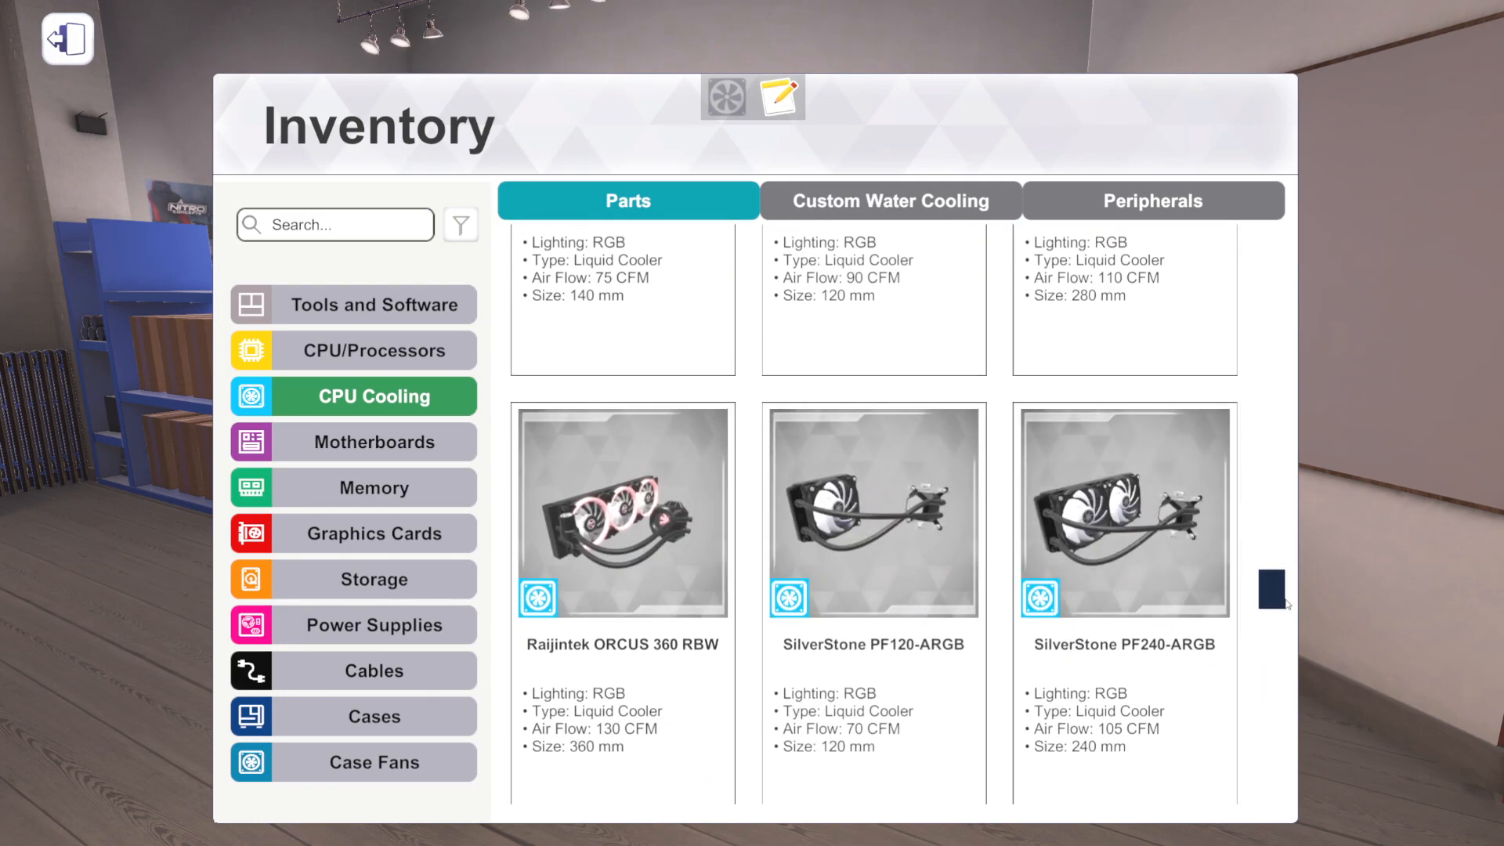
scroll(down, 3)
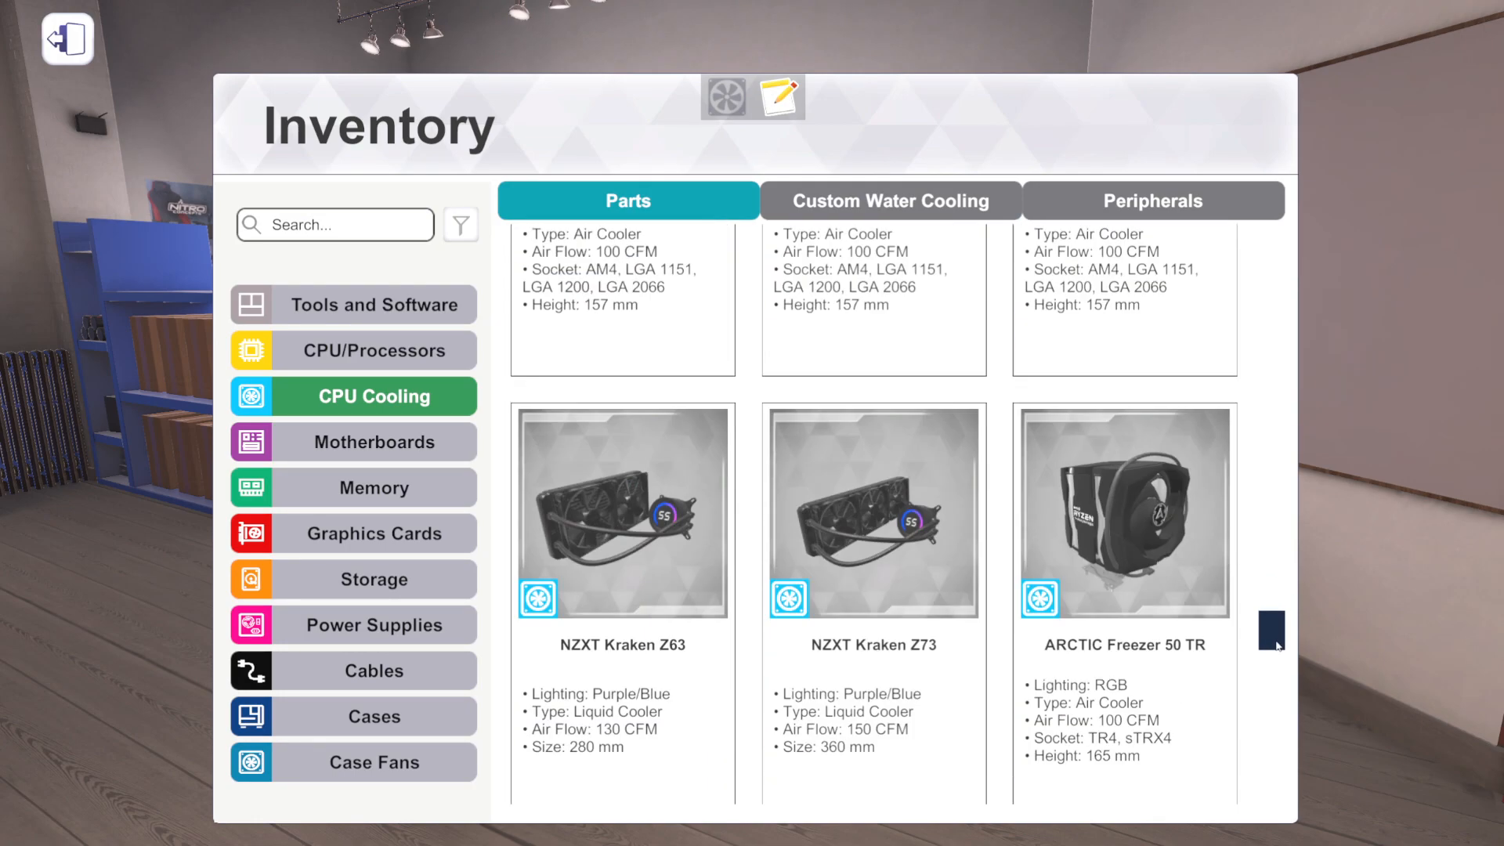
scroll(down, 3)
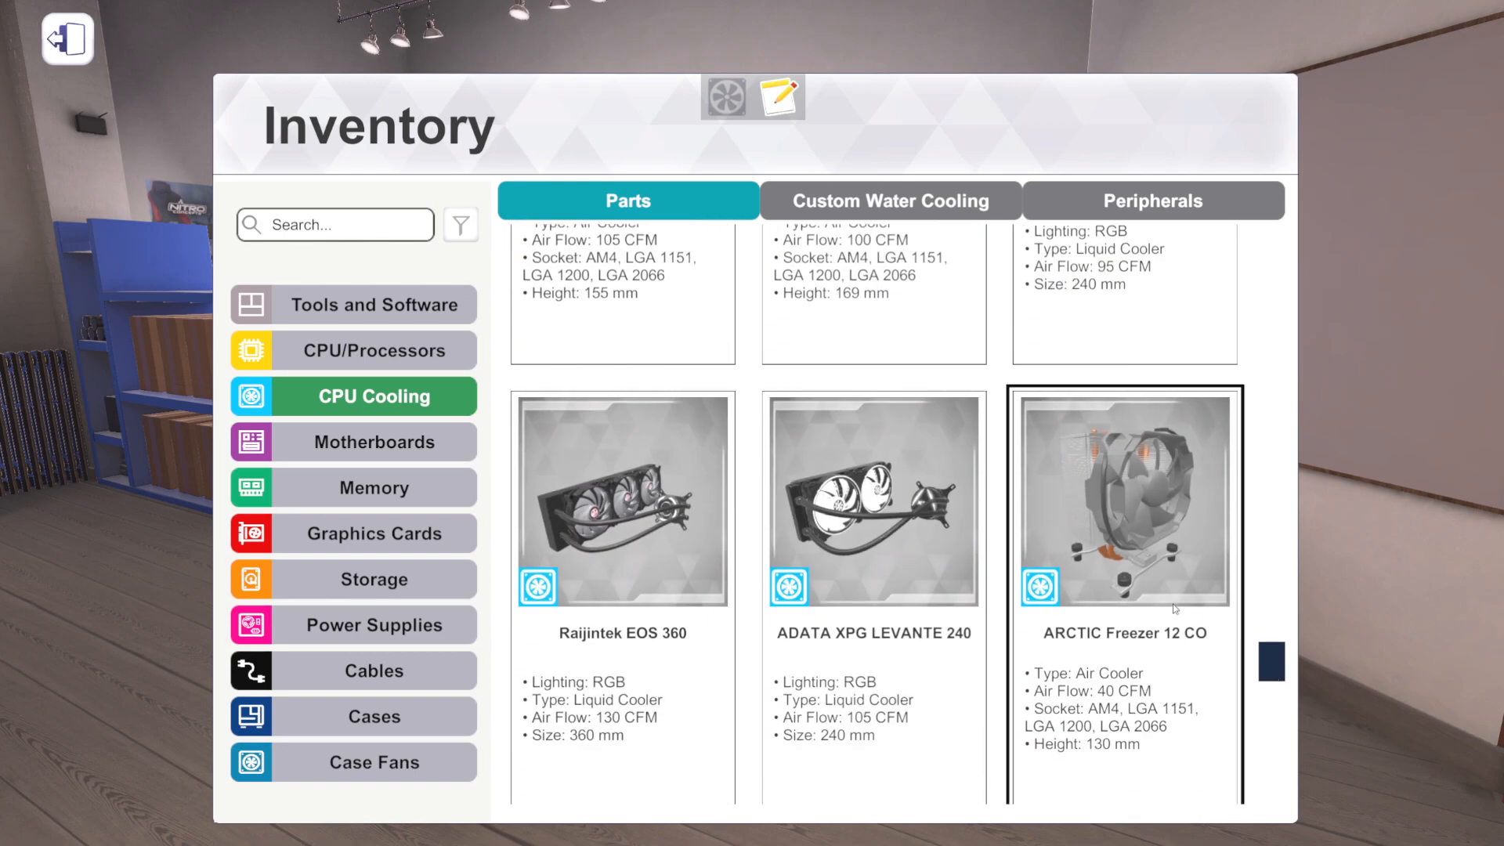
scroll(down, 3)
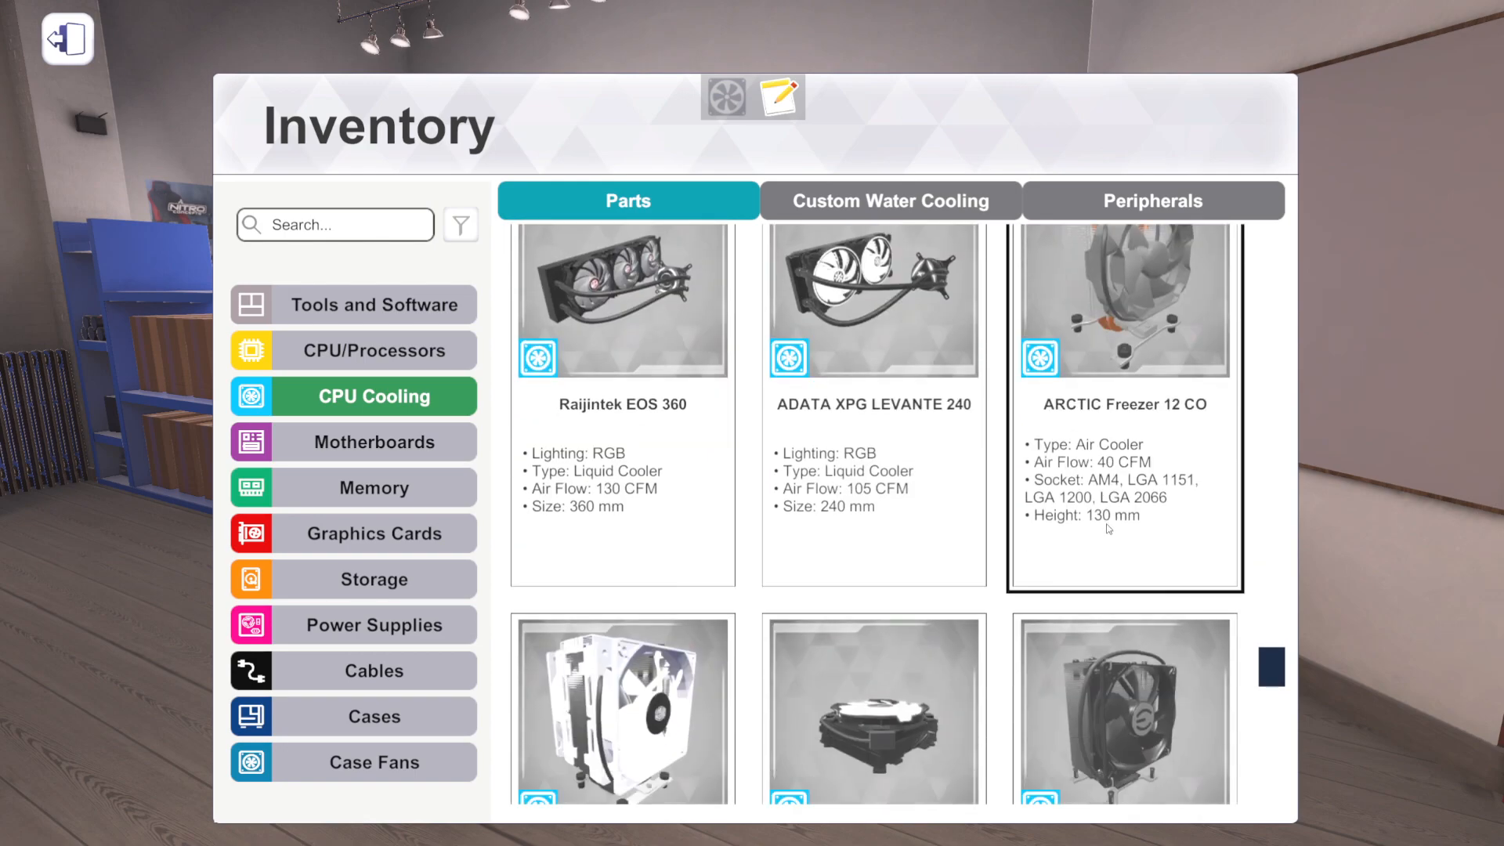
scroll(down, 3)
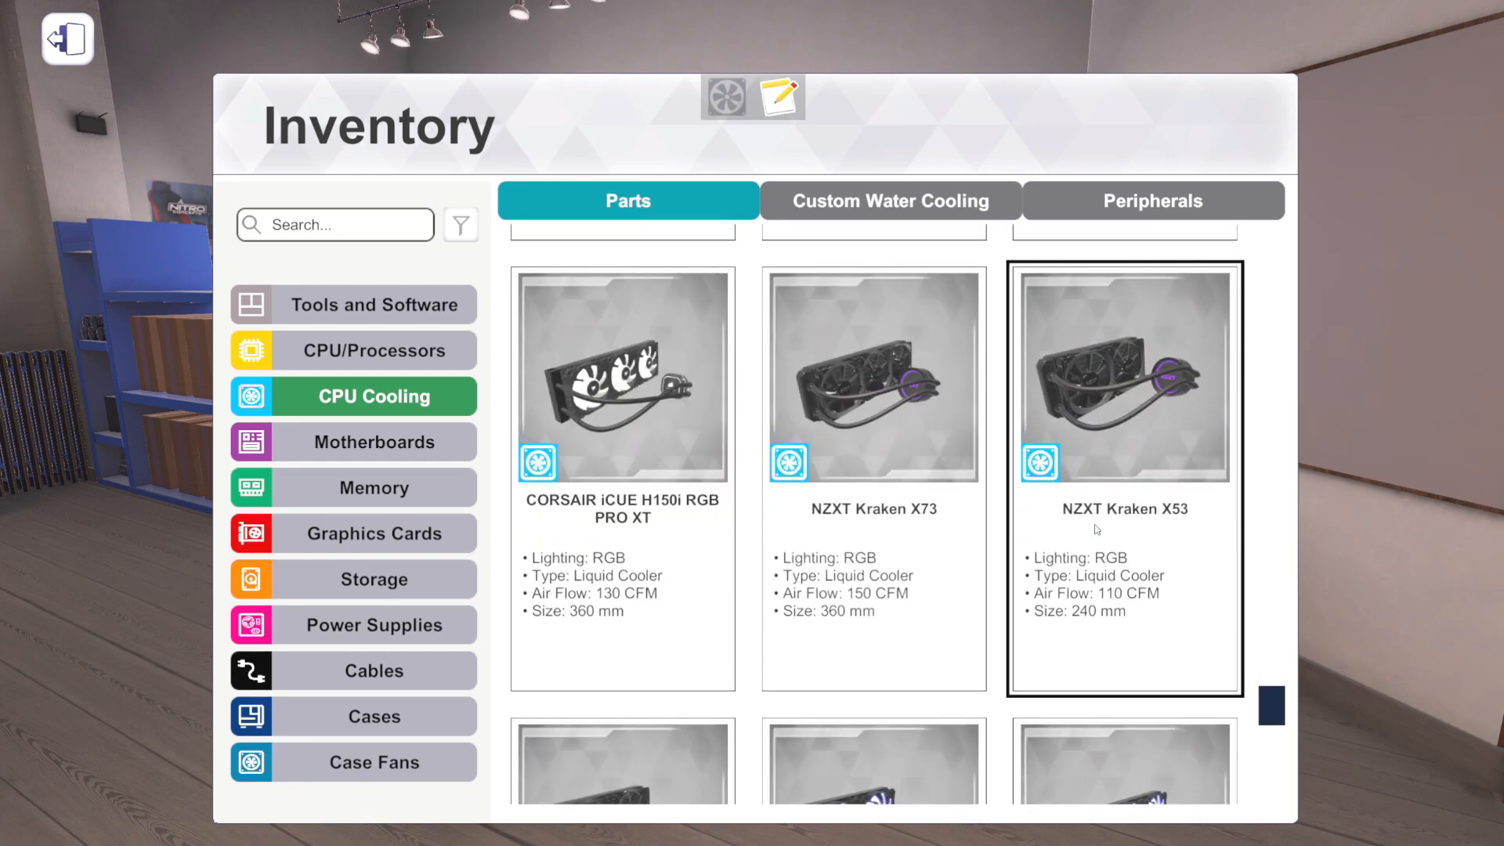
scroll(down, 3)
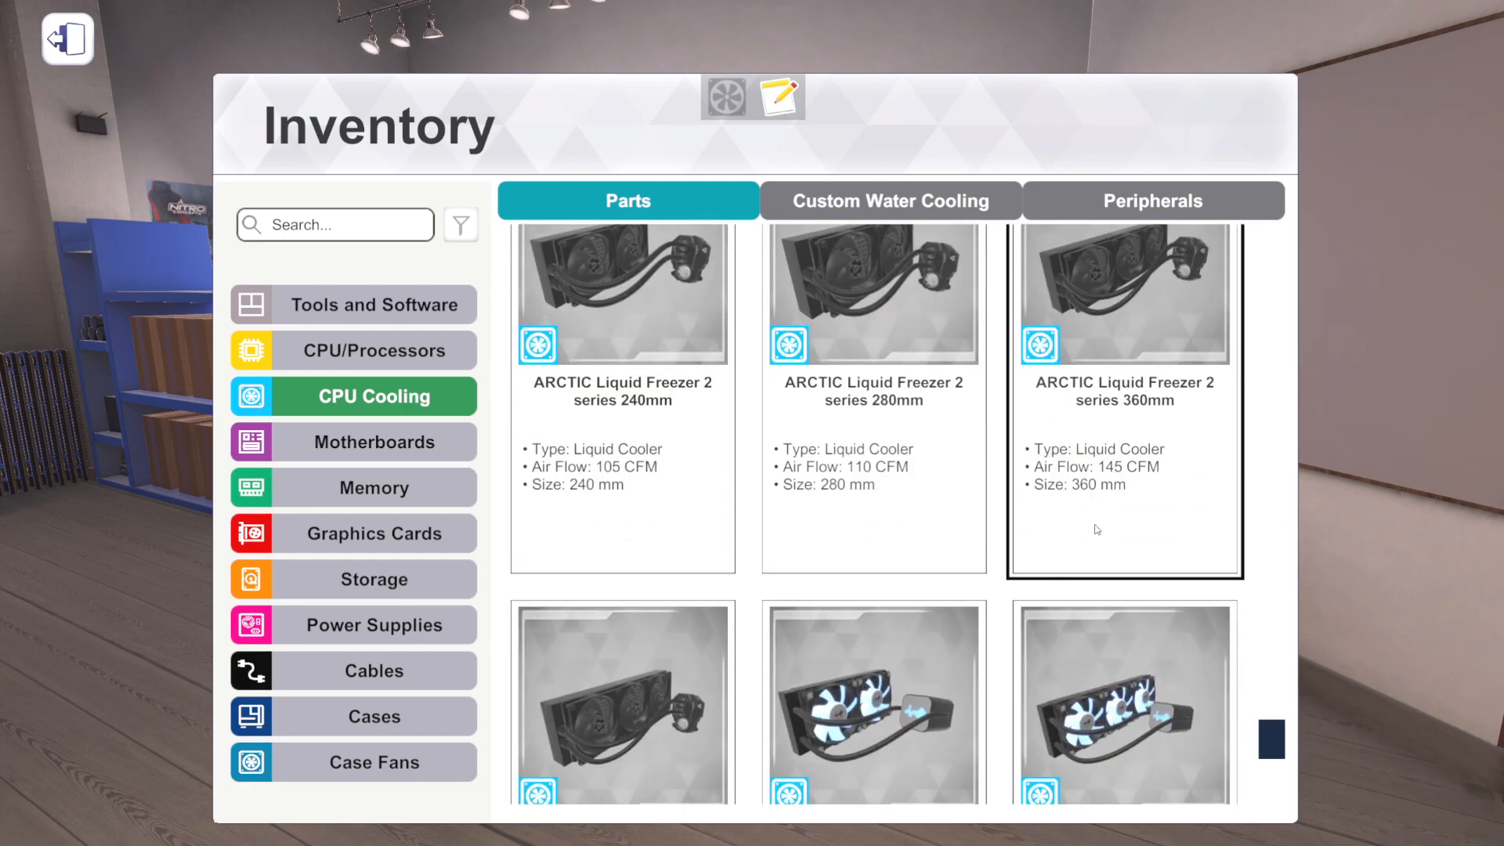
scroll(down, 3)
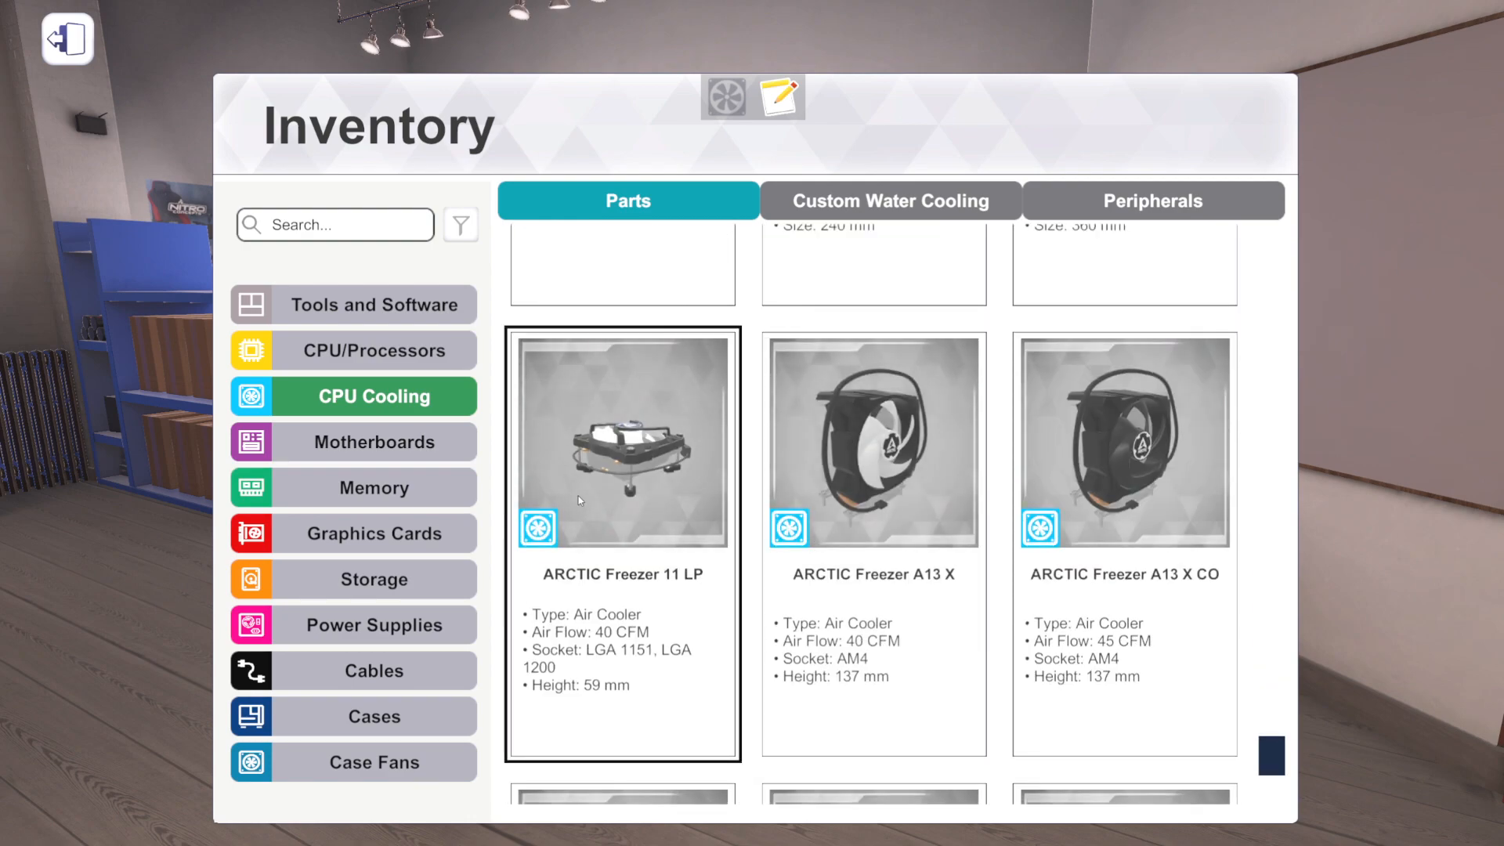
mouse_move(657, 442)
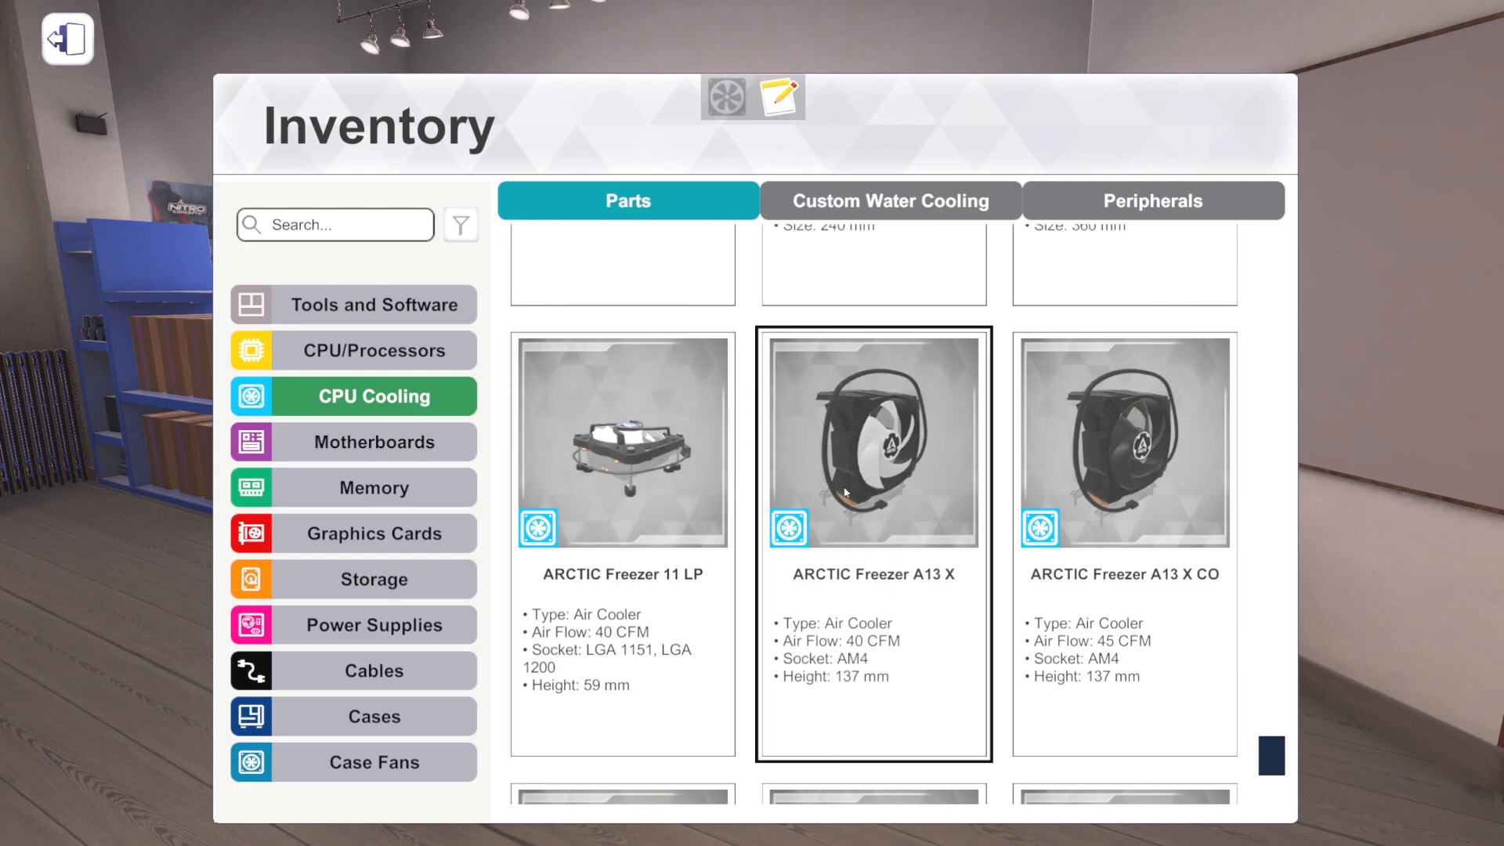
- Inspect the ARCTIC Freezer A13 X and A13 X CO air coolers, then the A13 X again
click(1125, 442)
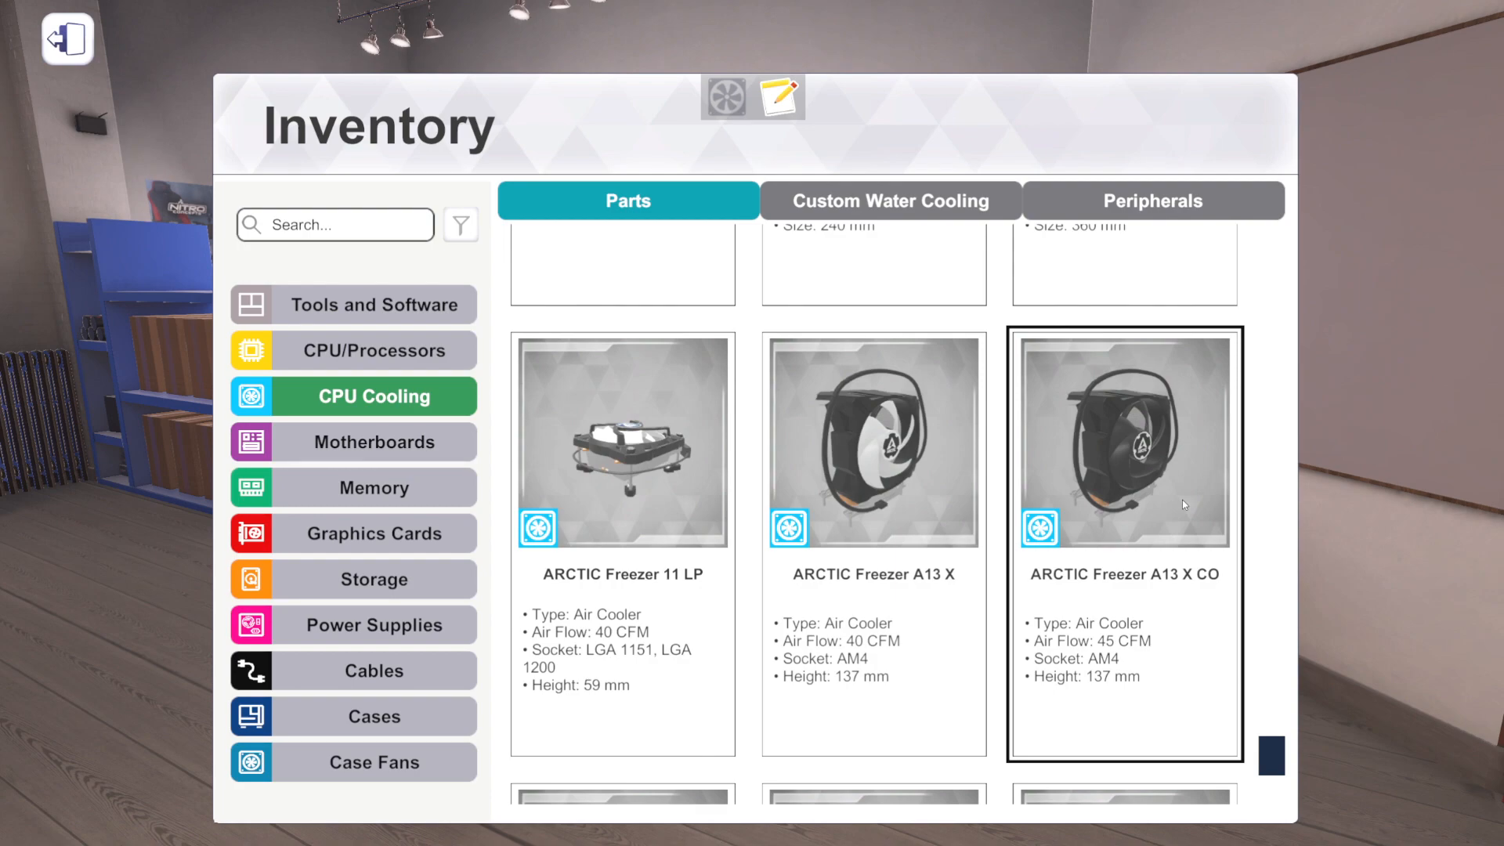
mouse_move(1117, 461)
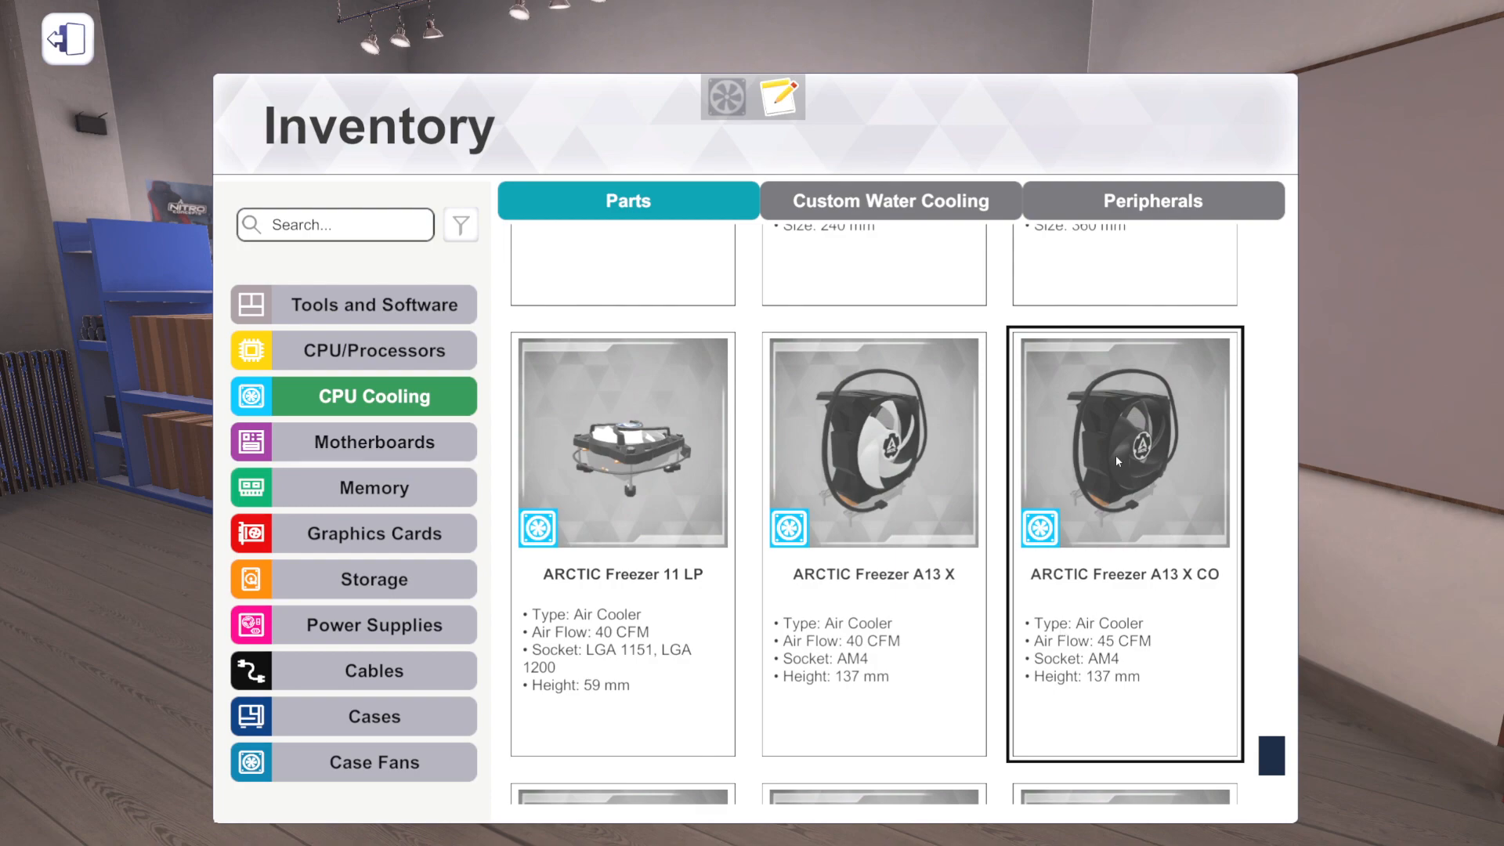
click(873, 442)
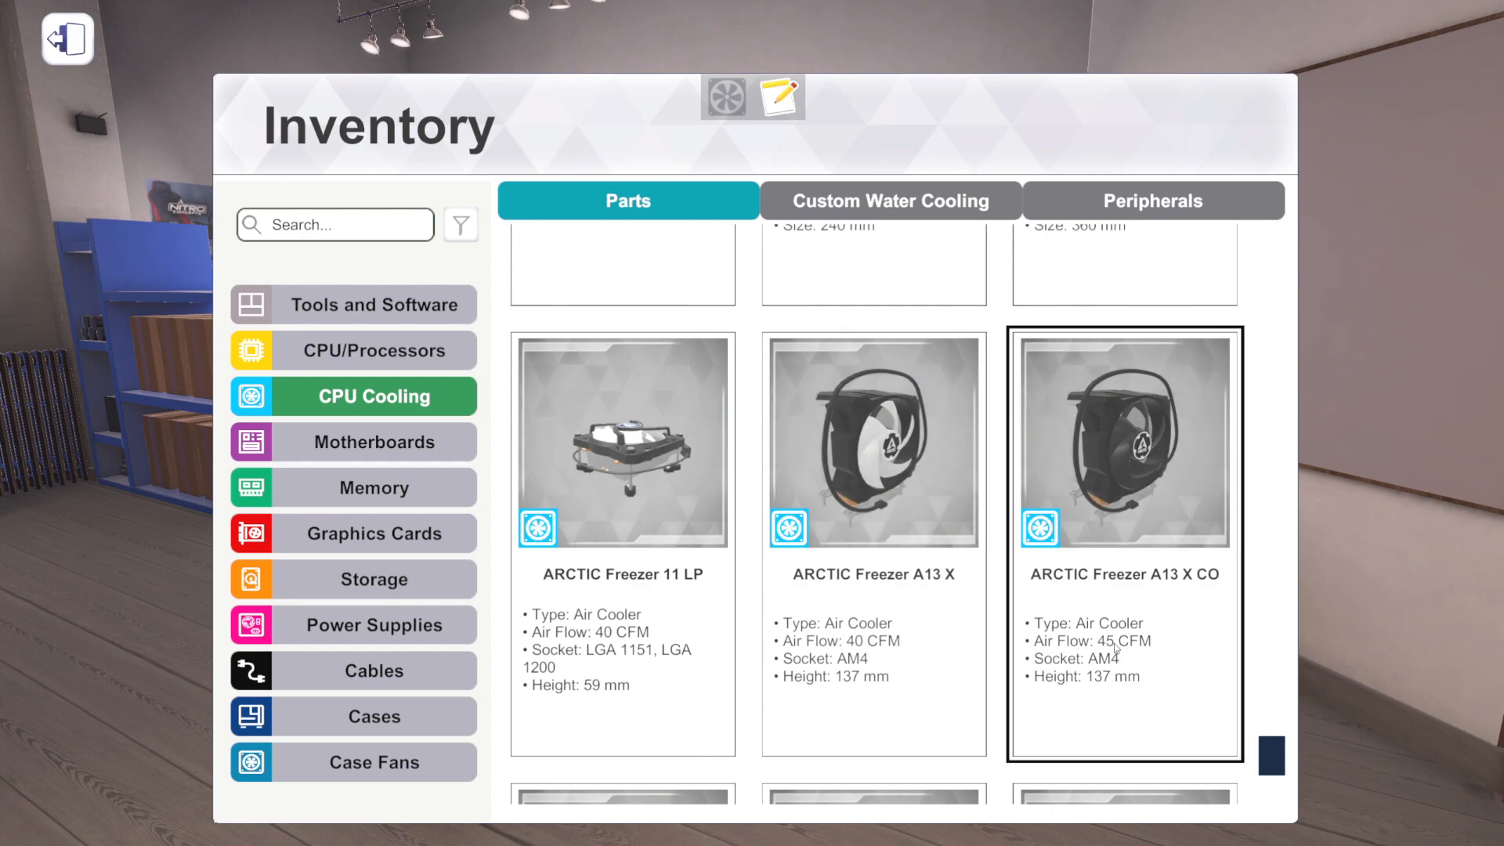
click(873, 508)
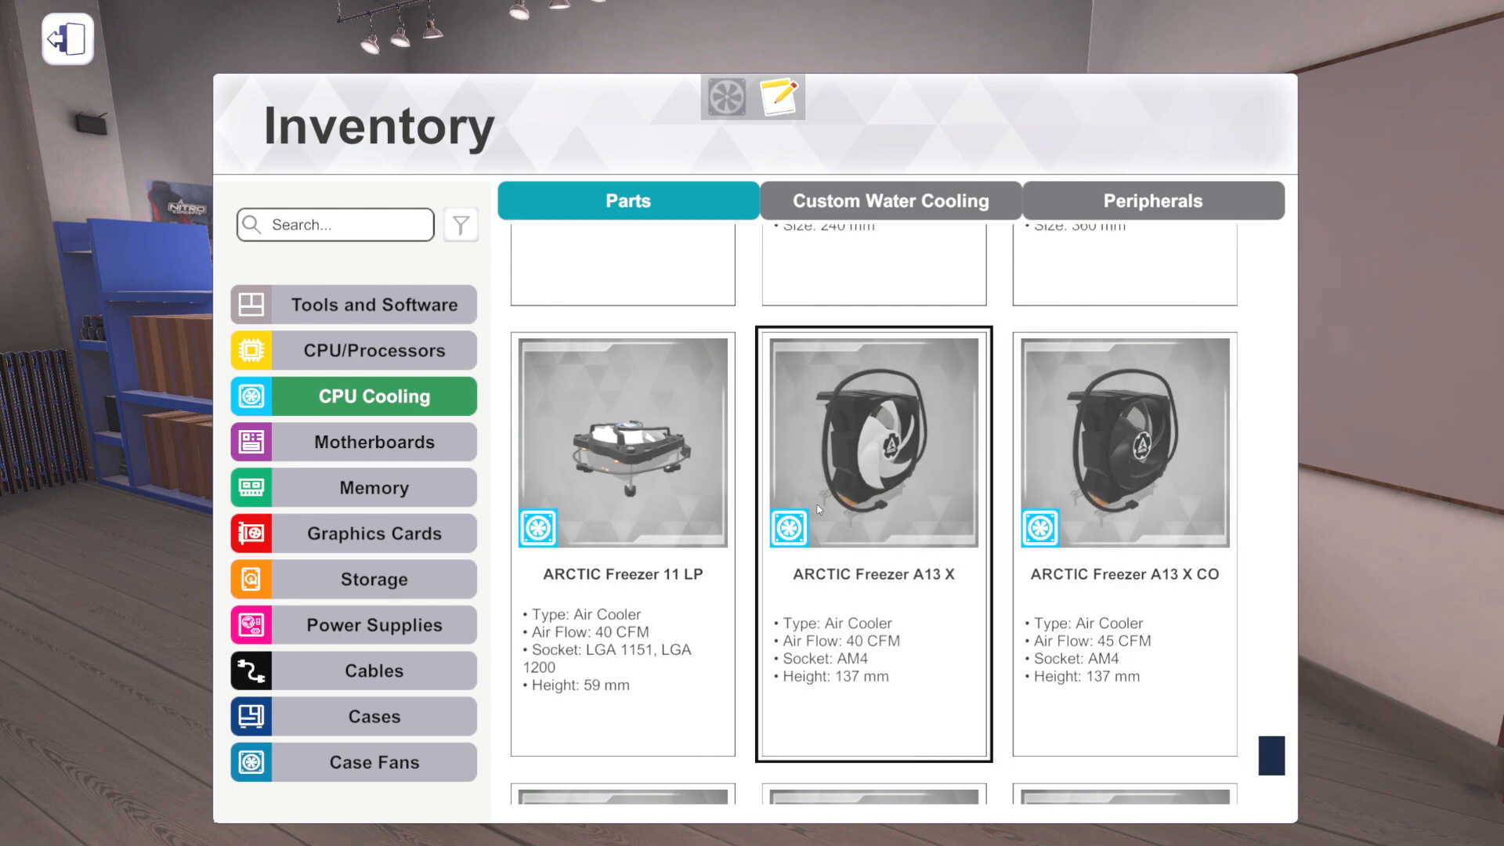
- Inspect the Fractal Design Celsius+ S36 Prisma and S28 Dynamic while scrolling past the Fractal coolers
scroll(down, 3)
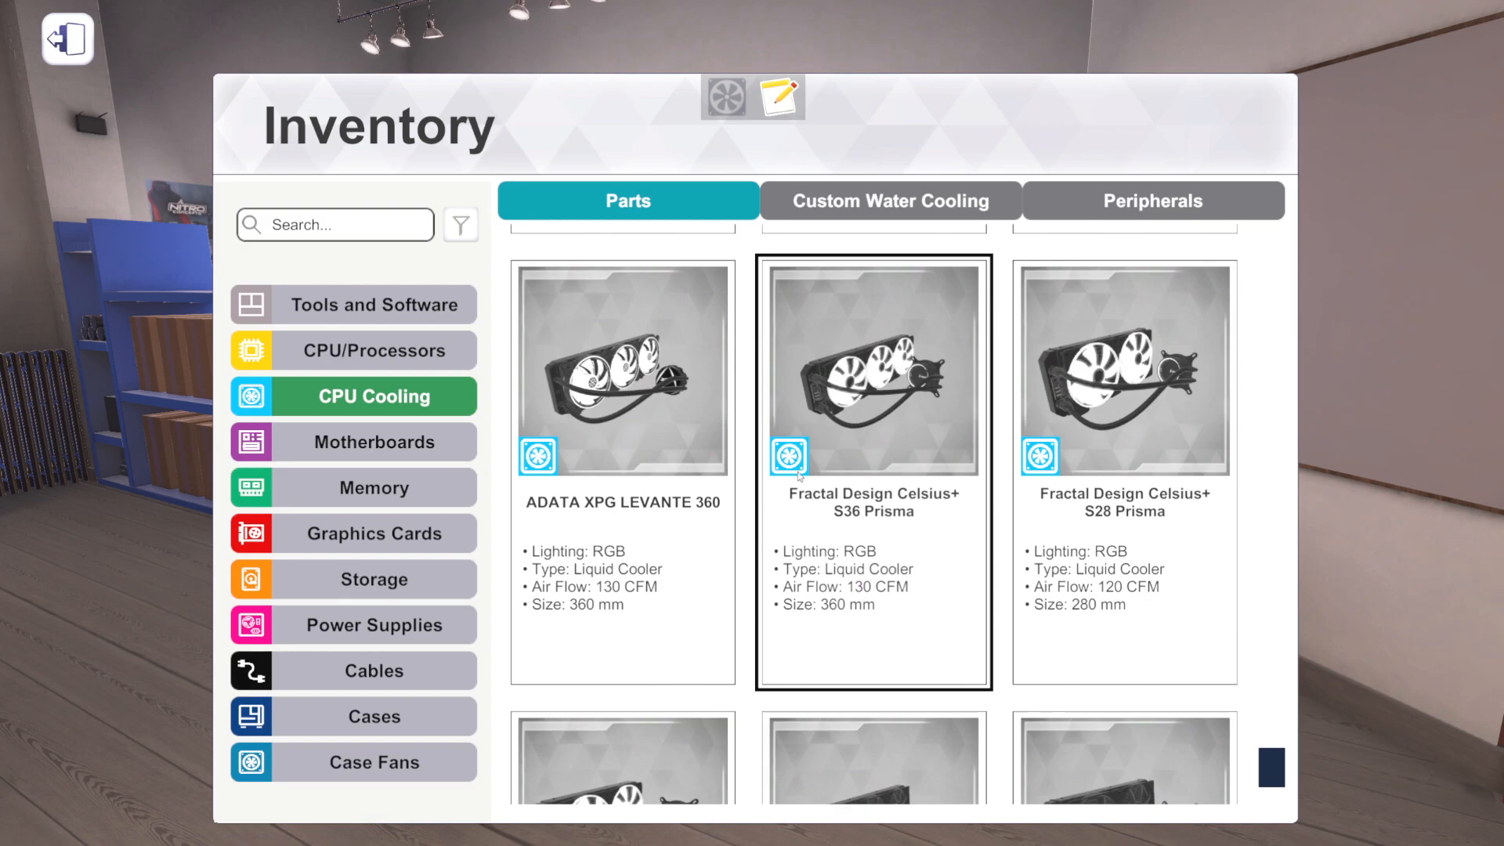
mouse_move(765, 430)
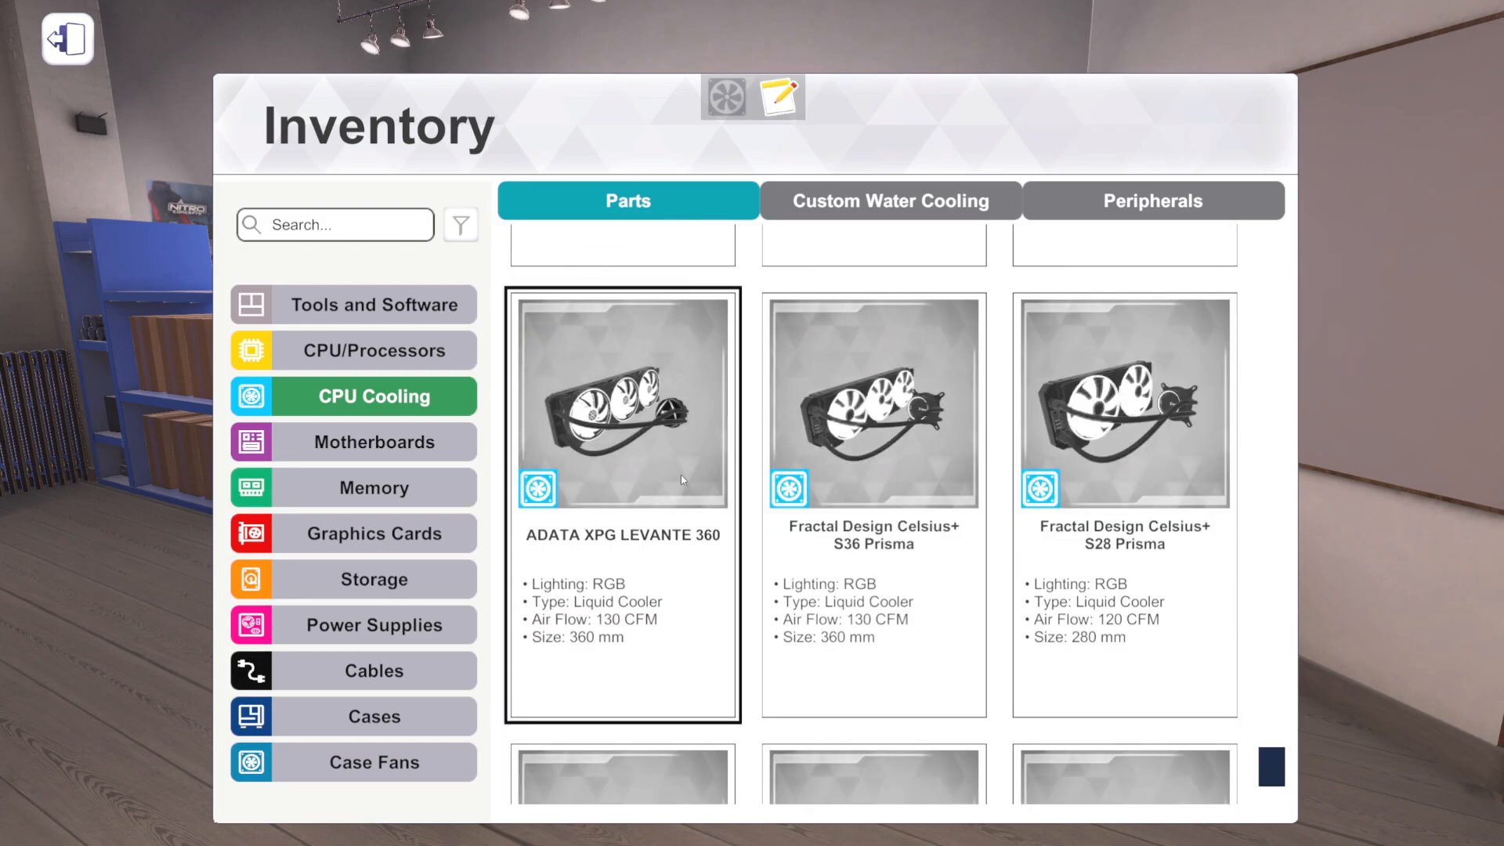
mouse_move(614, 454)
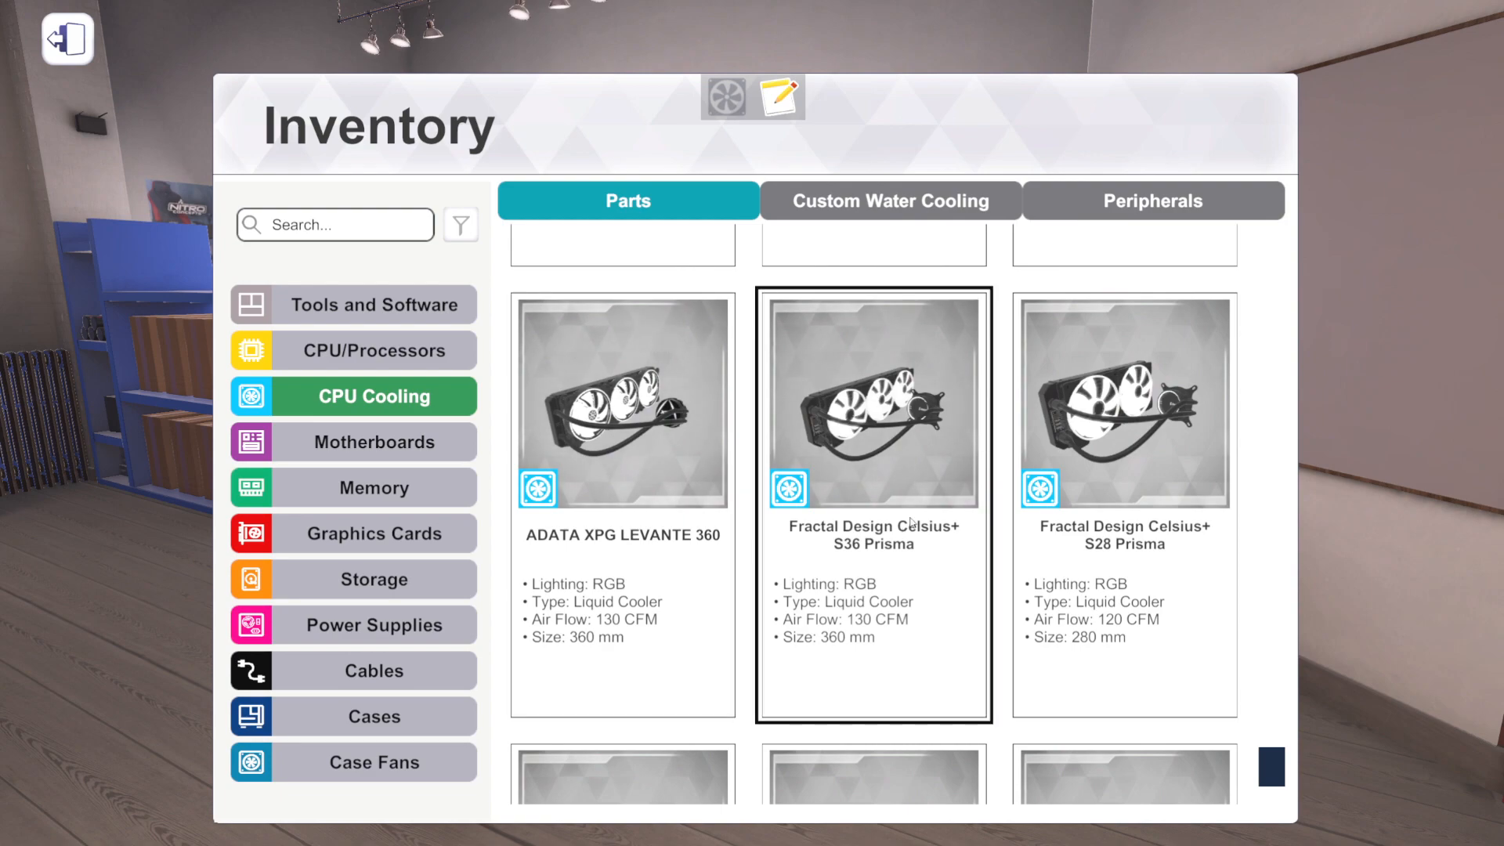
click(1125, 403)
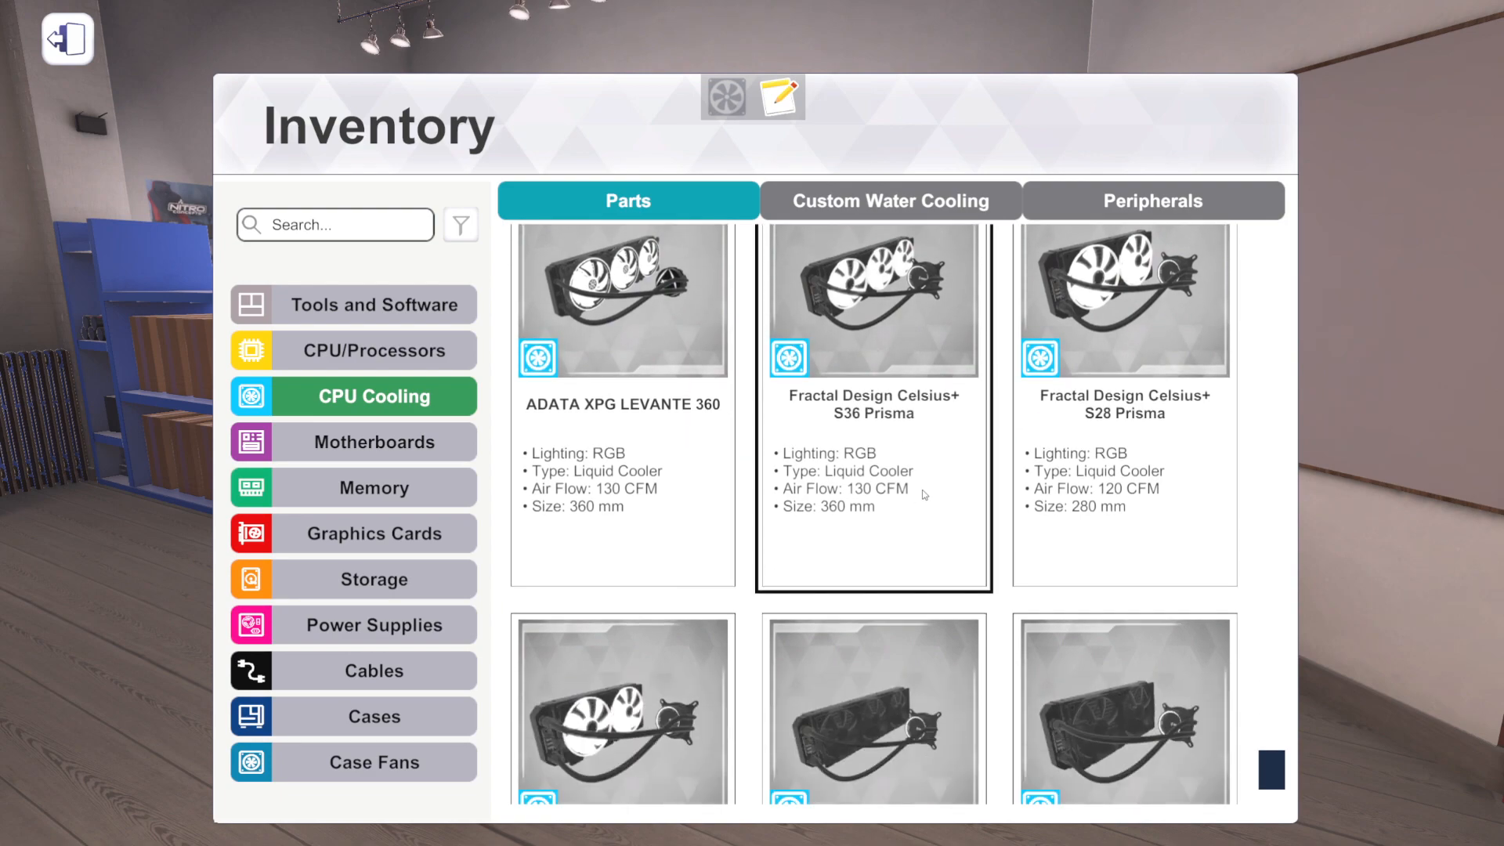
scroll(down, 3)
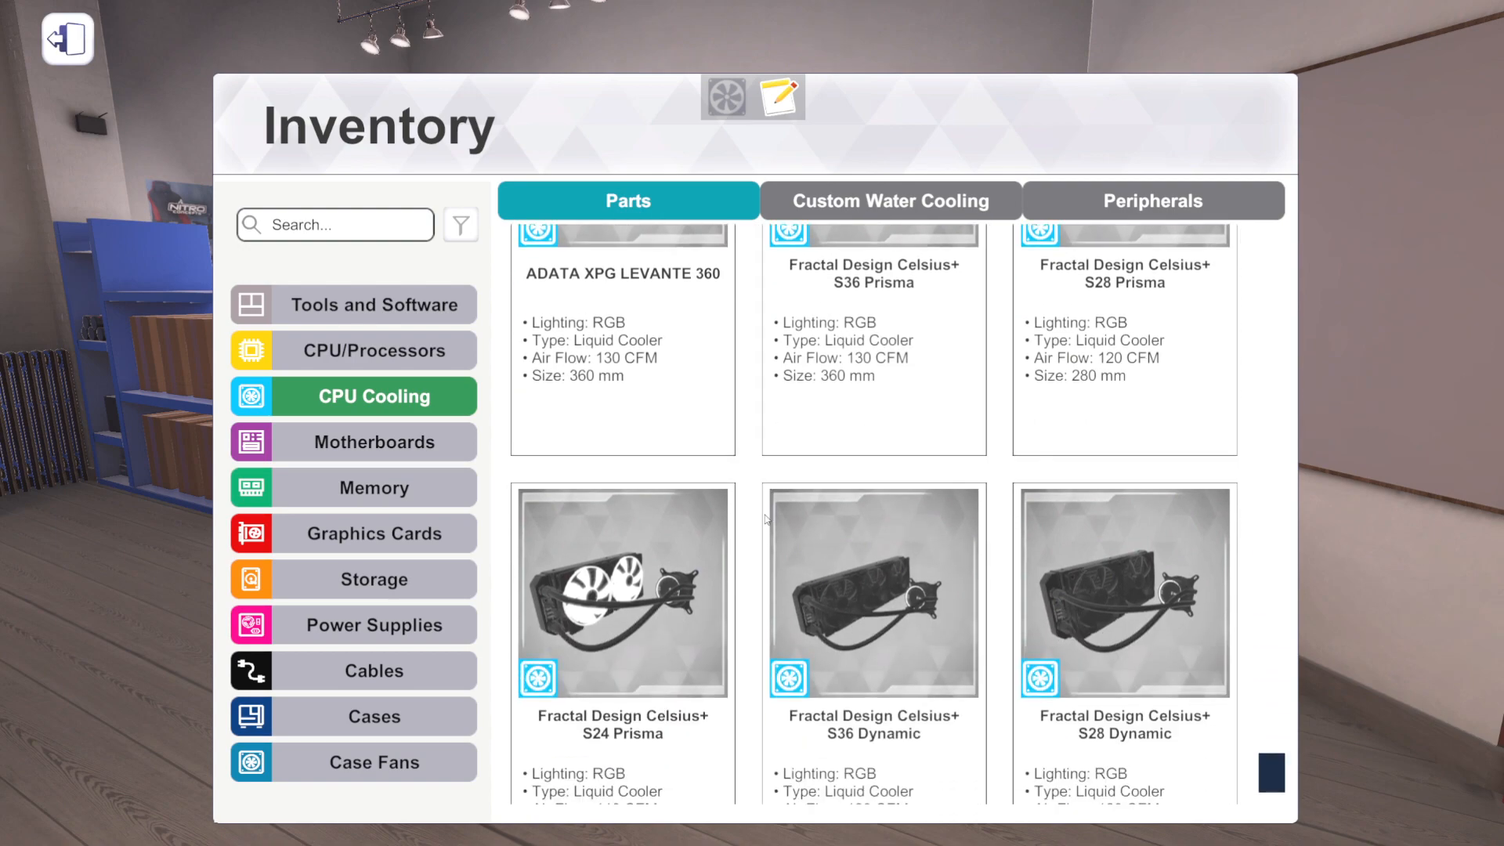
scroll(down, 3)
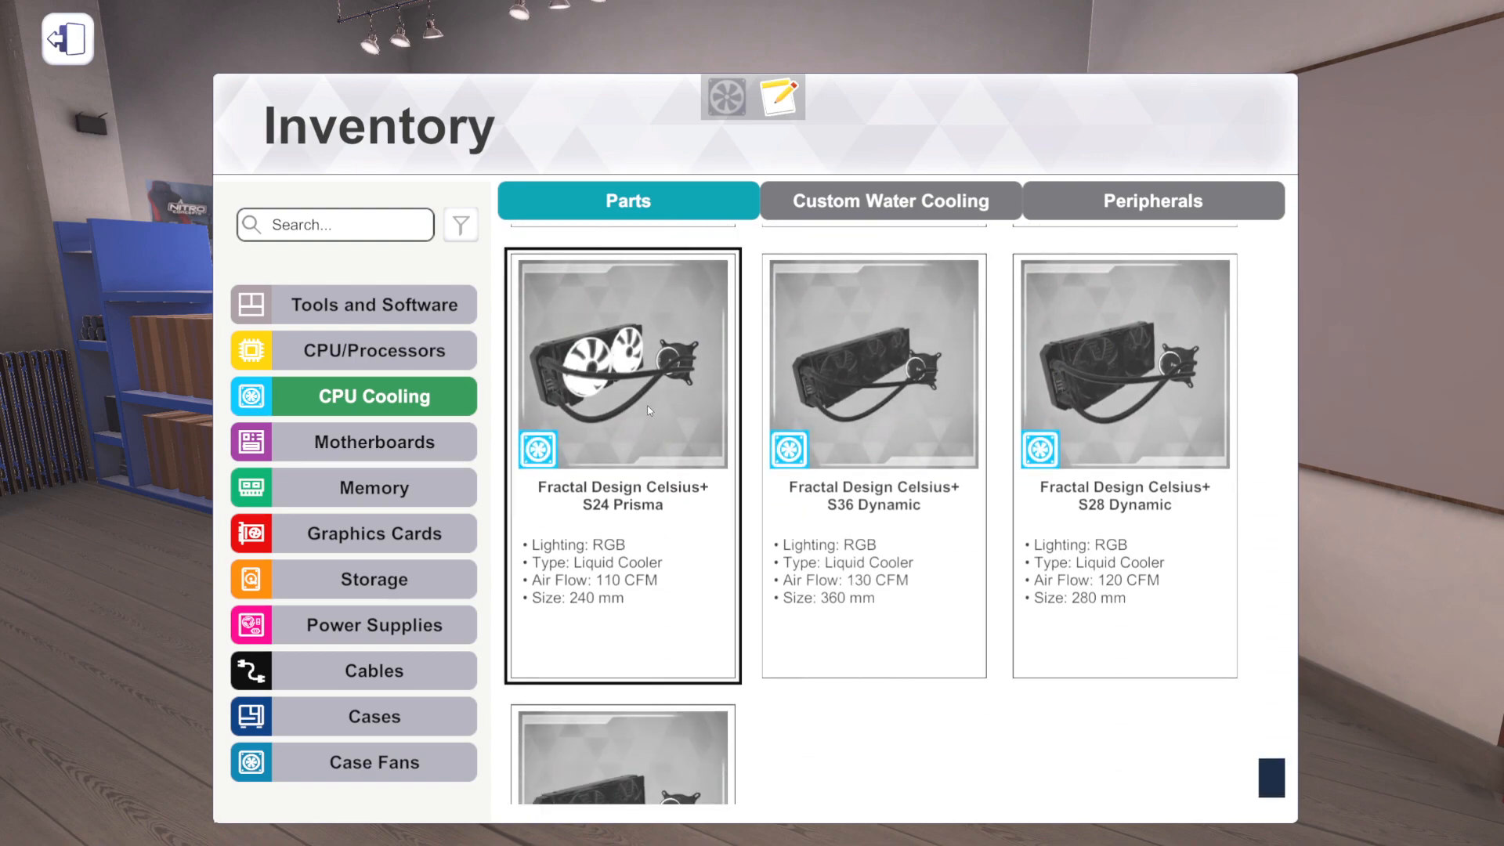
mouse_move(618, 417)
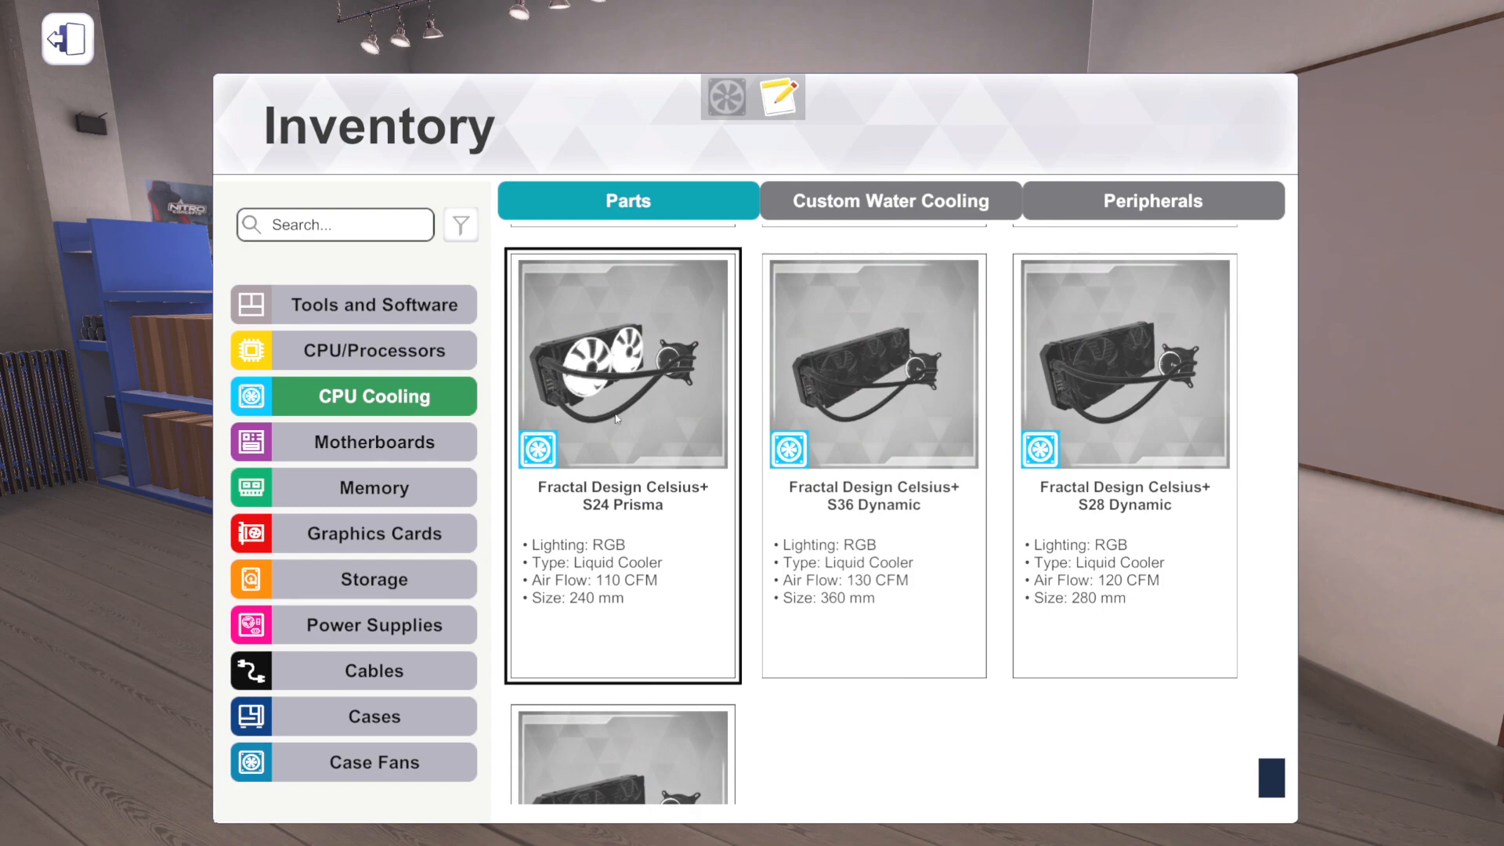
click(1125, 365)
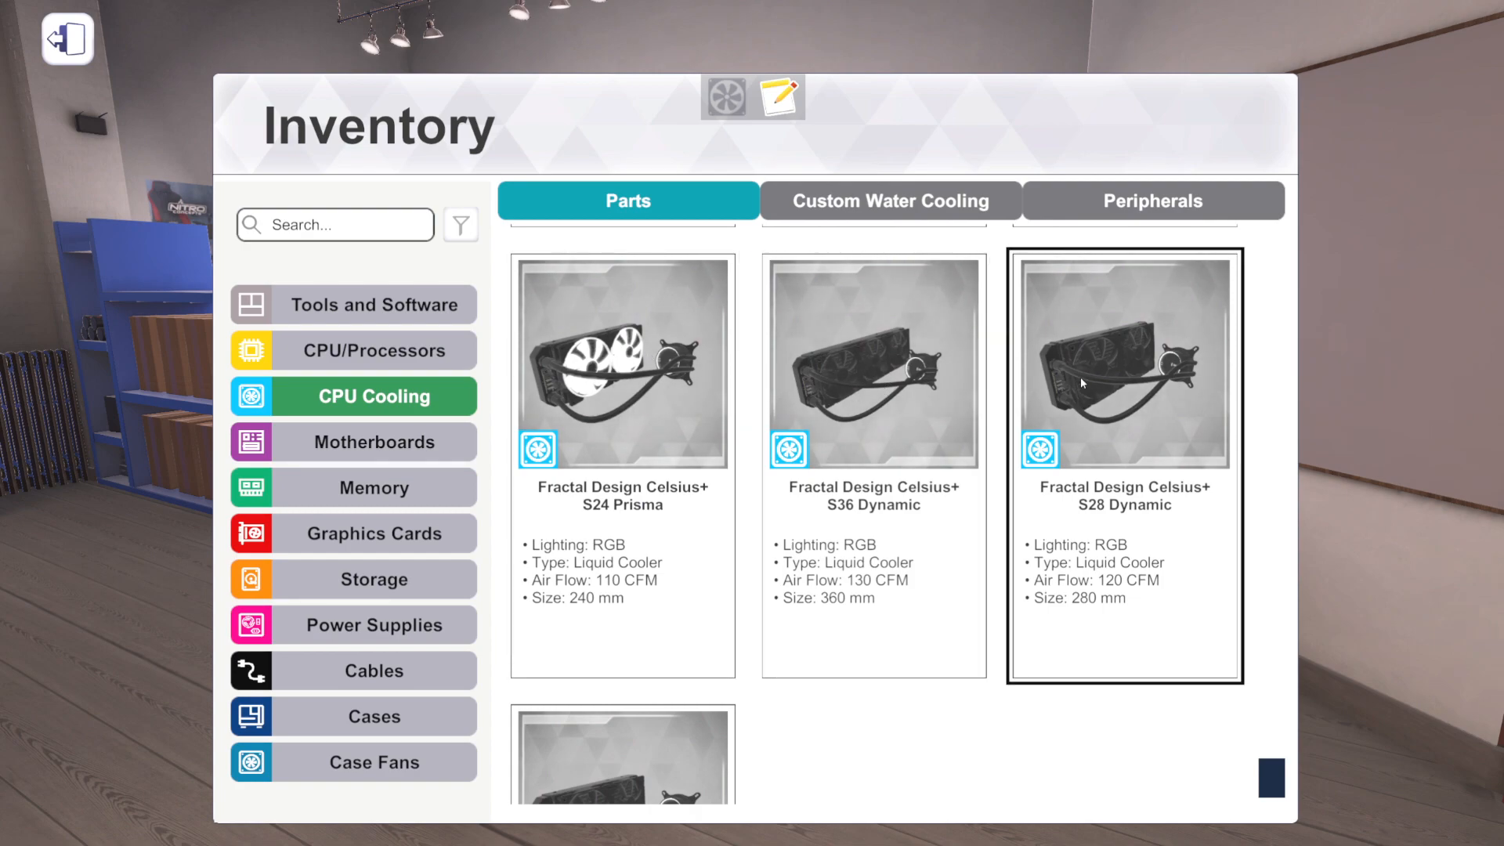
scroll(down, 3)
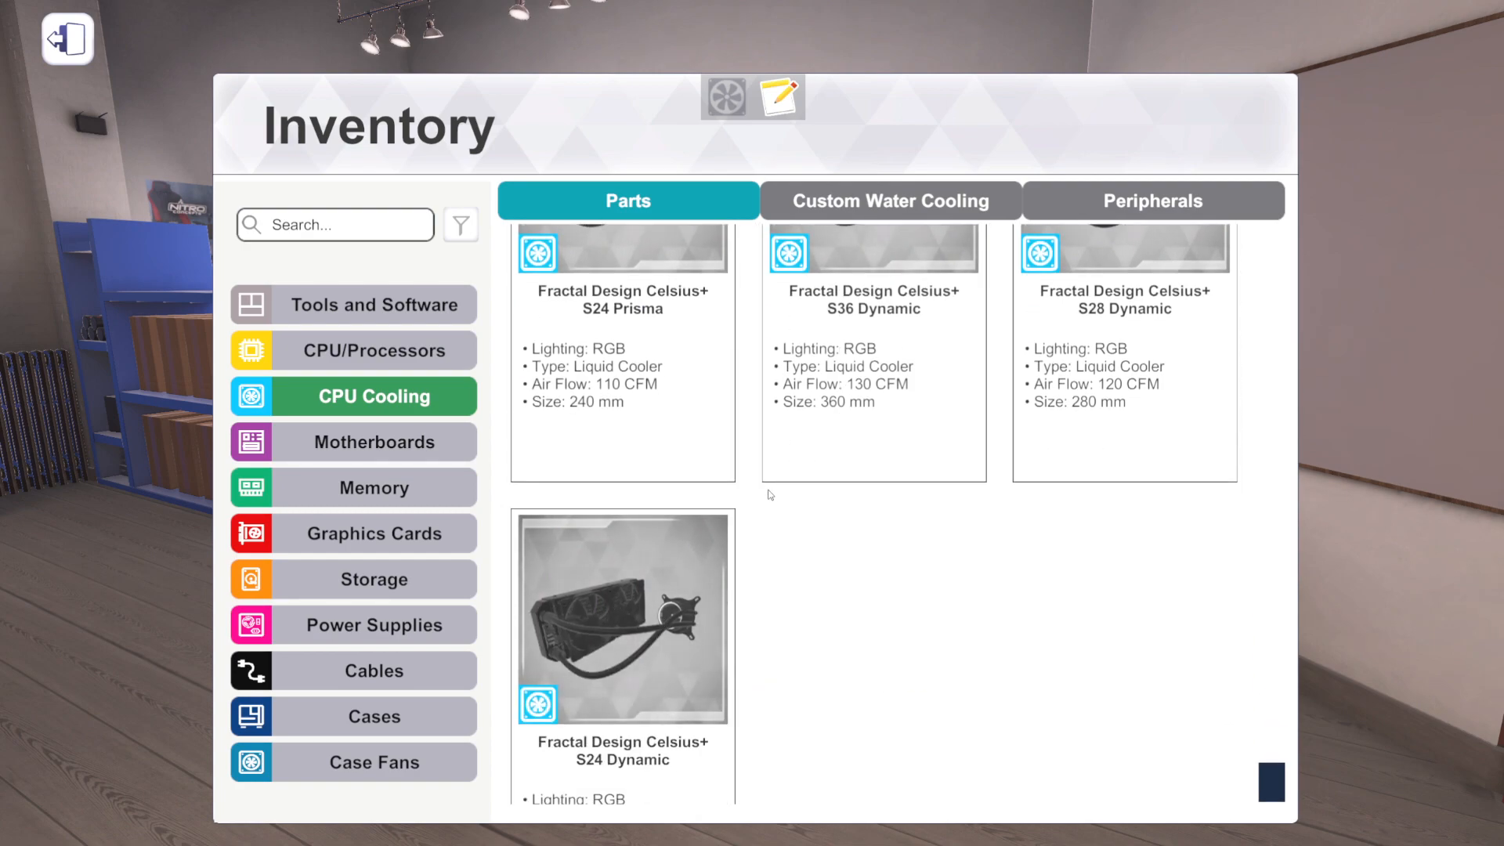
scroll(down, 3)
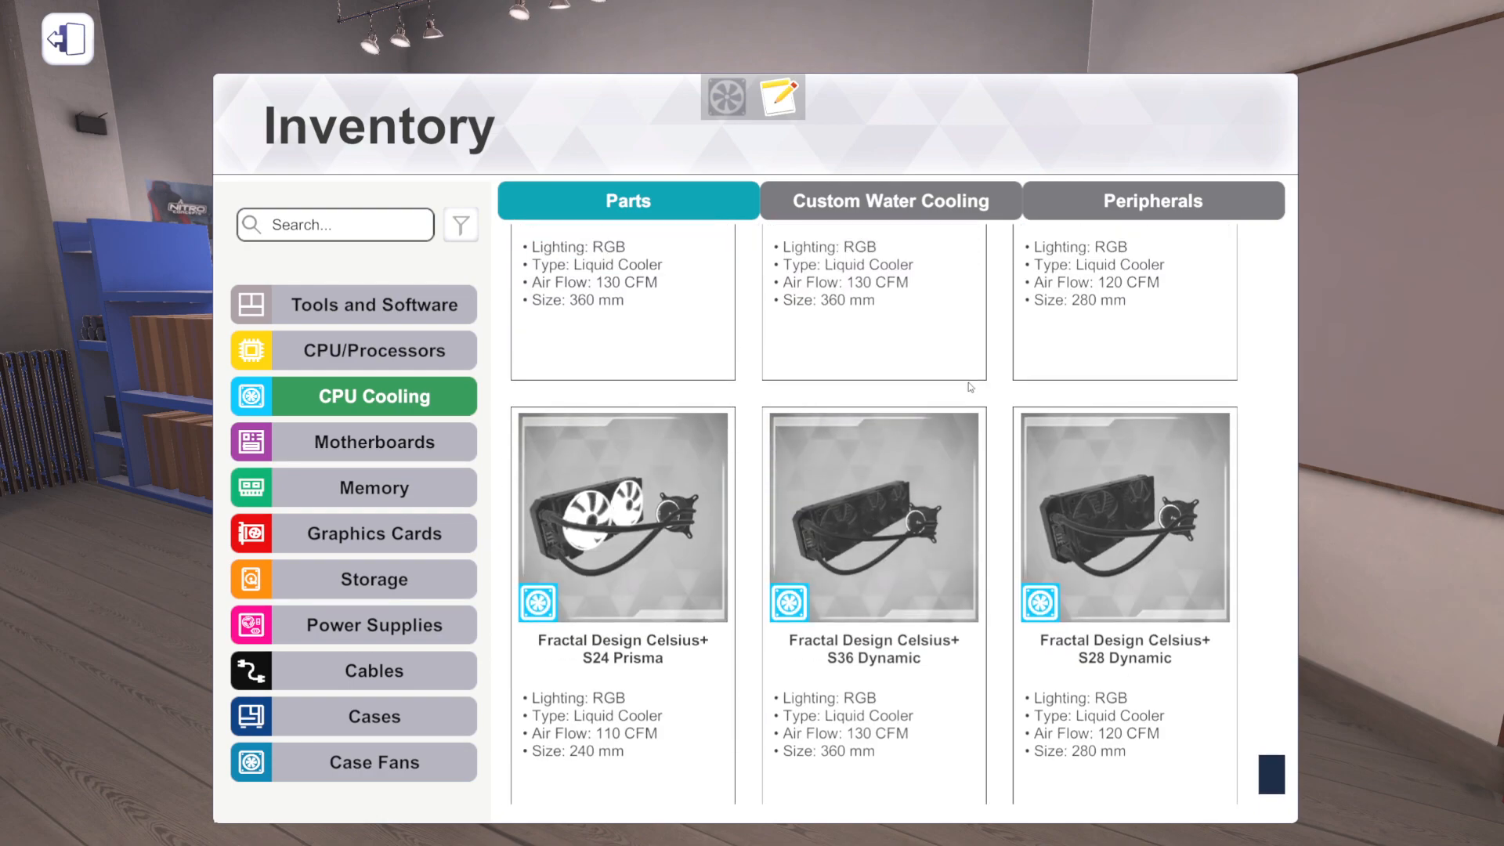
- Search 'frac' to compare the Celsius S36 and Celsius+ S36 Prisma, then switch to Motherboards
text(fract)
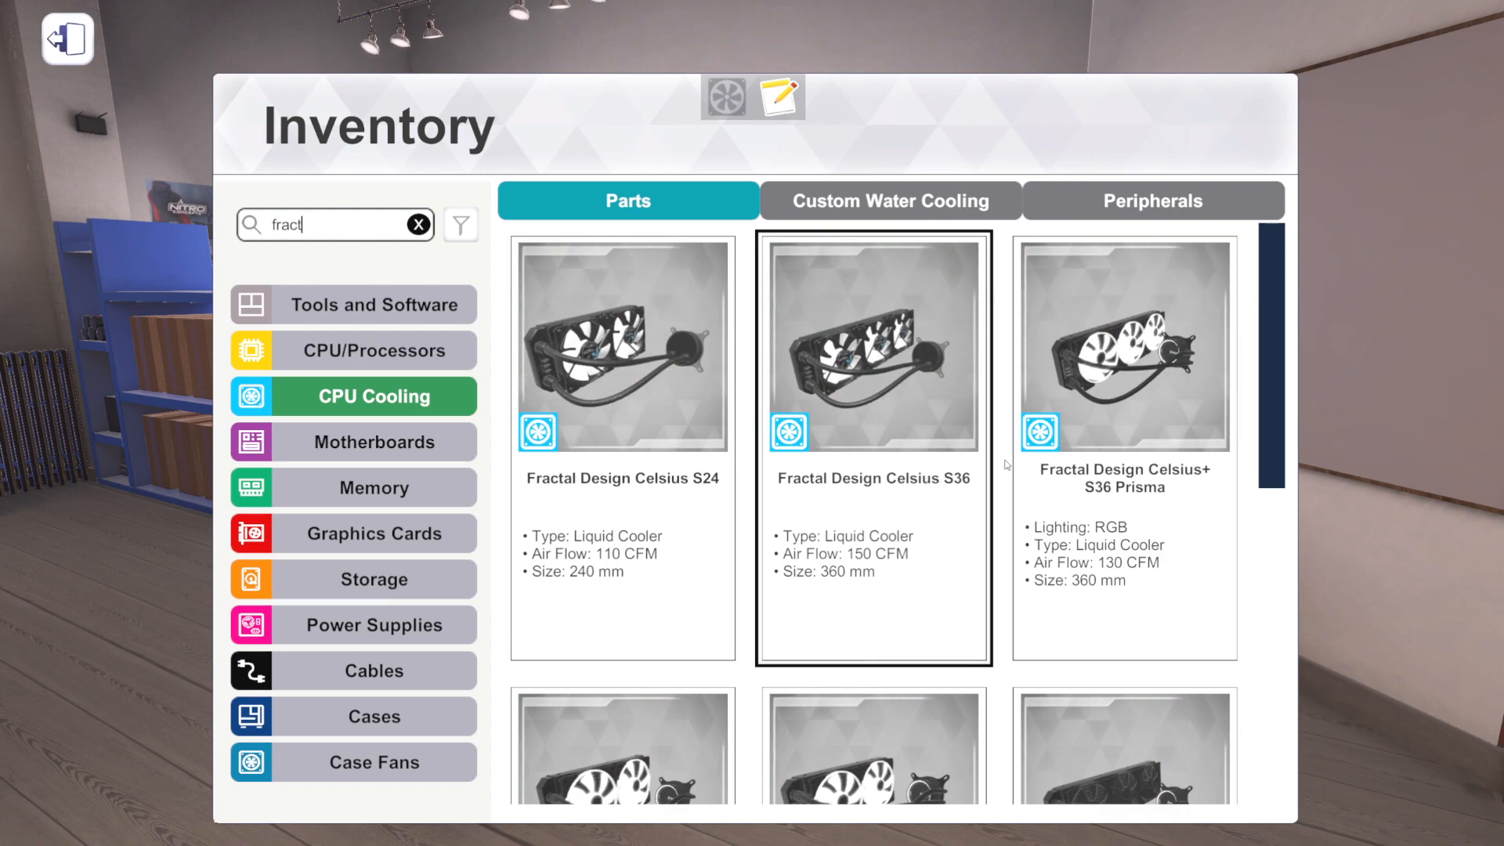
click(1125, 345)
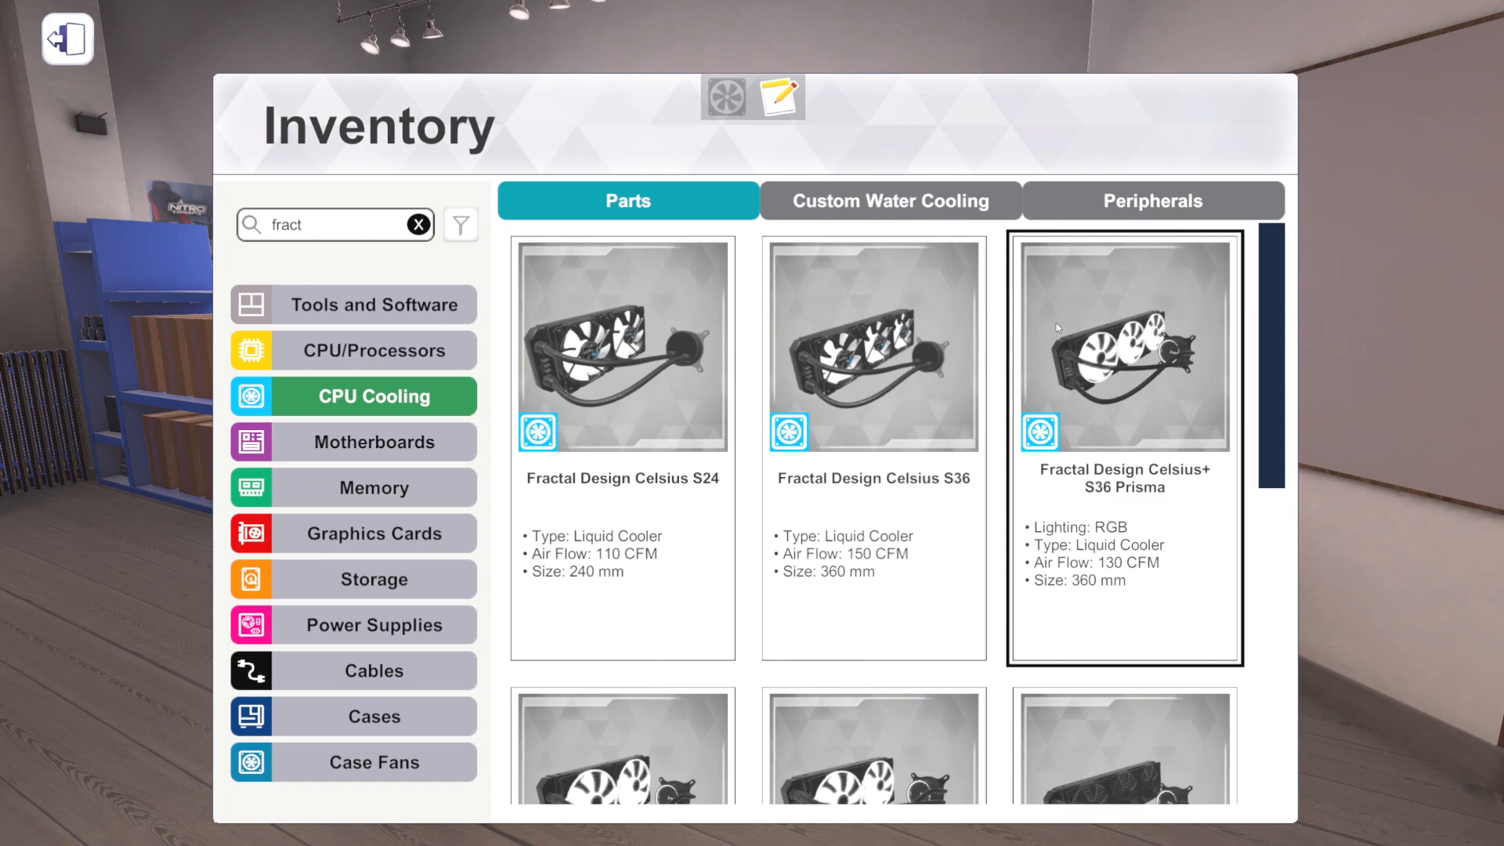
click(622, 432)
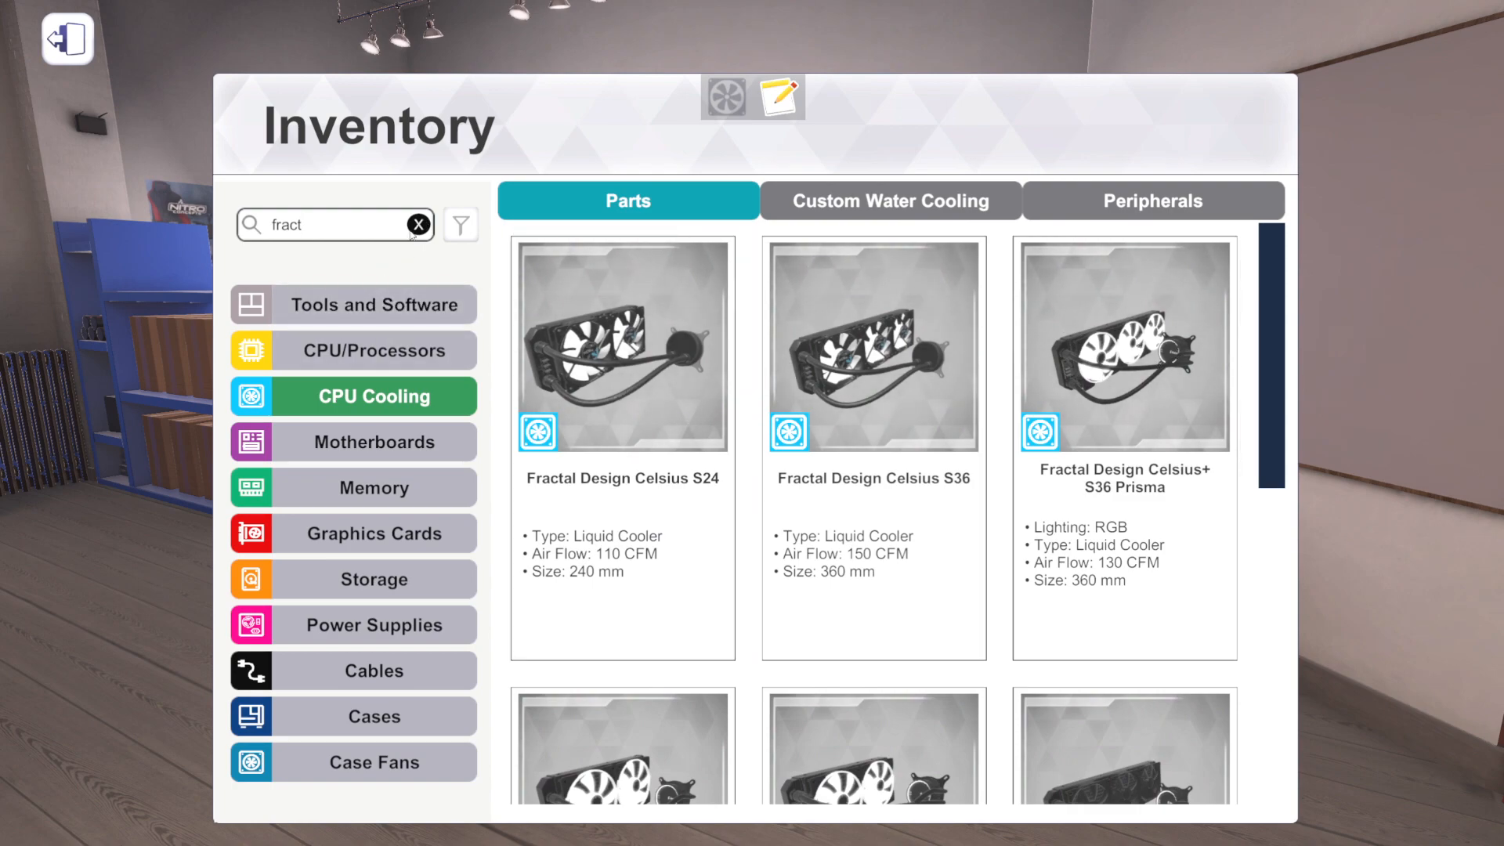
click(374, 442)
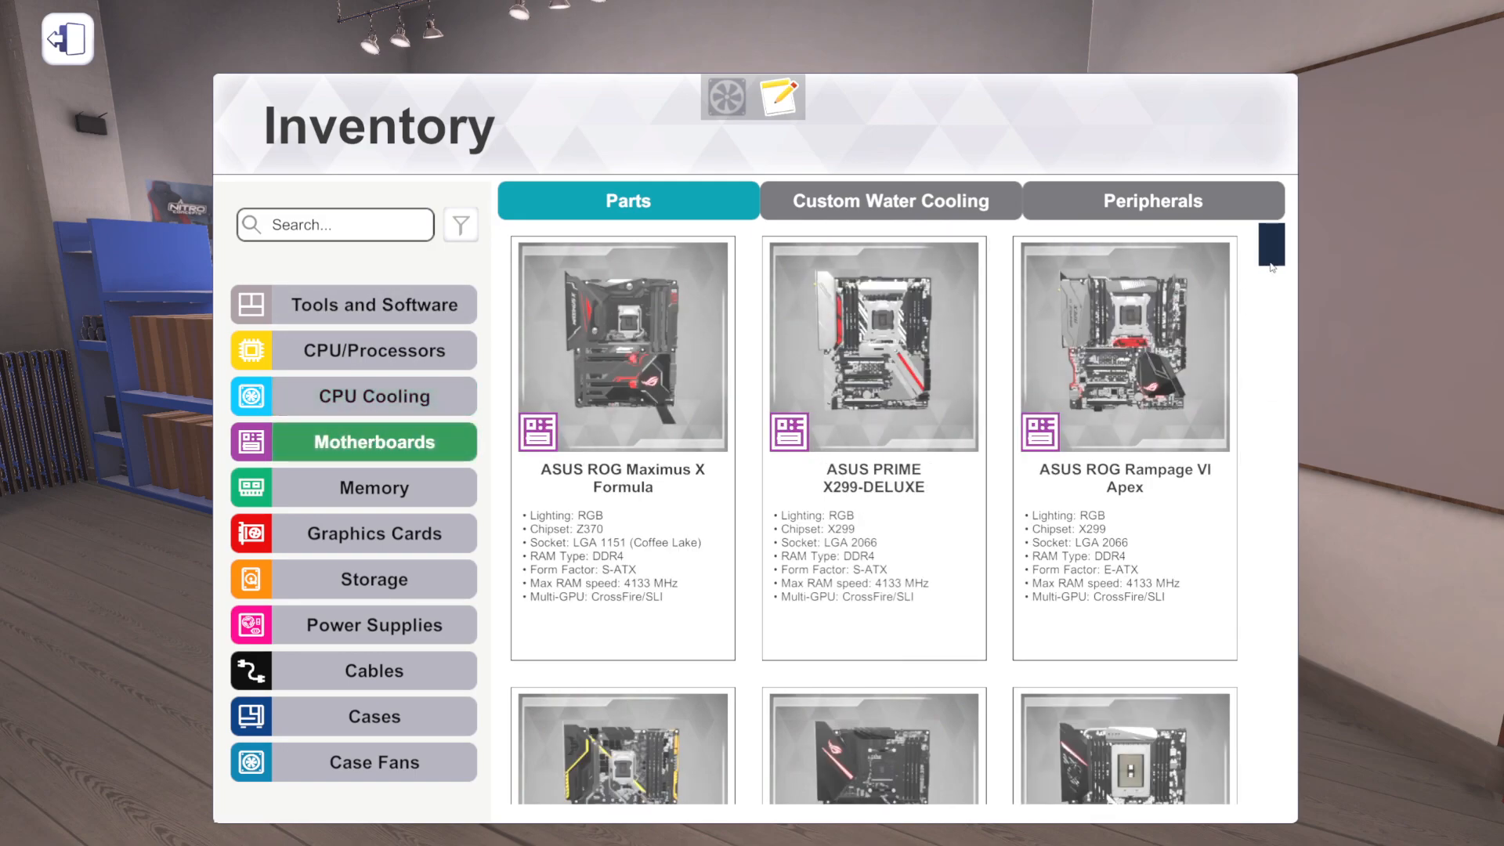
- Scroll the motherboard list down to the EVGA Z490 DARK, MSI MEG Z590 ACE and MAG Z590 TORPEDO row
scroll(down, 3)
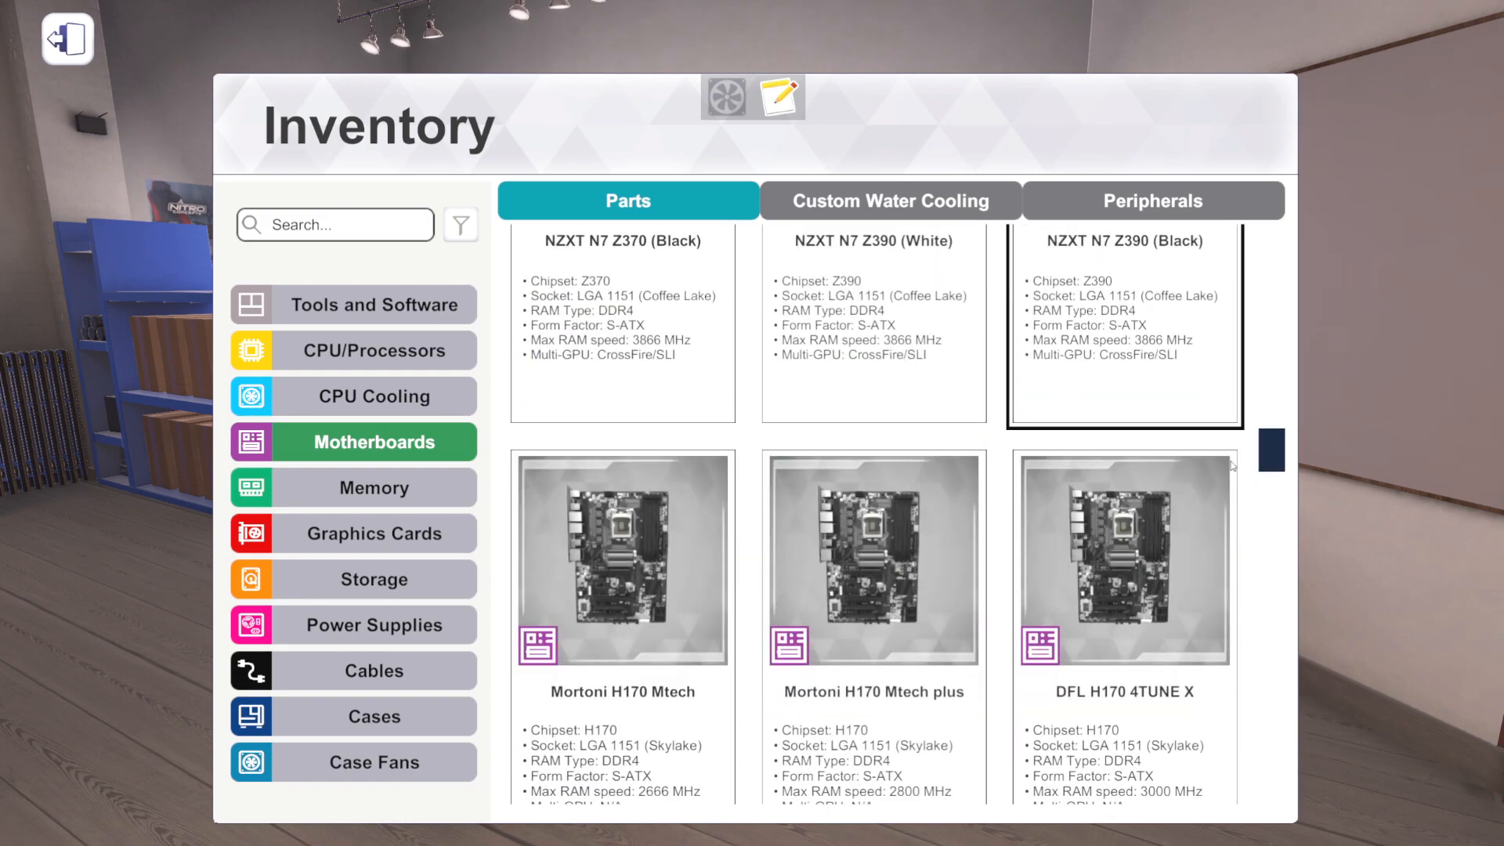
scroll(down, 3)
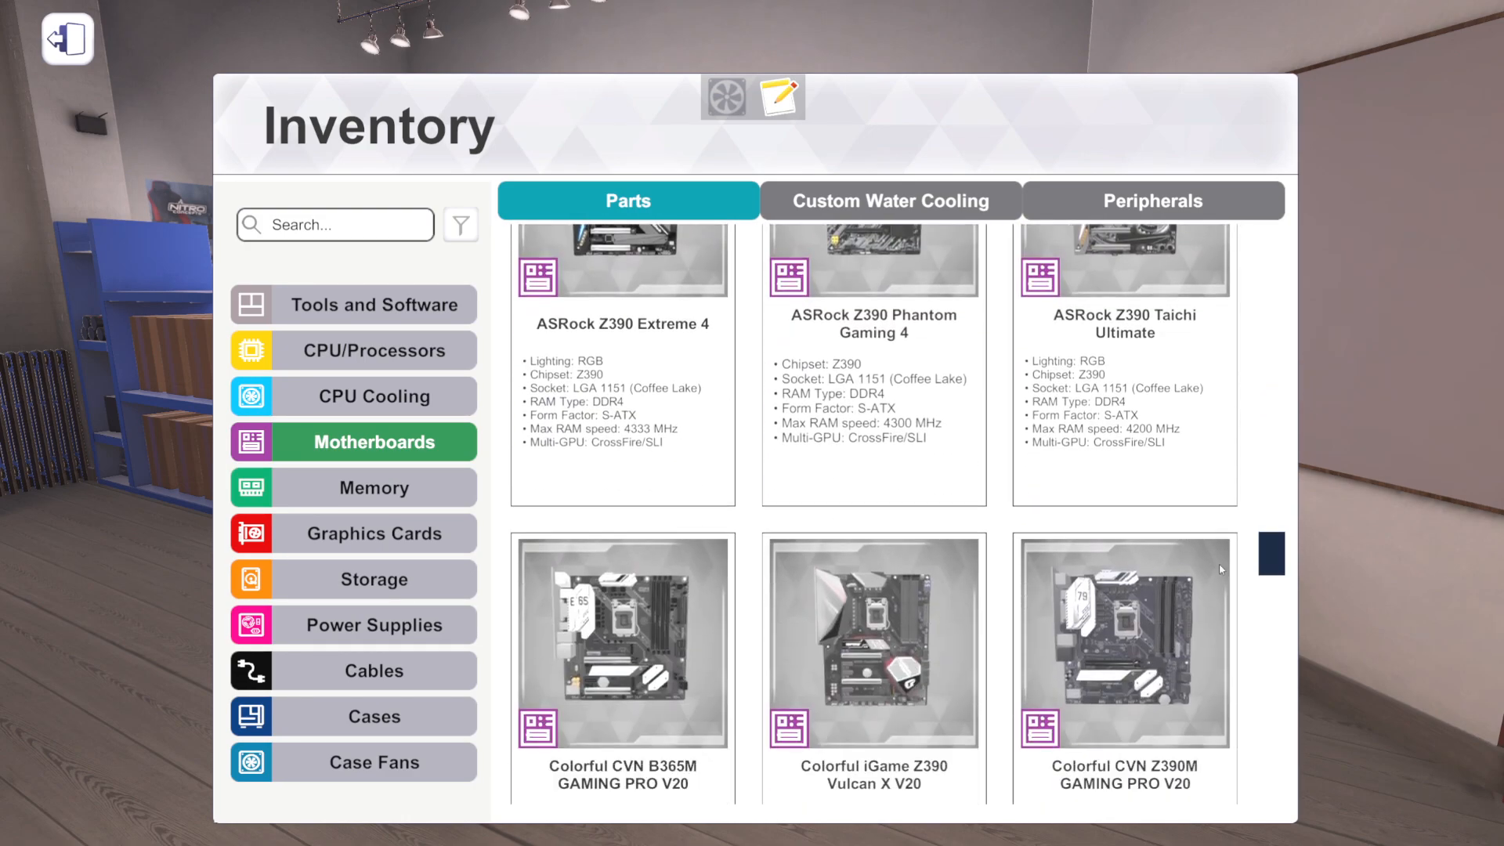
scroll(down, 3)
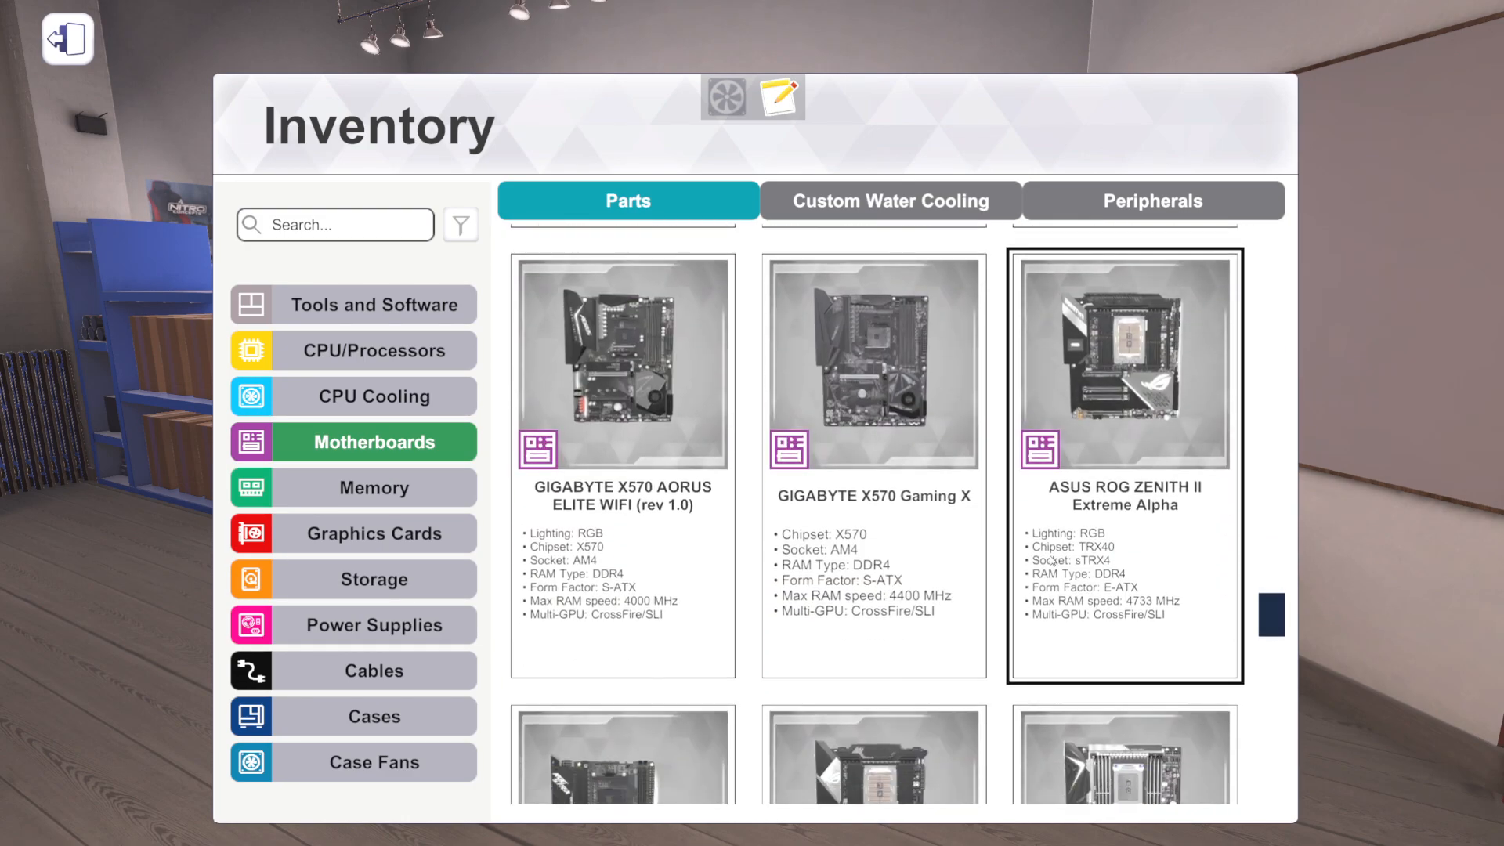
scroll(down, 3)
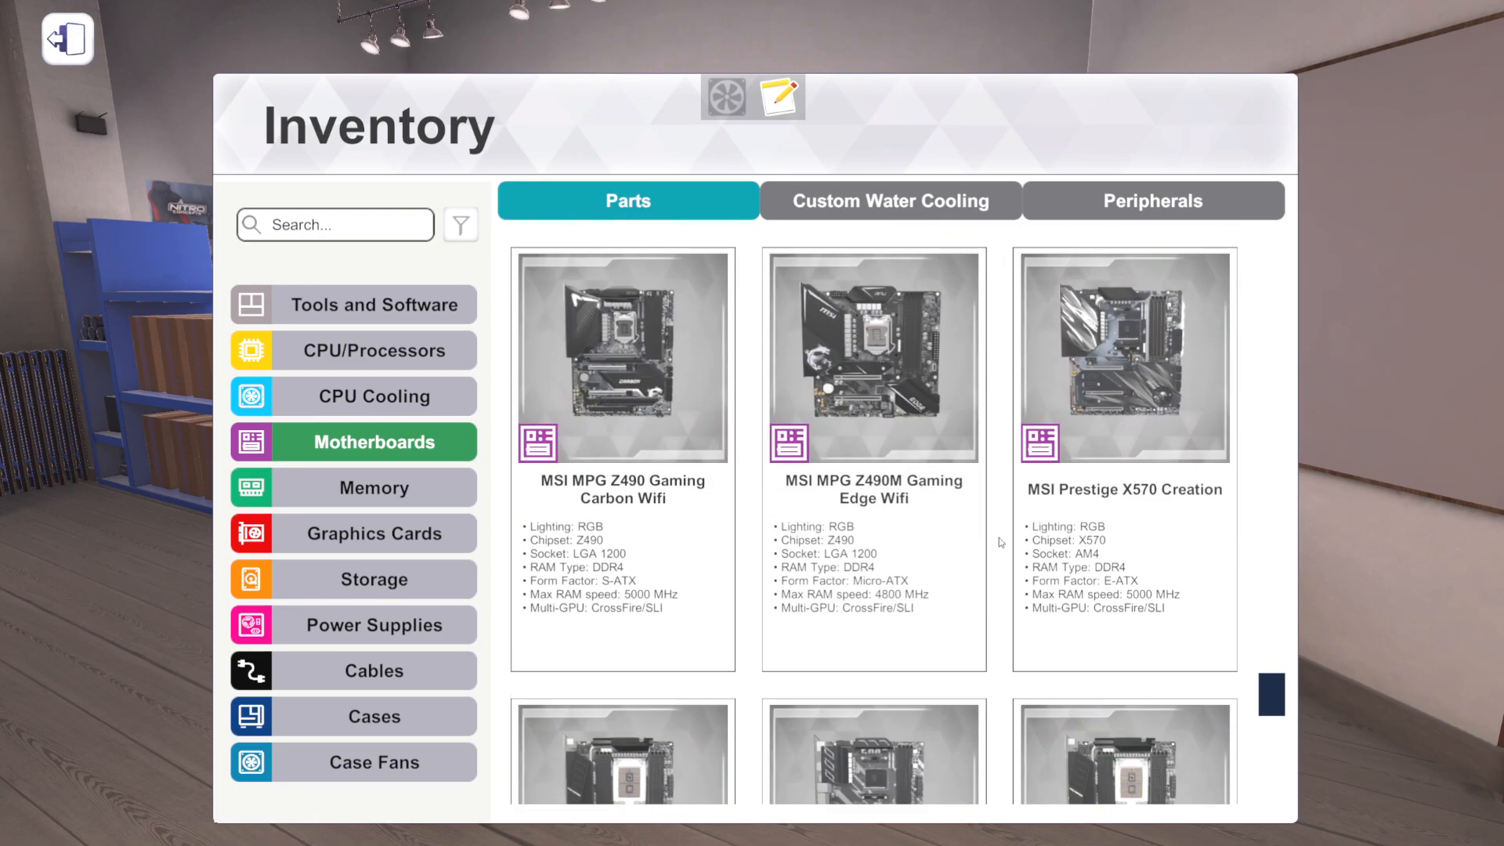
scroll(down, 3)
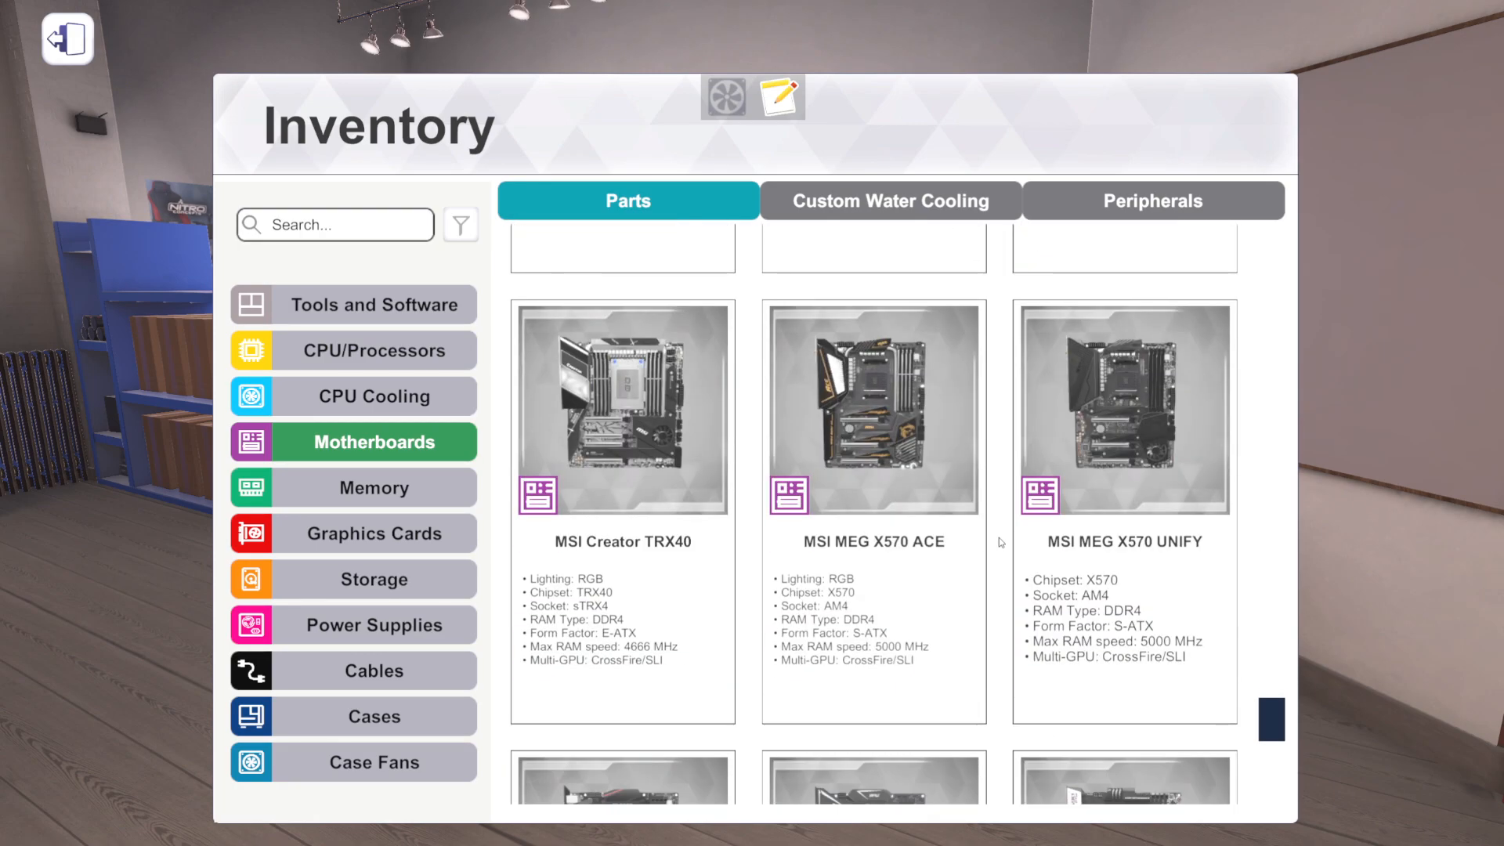
scroll(down, 3)
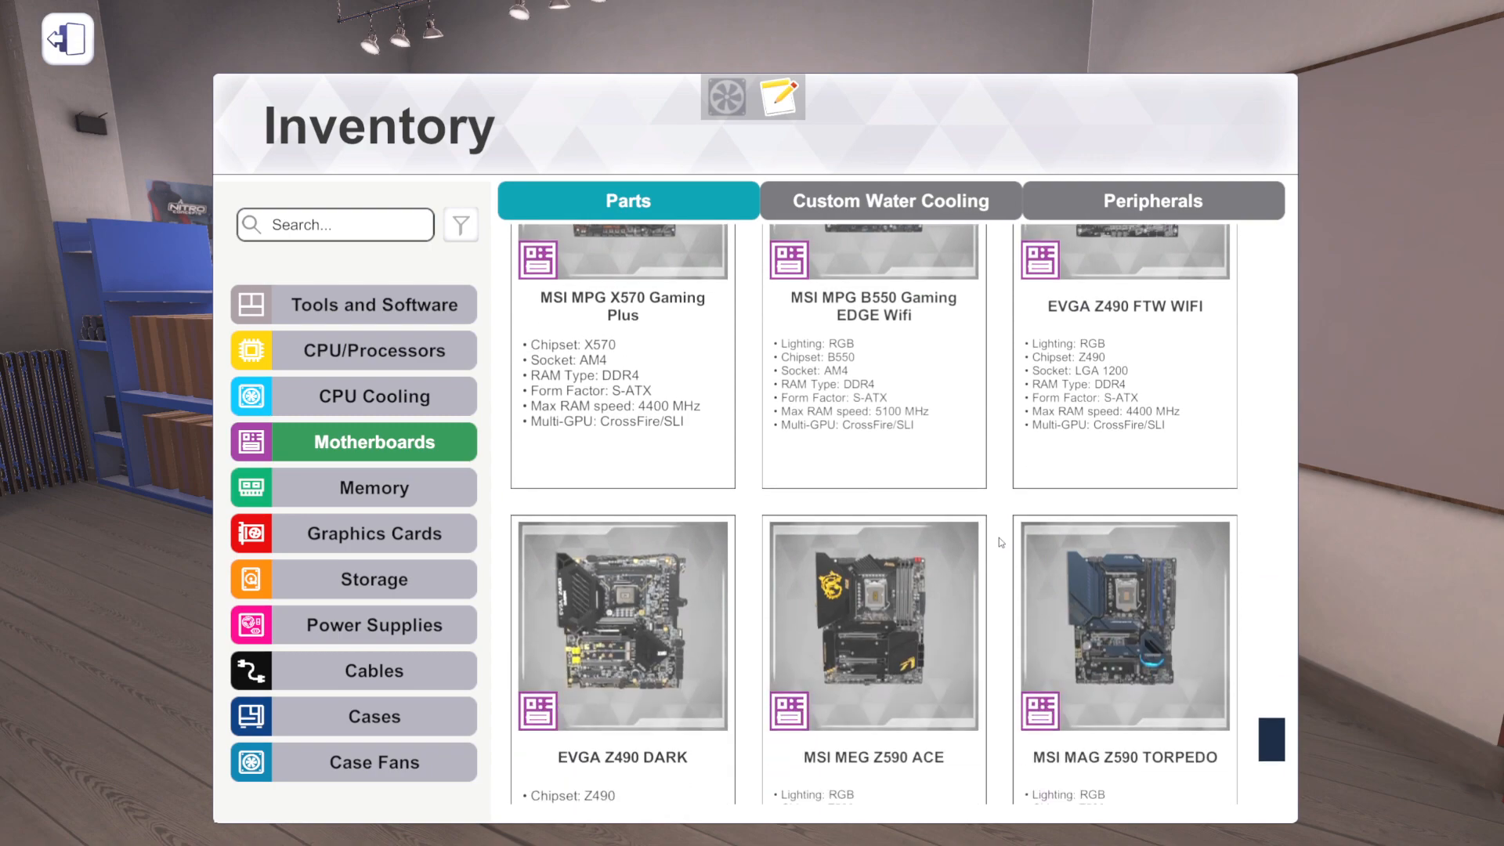
scroll(down, 3)
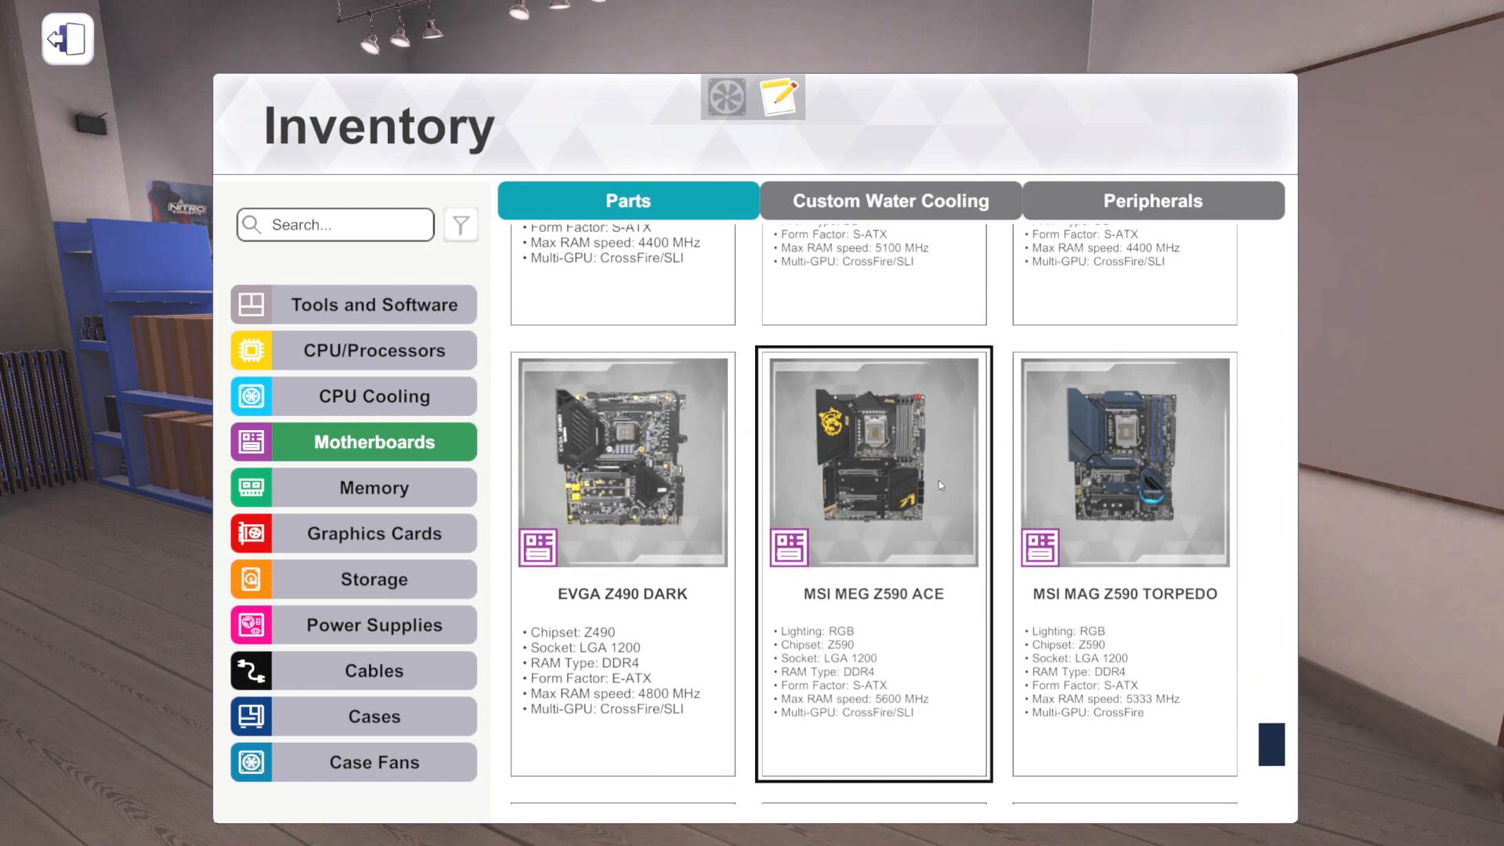
mouse_move(871, 508)
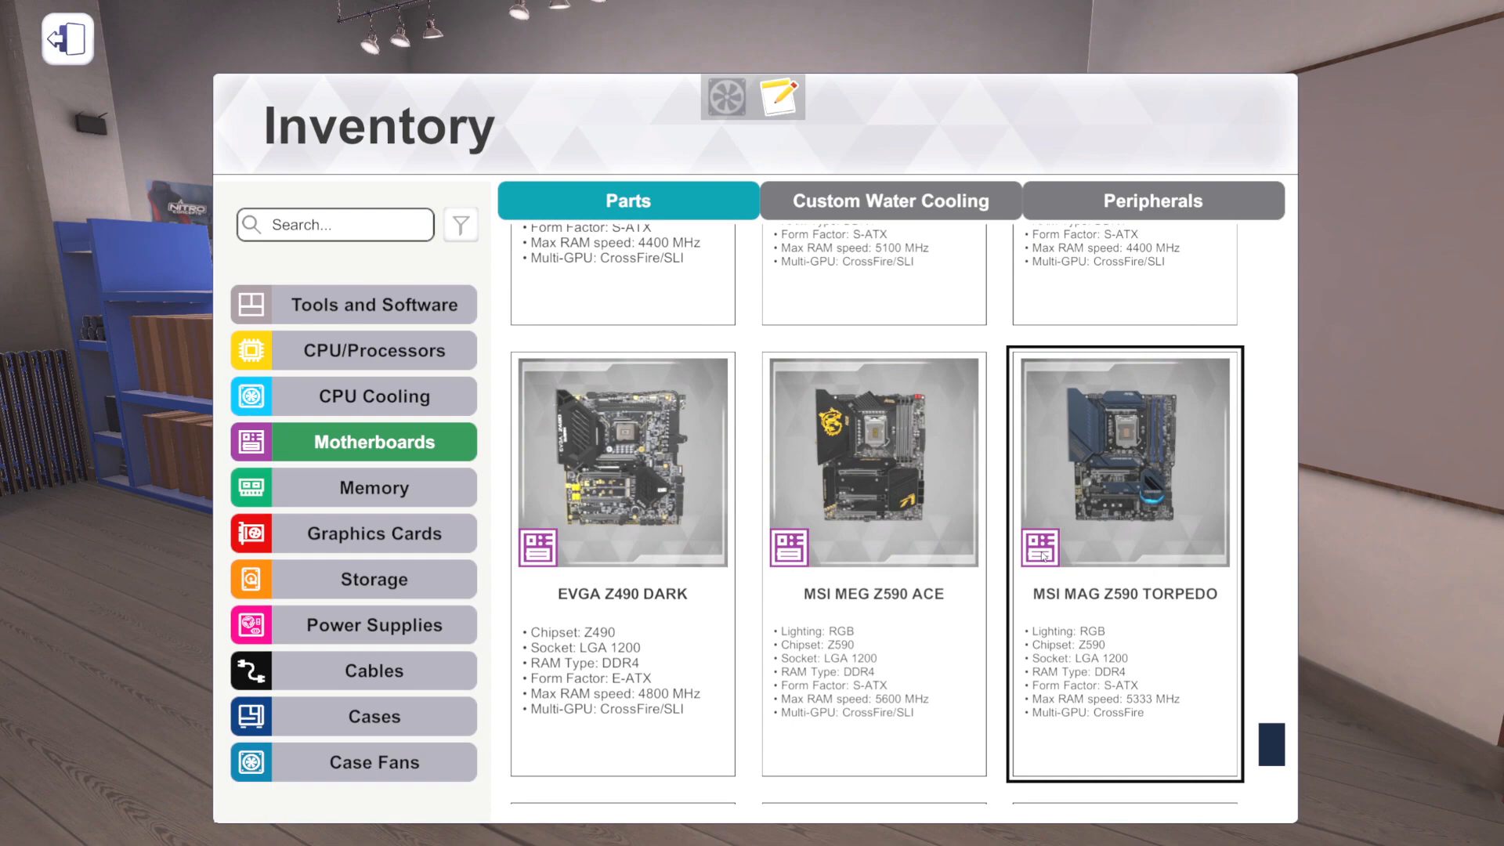
mouse_move(1172, 411)
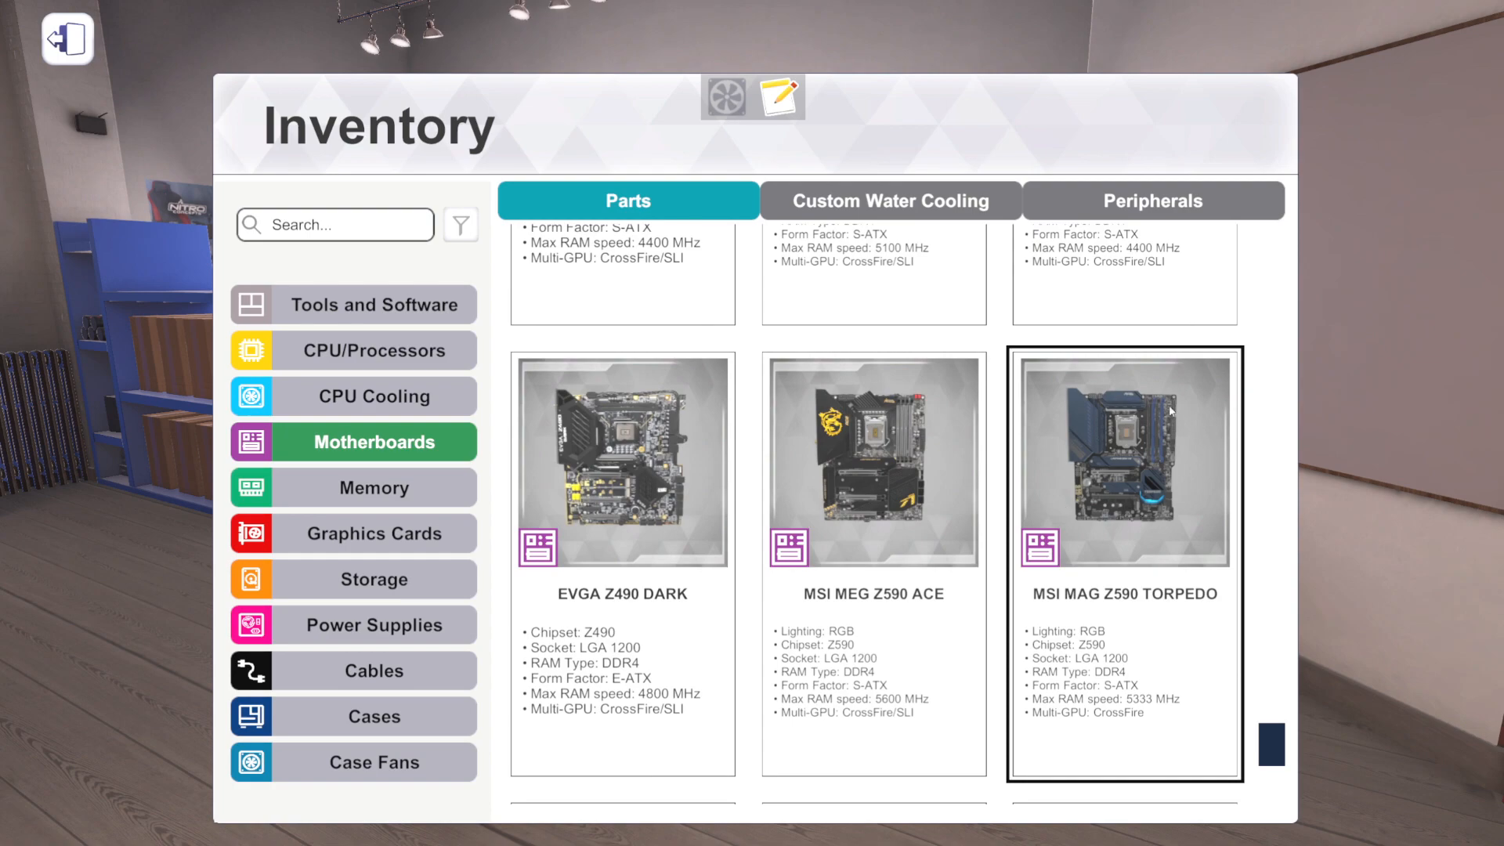
mouse_move(1148, 495)
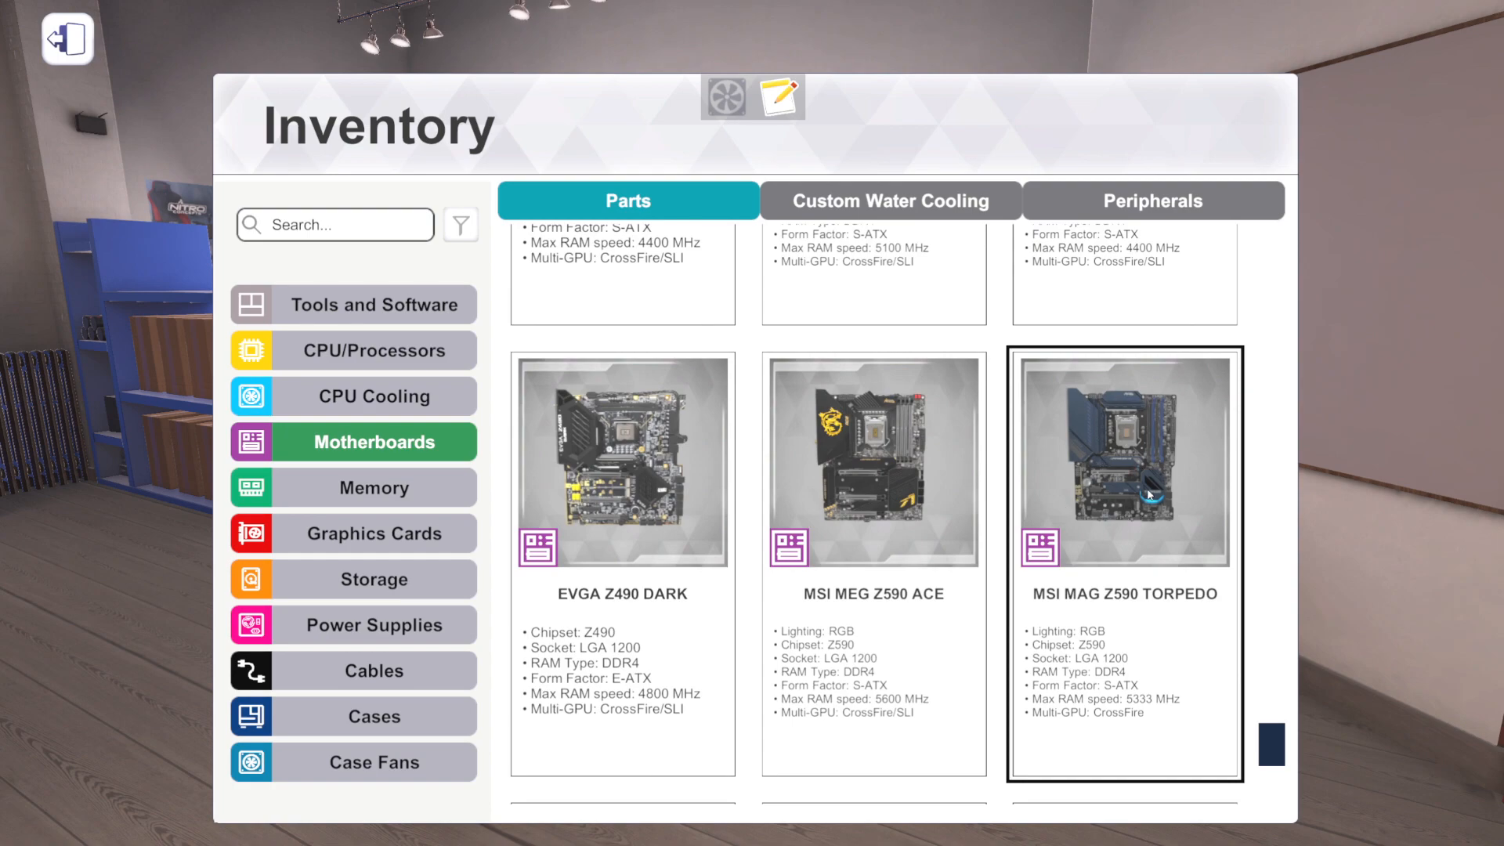
- Scroll past the Tomahawk boards to the MSI MAG B550M BAZOOKA row
scroll(down, 3)
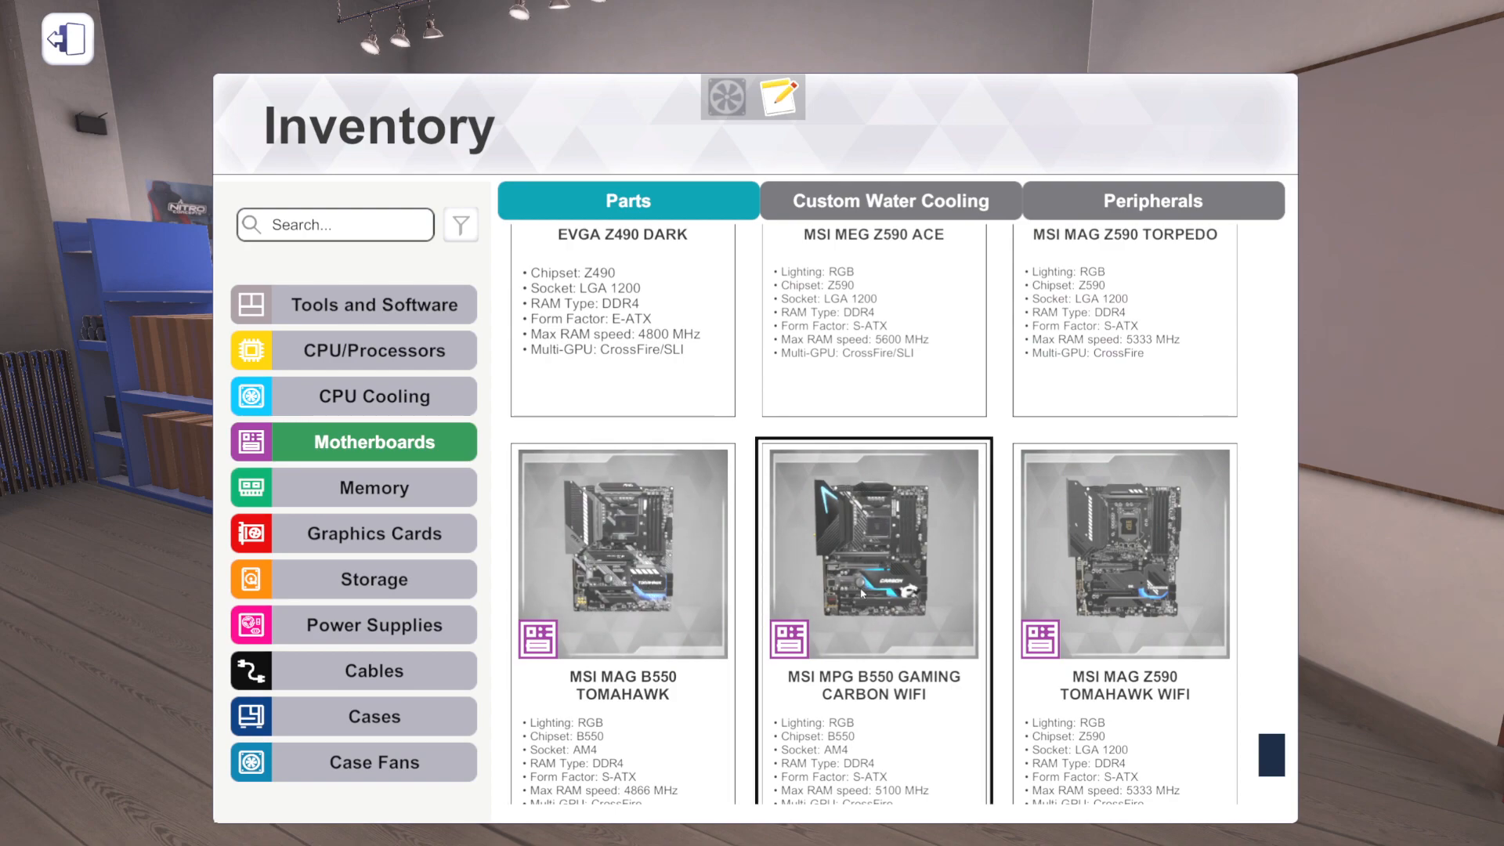
mouse_move(967, 558)
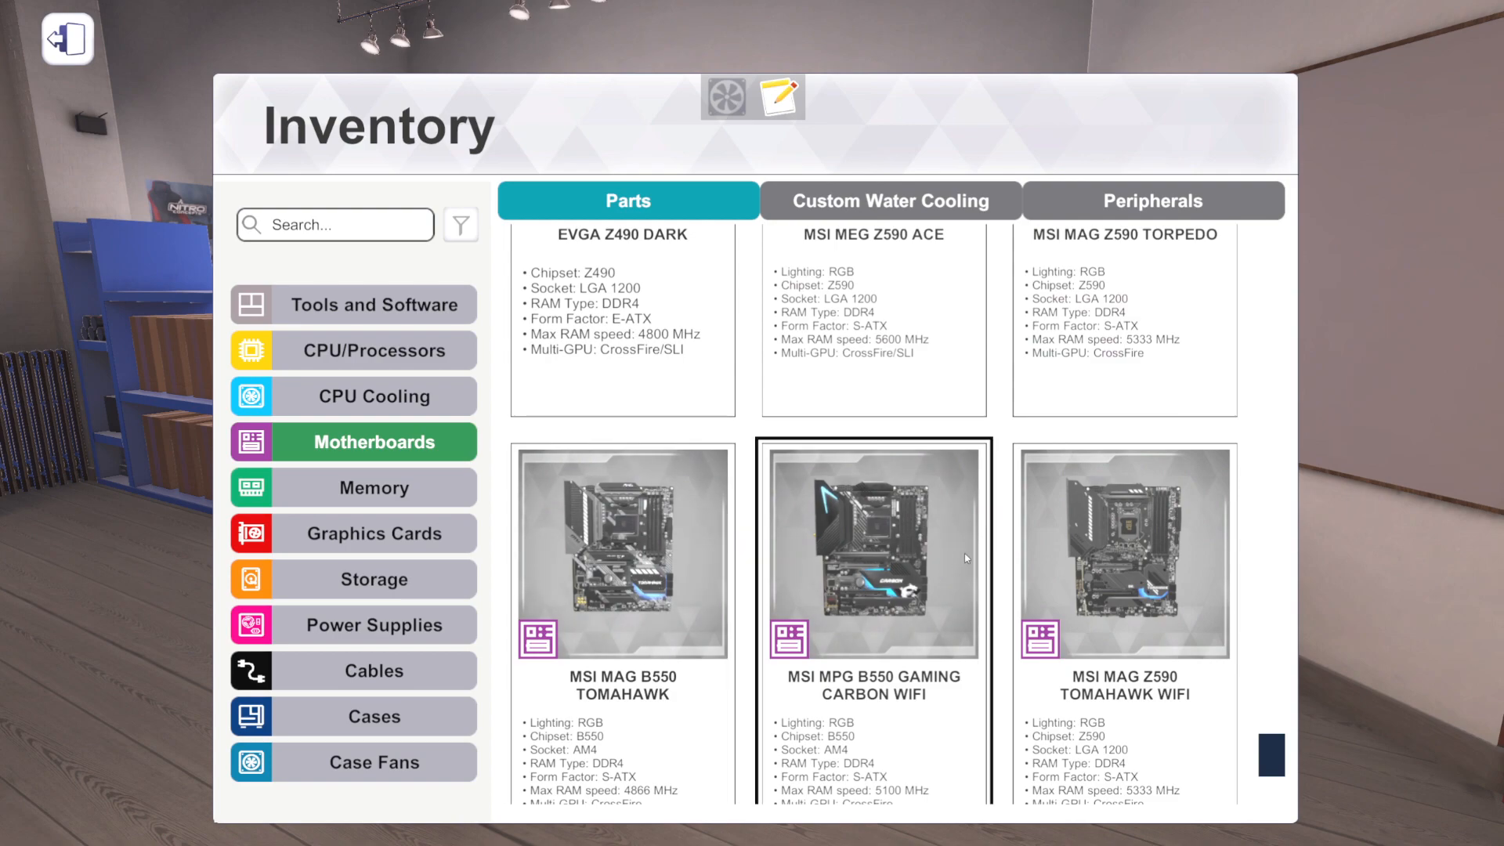
scroll(down, 3)
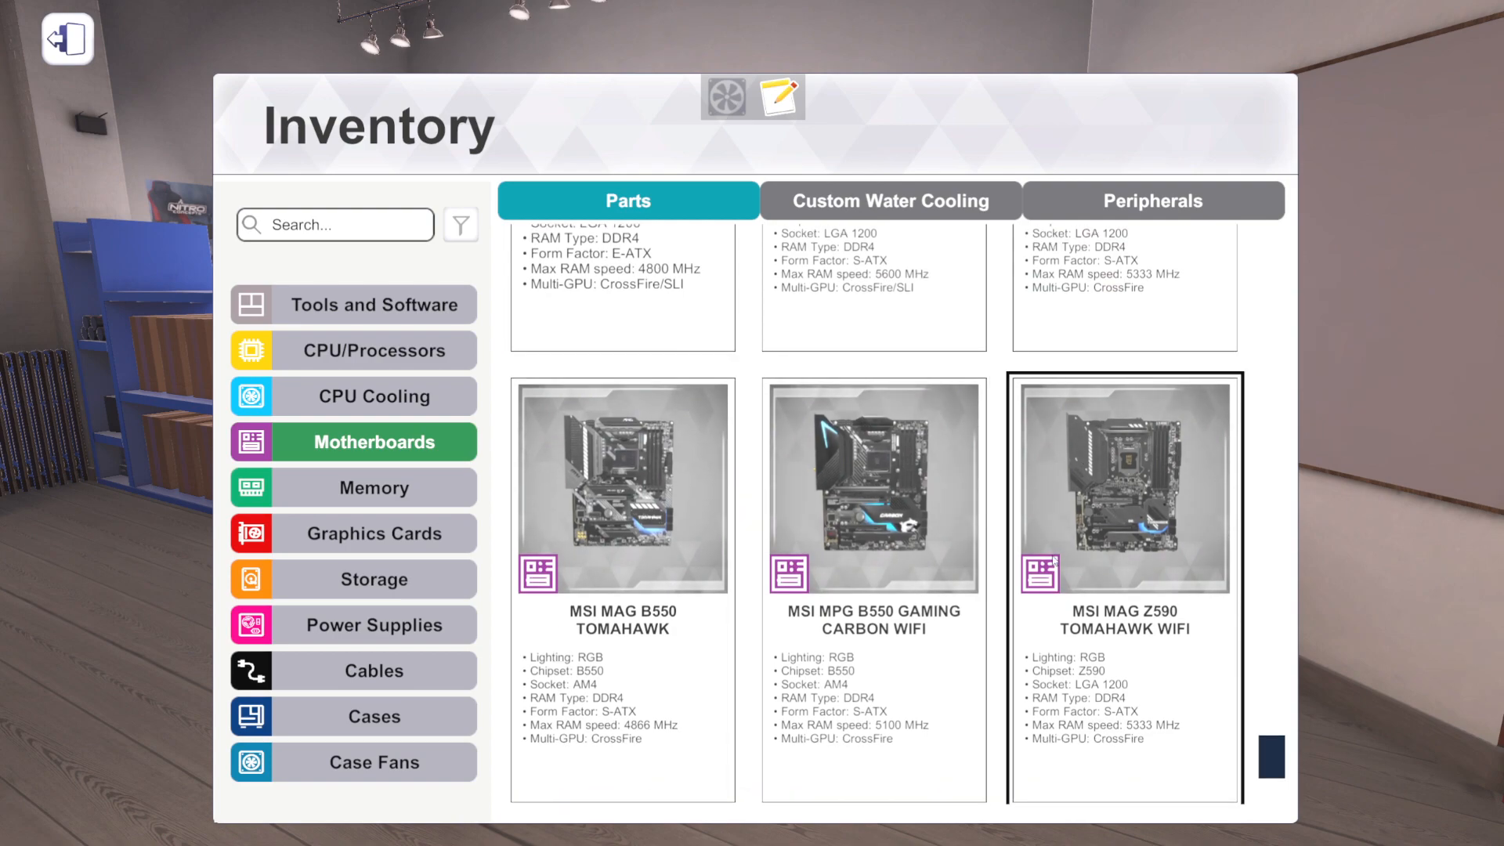
mouse_move(1111, 523)
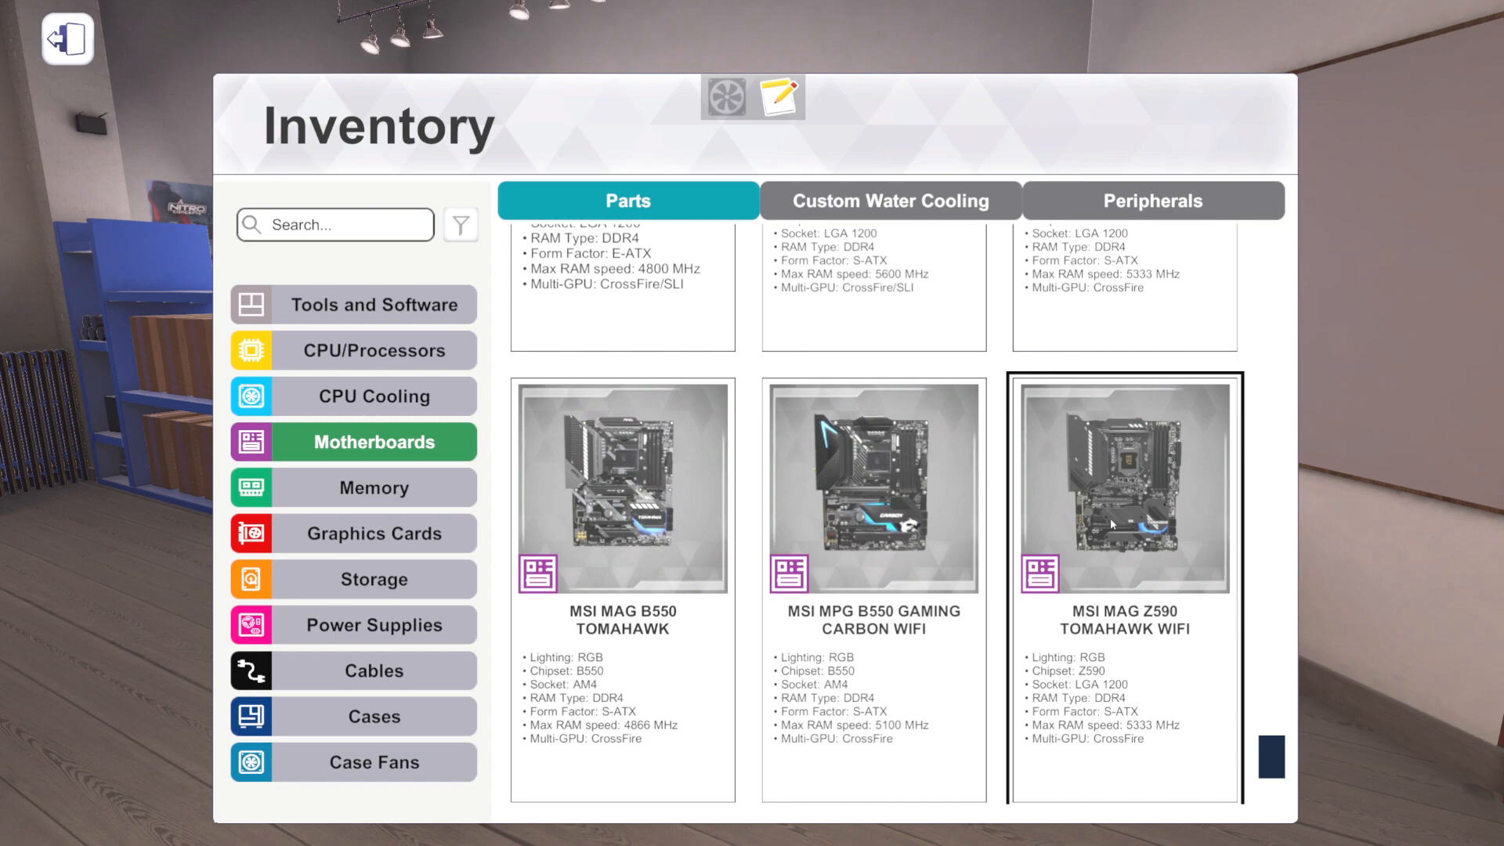
scroll(down, 3)
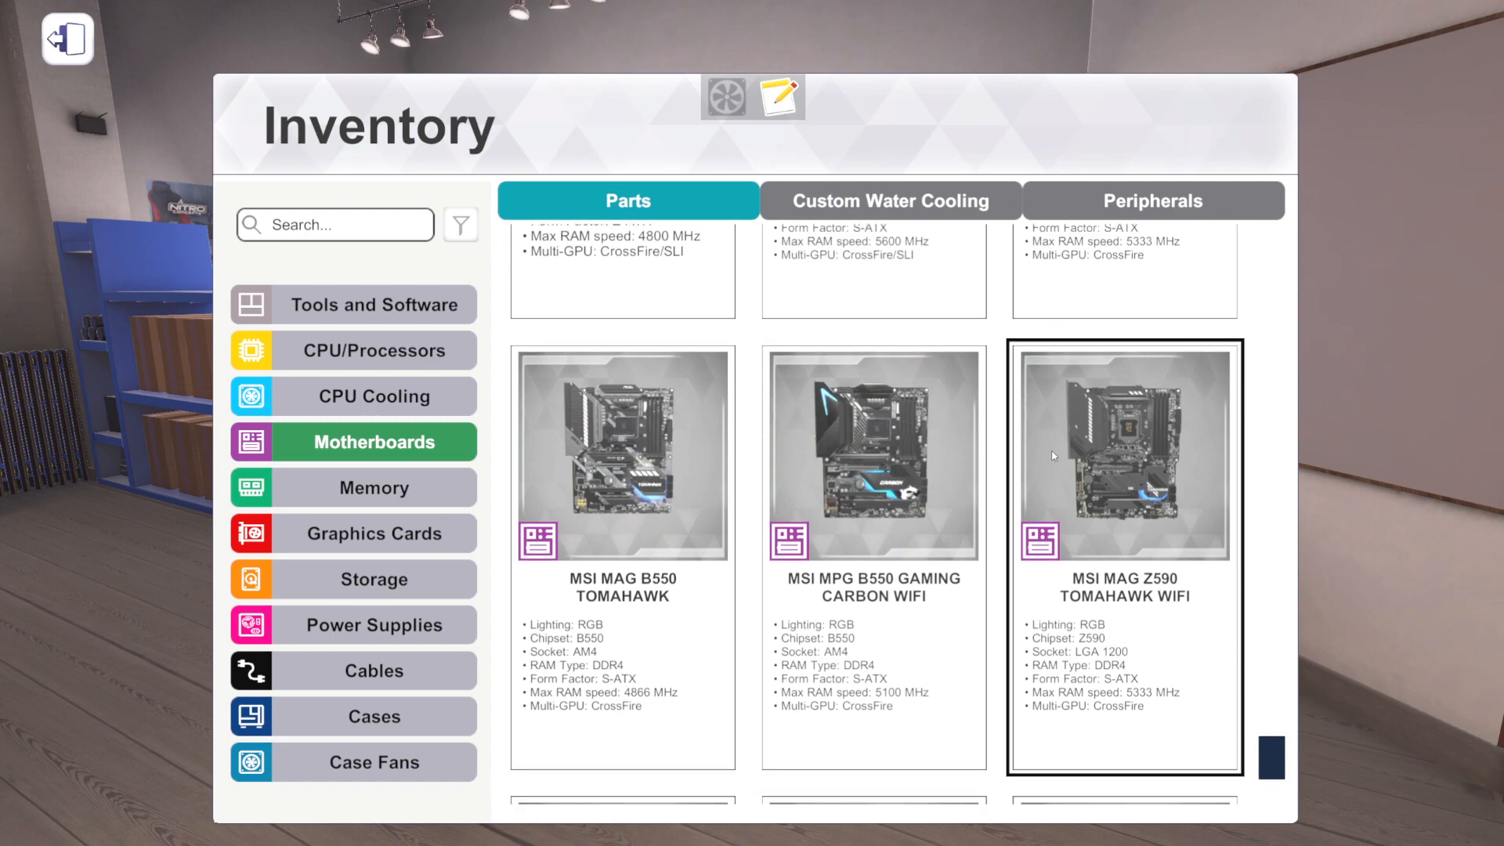
scroll(down, 3)
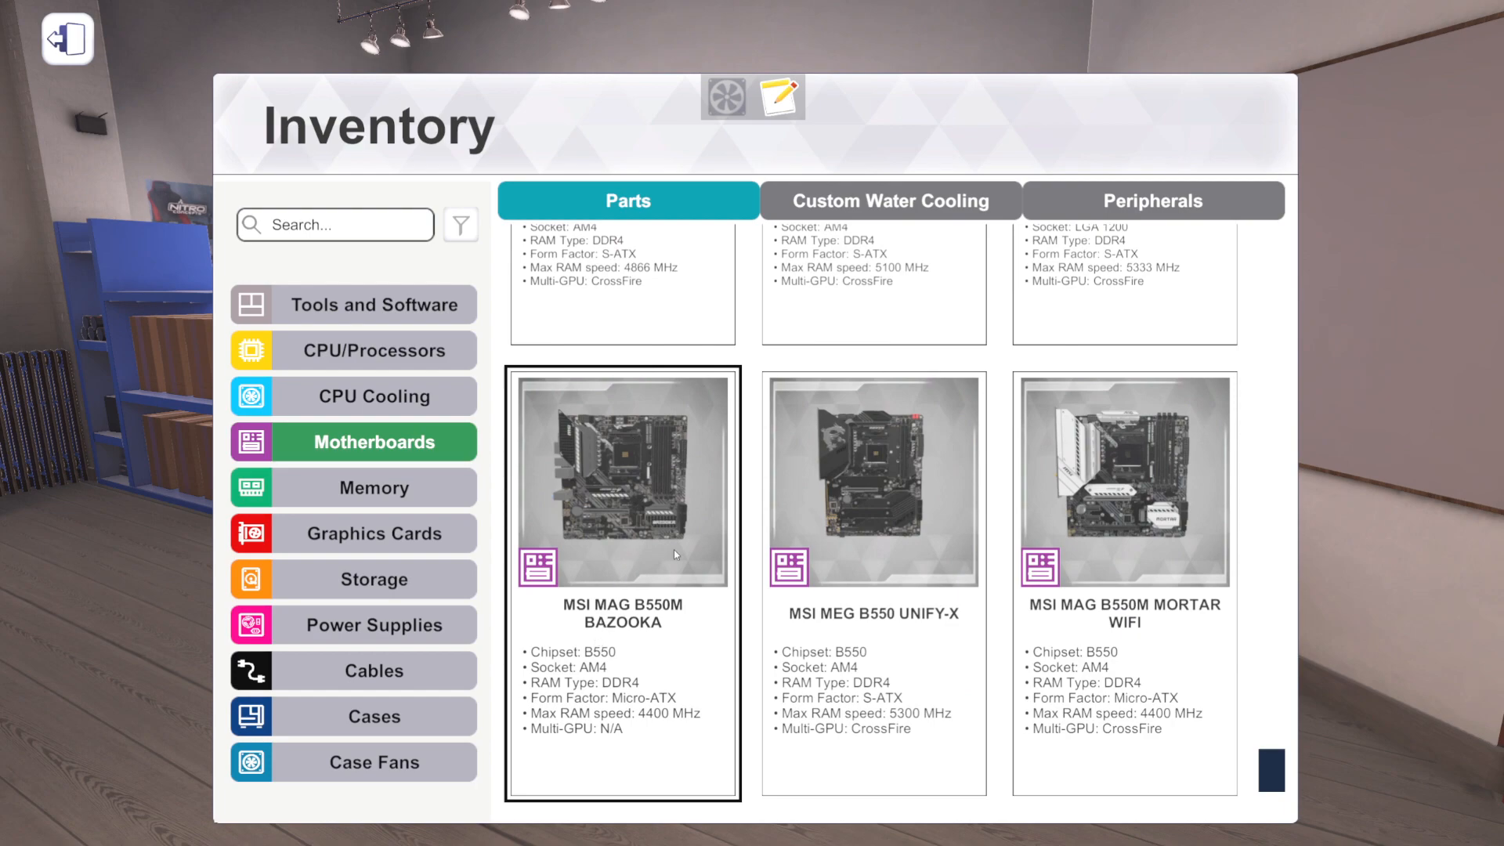
mouse_move(655, 498)
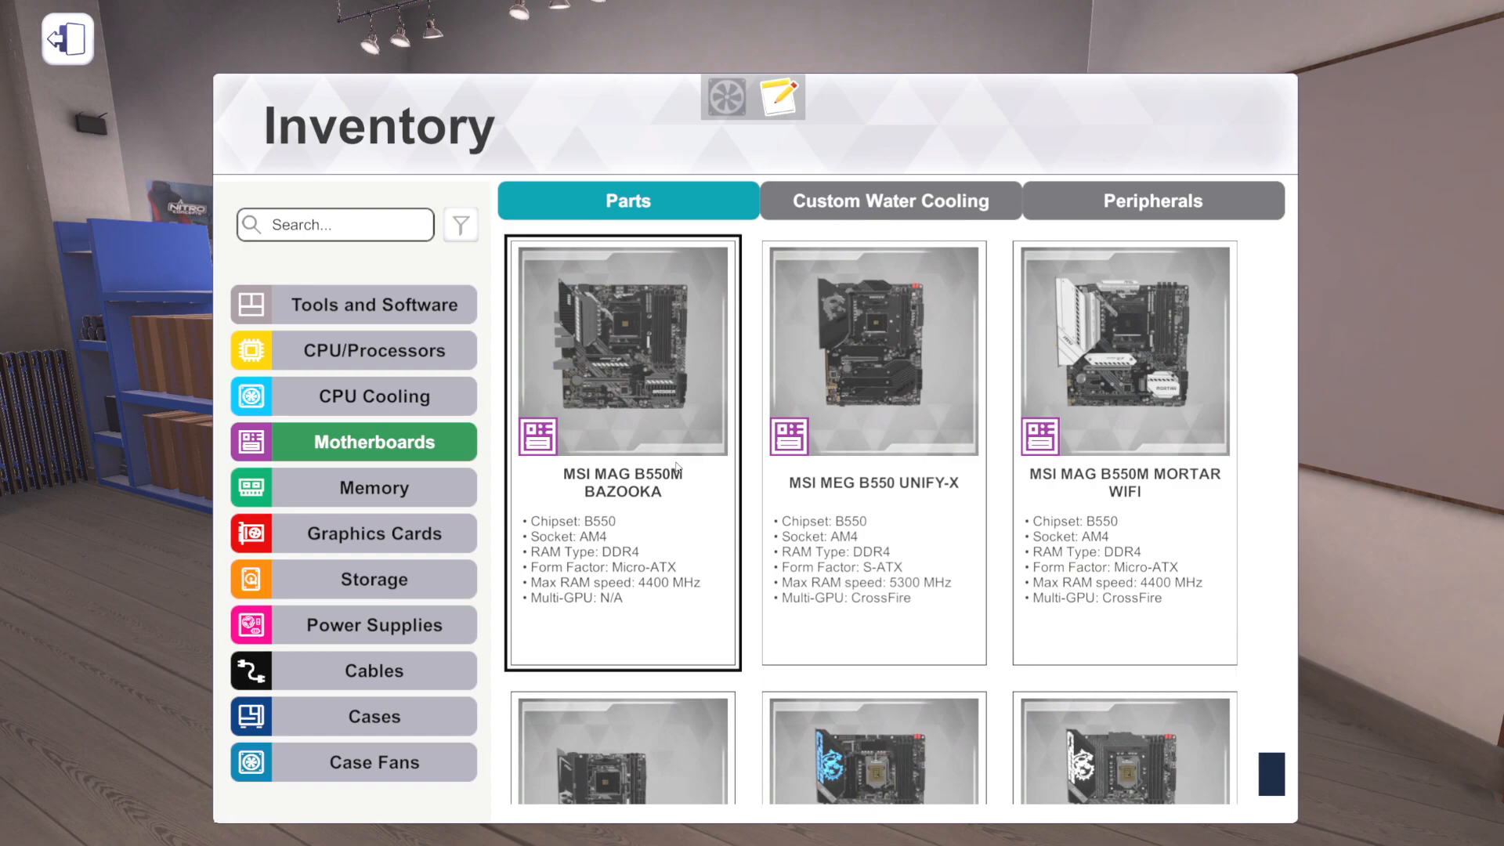
- Inspect the MSI MEG B550 UNIFY-X and scroll down to the MSI MPG B550I GAMING and Z590 CARBON row
click(873, 452)
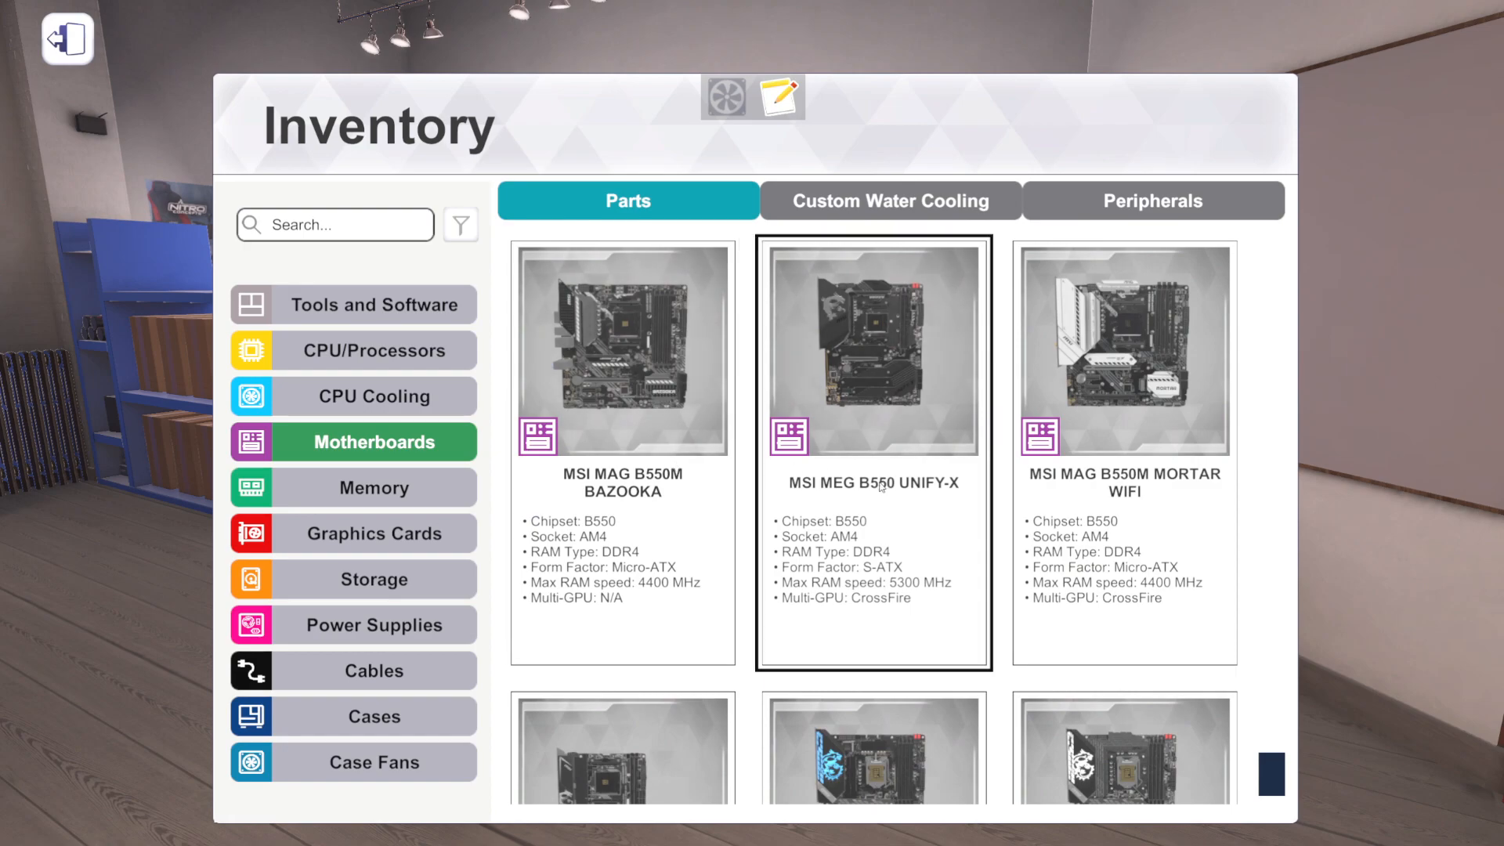
mouse_move(937, 436)
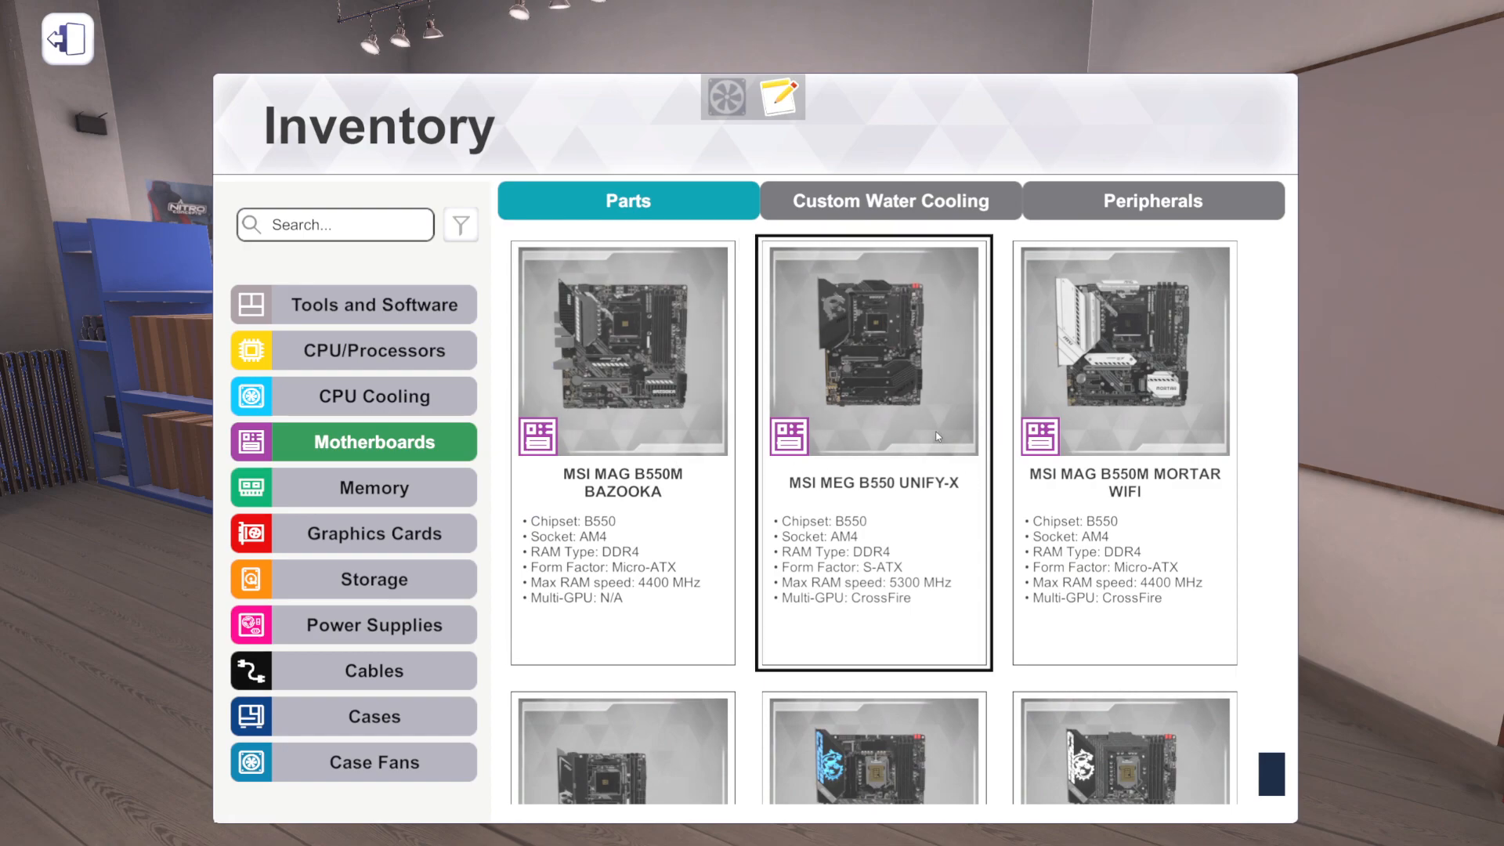
scroll(down, 3)
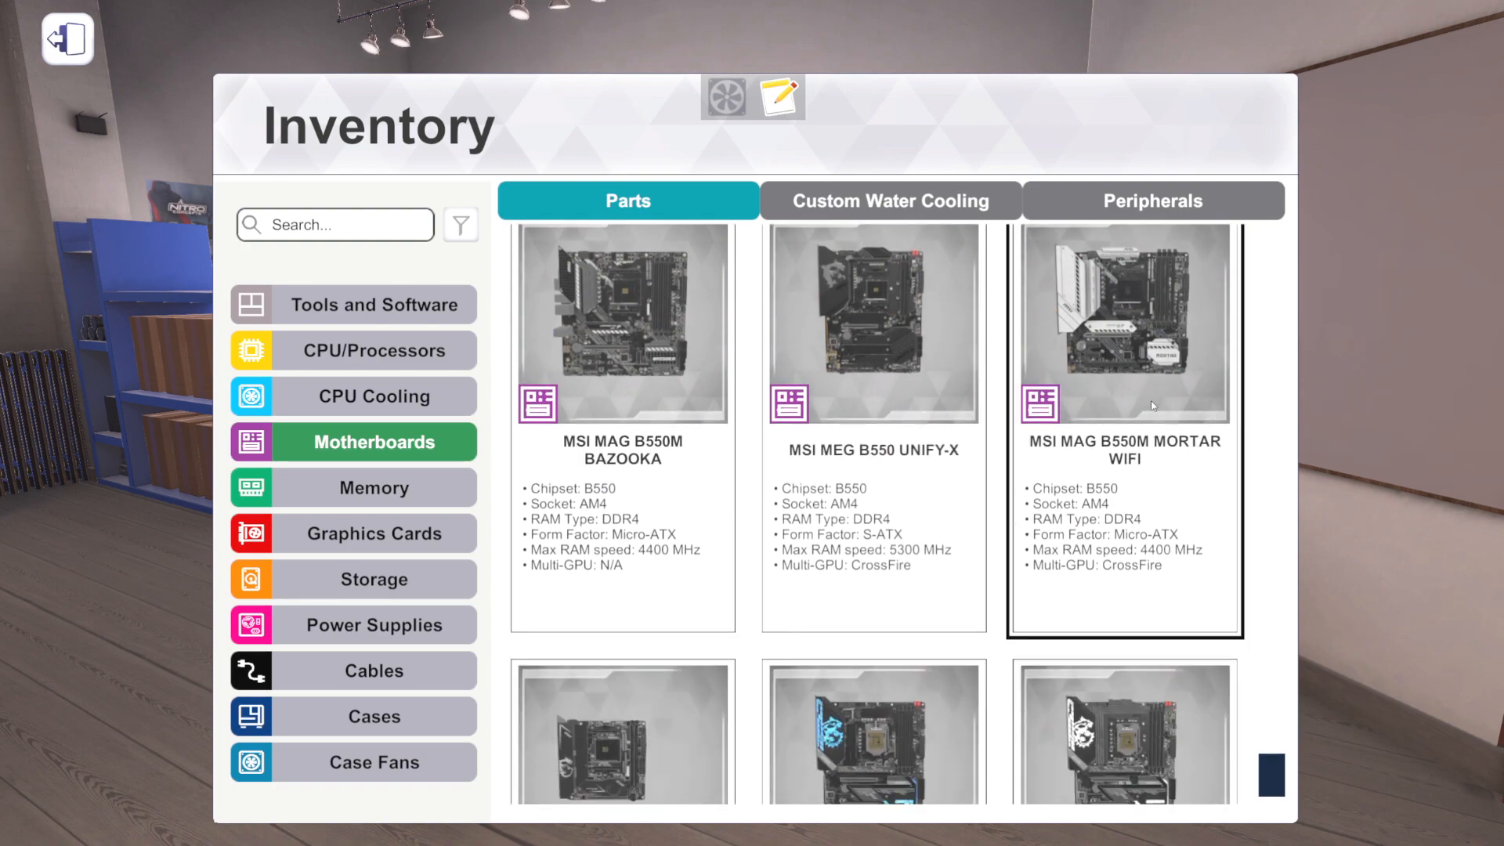
scroll(down, 3)
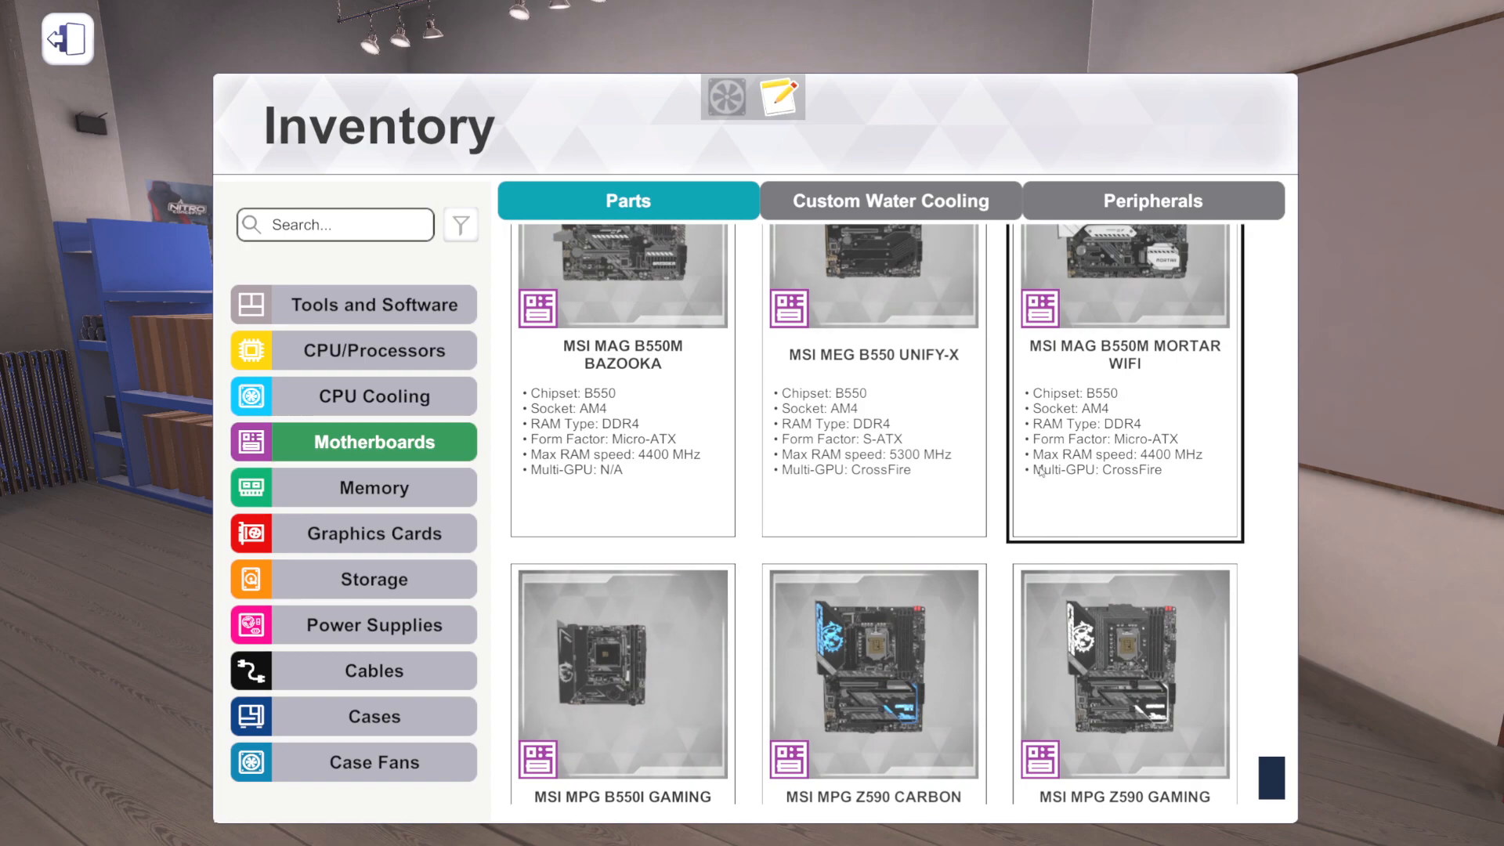
- Inspect the MSI MPG Z590 CARBON EK X and B550I GAMING EDGE WIFI boards, then switch to Memory
scroll(down, 3)
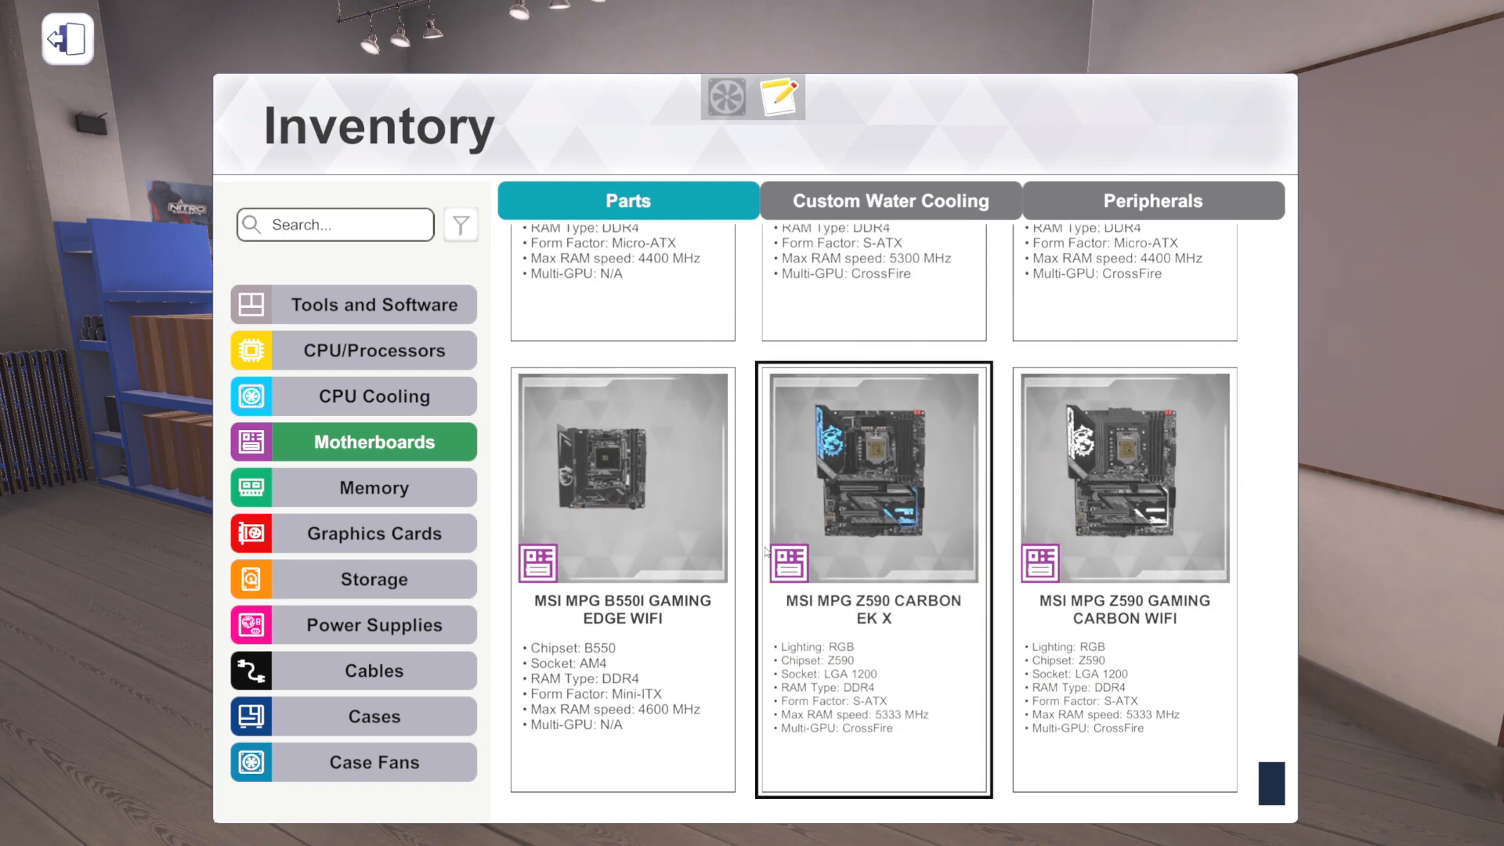
mouse_move(874, 533)
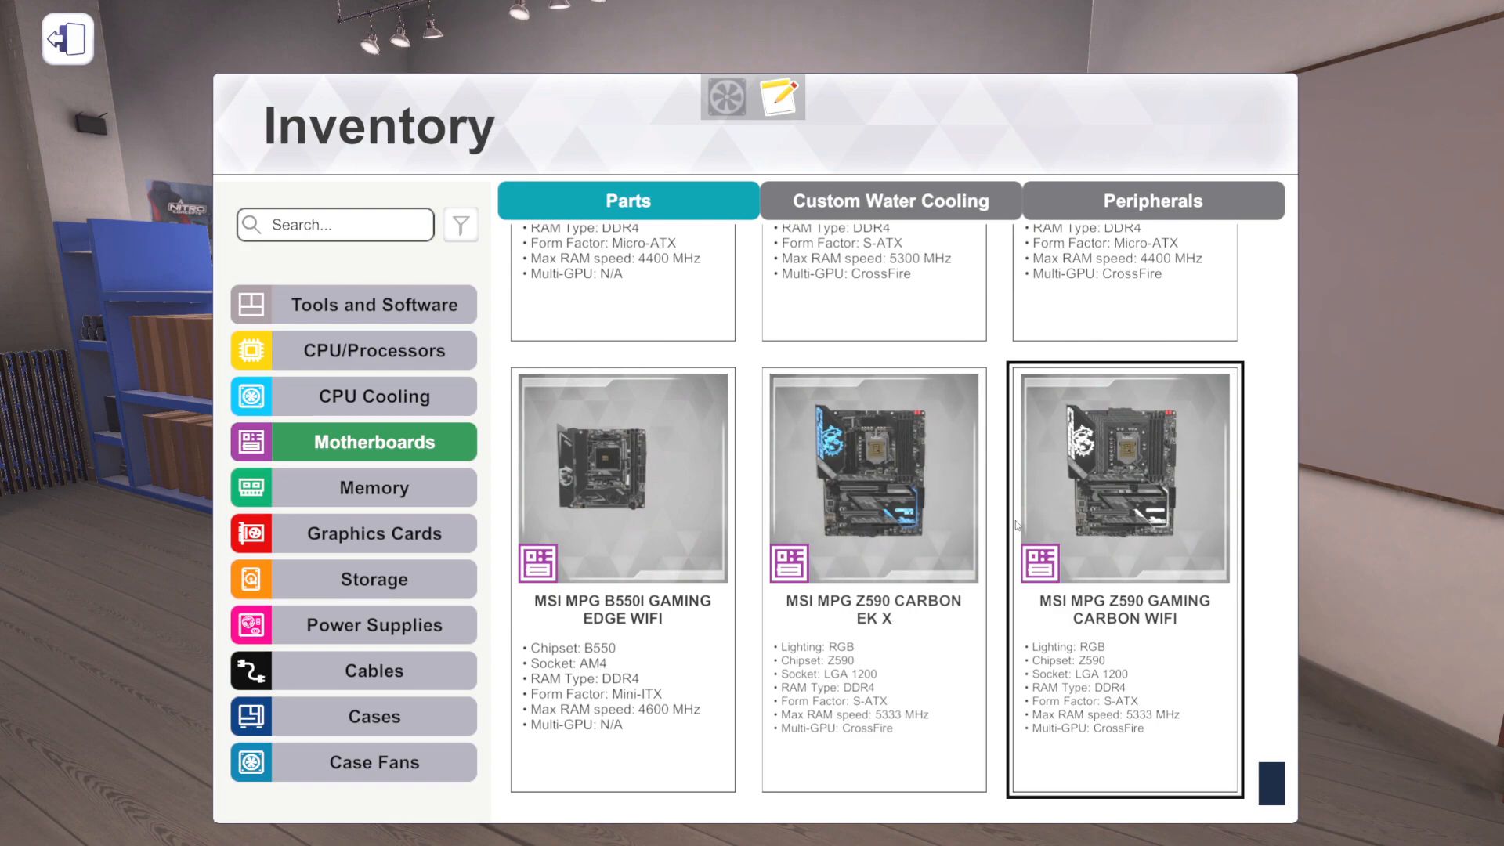
click(873, 480)
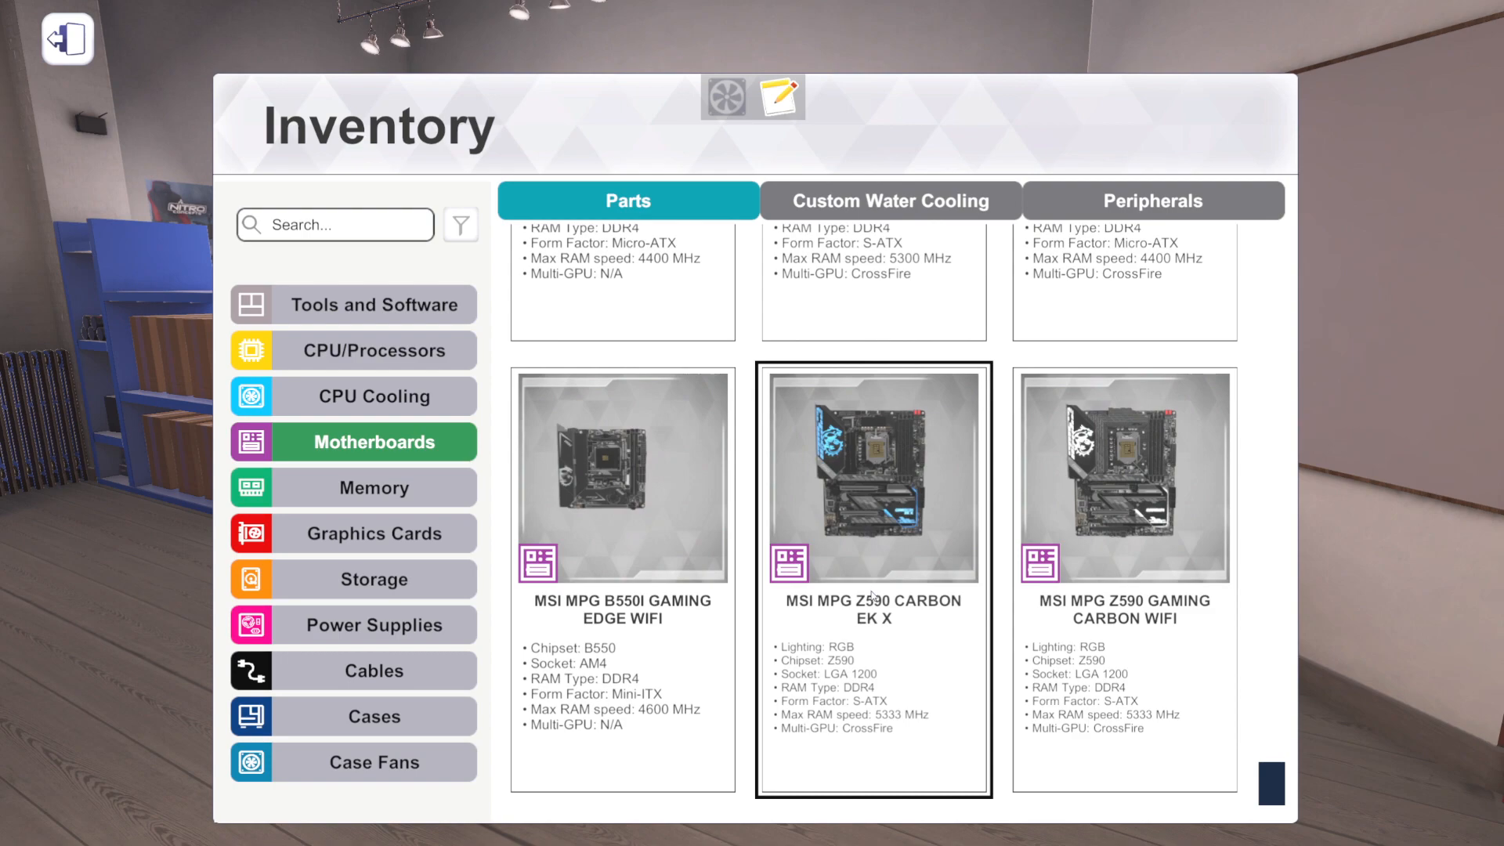
mouse_move(909, 502)
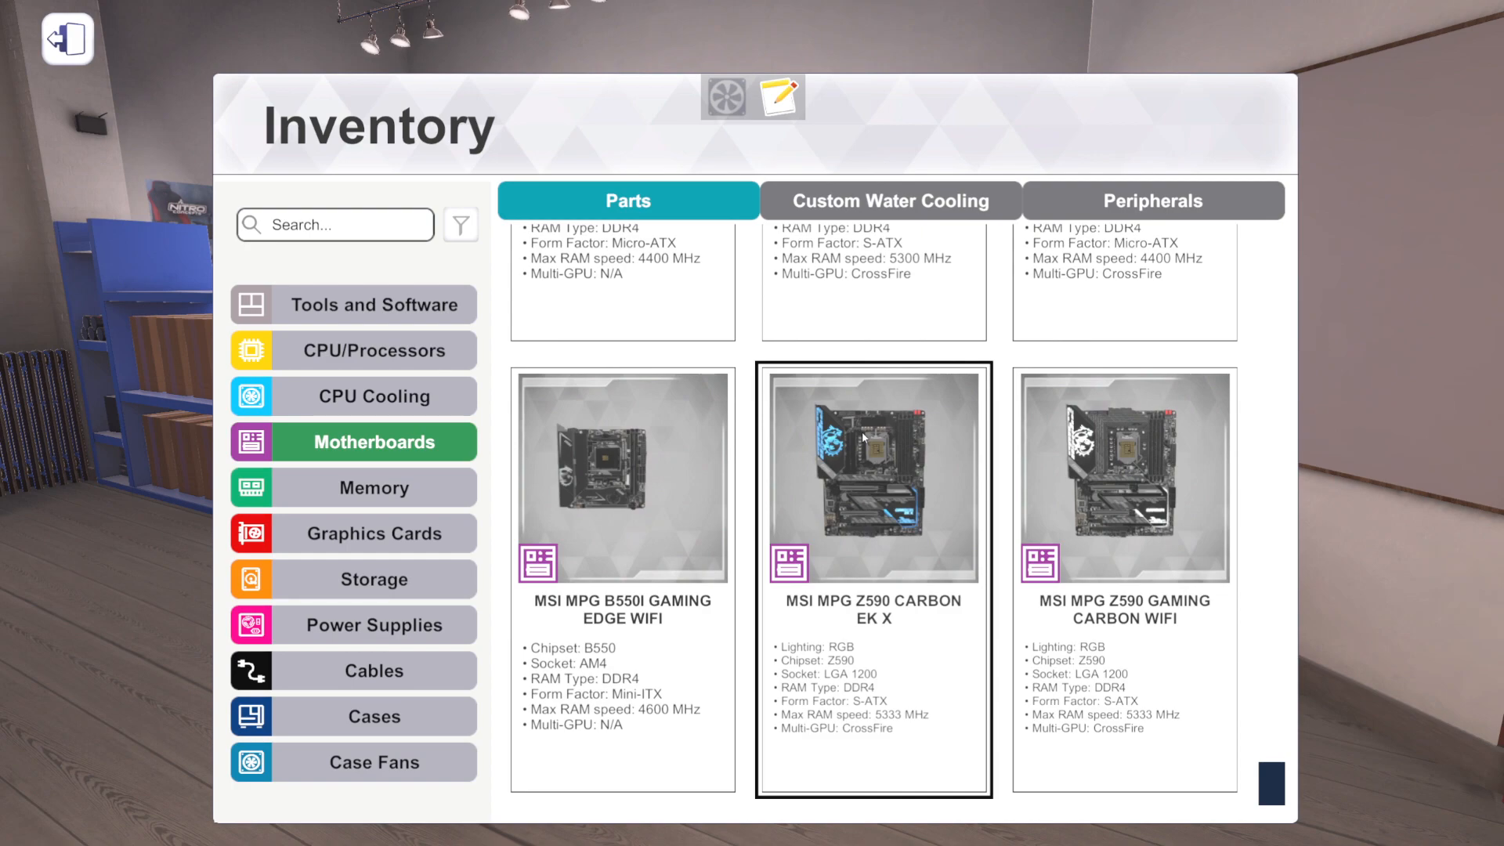
mouse_move(873, 508)
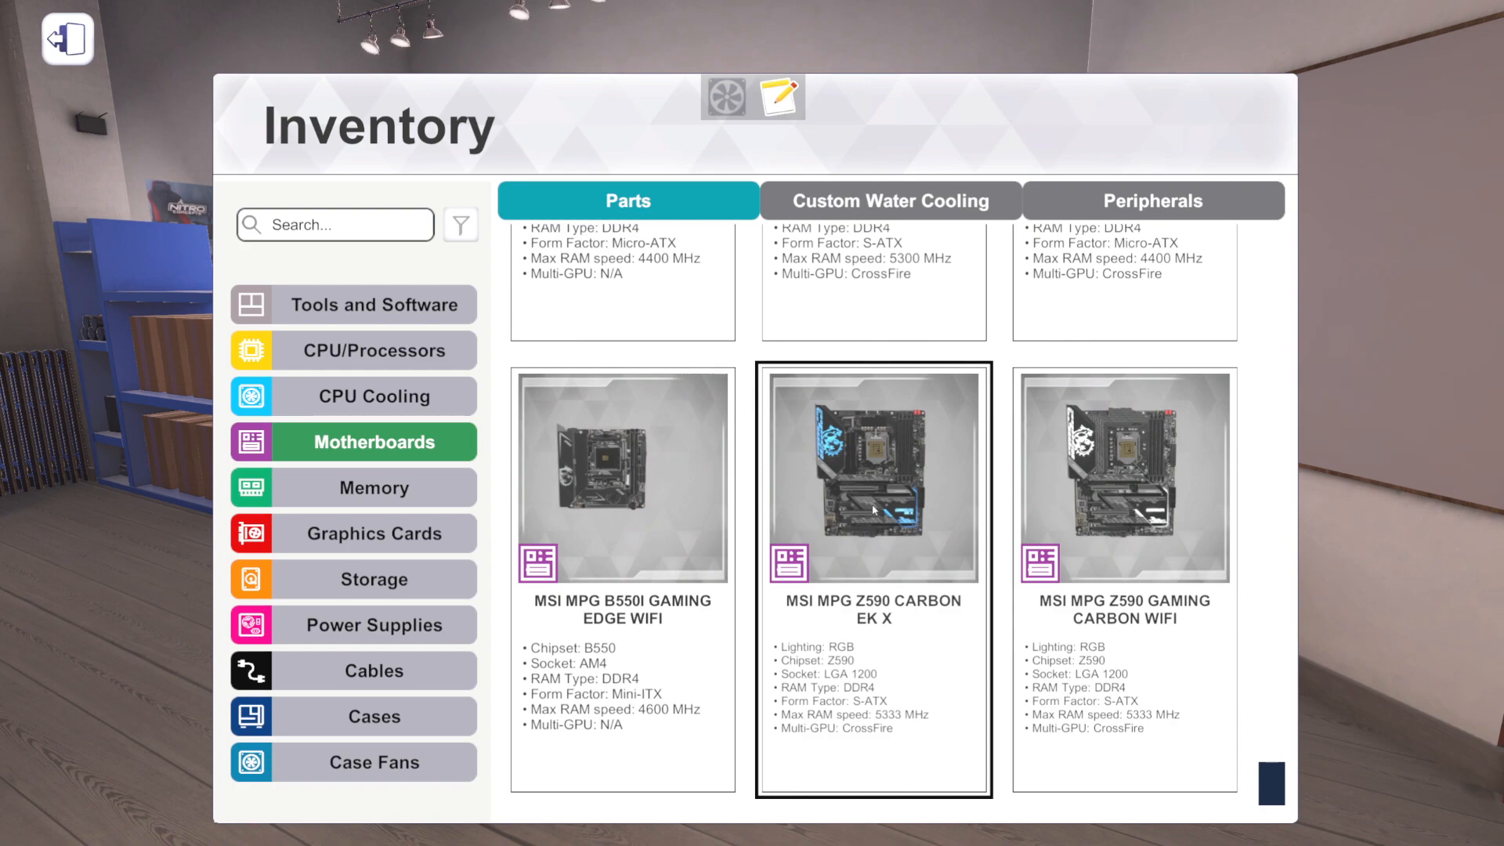
scroll(down, 3)
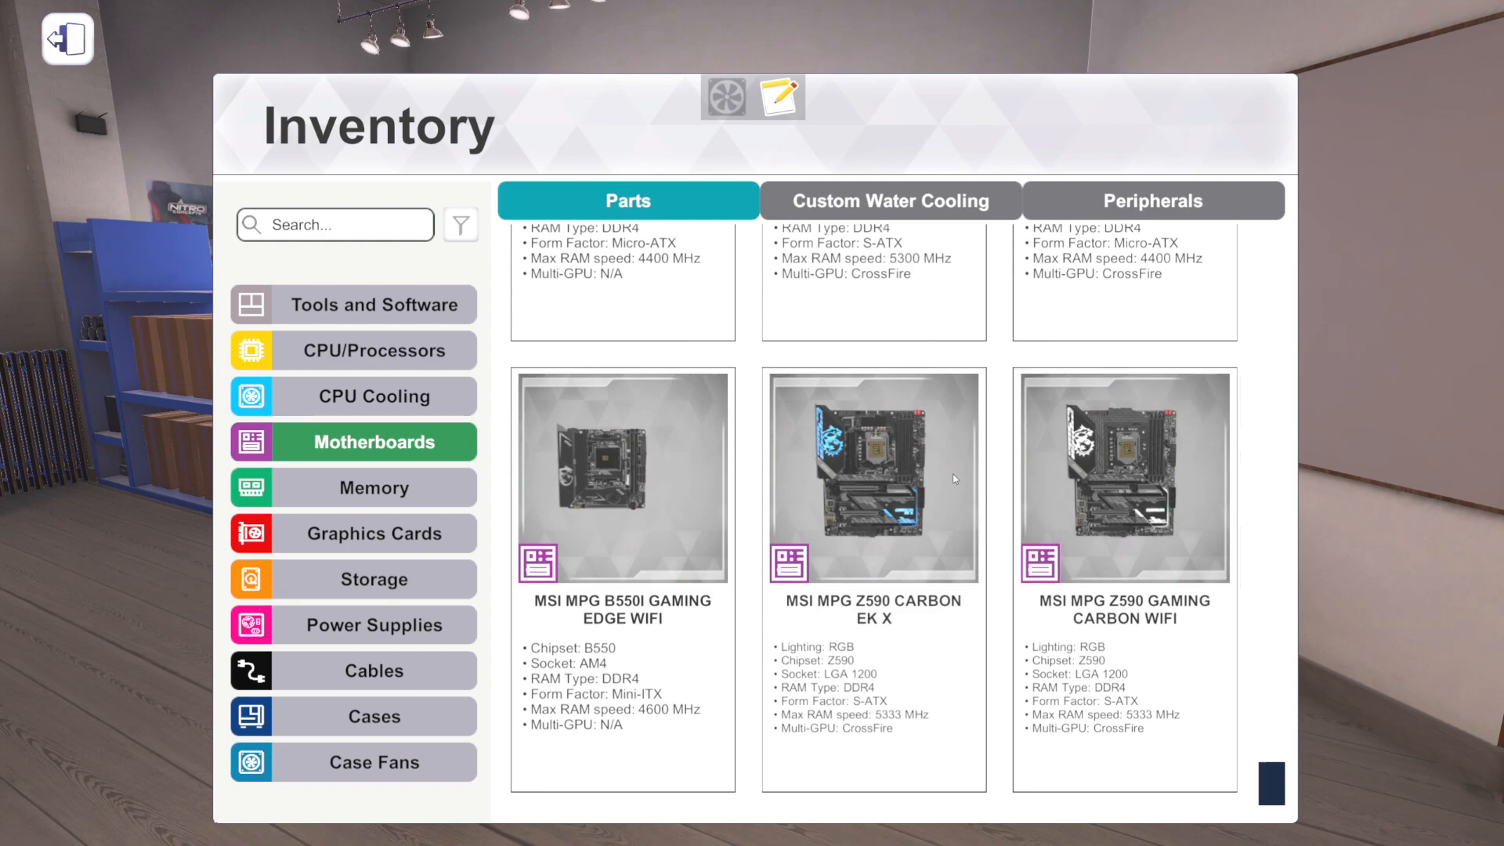
click(873, 476)
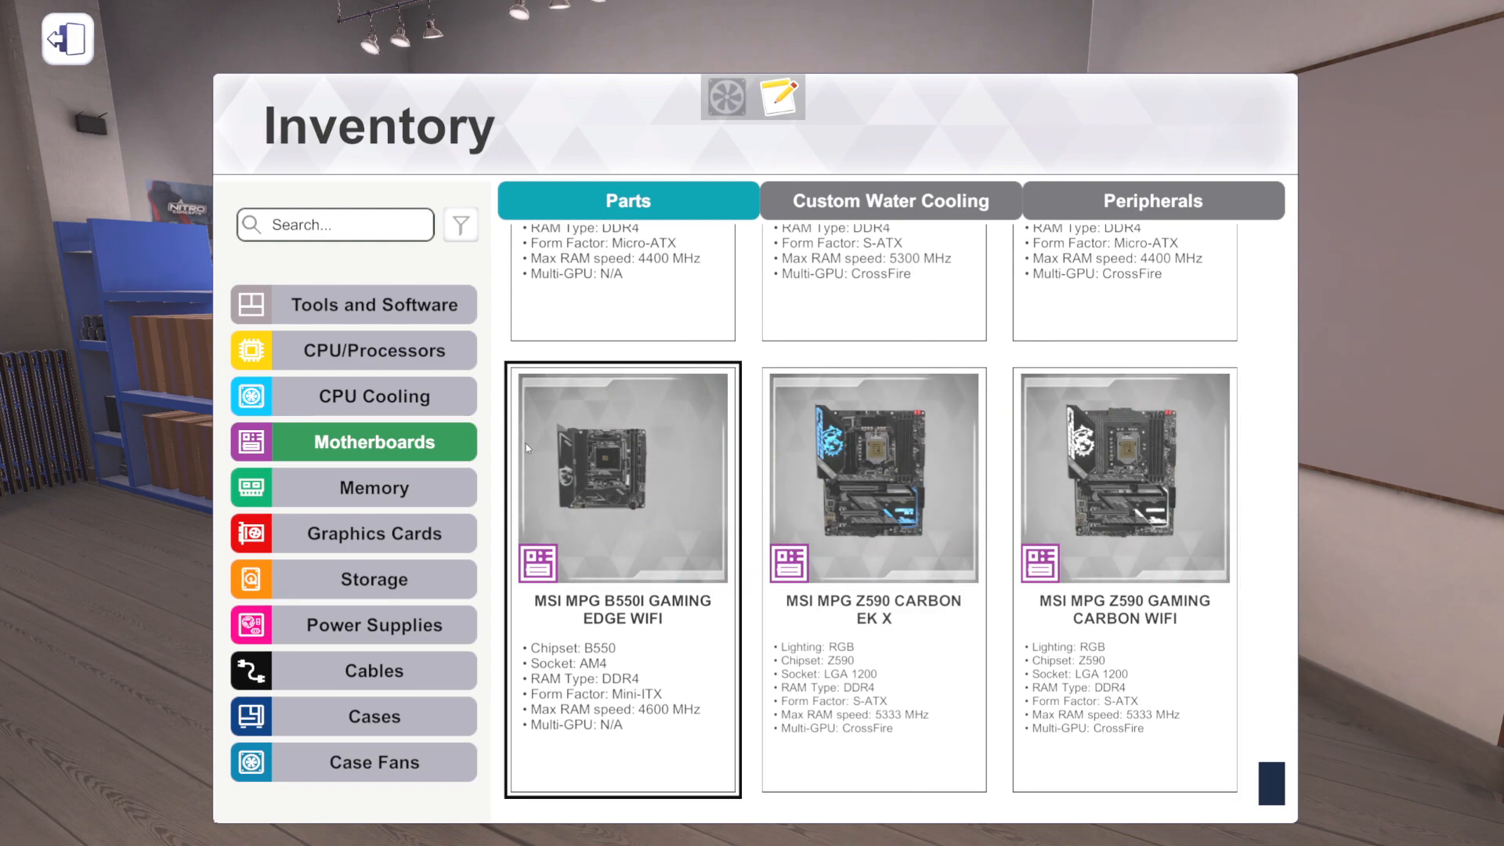
click(374, 488)
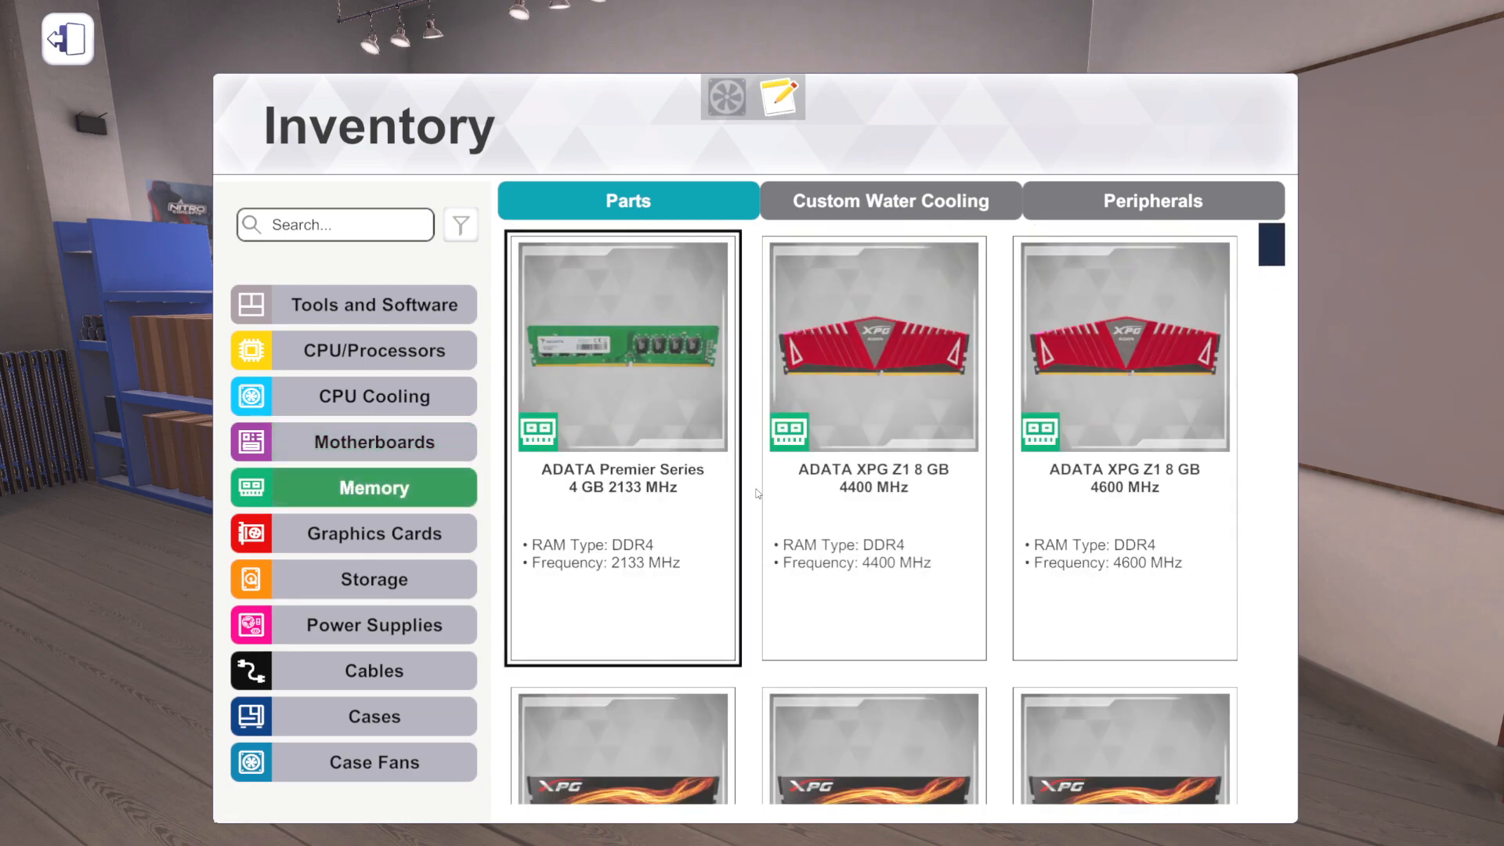
- Search the graphics cards for '3070', clear the search, then switch to the Storage category
click(373, 533)
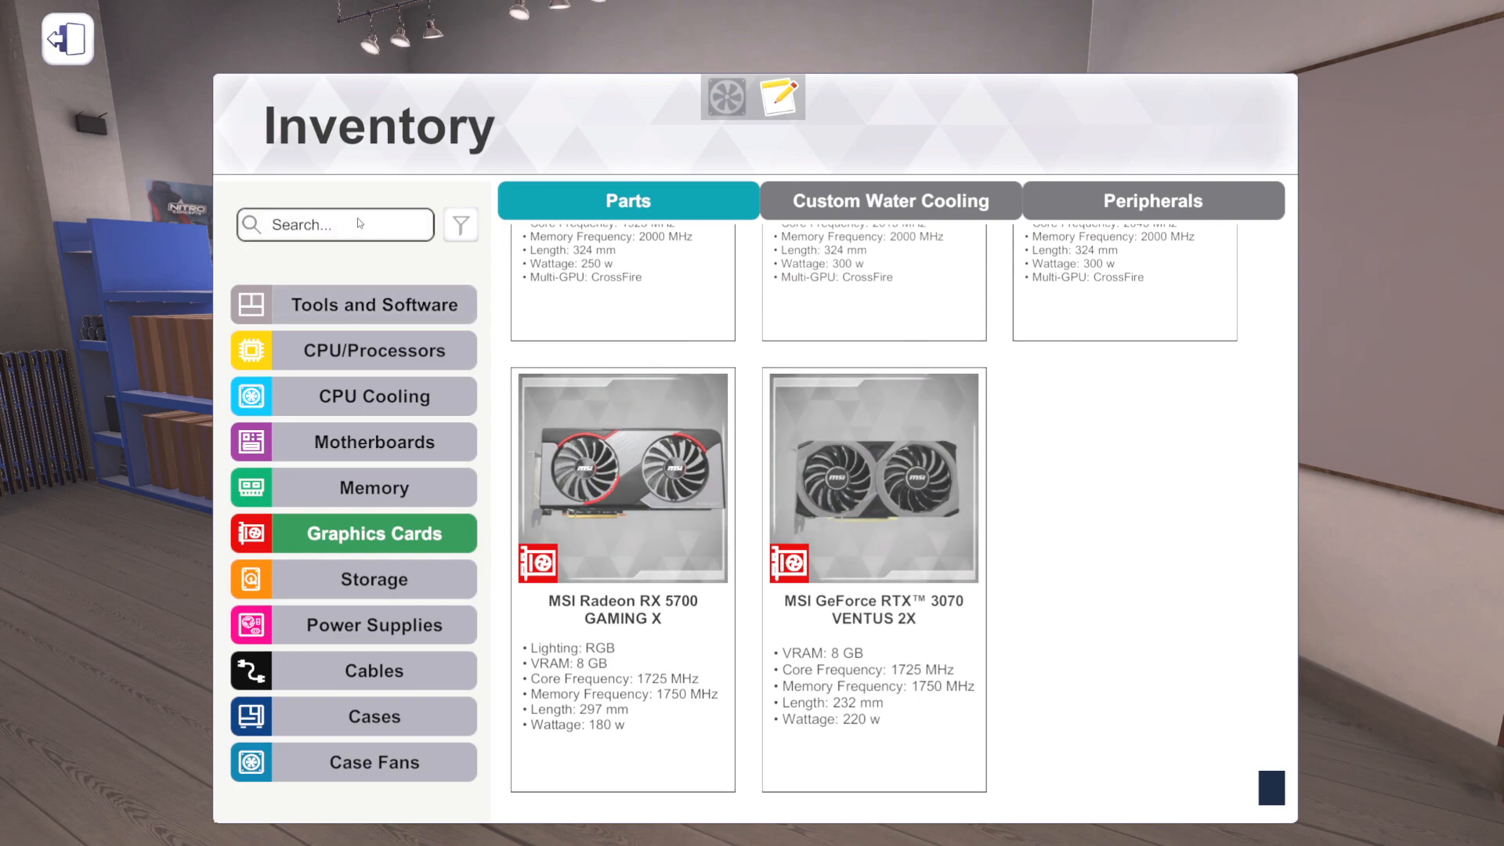
text(3070)
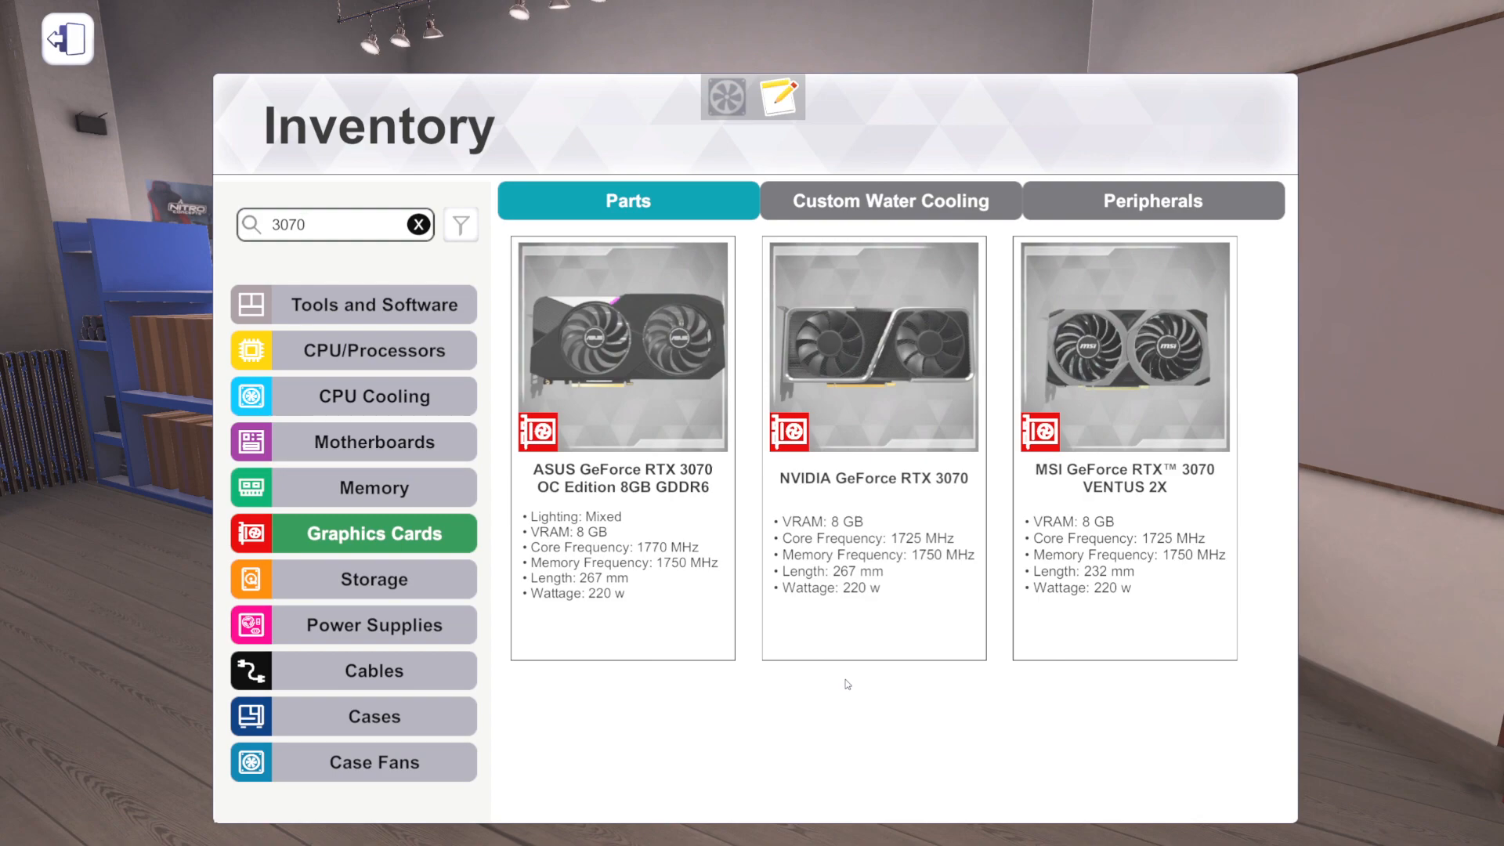
click(623, 456)
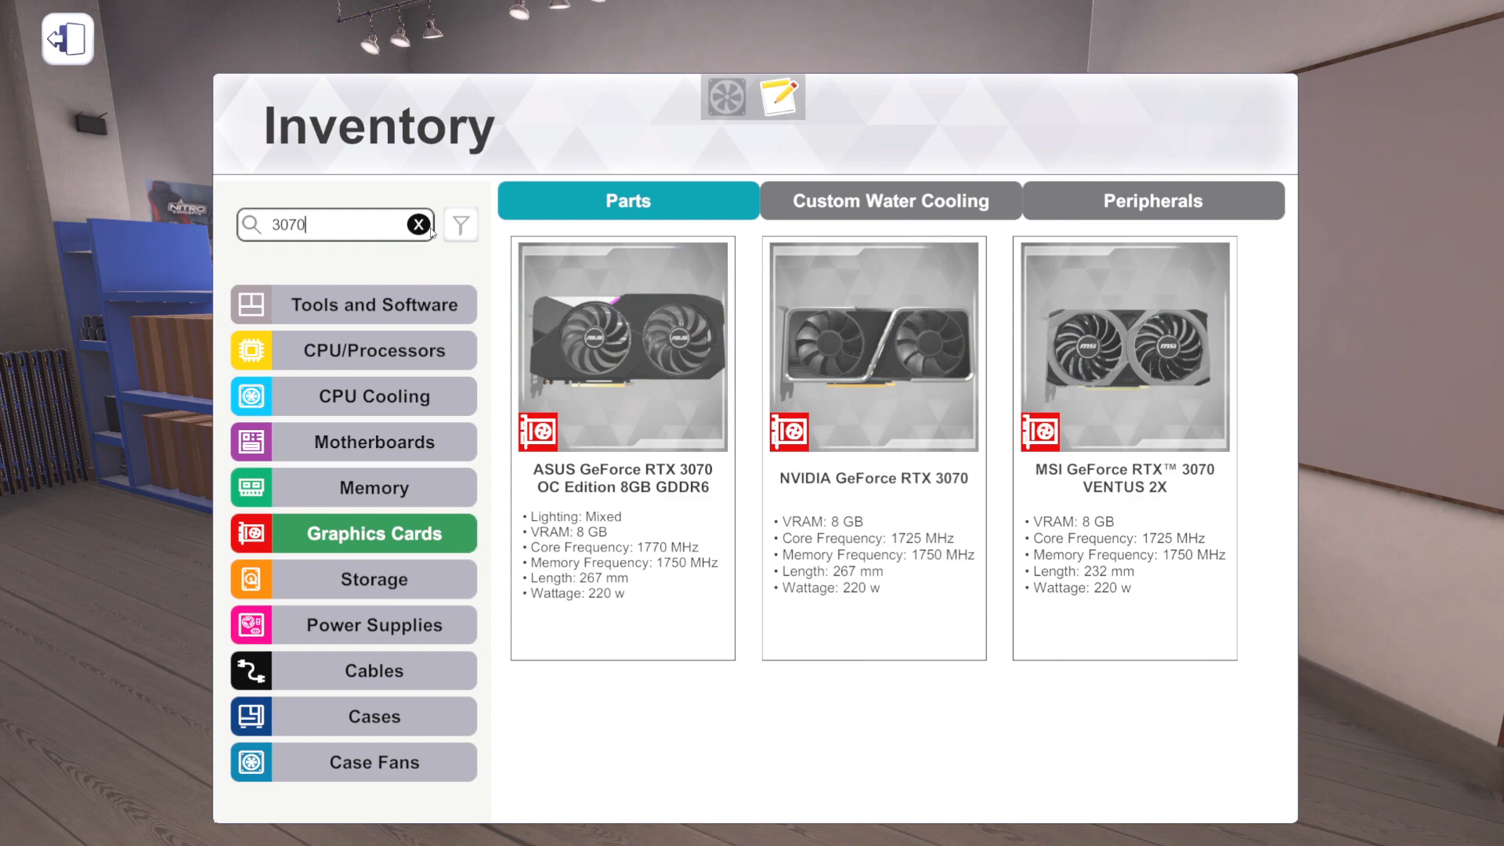
click(416, 224)
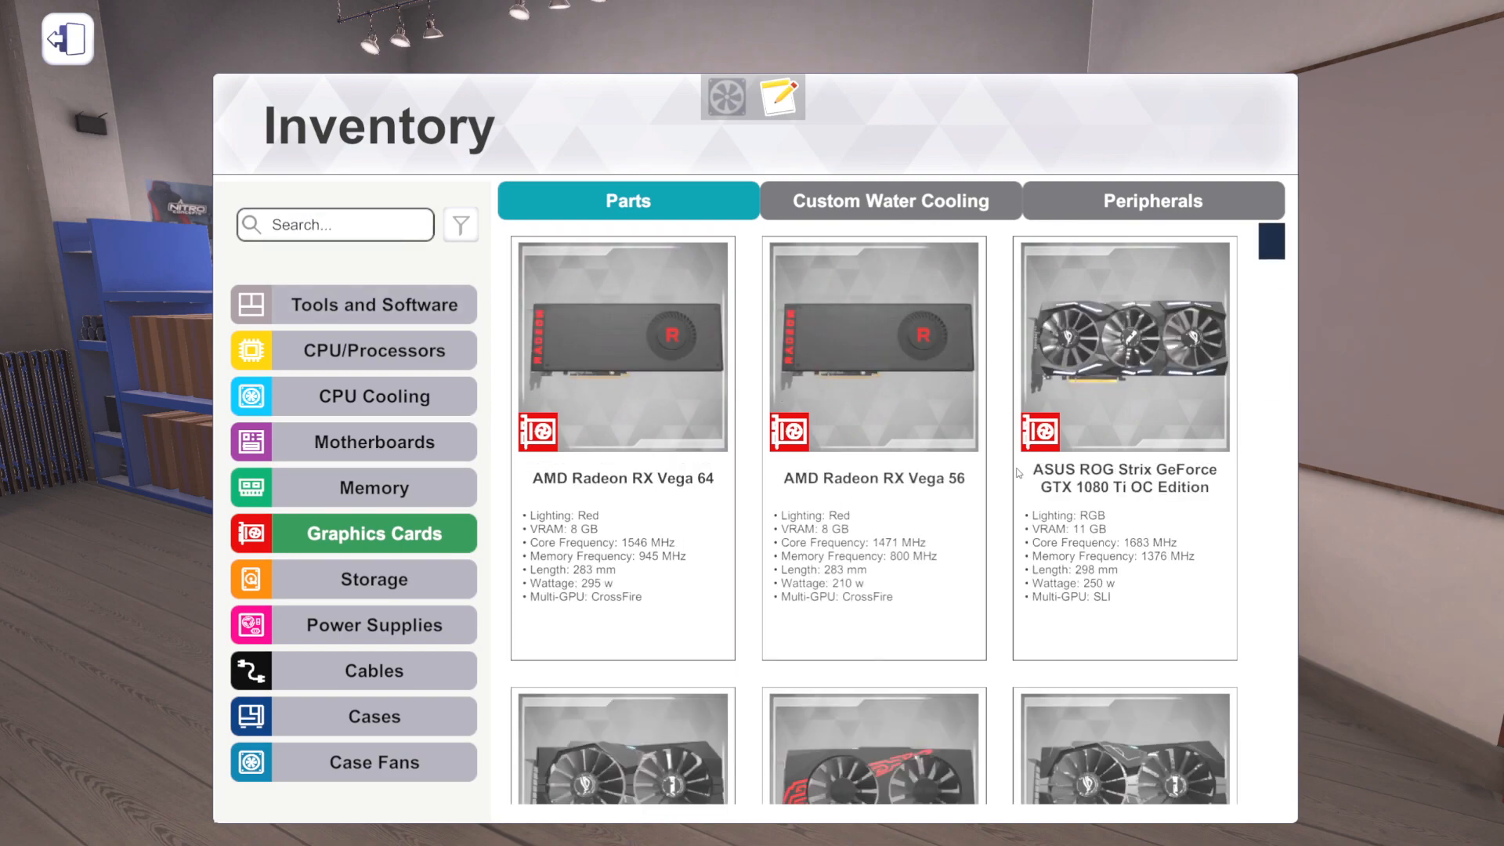
mouse_move(446, 572)
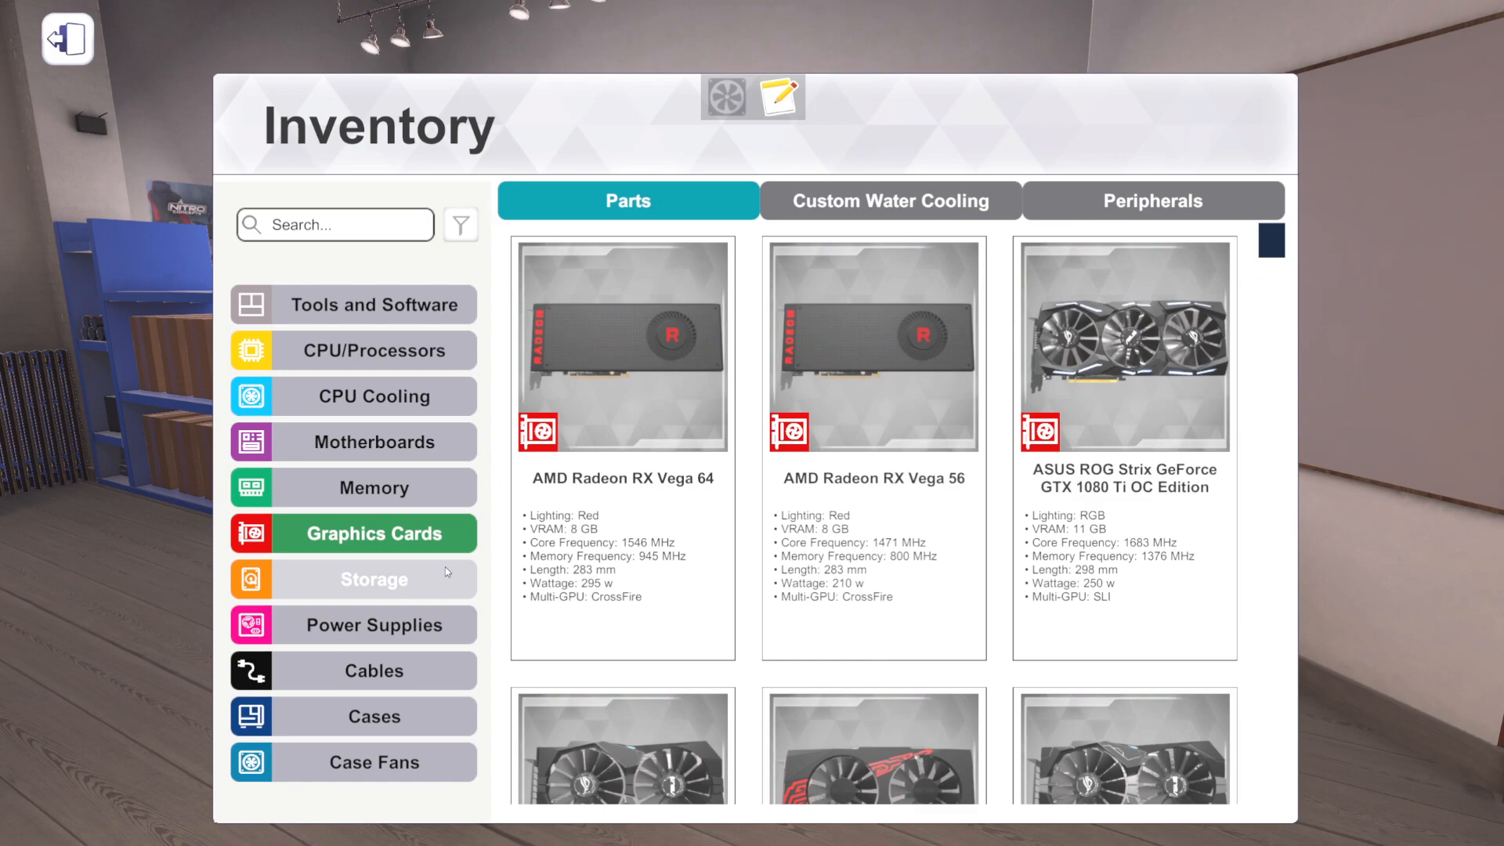
click(352, 578)
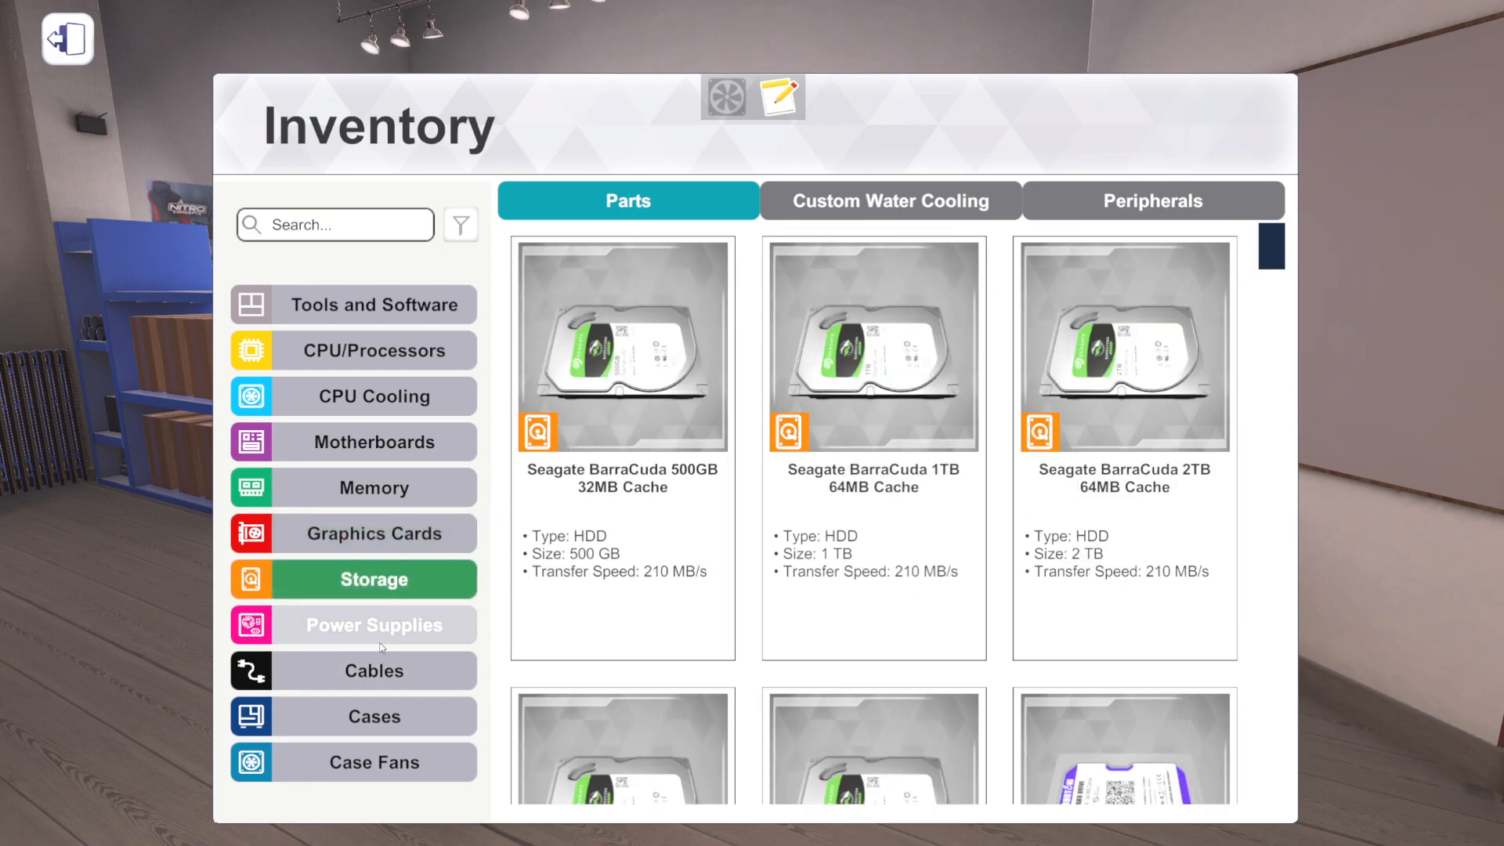
- Browse the Power Supplies category, scrolling through the listed units
click(374, 625)
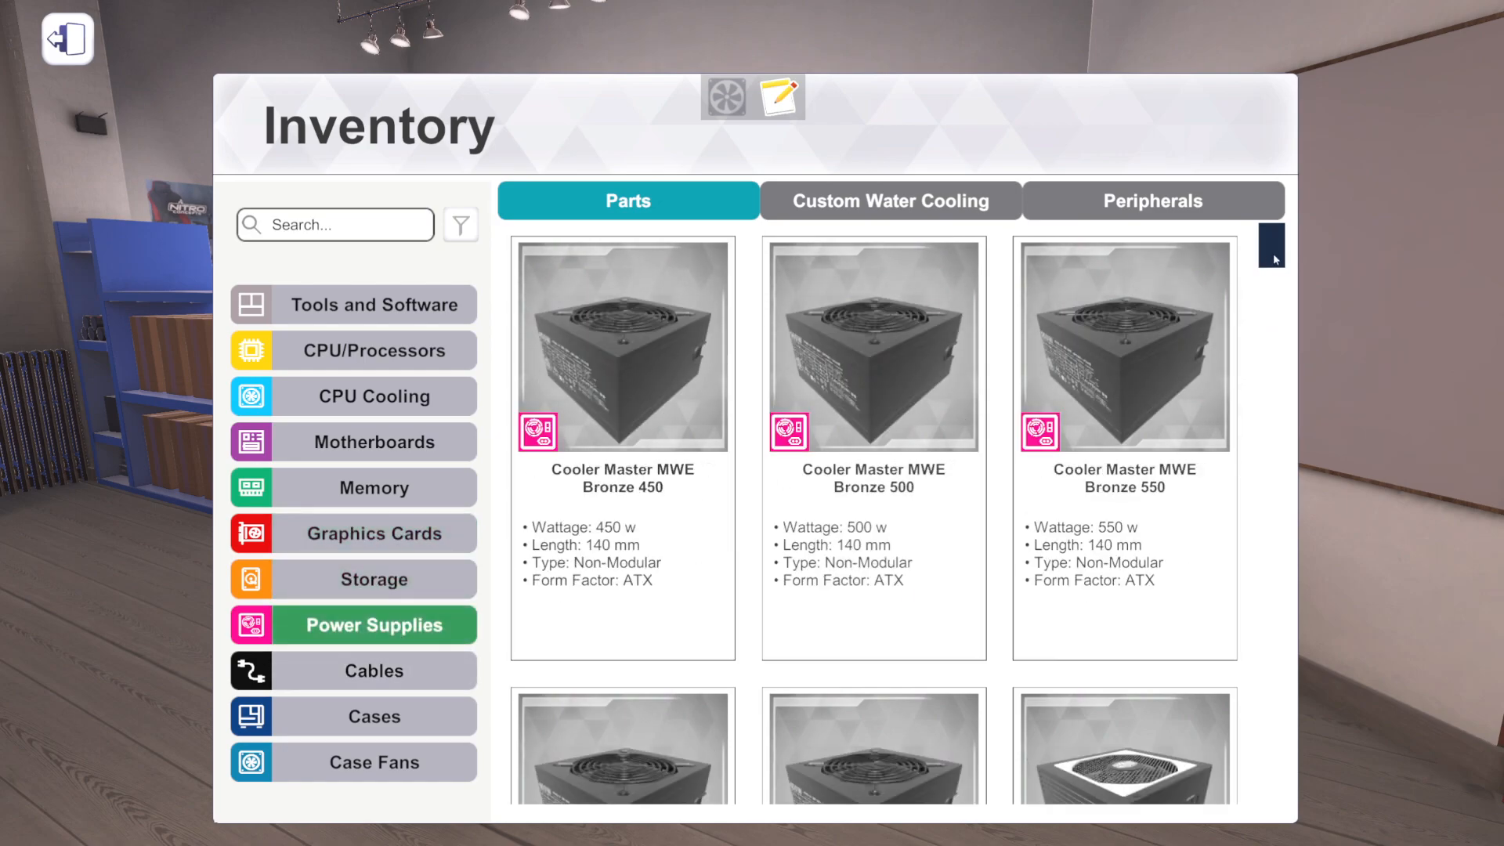
scroll(down, 3)
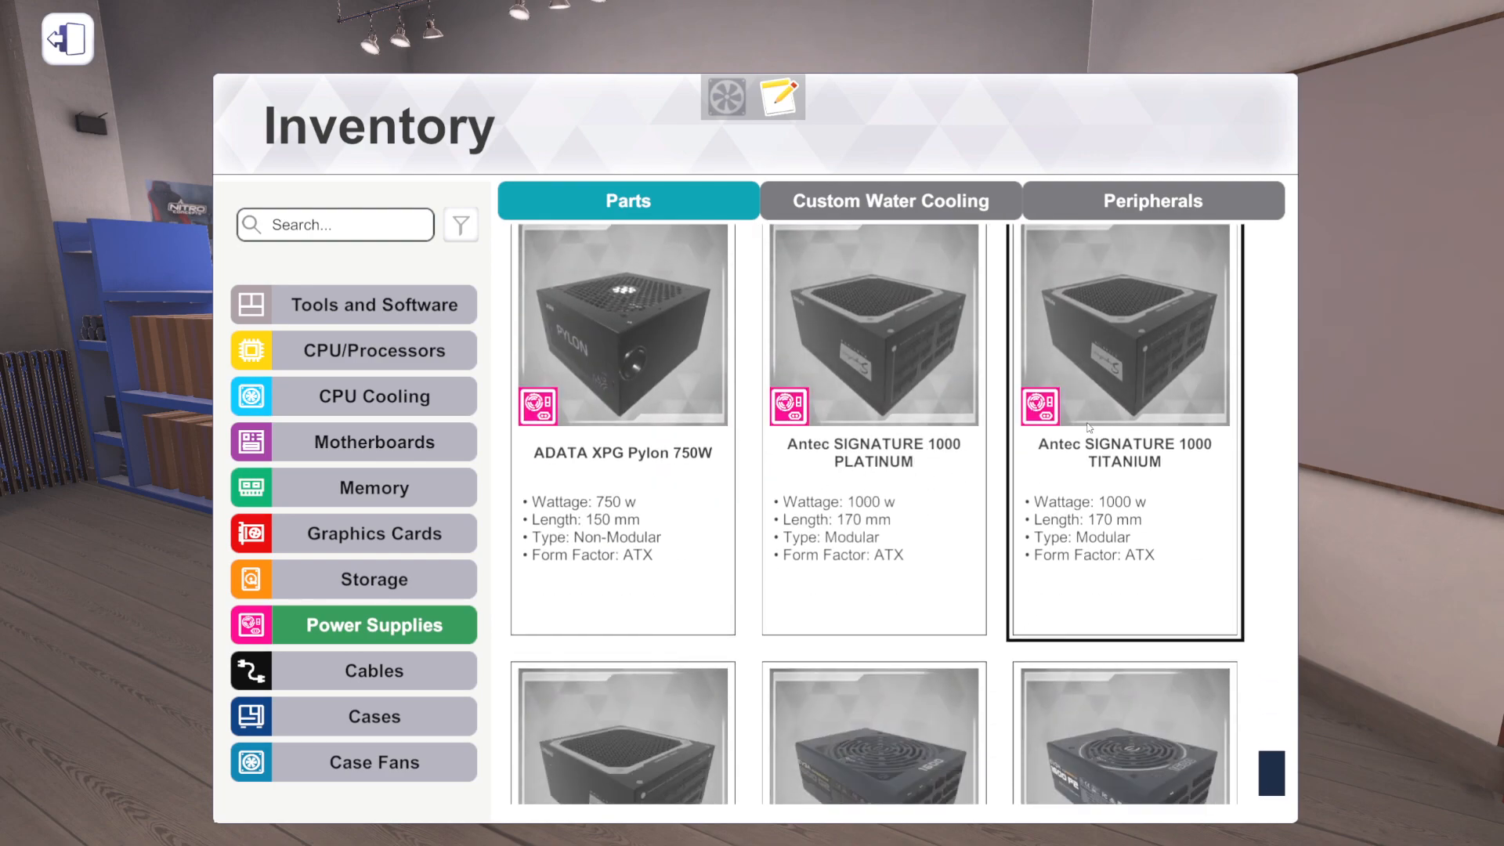
mouse_move(1161, 484)
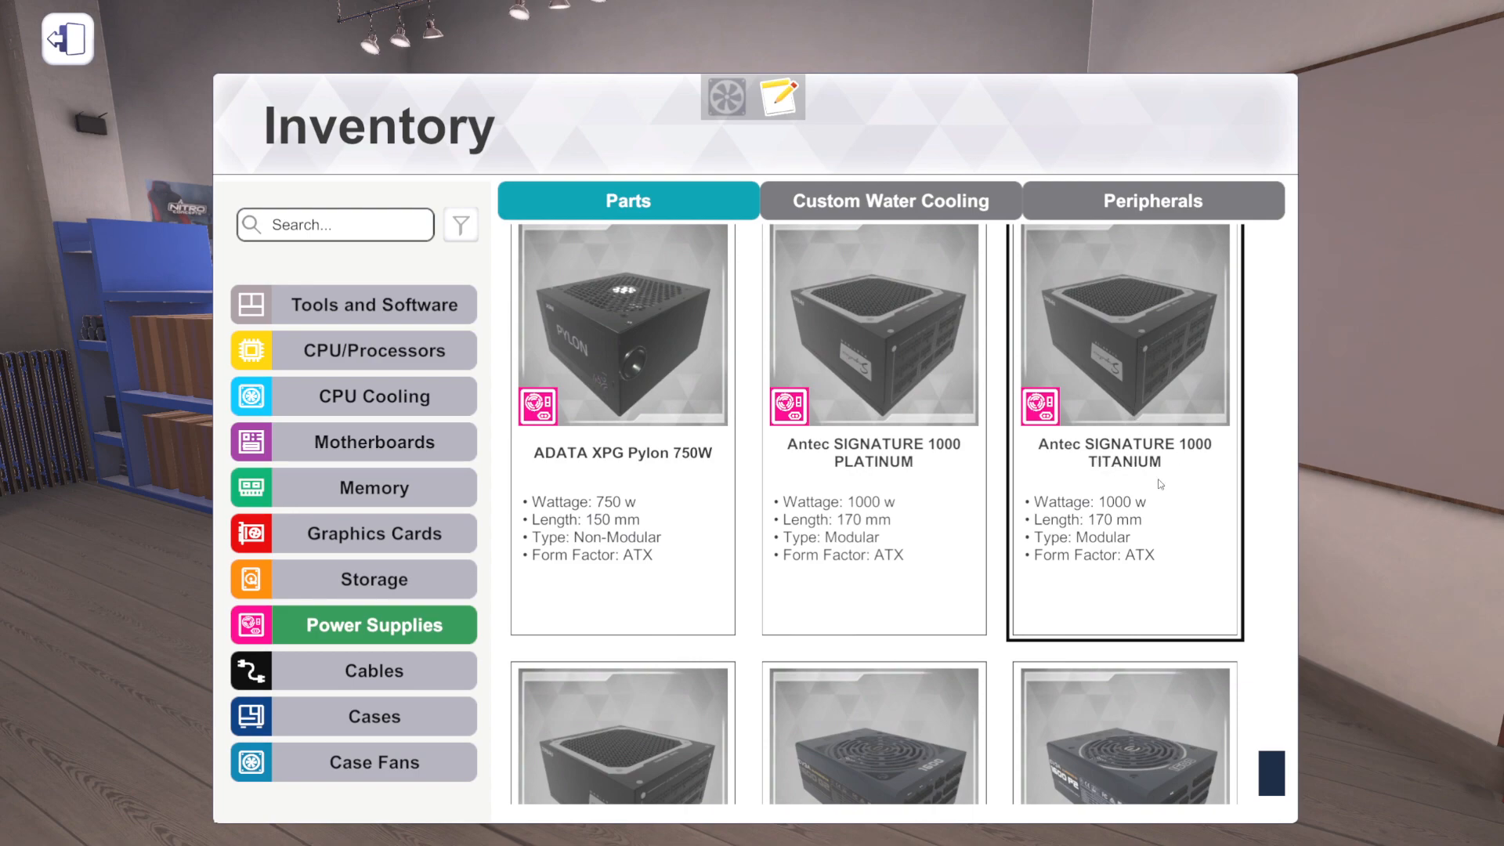
scroll(down, 3)
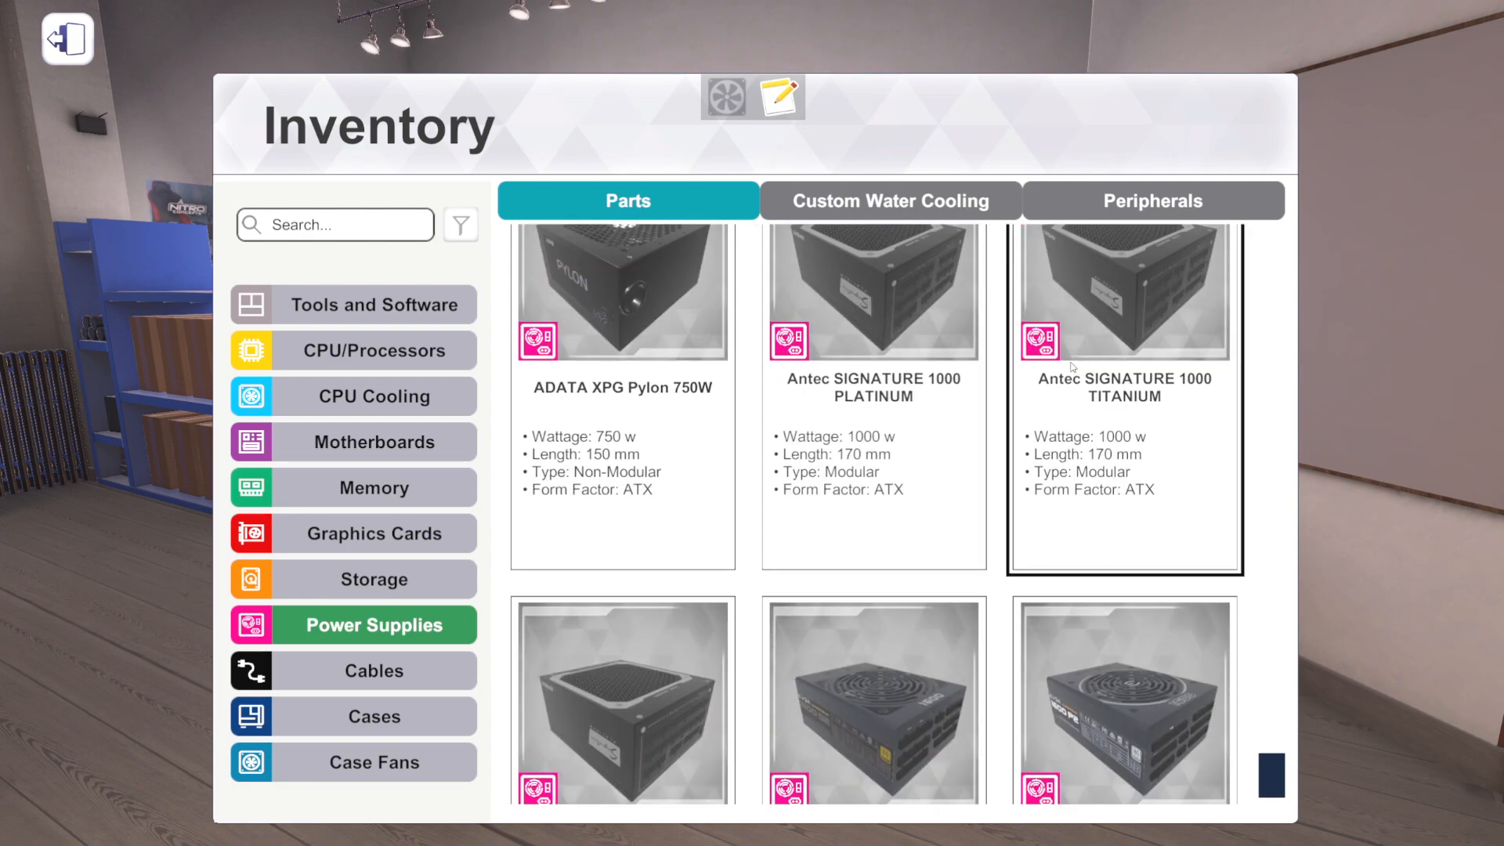
scroll(down, 3)
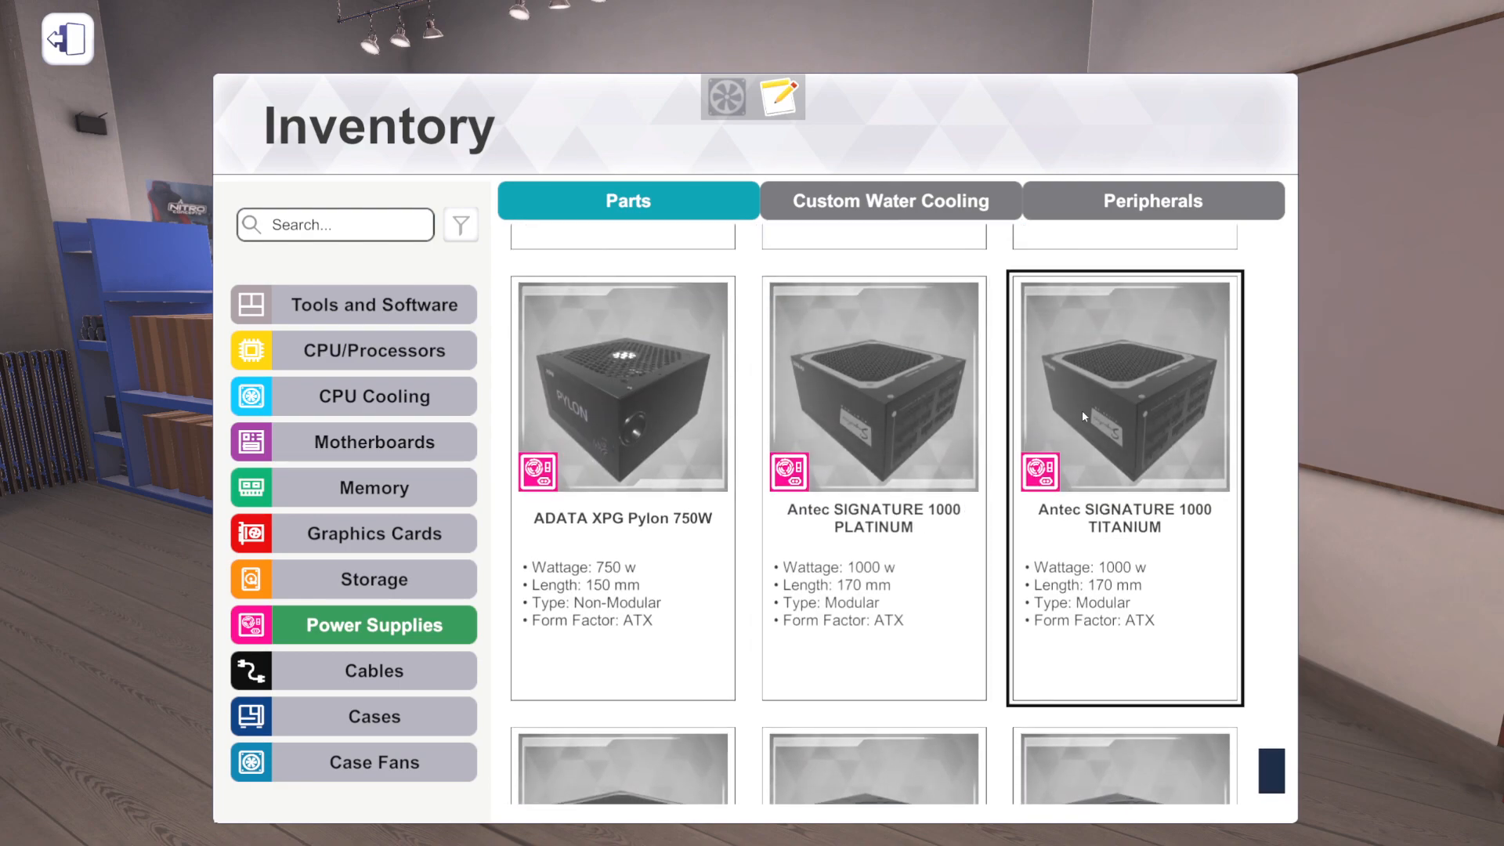
scroll(down, 3)
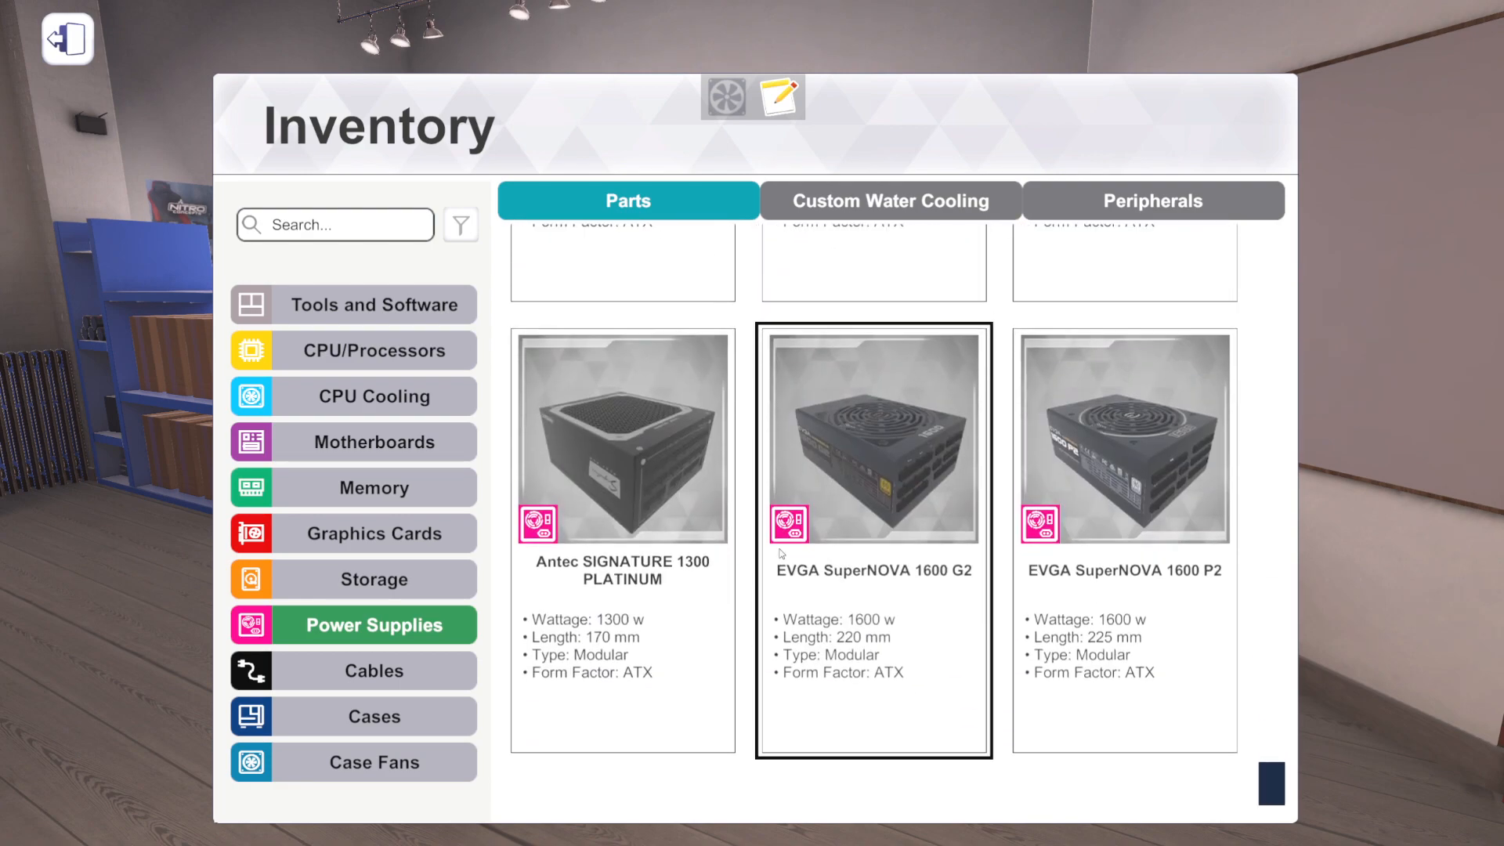
scroll(down, 3)
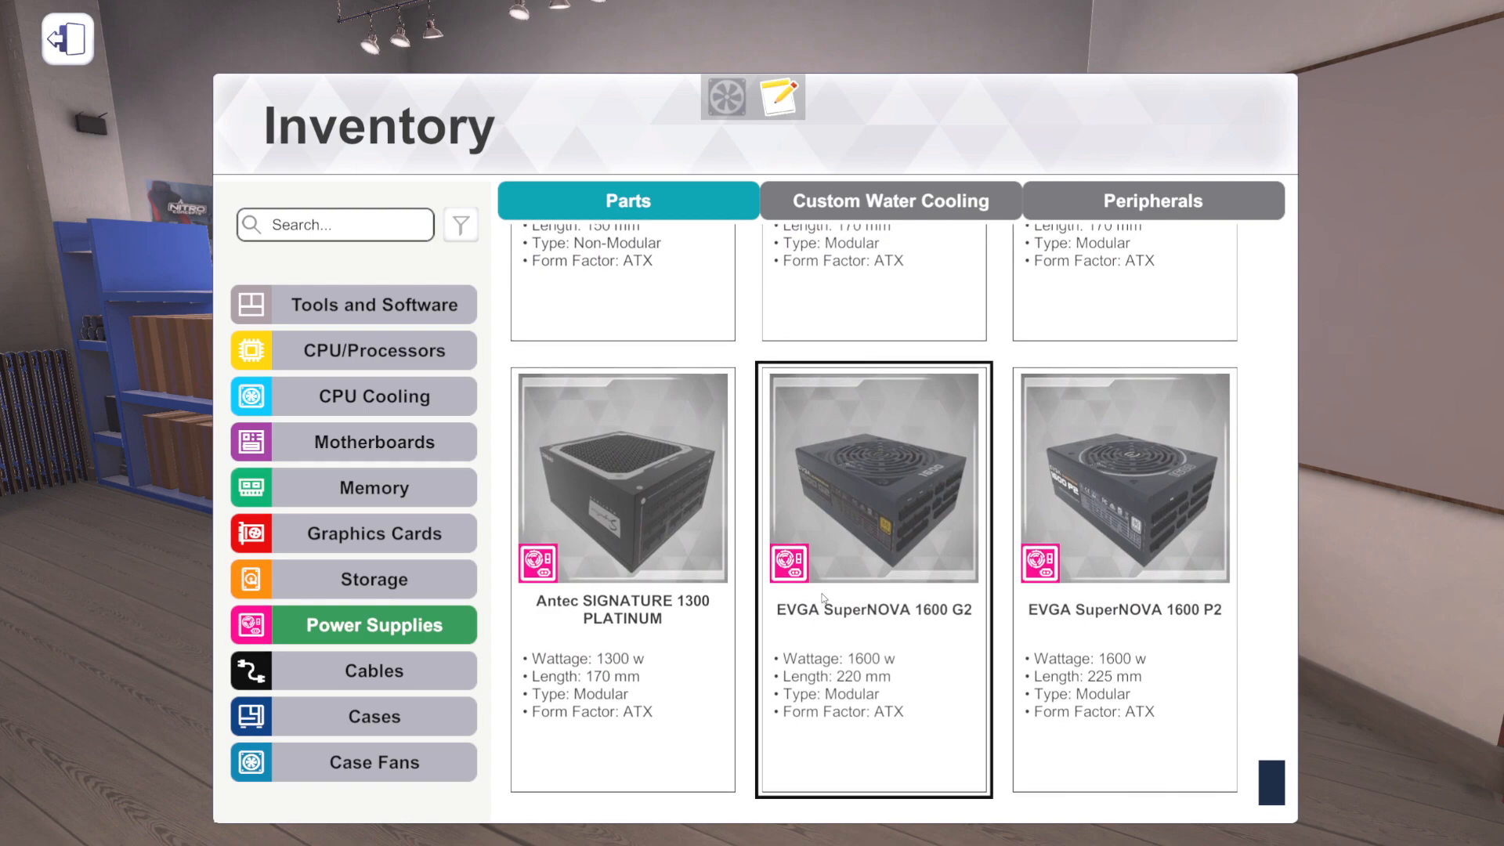
mouse_move(943, 622)
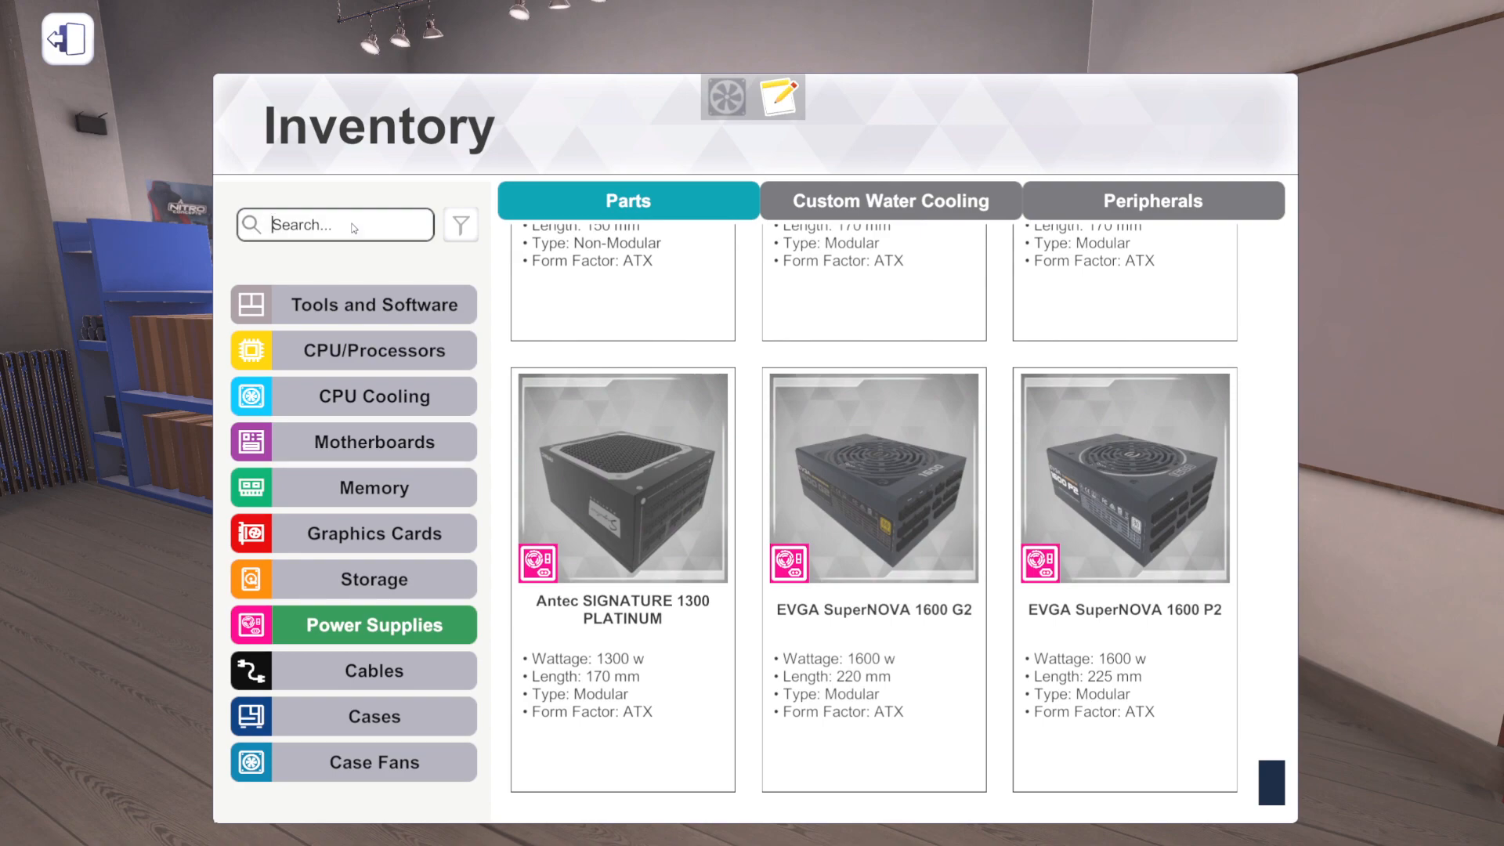
- Search the power supplies for '1600', review the matches, then clear the search
text(1600)
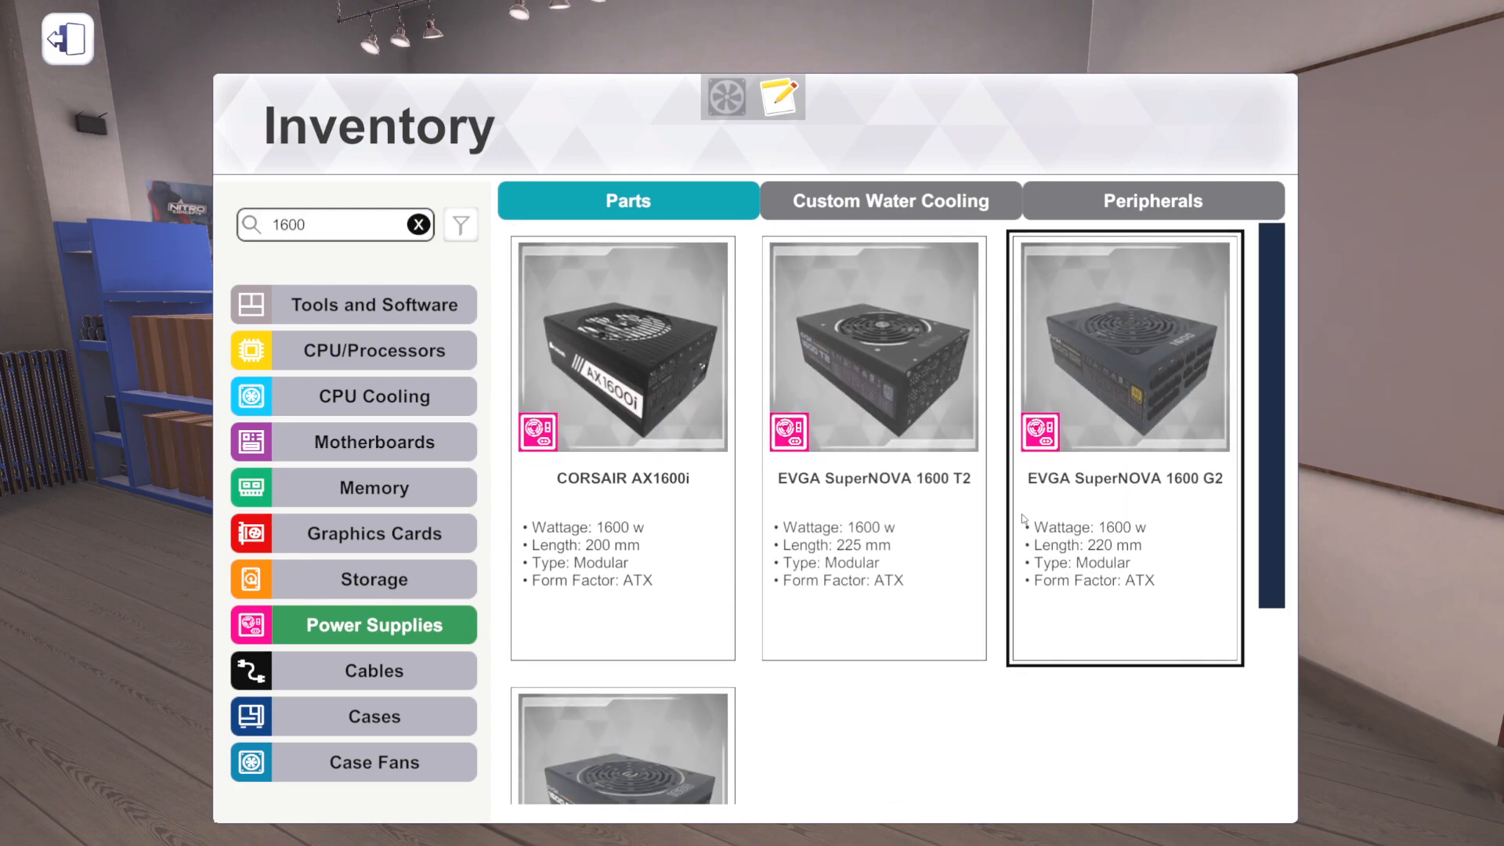
click(872, 344)
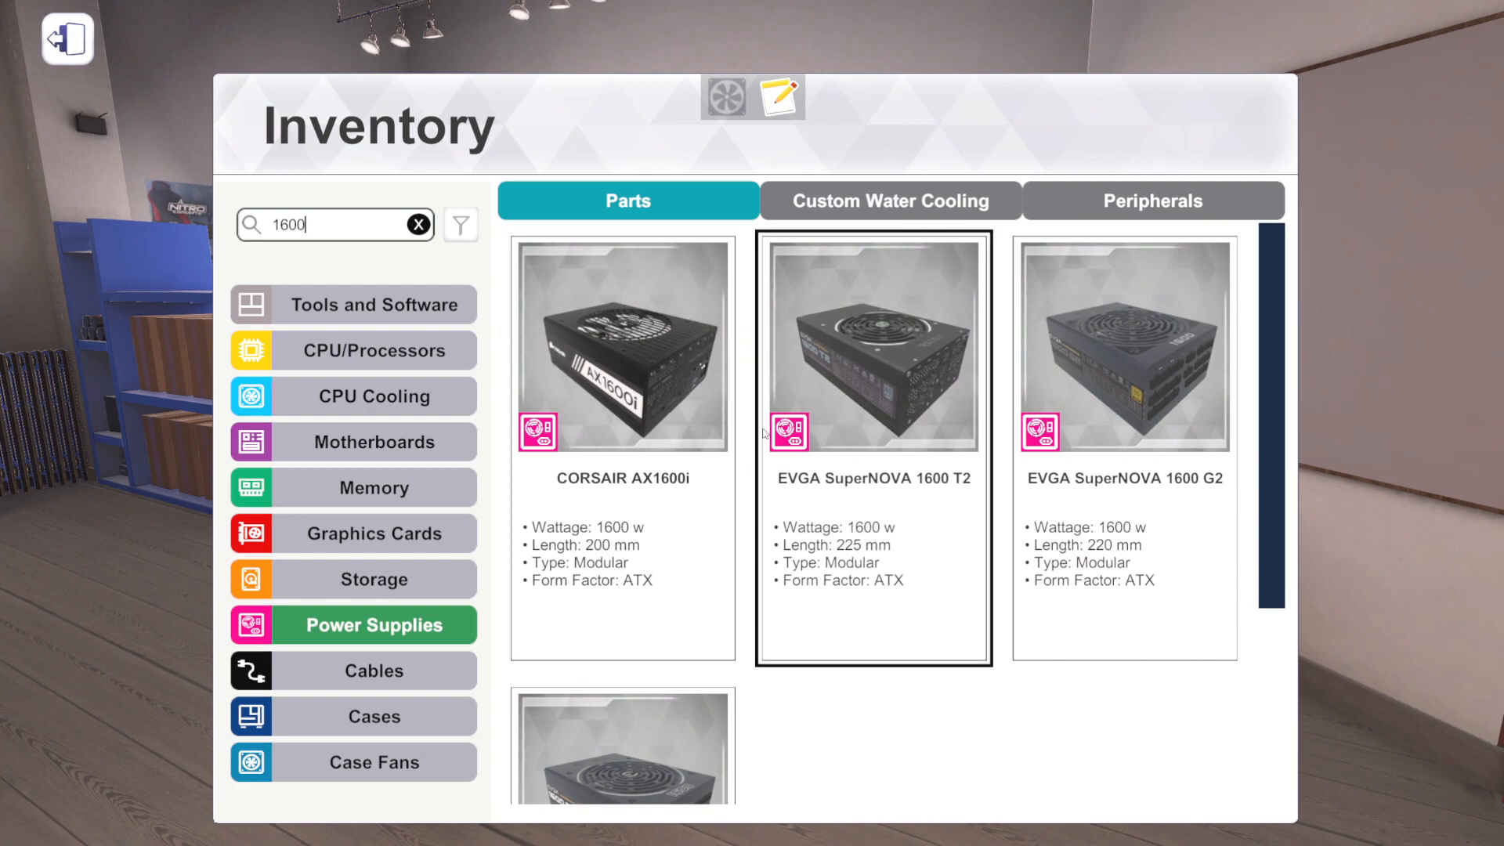
mouse_move(867, 332)
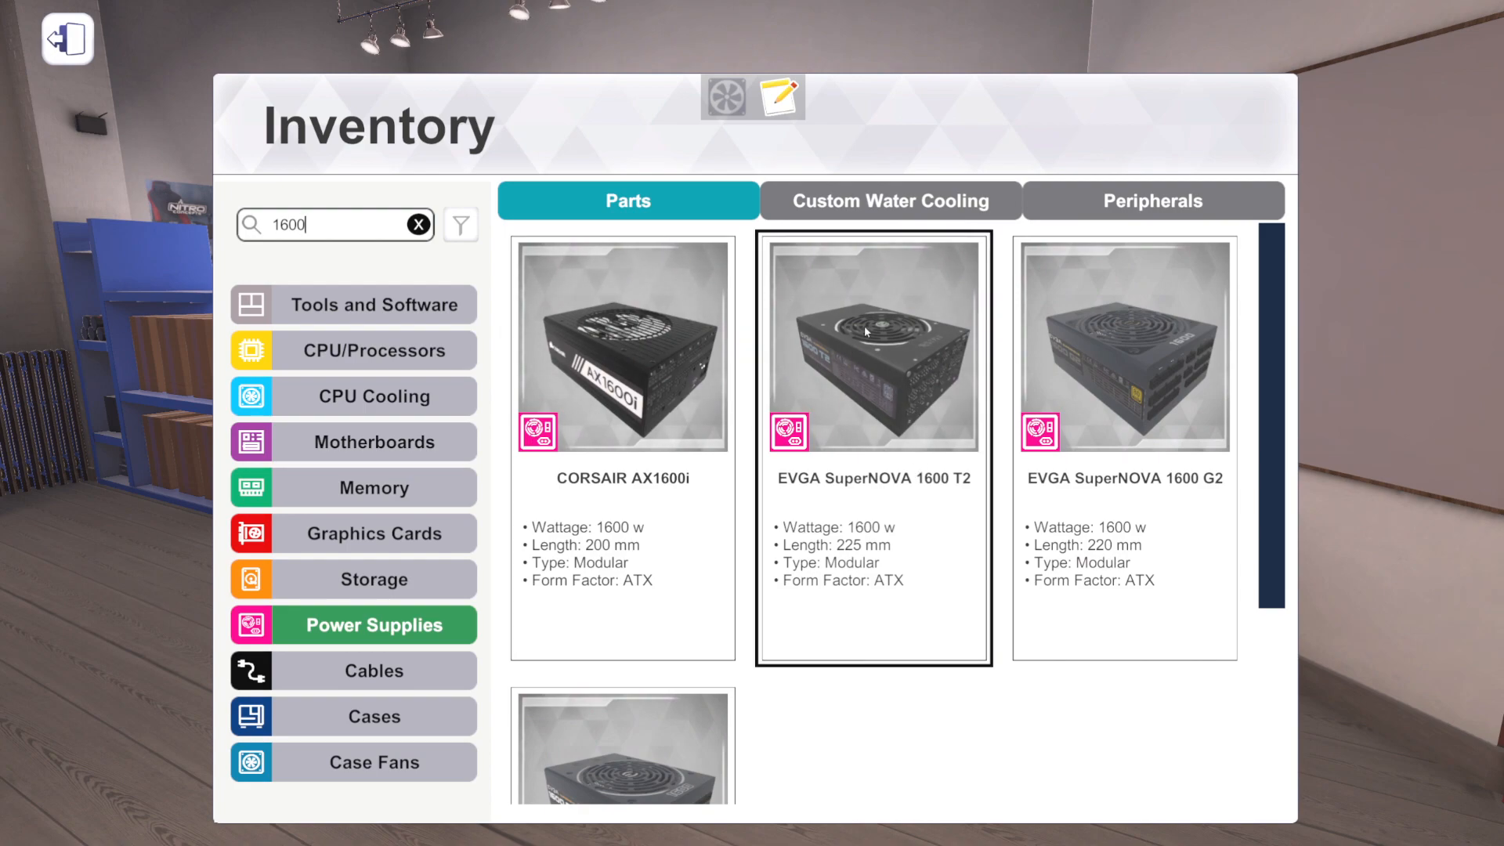
scroll(down, 3)
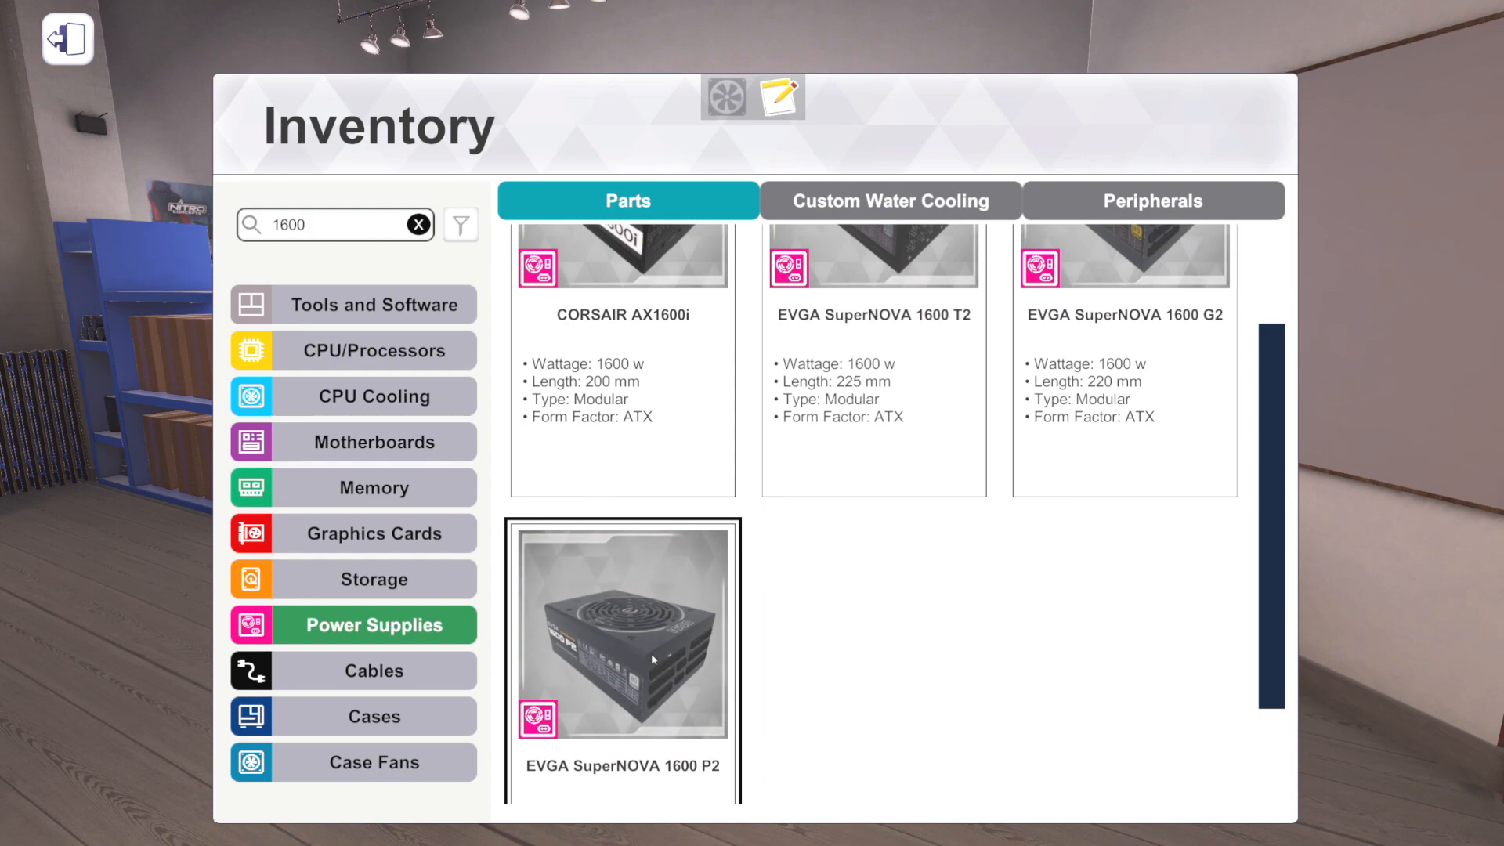
scroll(up, 3)
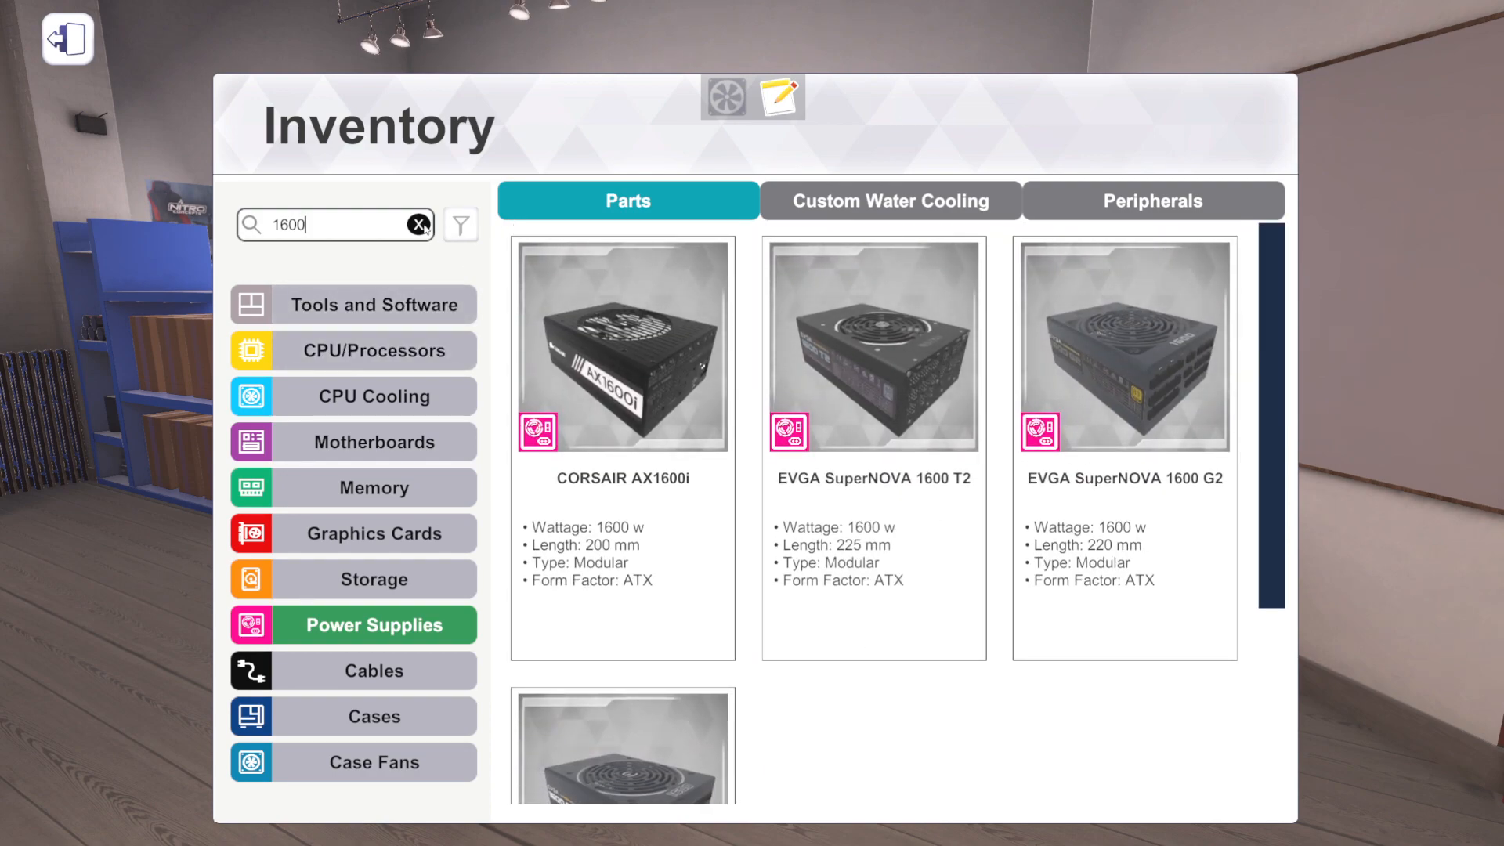
click(417, 224)
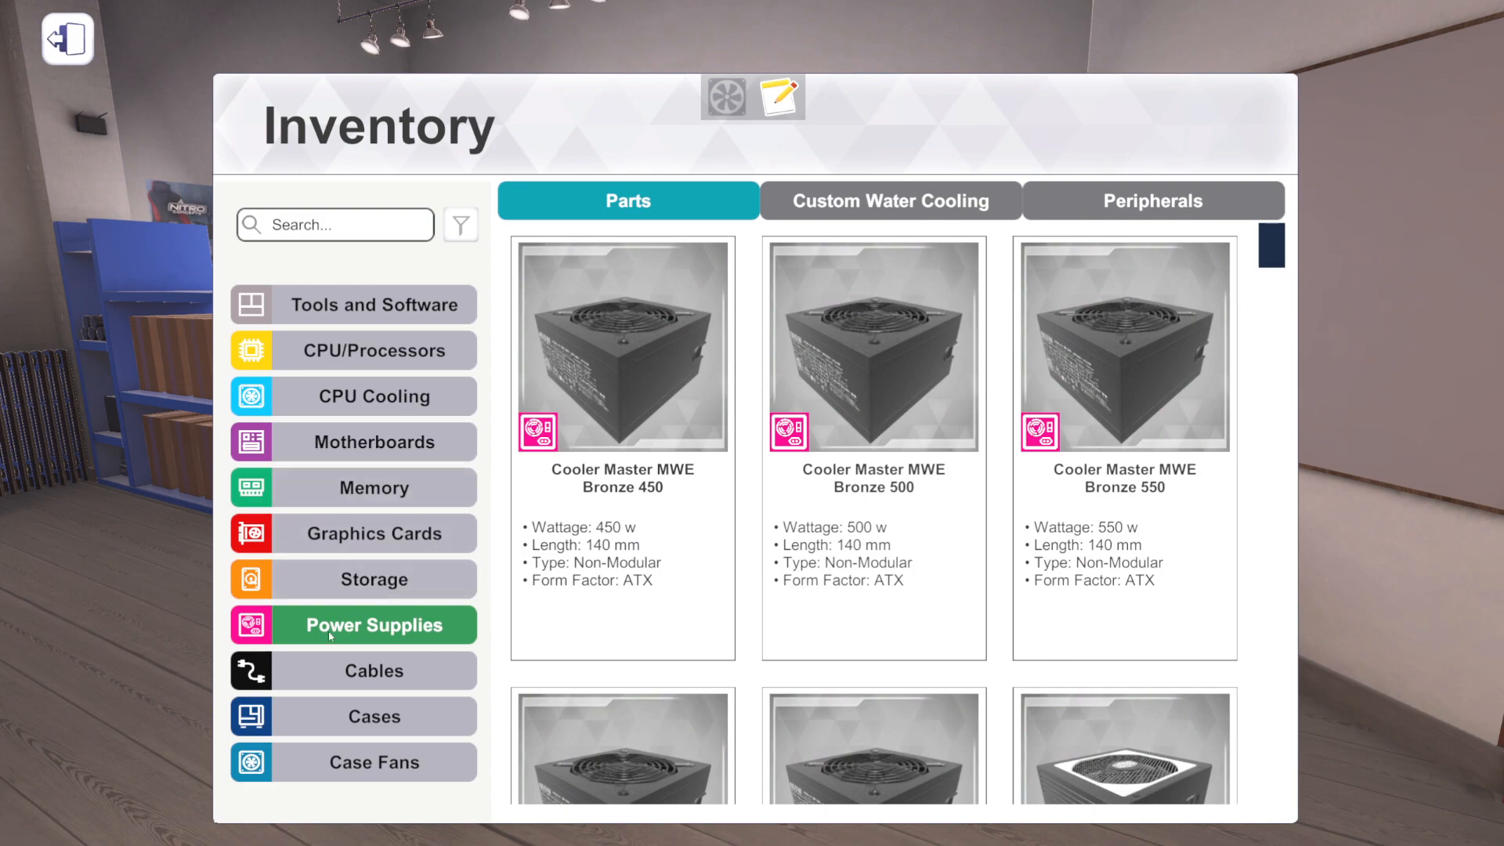
mouse_move(373, 761)
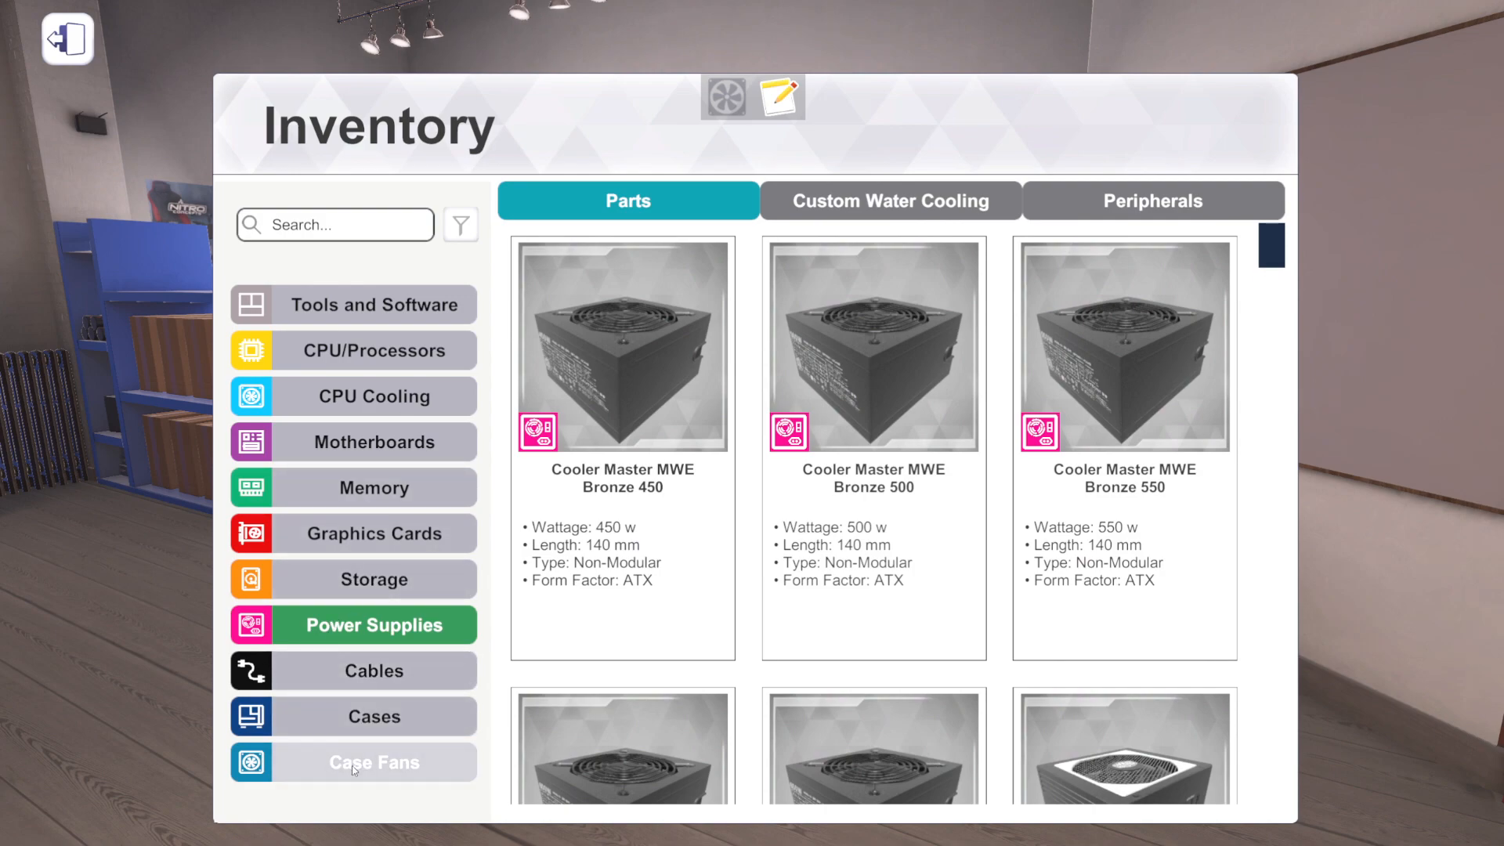
- Browse the Case Fans category and search for 'slim', then clear the search
click(375, 762)
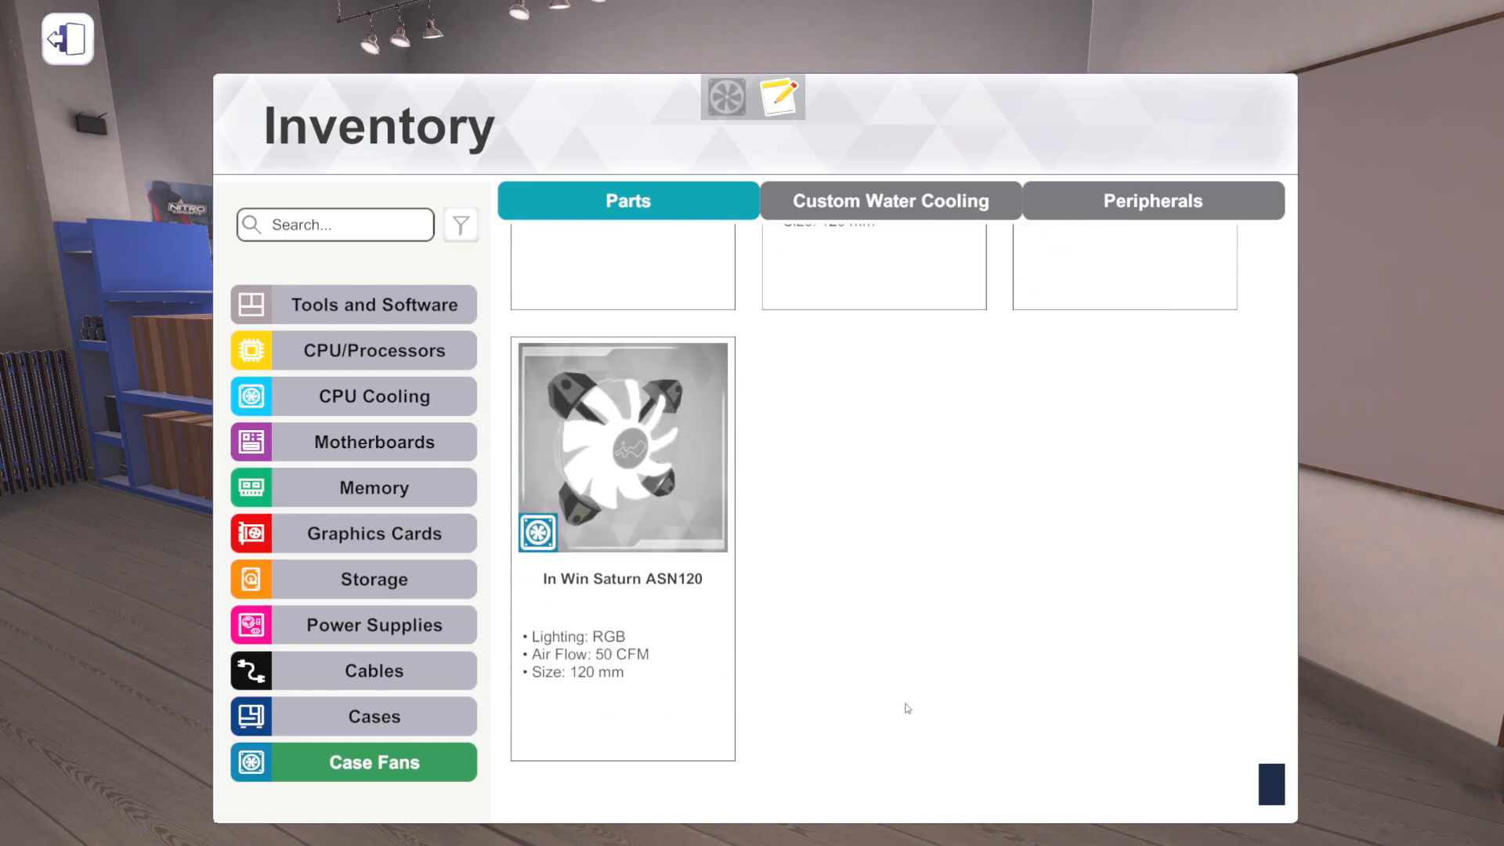
scroll(up, 3)
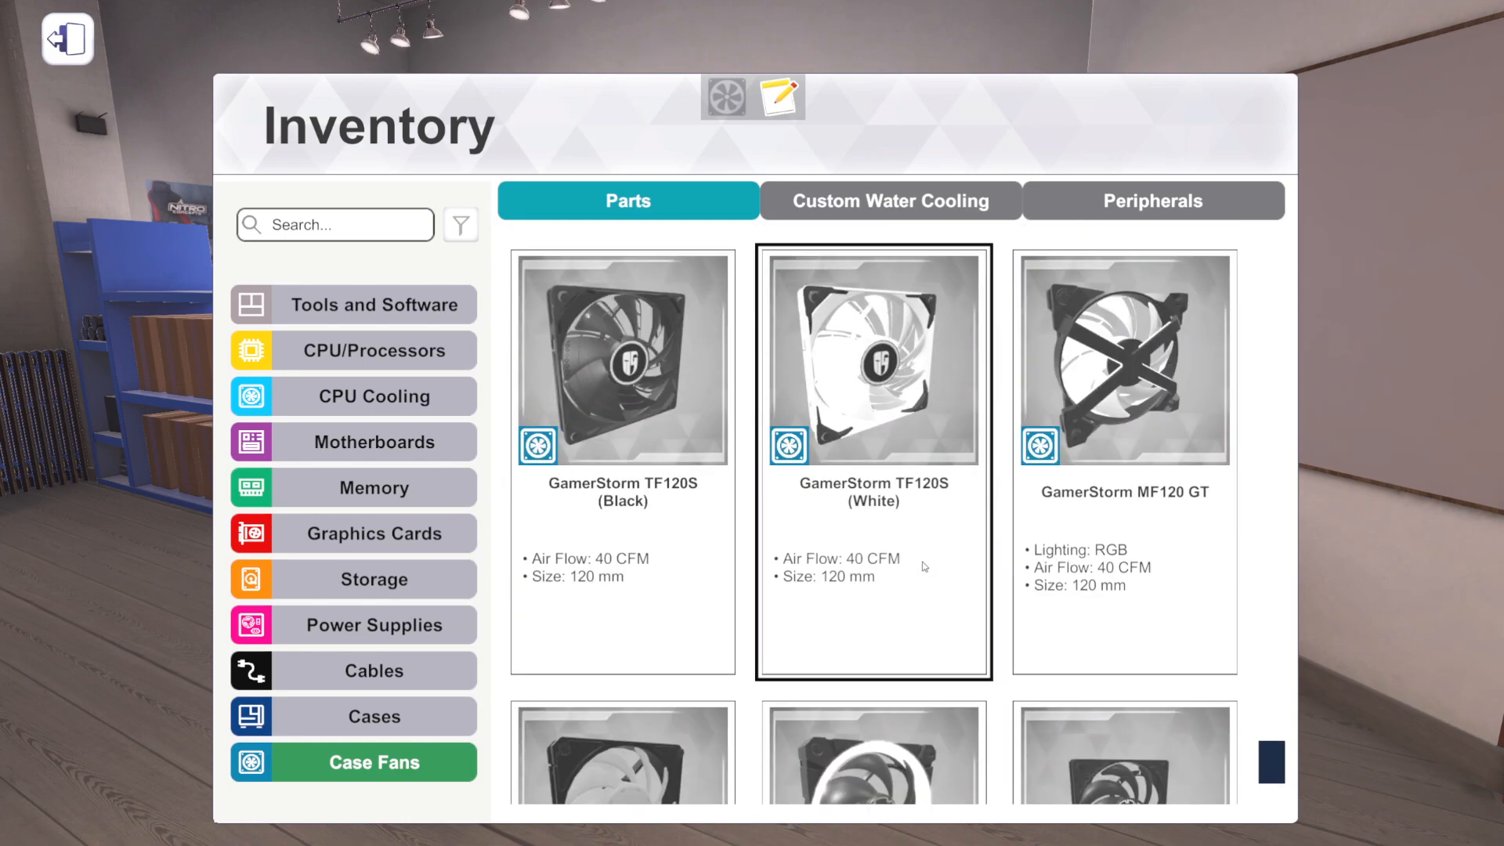
scroll(down, 3)
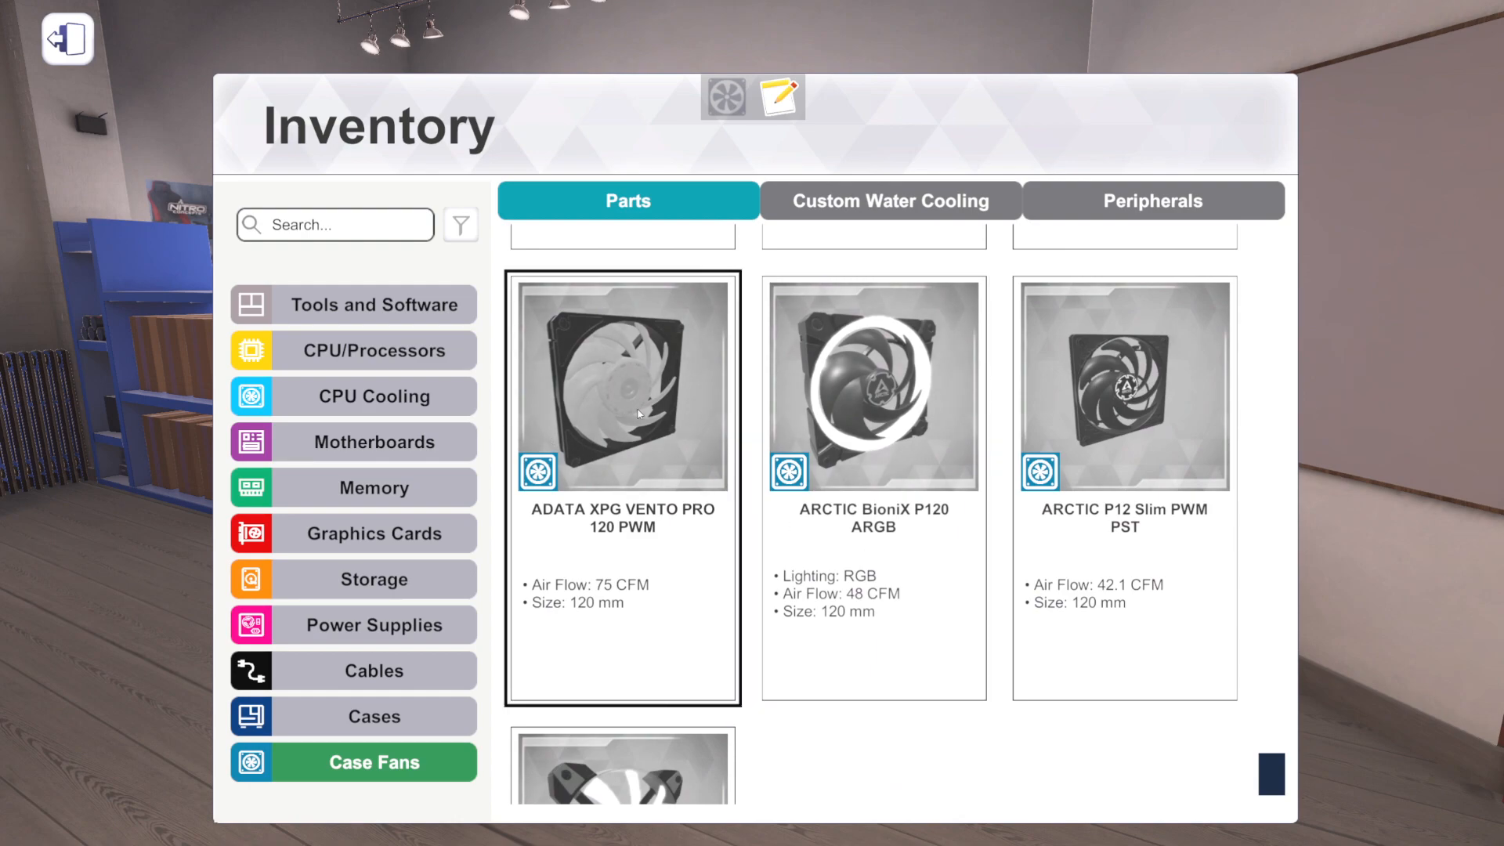
mouse_move(615, 409)
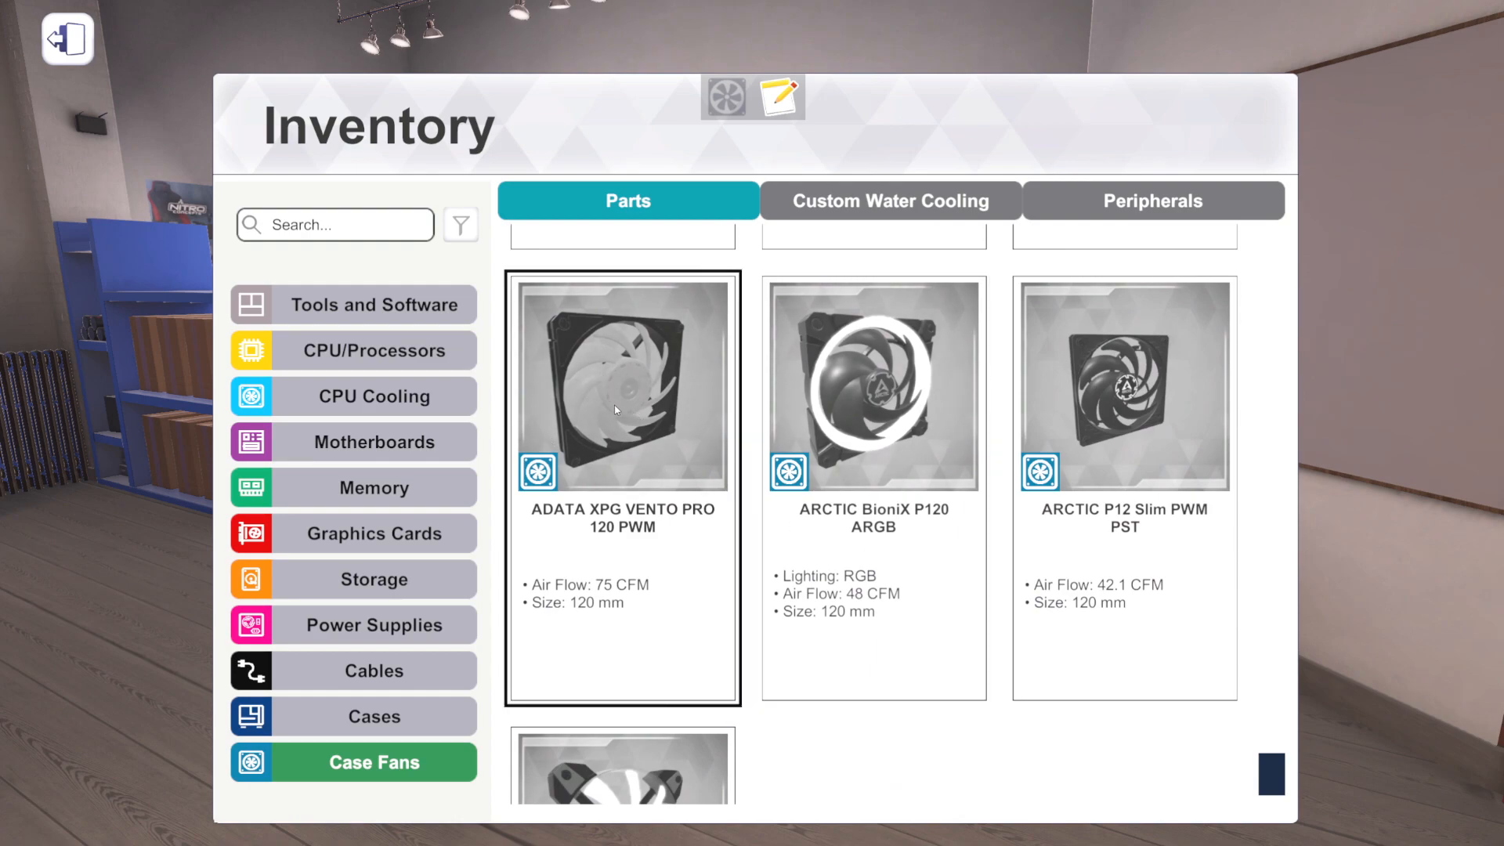
mouse_move(578, 408)
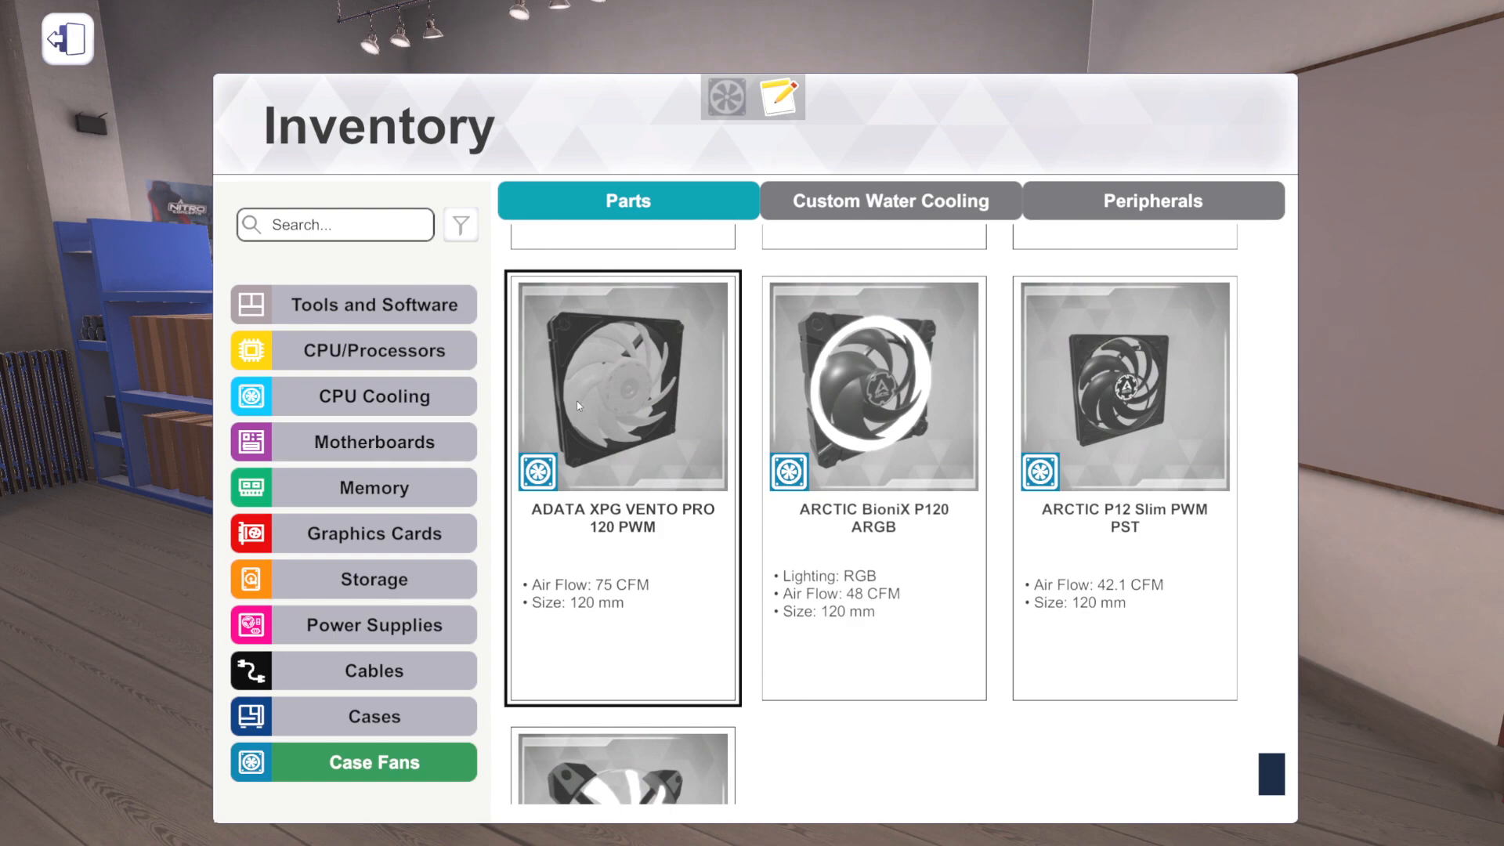
click(873, 384)
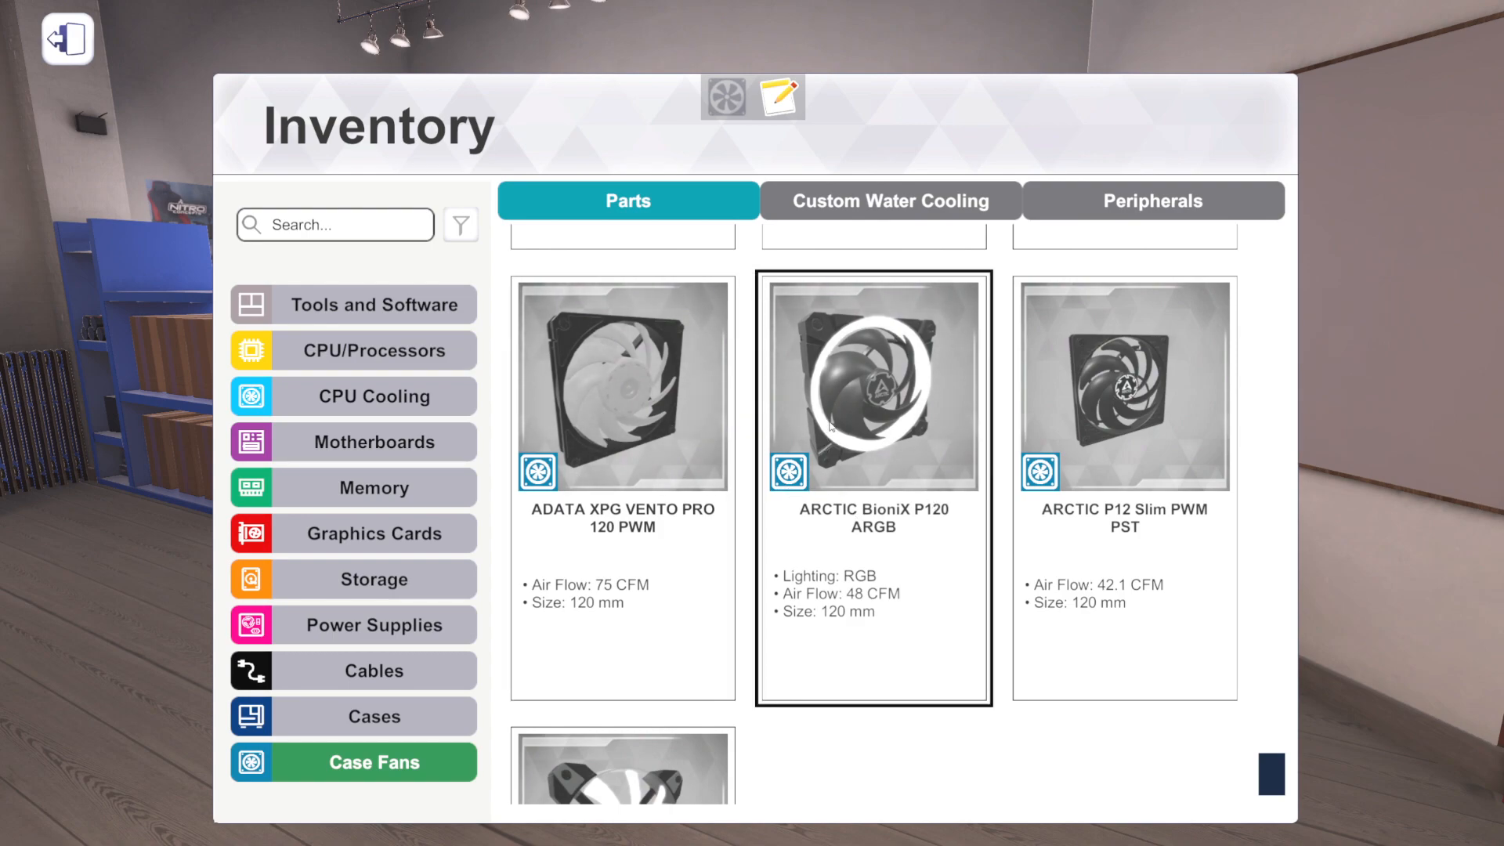
mouse_move(875, 404)
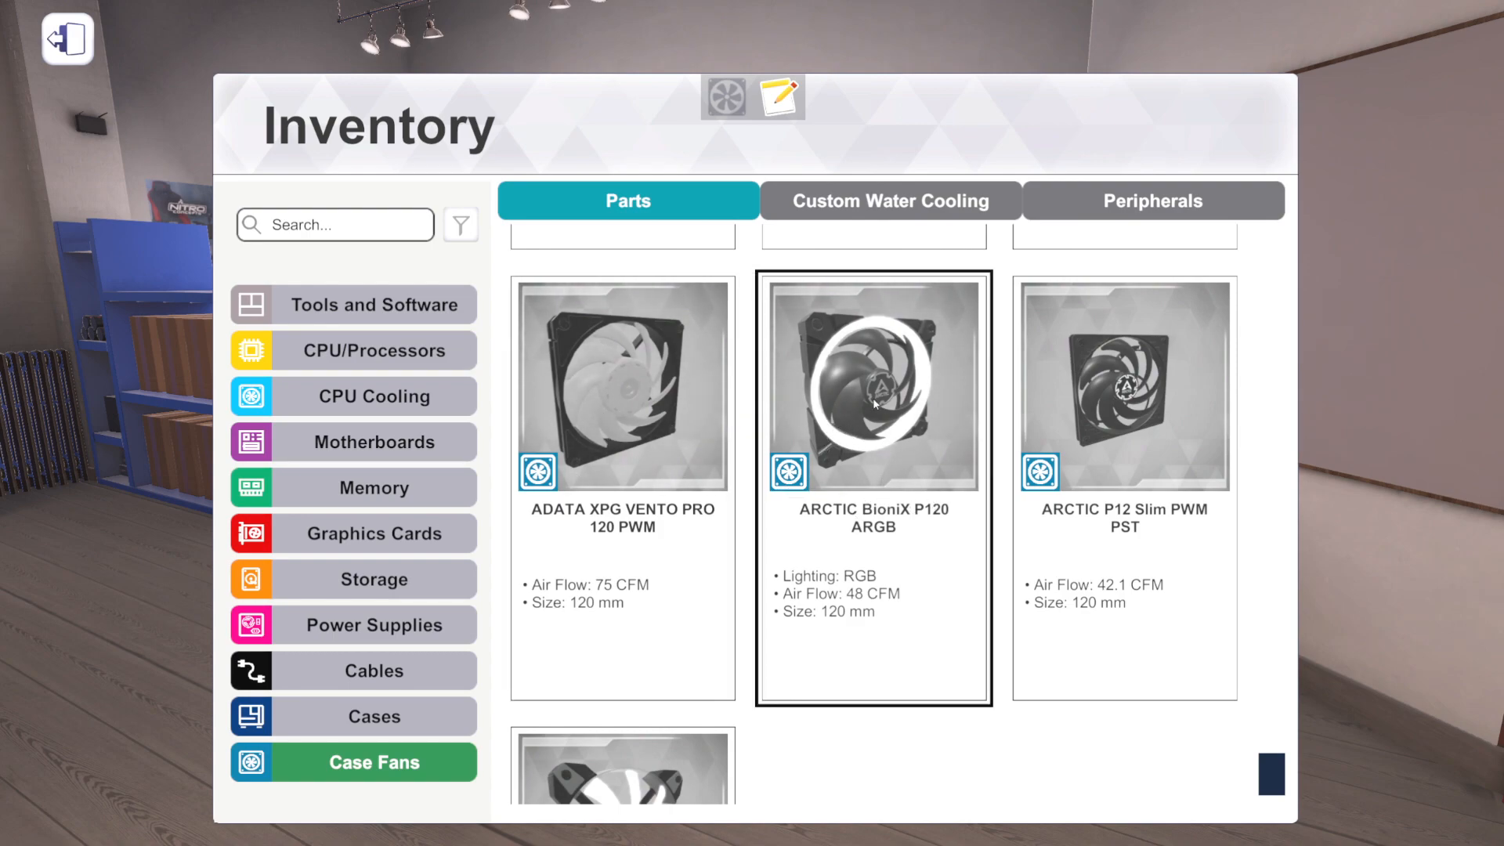
mouse_move(844, 389)
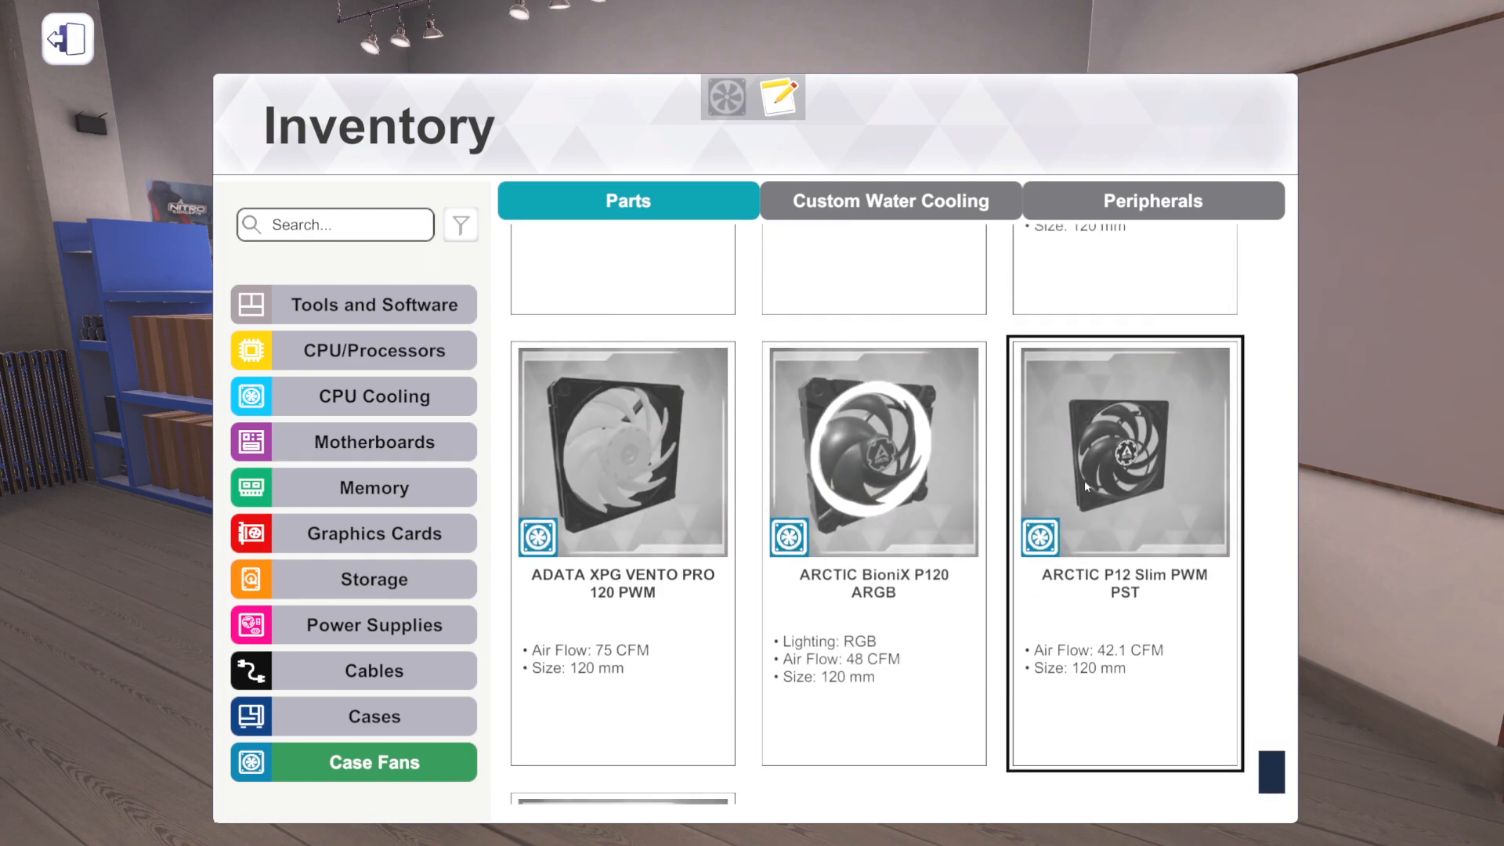
mouse_move(1089, 493)
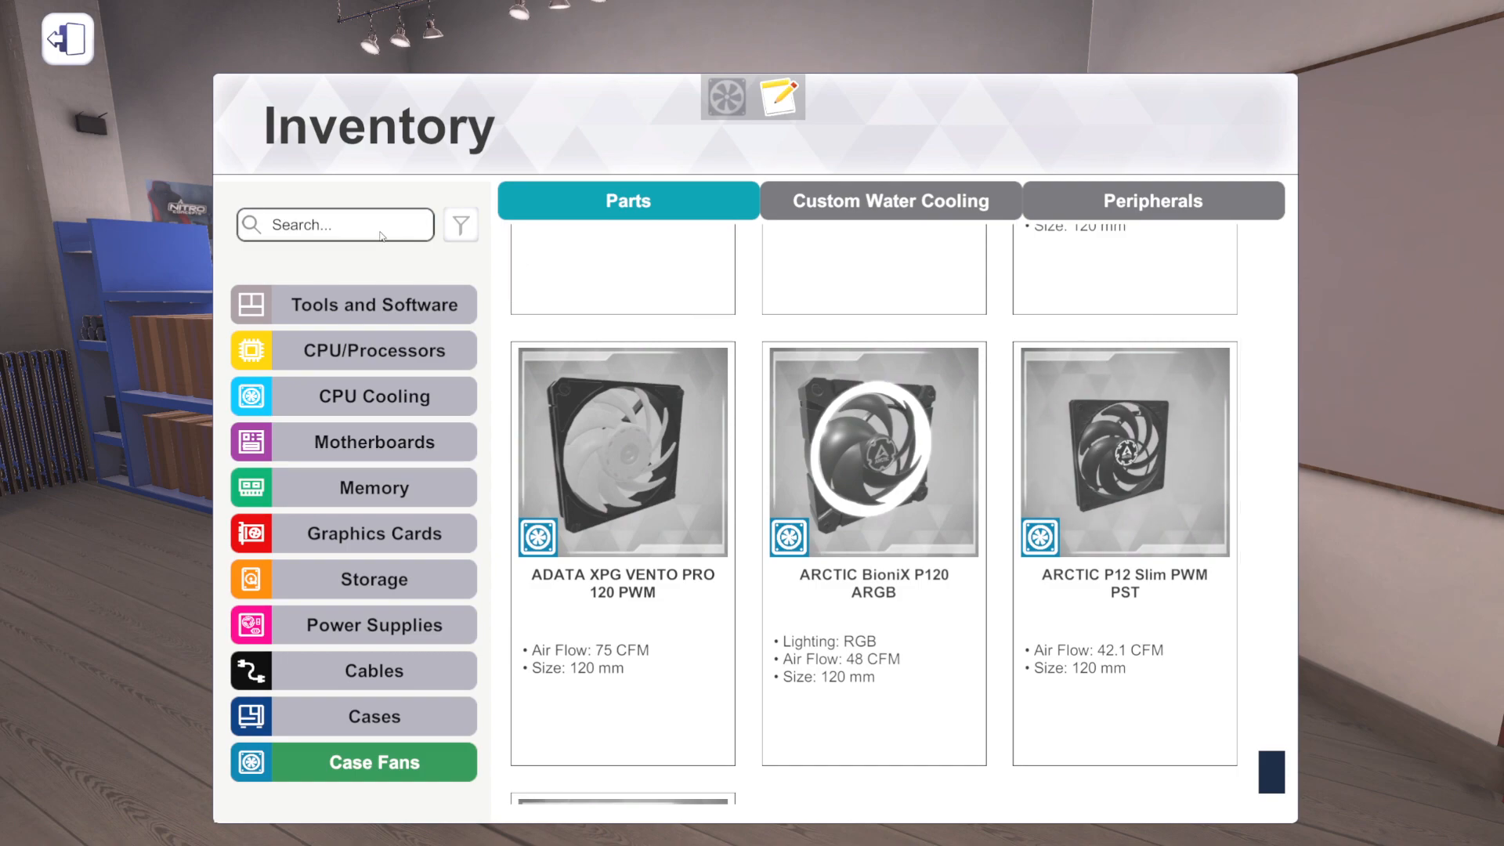
text(slim)
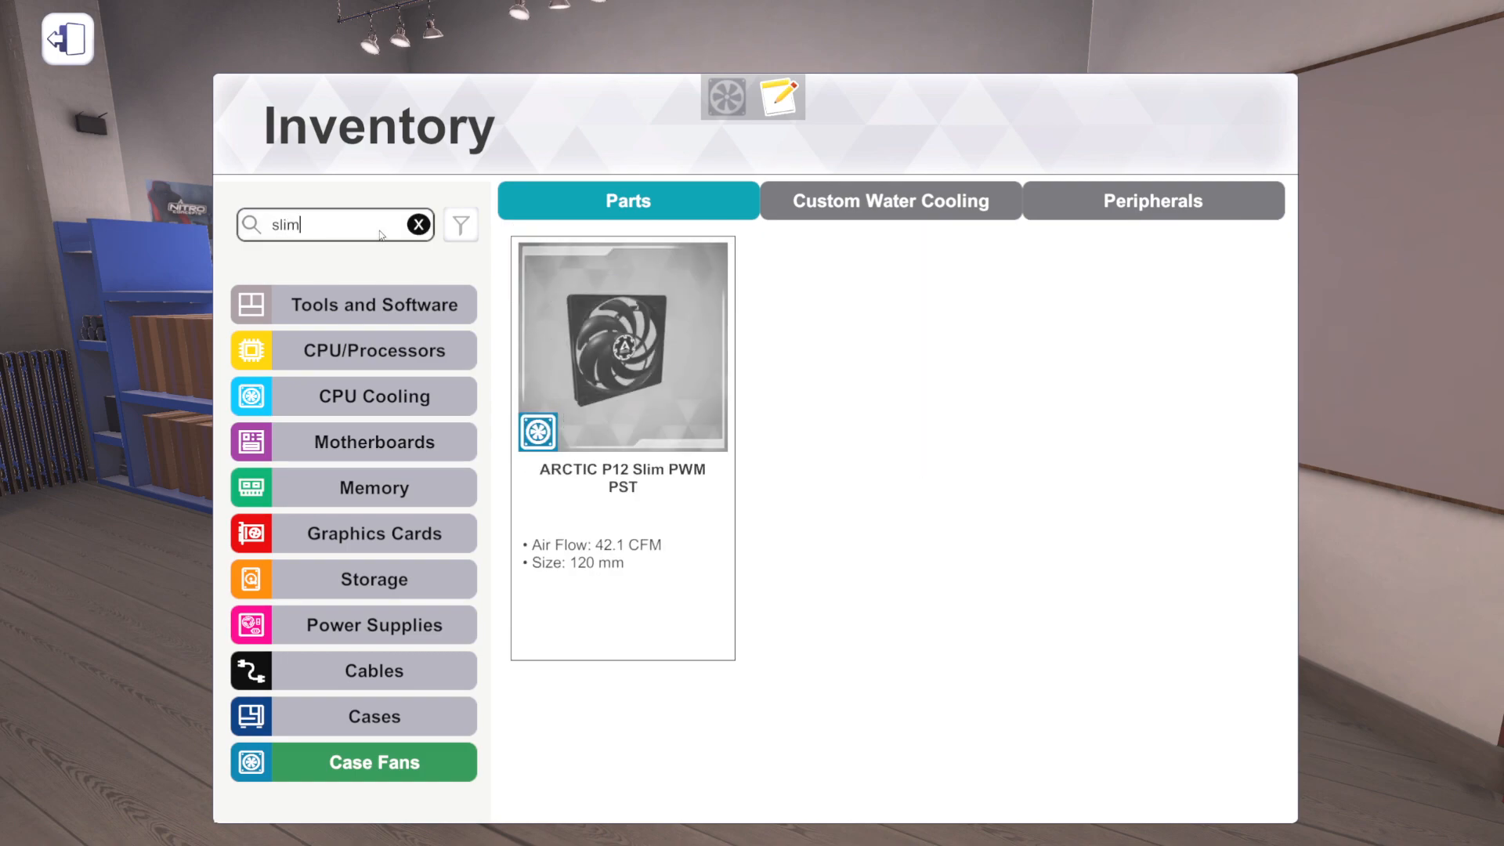
click(416, 224)
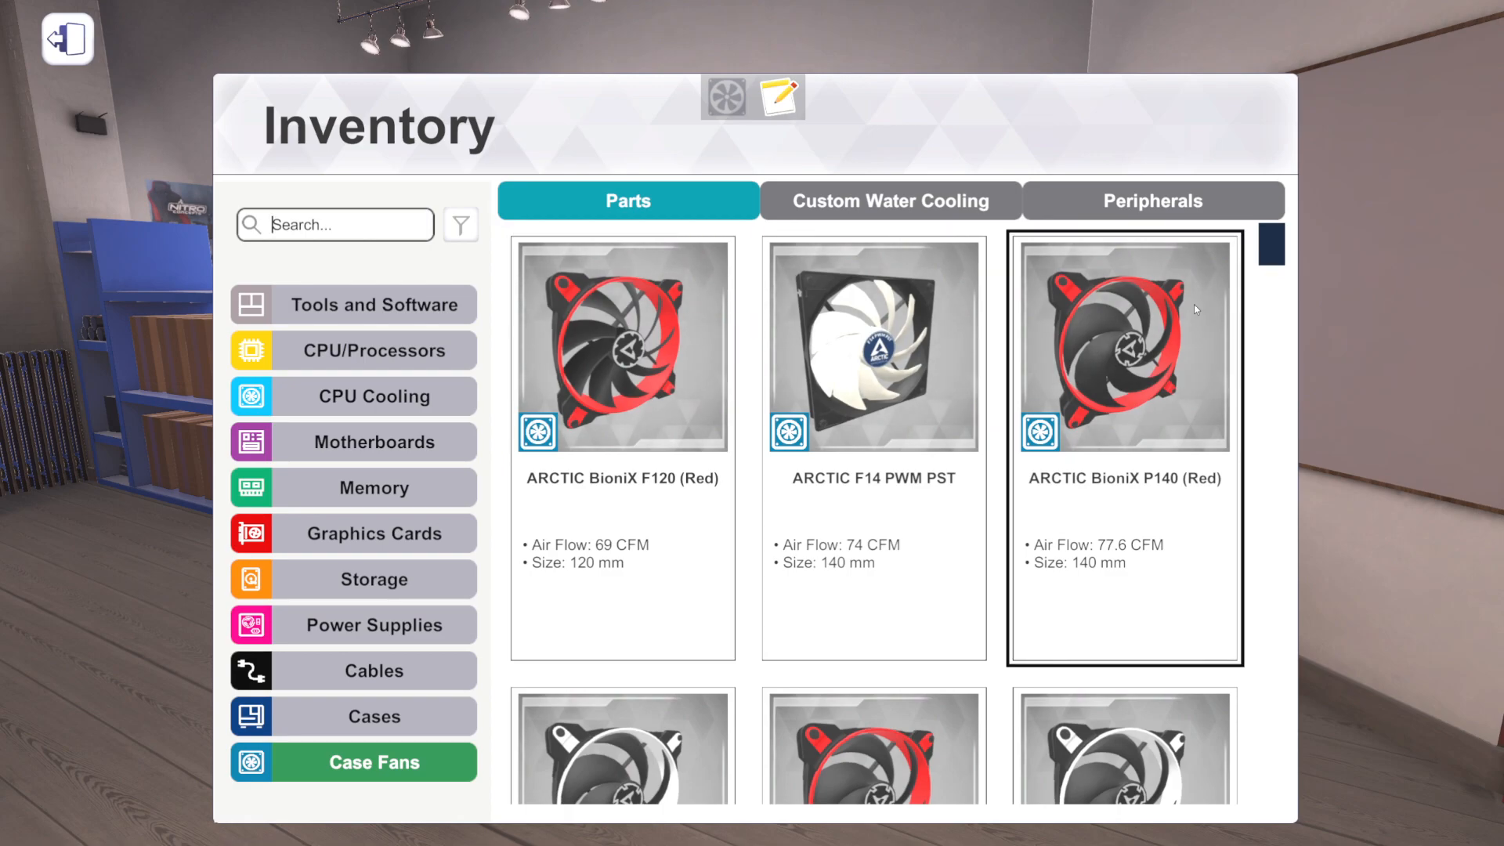
- Scroll through the full case fan list, then move to the Custom Water Cooling radiators
scroll(down, 3)
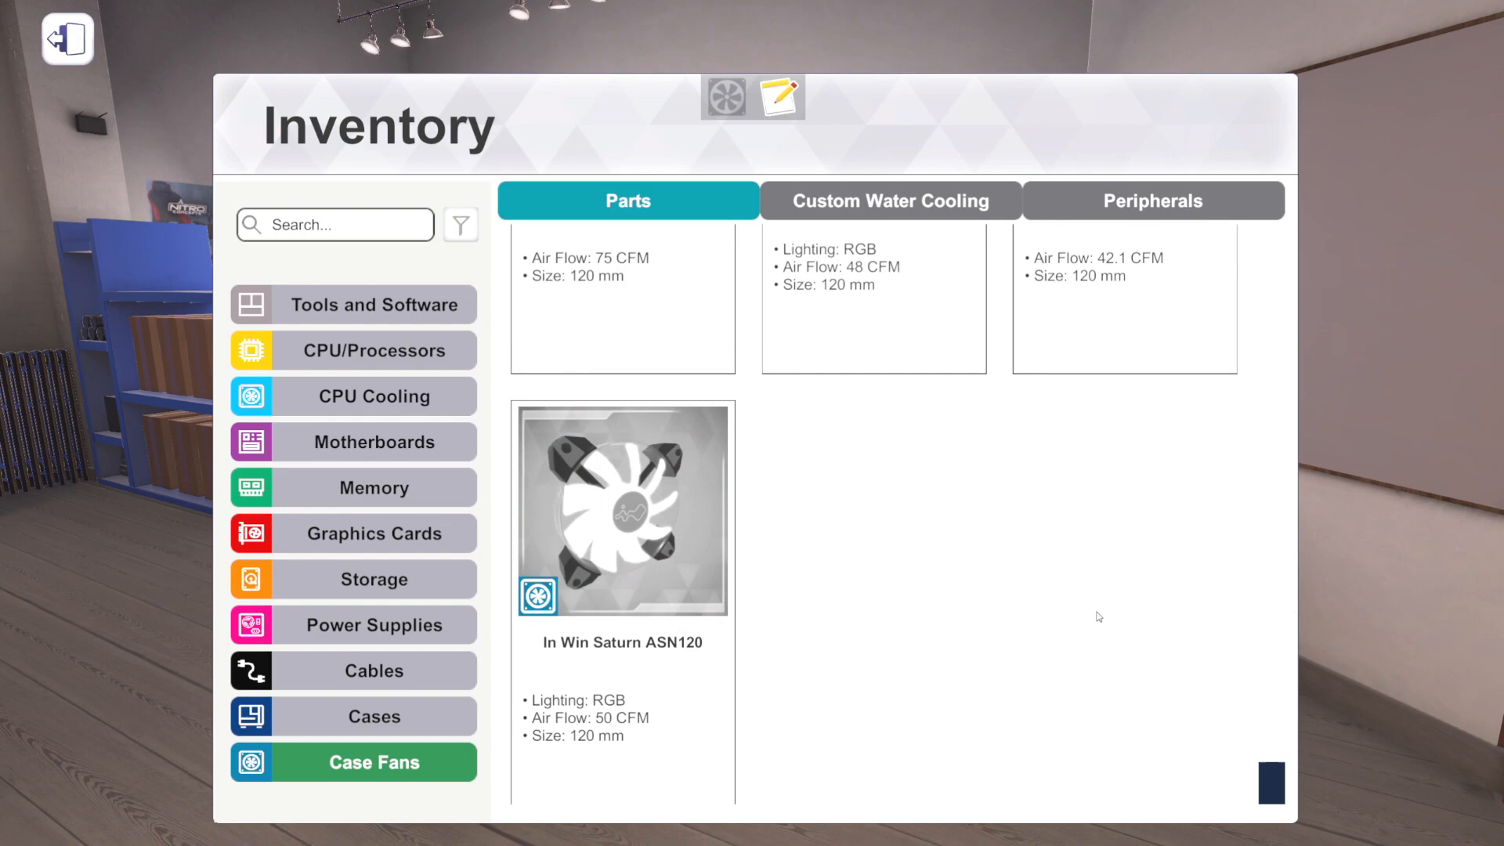
scroll(down, 3)
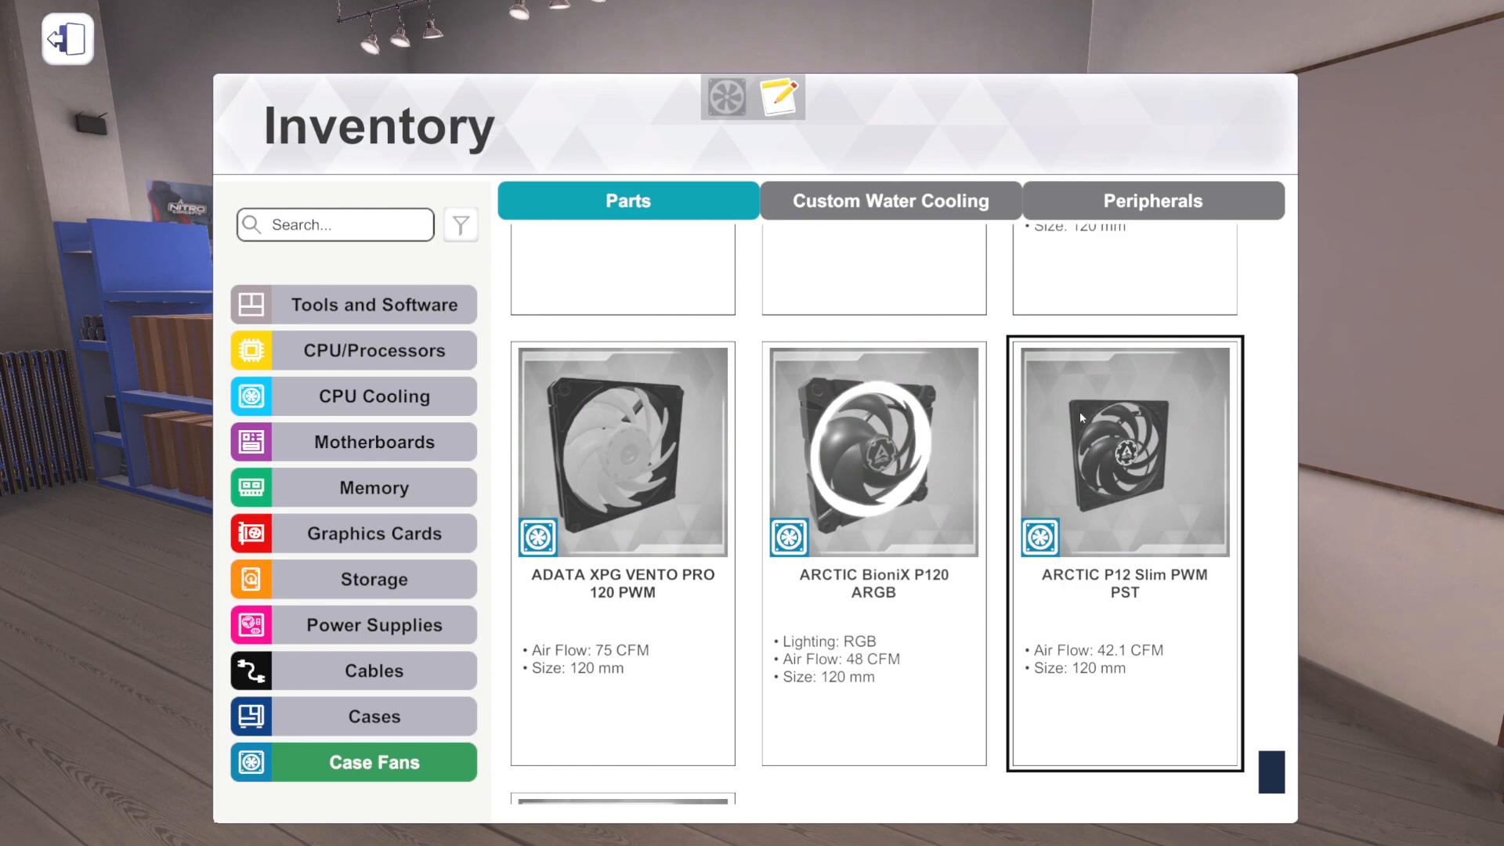
mouse_move(1142, 449)
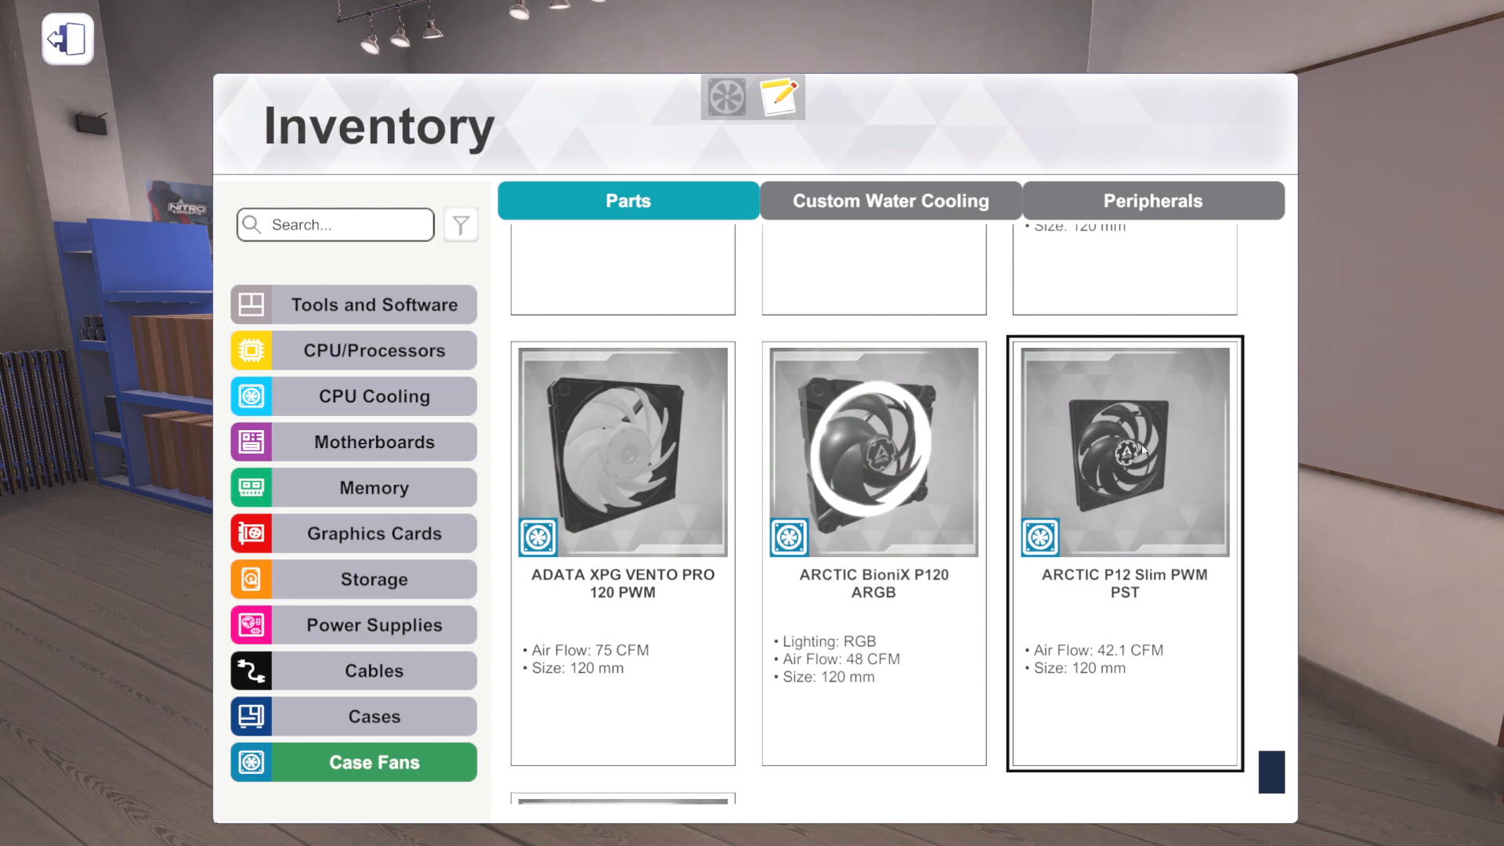
scroll(down, 3)
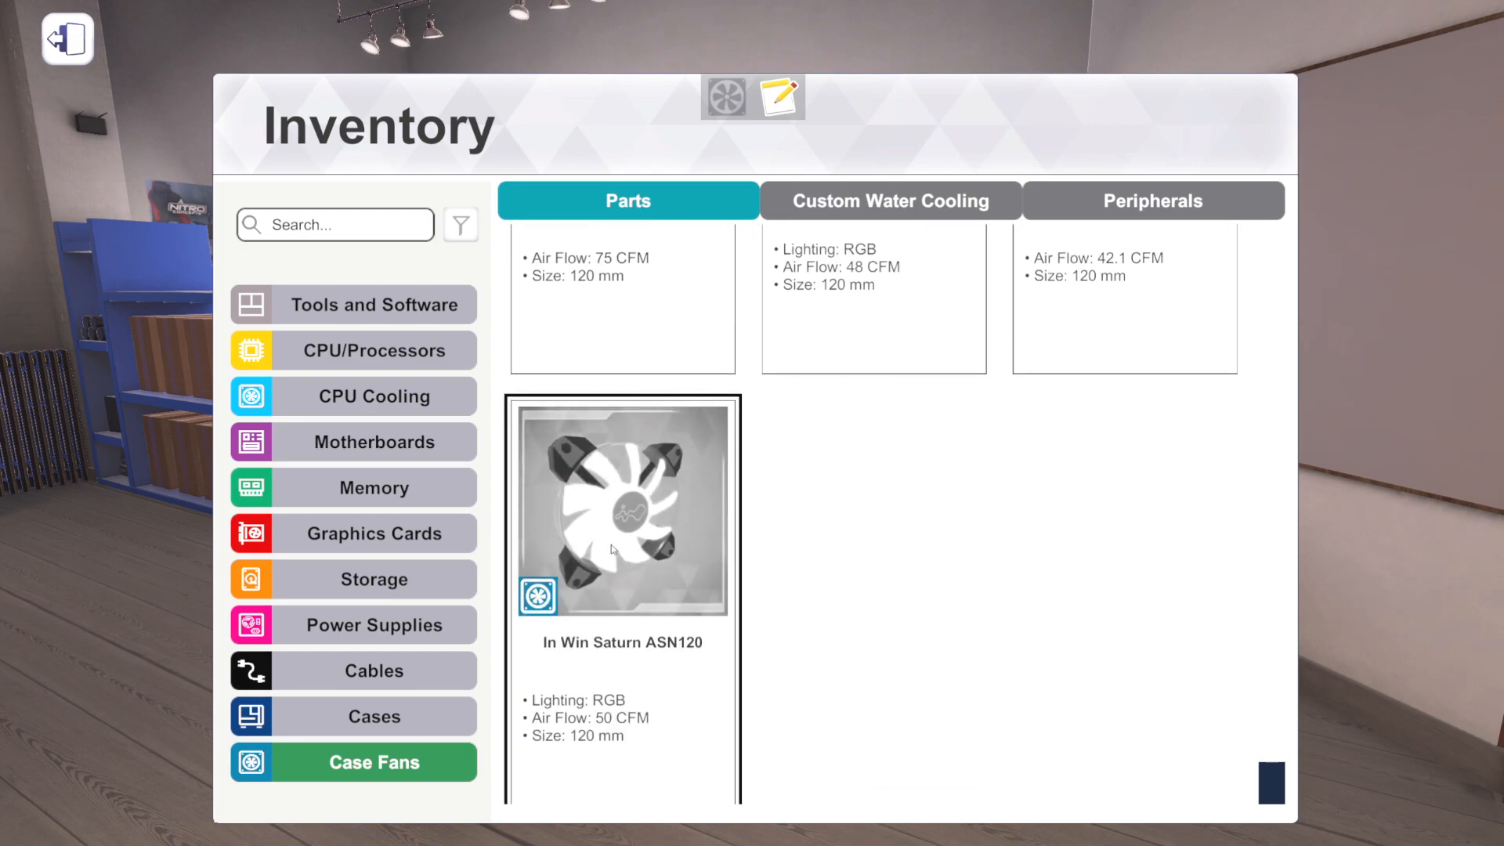
mouse_move(630, 457)
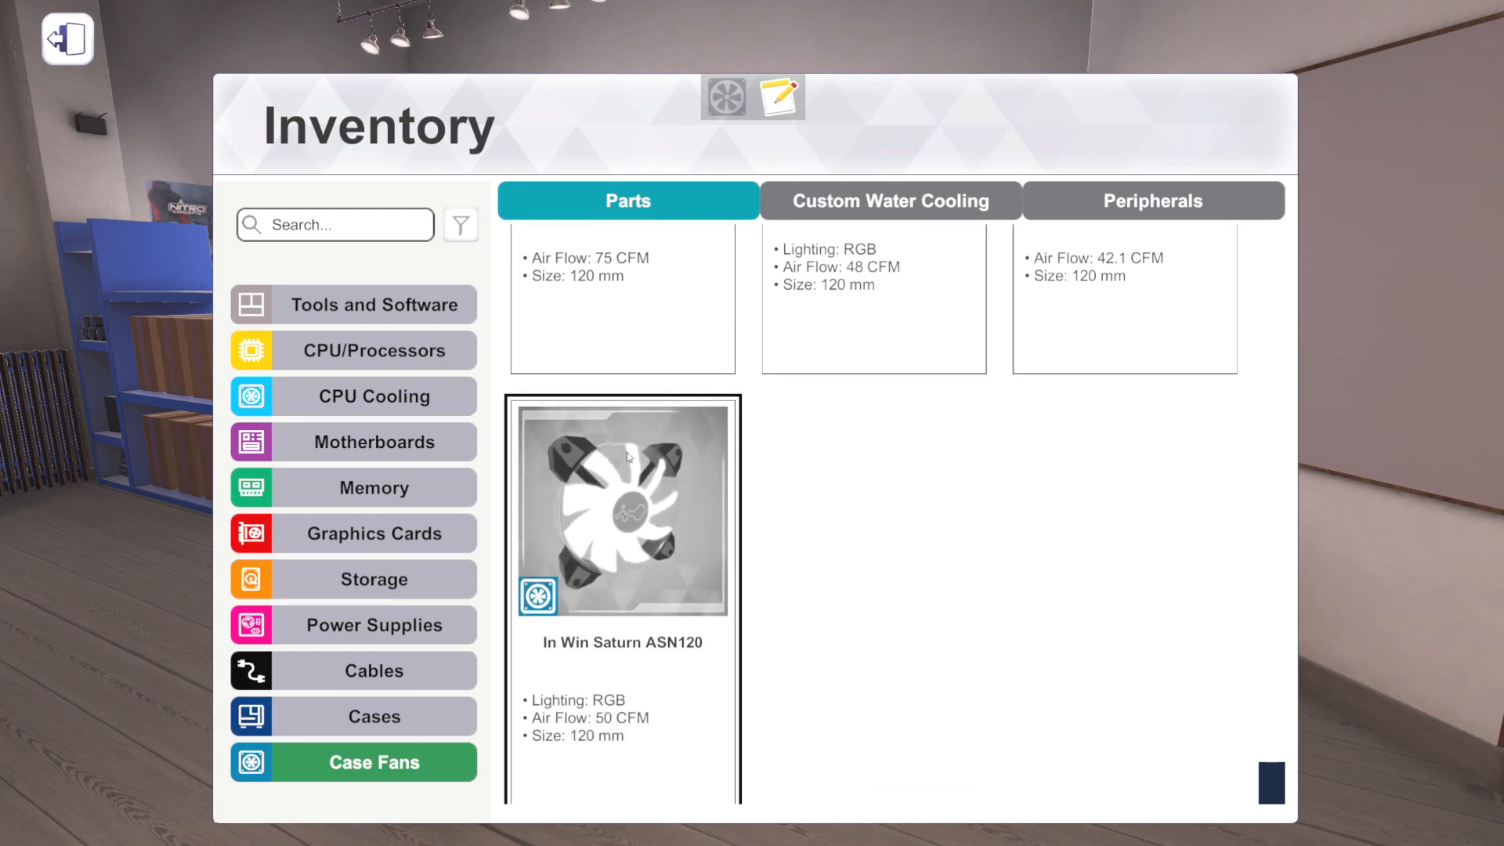
scroll(up, 3)
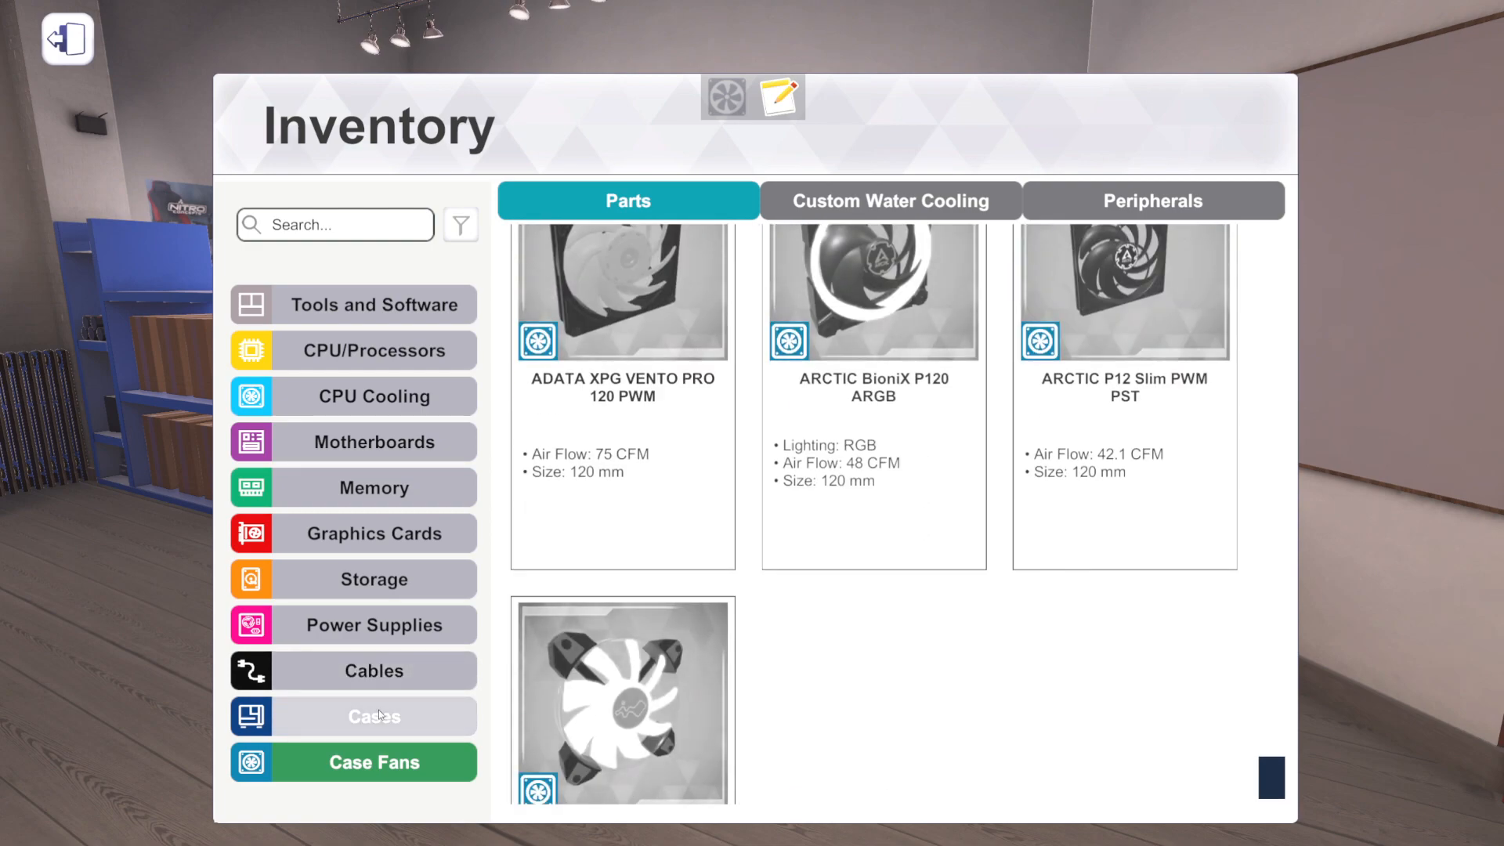
click(890, 201)
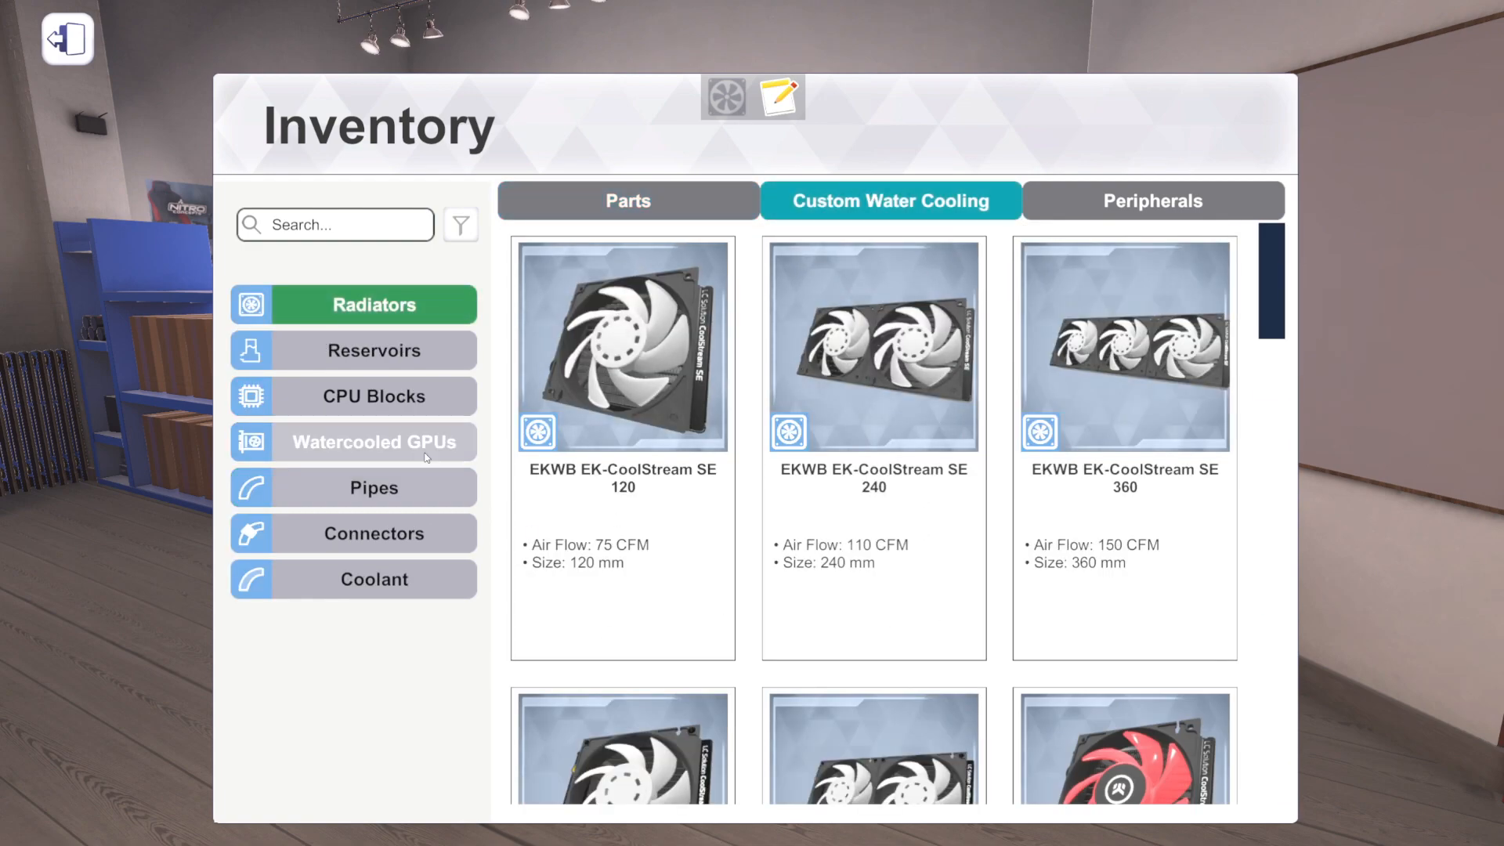
- Review the Mouse Mats category in the Peripherals catalogue
click(627, 201)
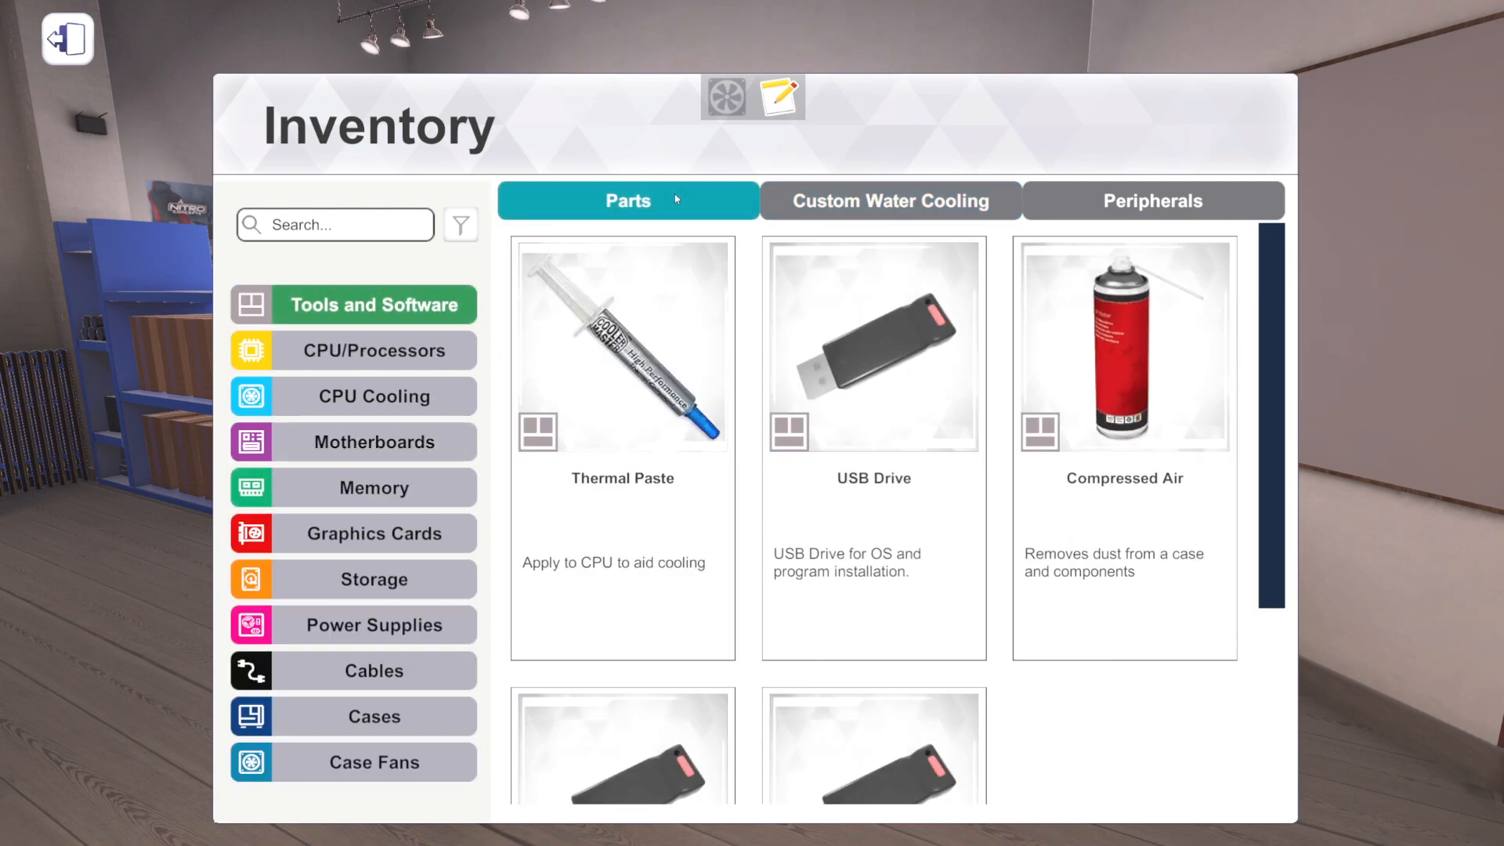
click(1152, 200)
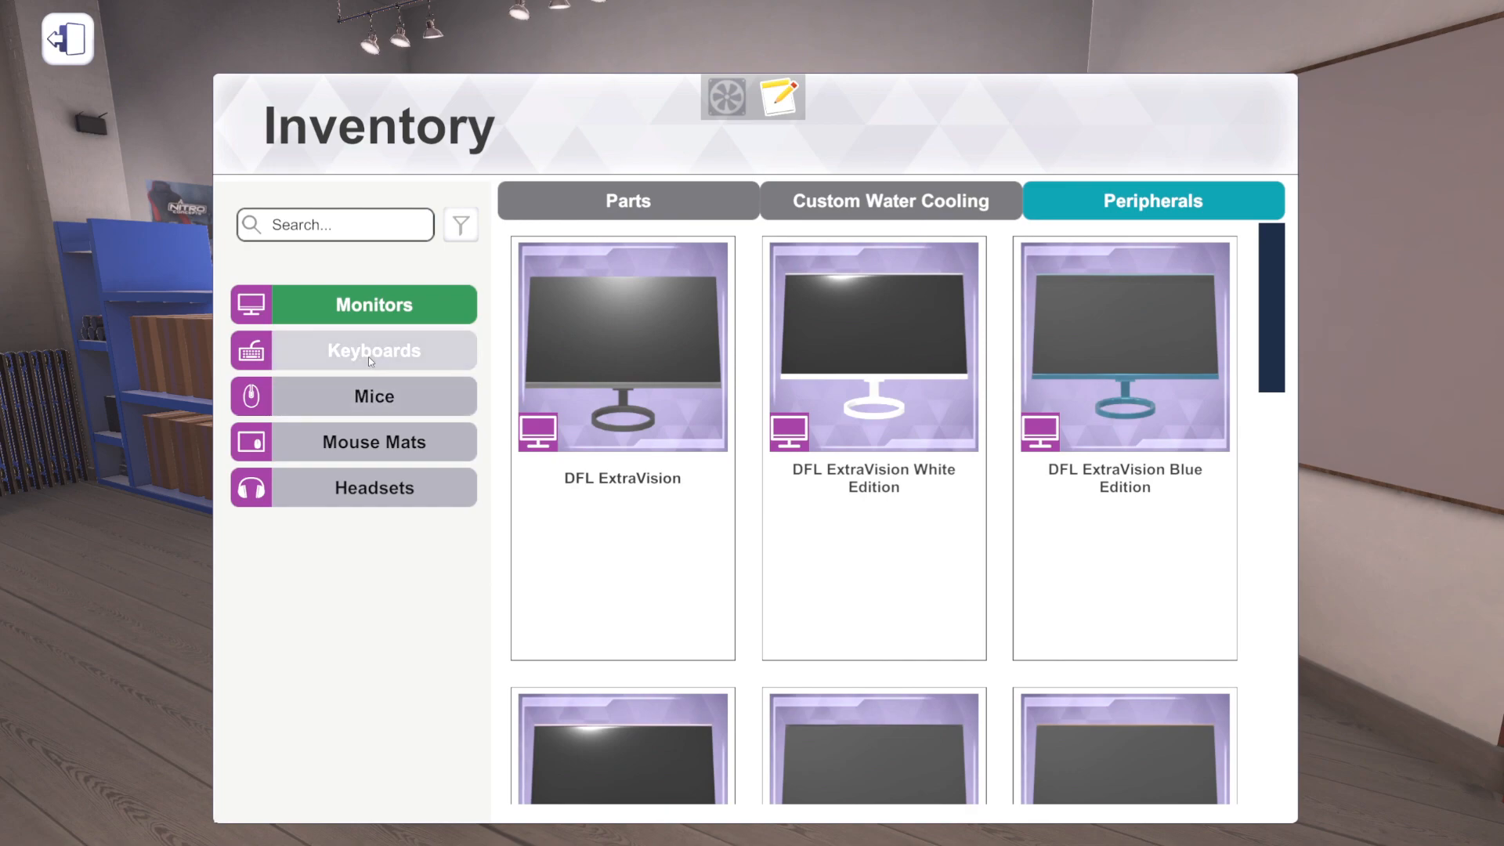
click(373, 442)
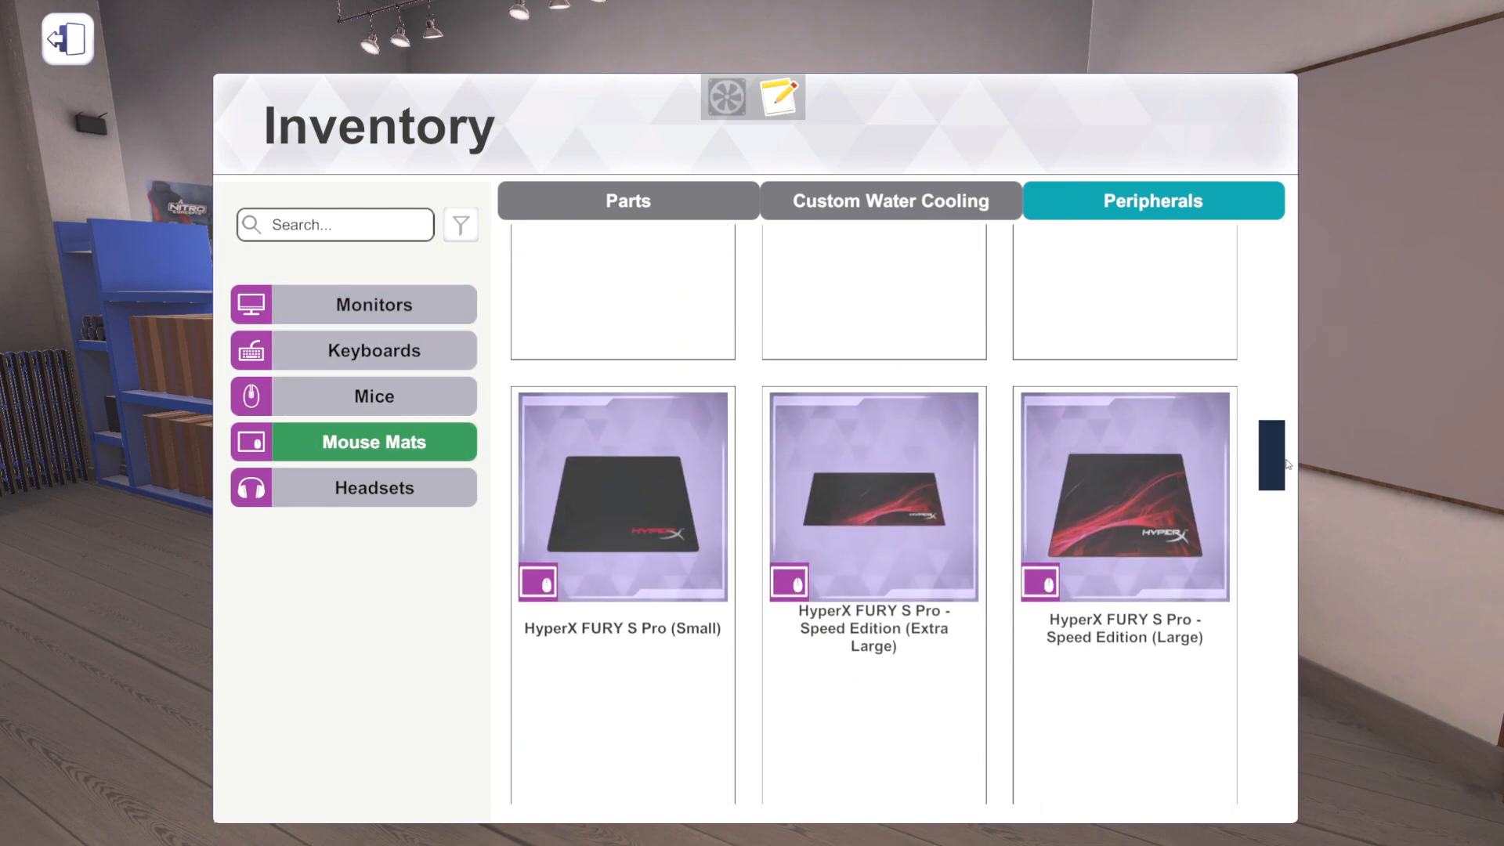
scroll(down, 3)
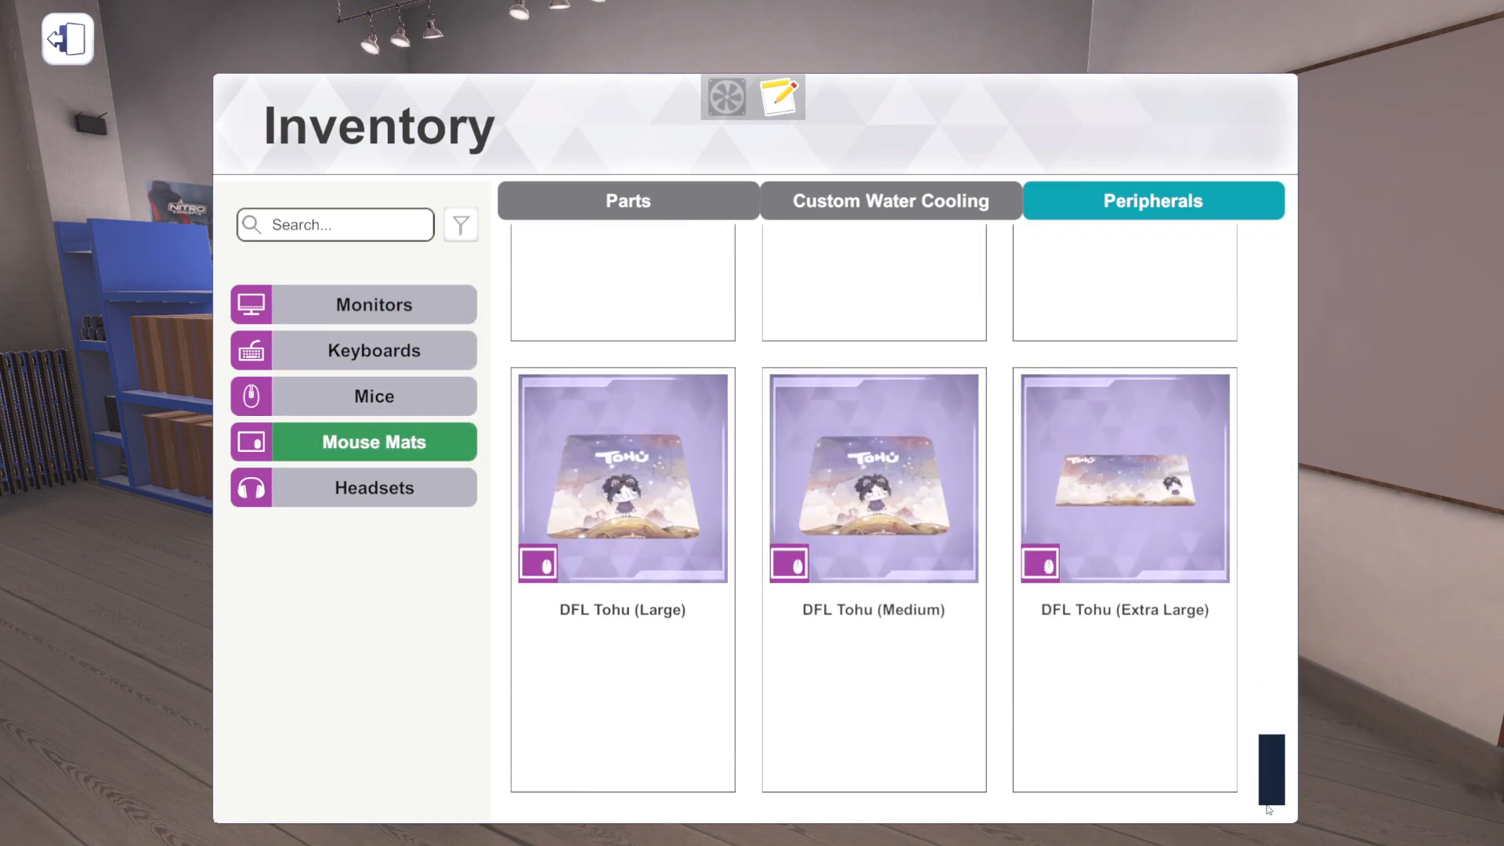
click(873, 475)
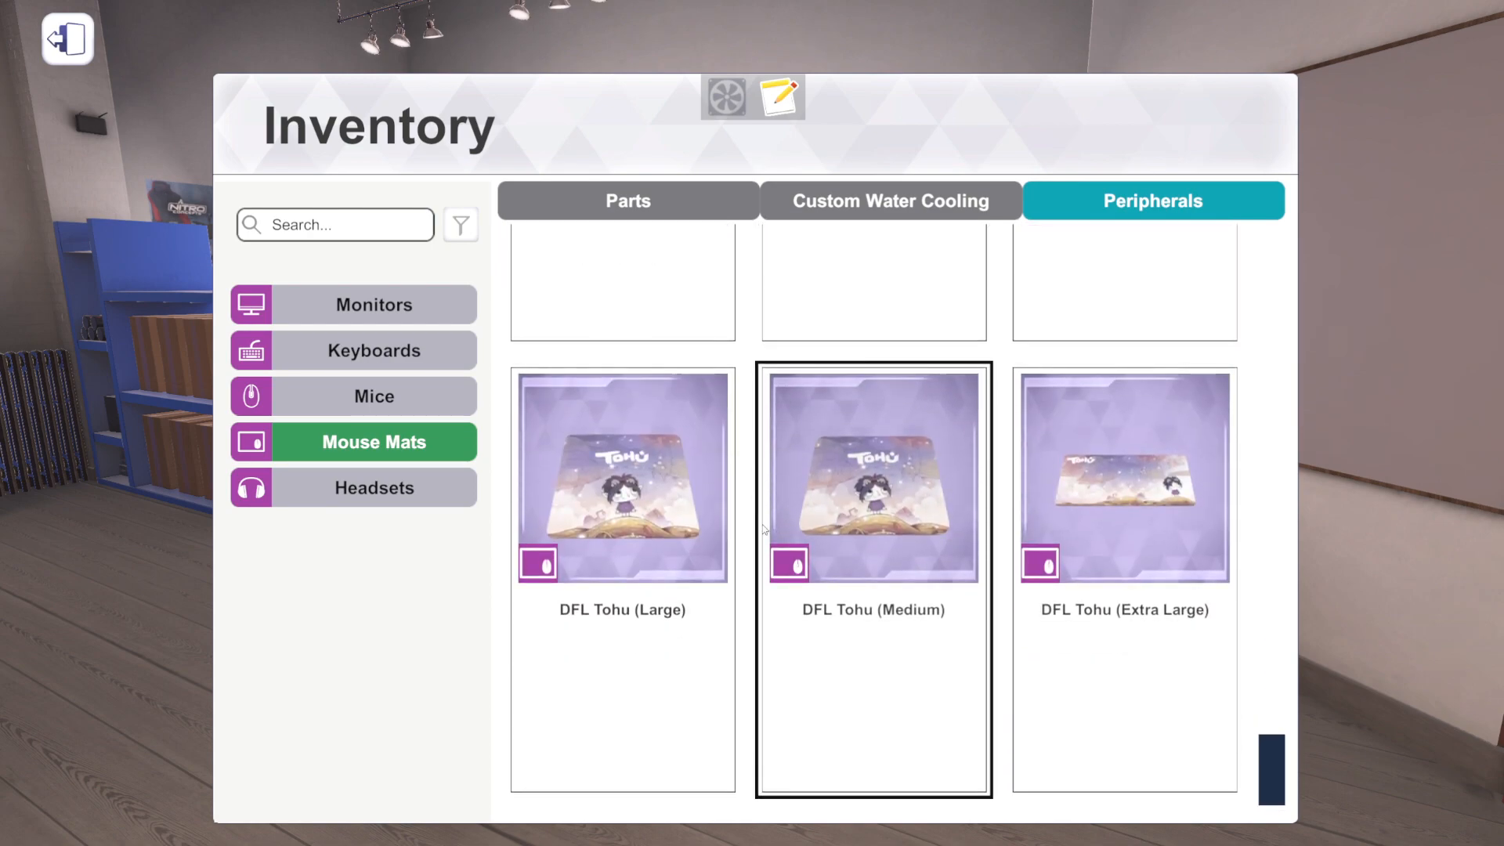
click(622, 476)
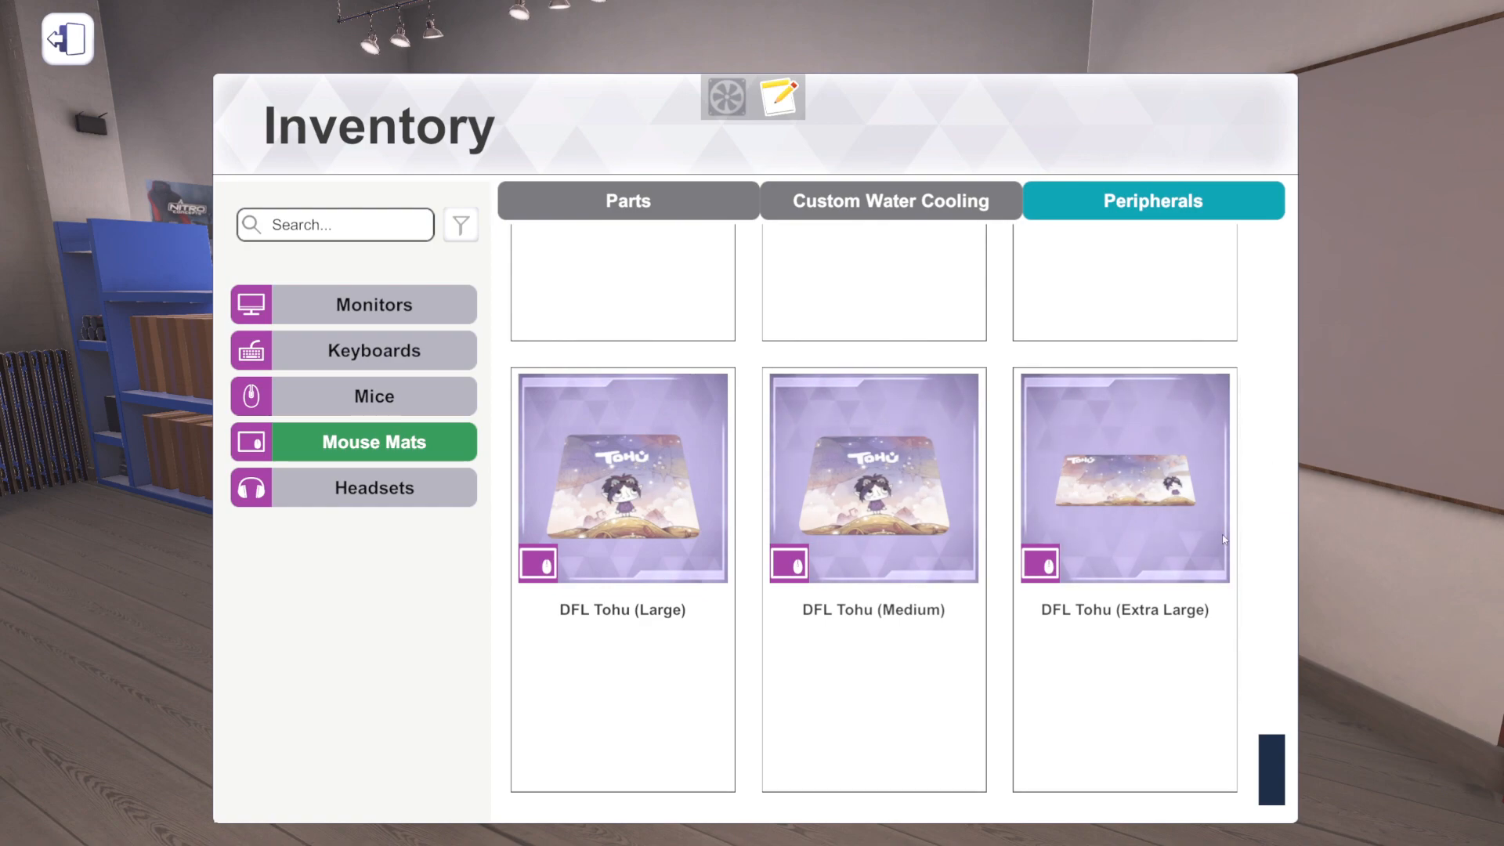
scroll(up, 3)
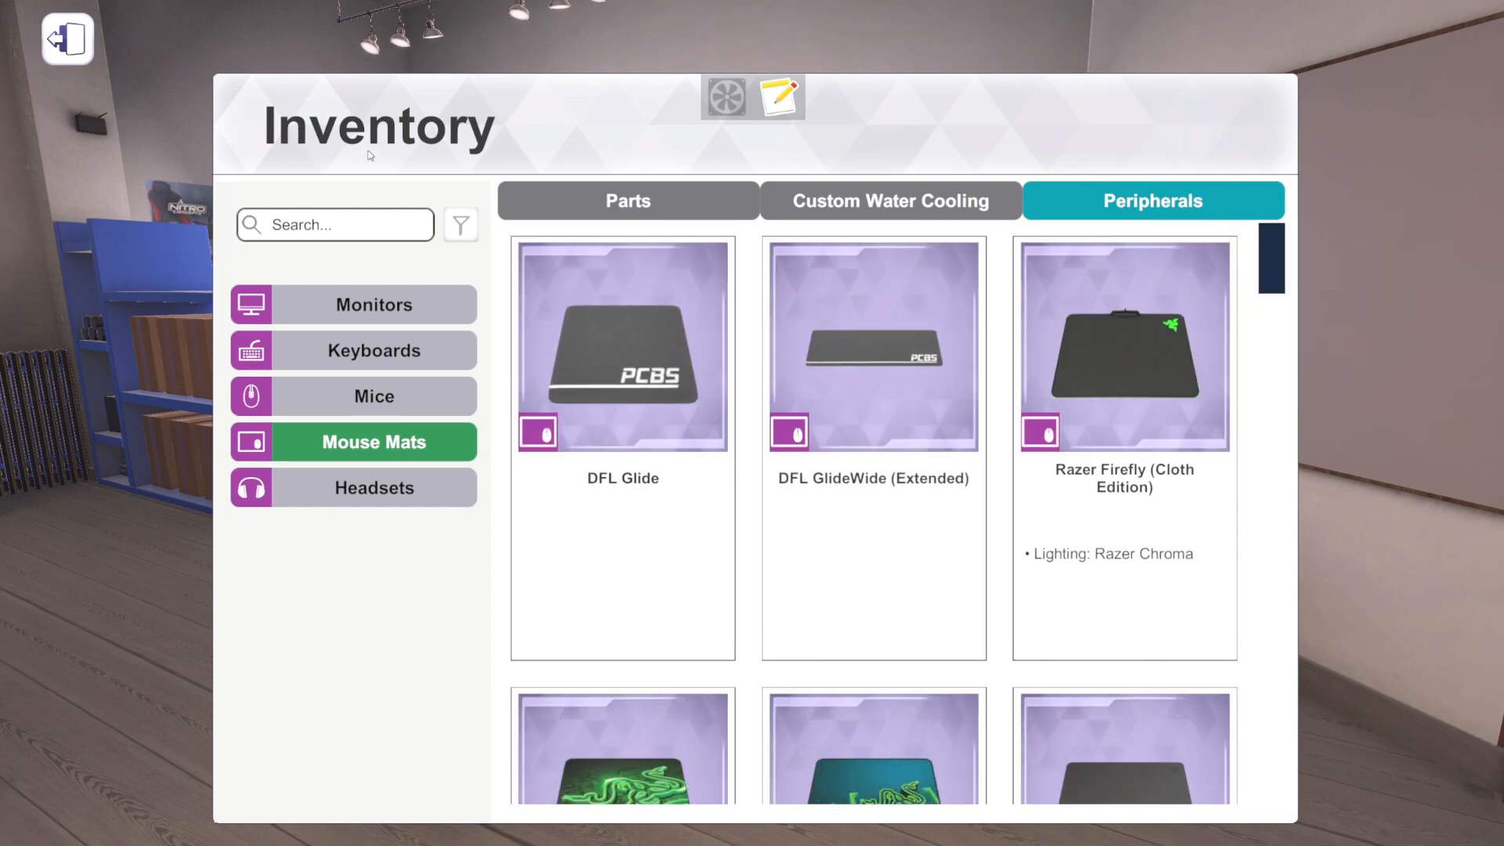
- Return to the Parts inventory and show the Cases category
click(628, 201)
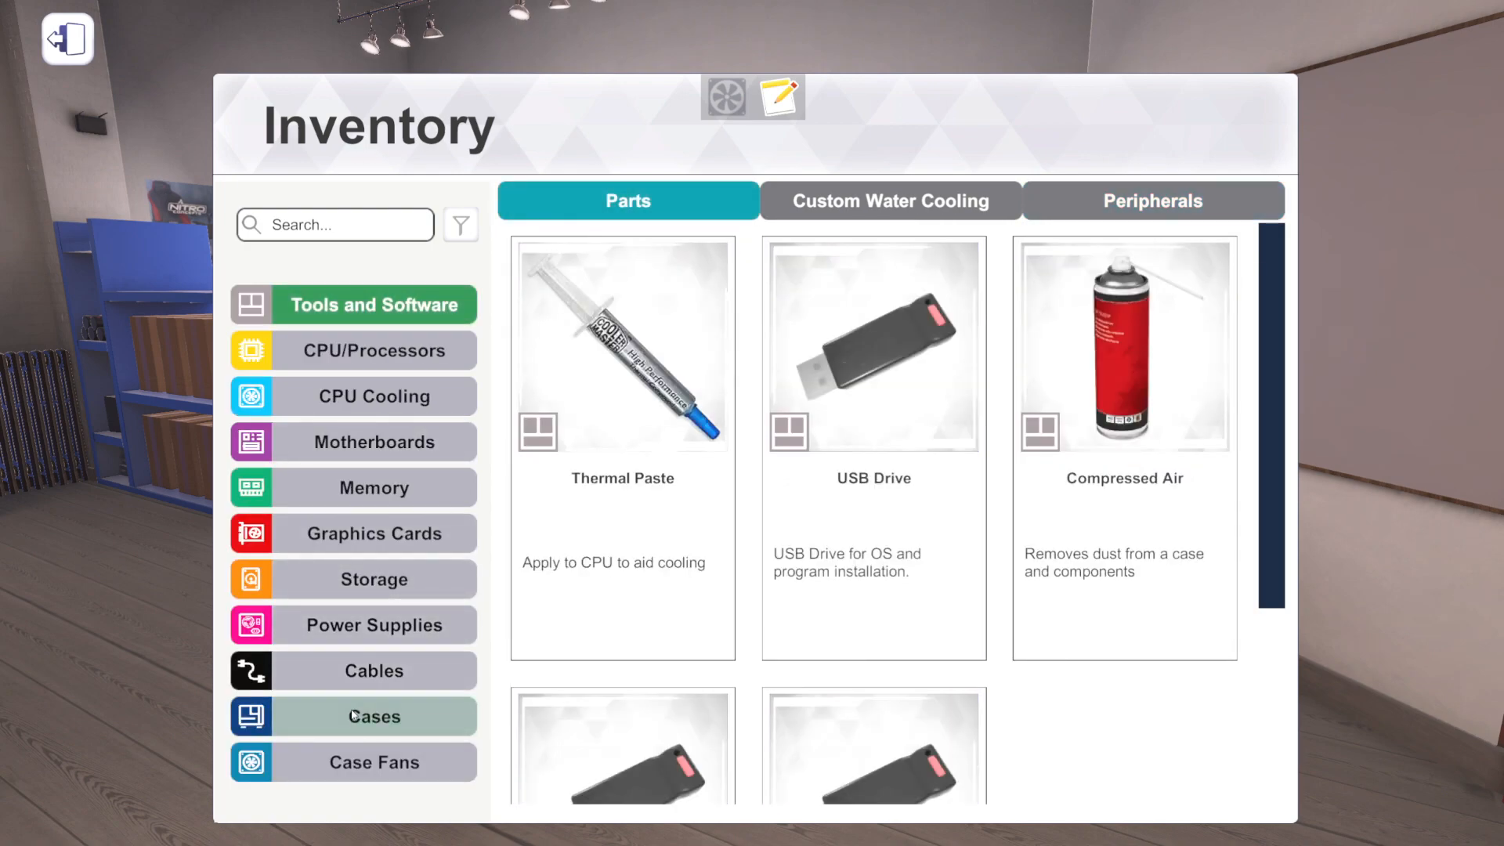
click(373, 716)
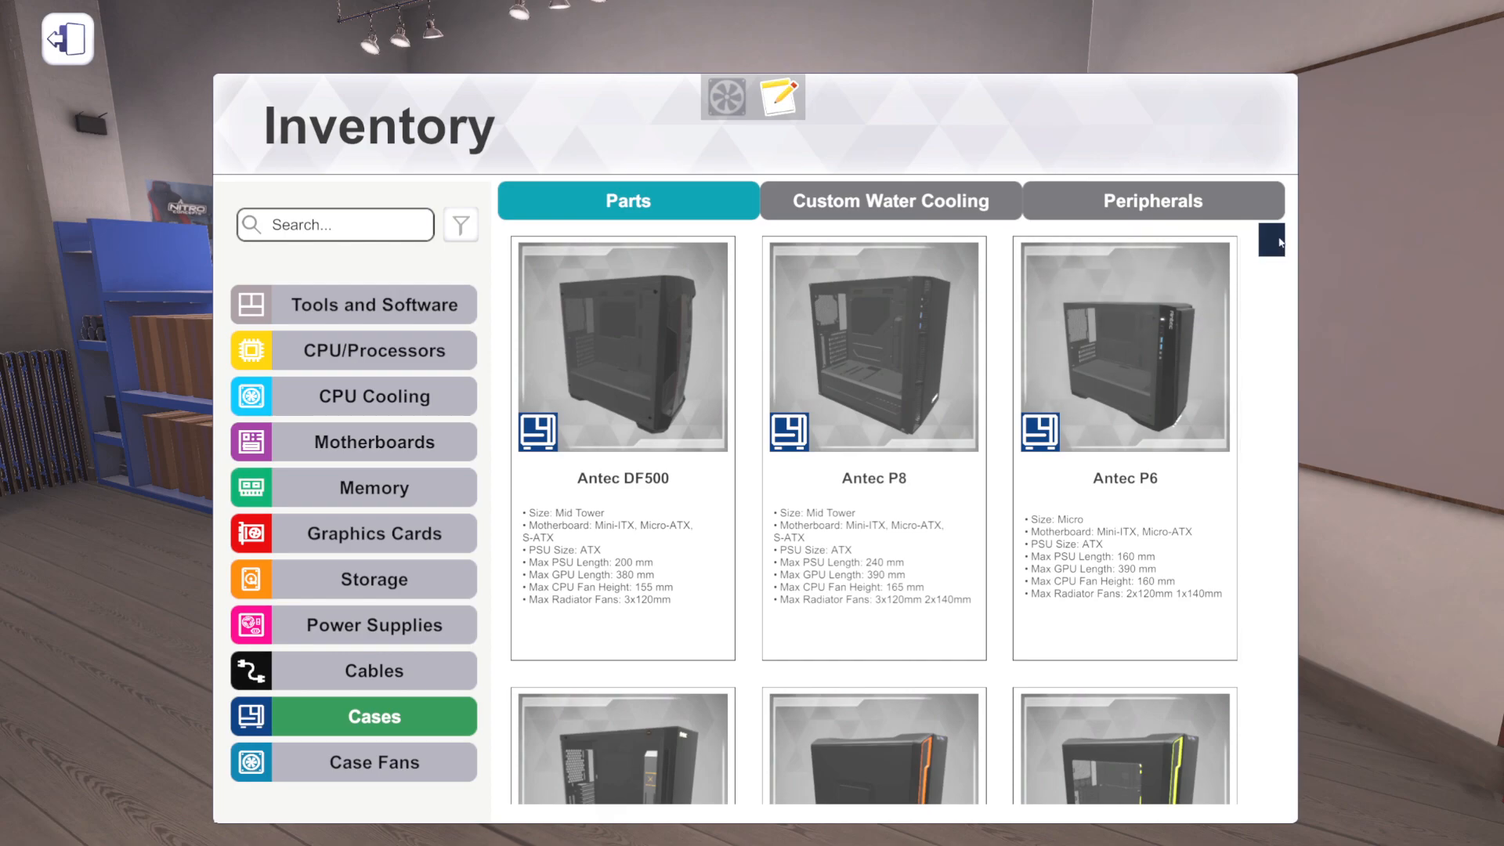
scroll(down, 3)
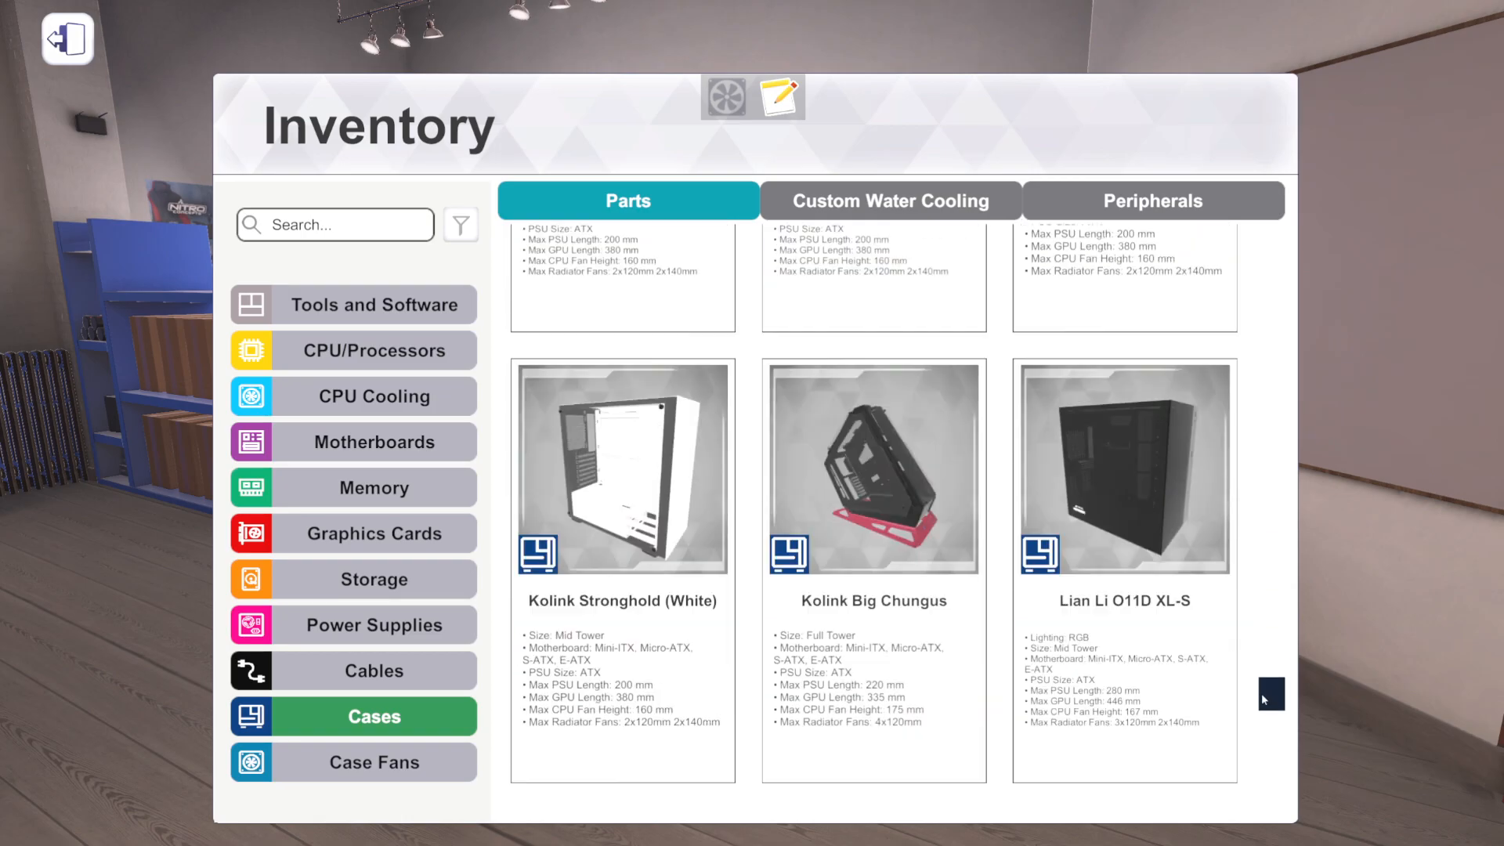
scroll(down, 3)
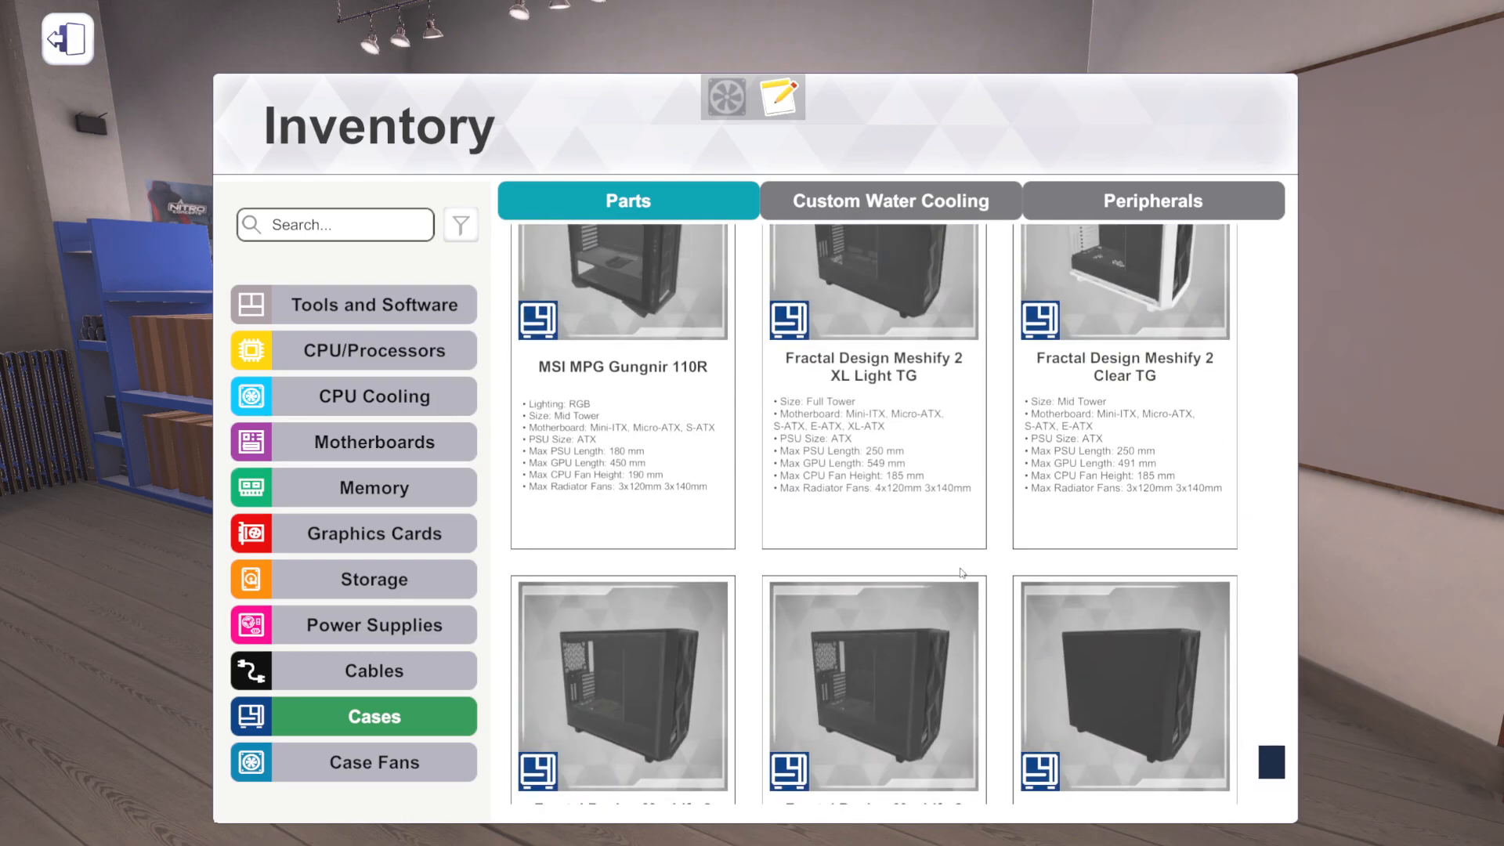
scroll(up, 3)
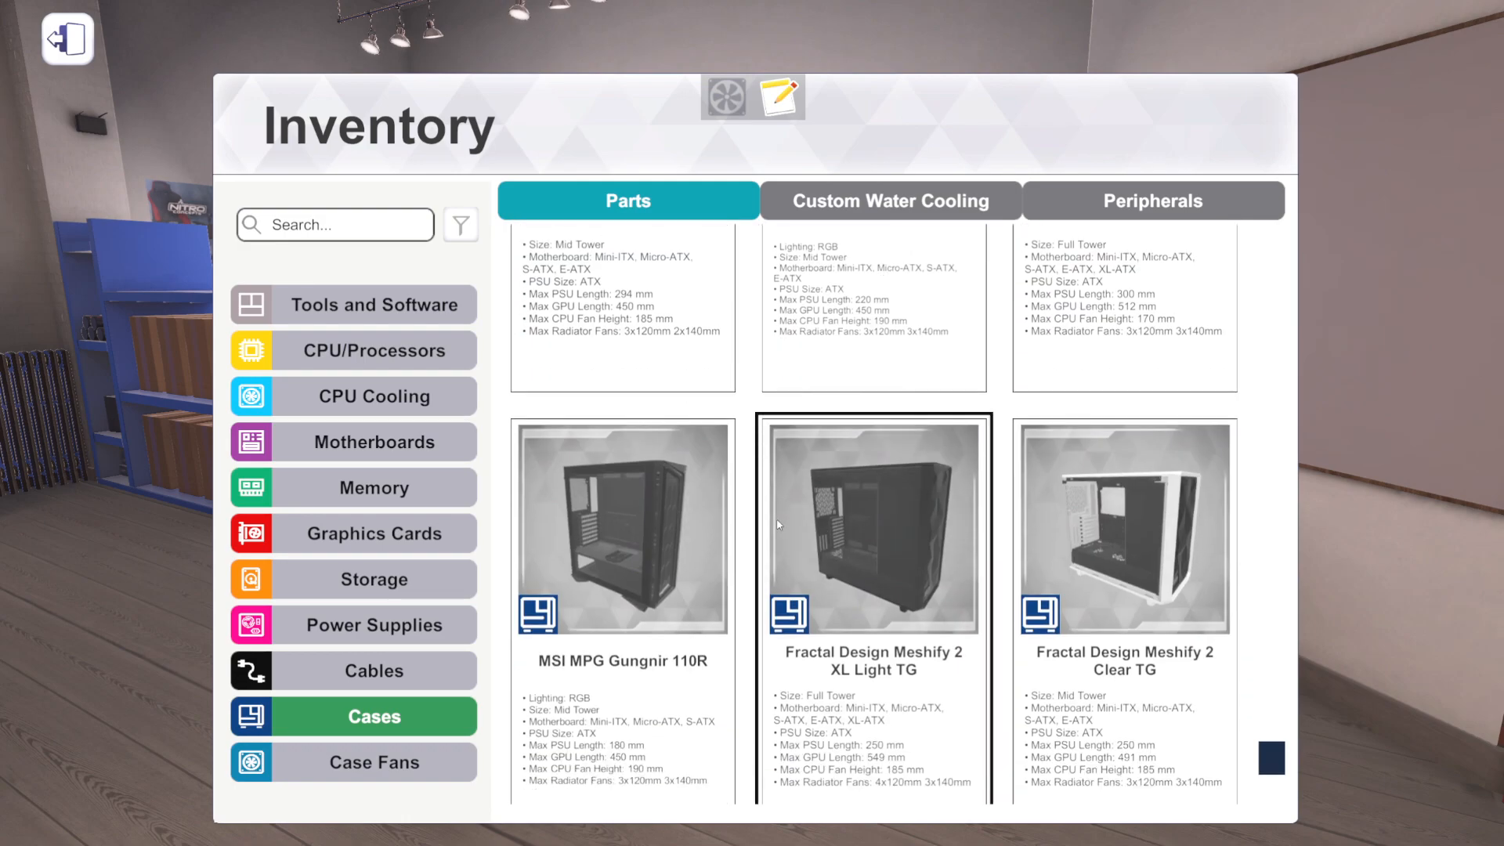
scroll(down, 3)
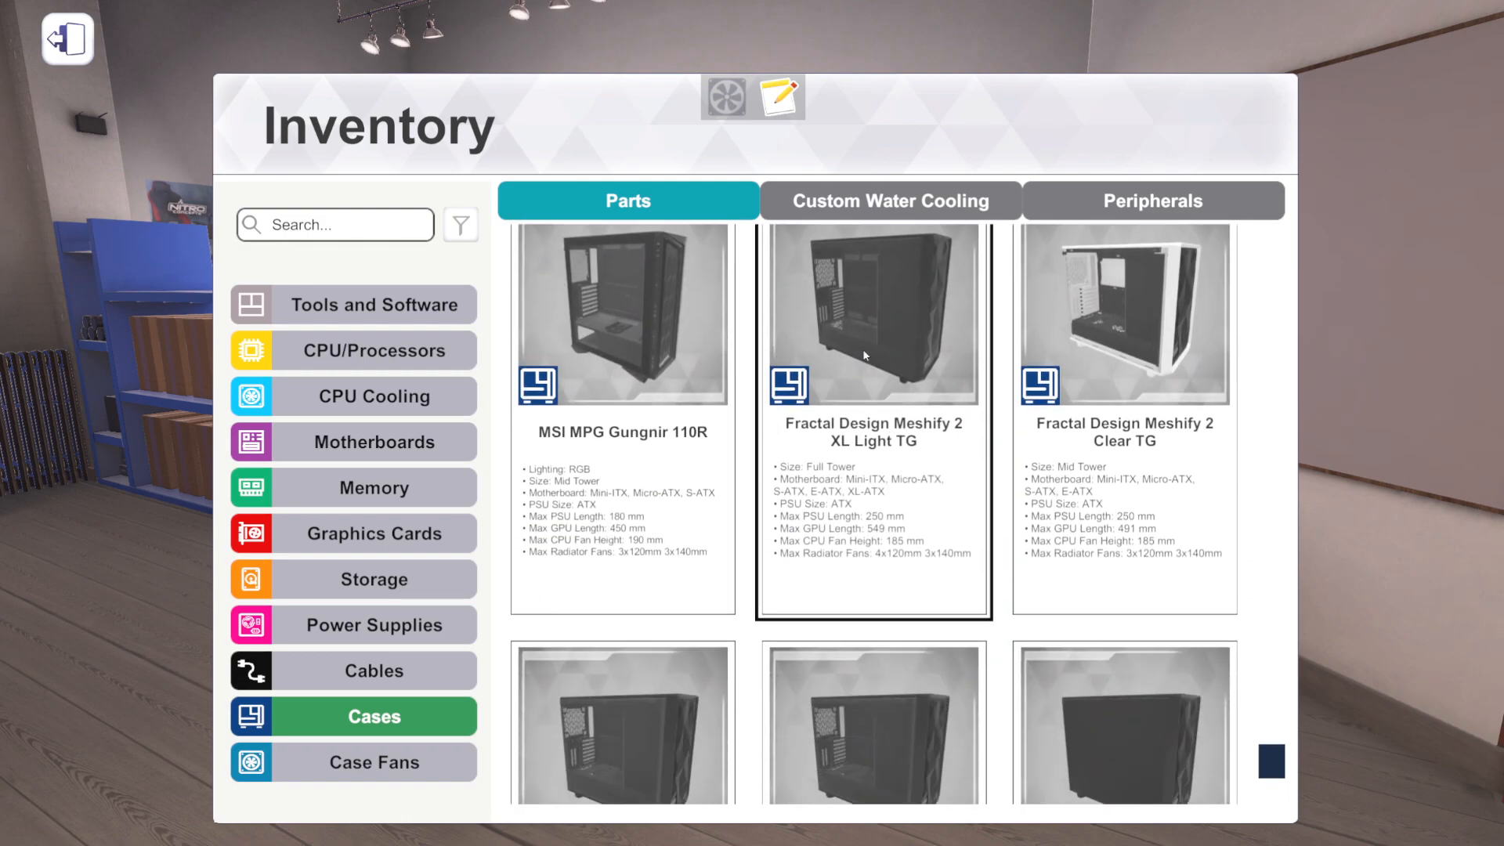
mouse_move(921, 417)
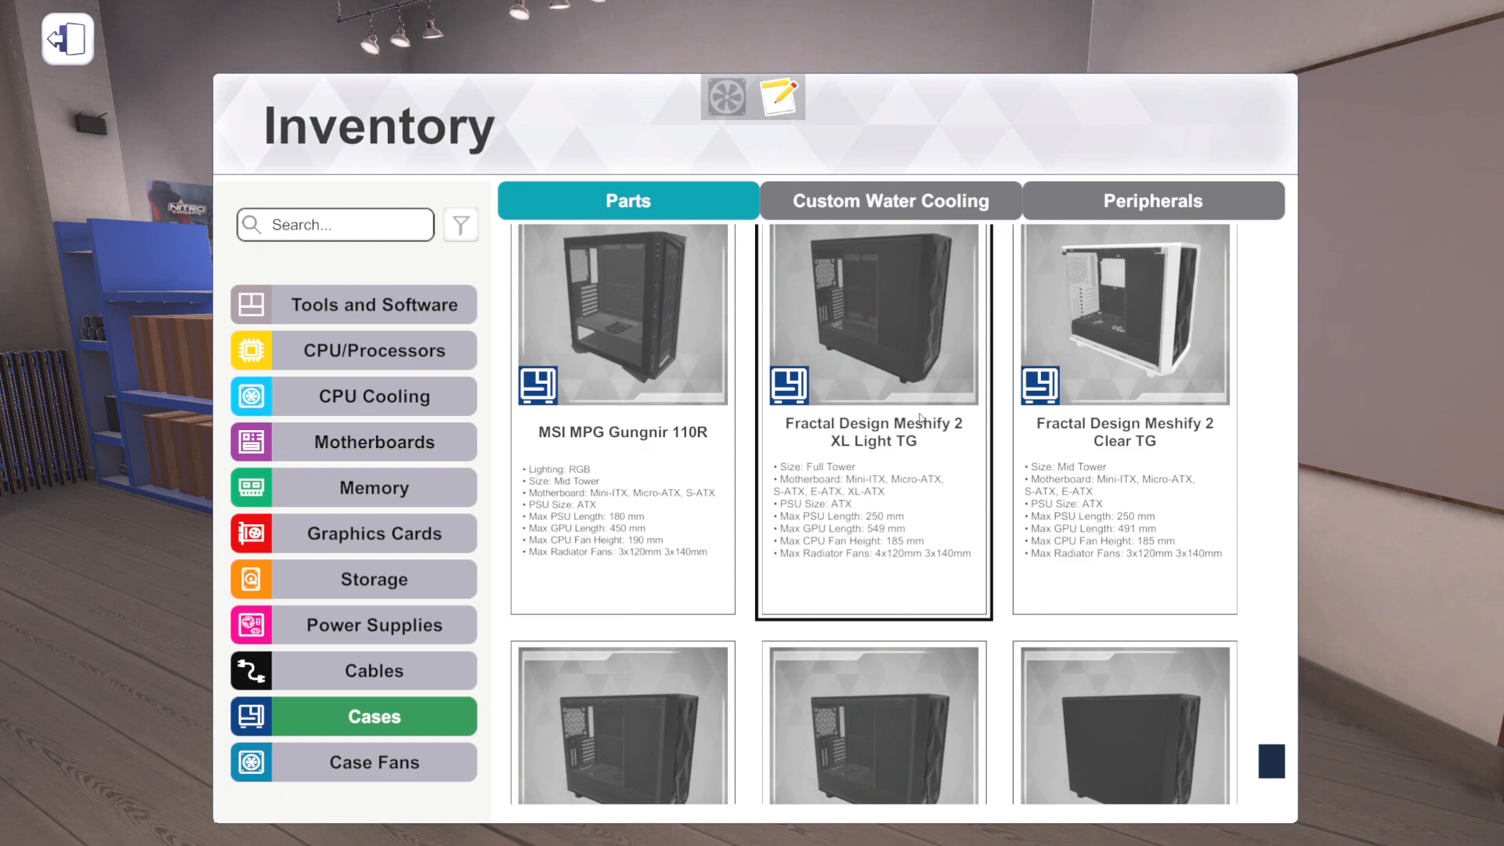
mouse_move(887, 491)
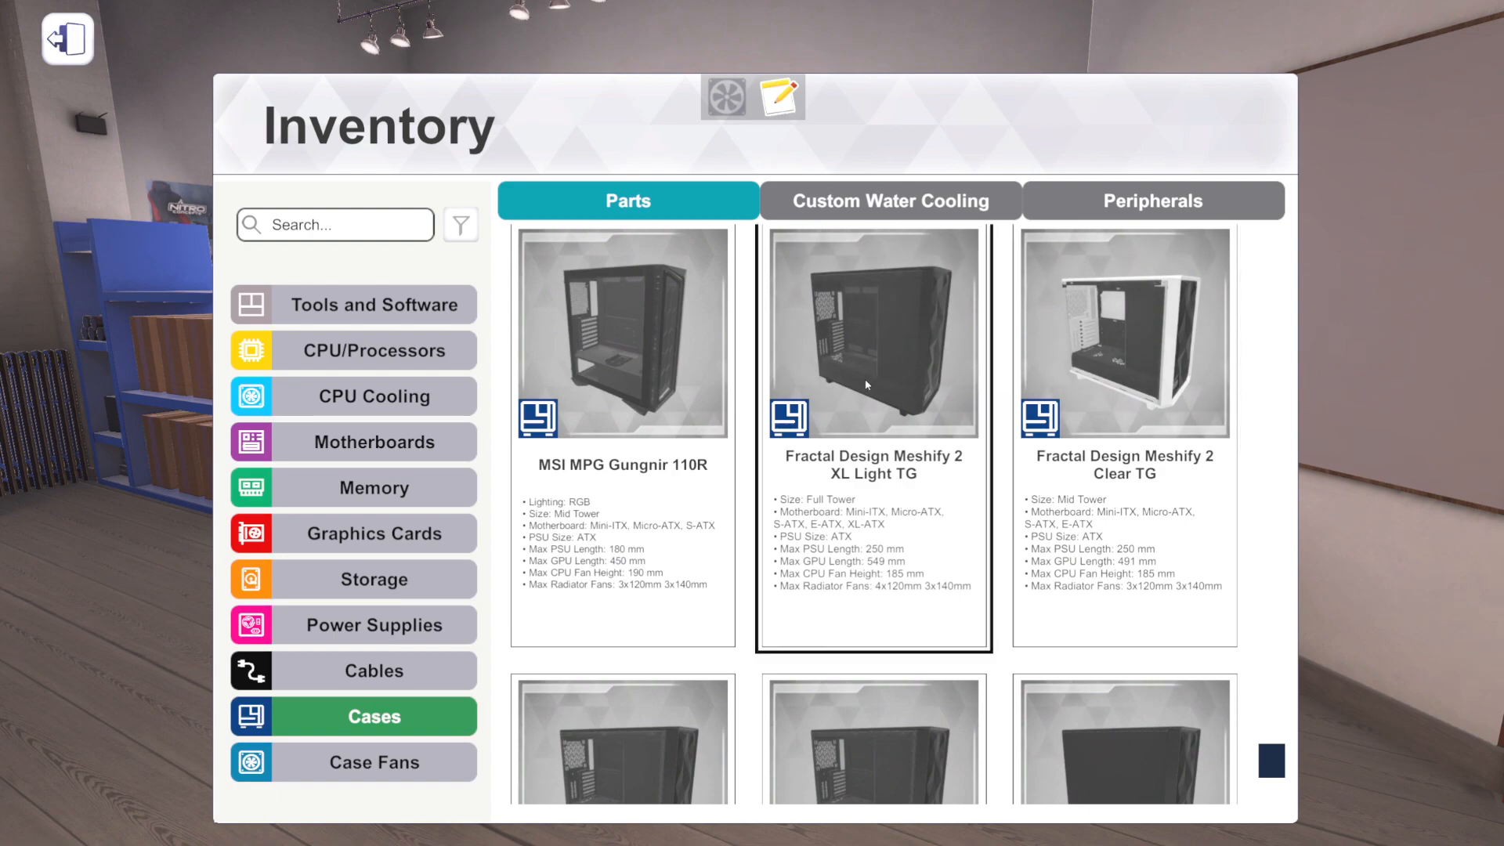
click(1123, 331)
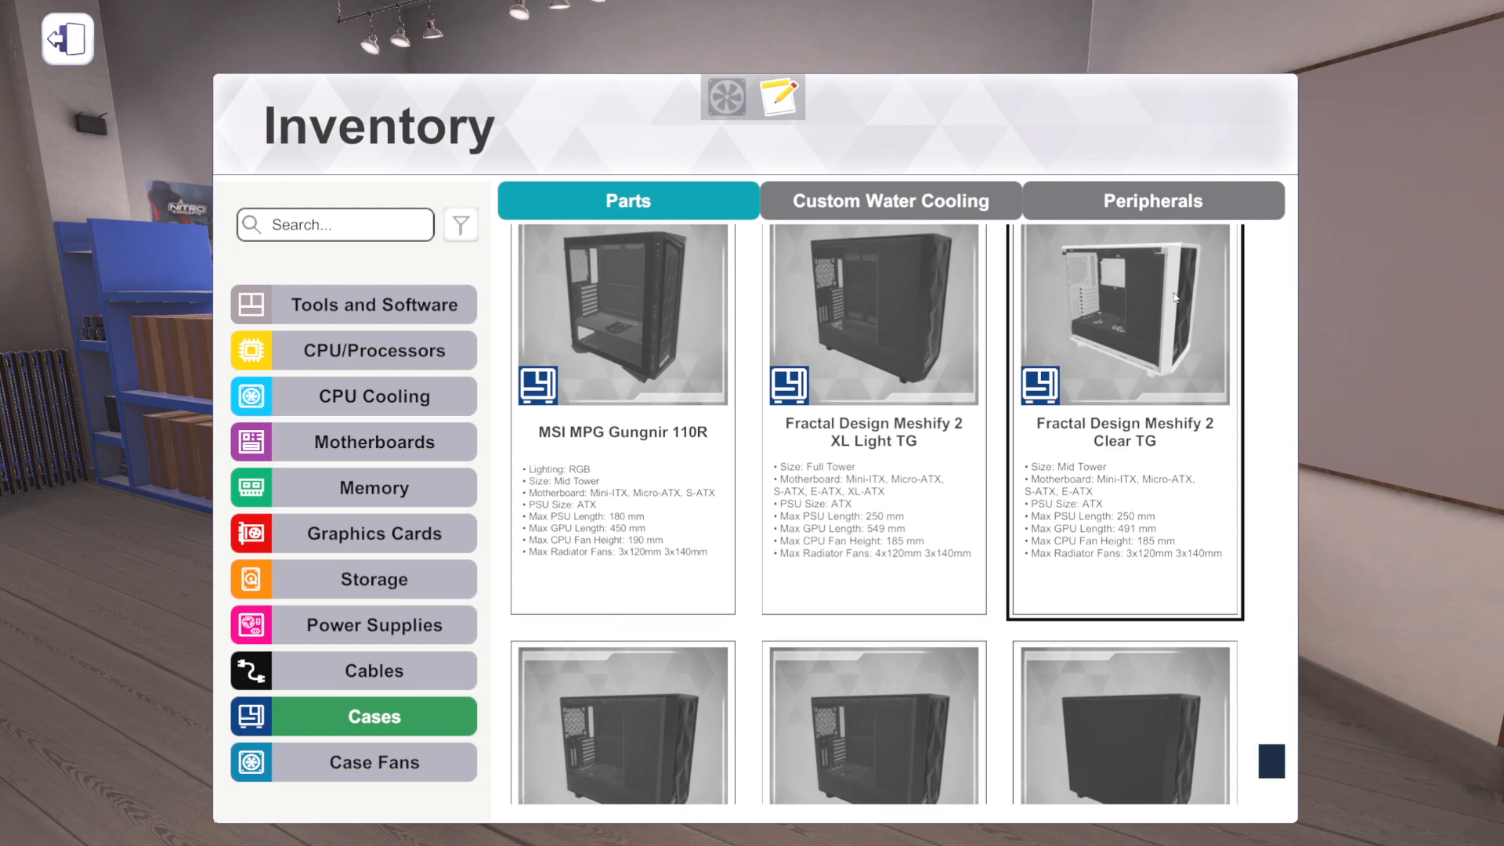
scroll(down, 3)
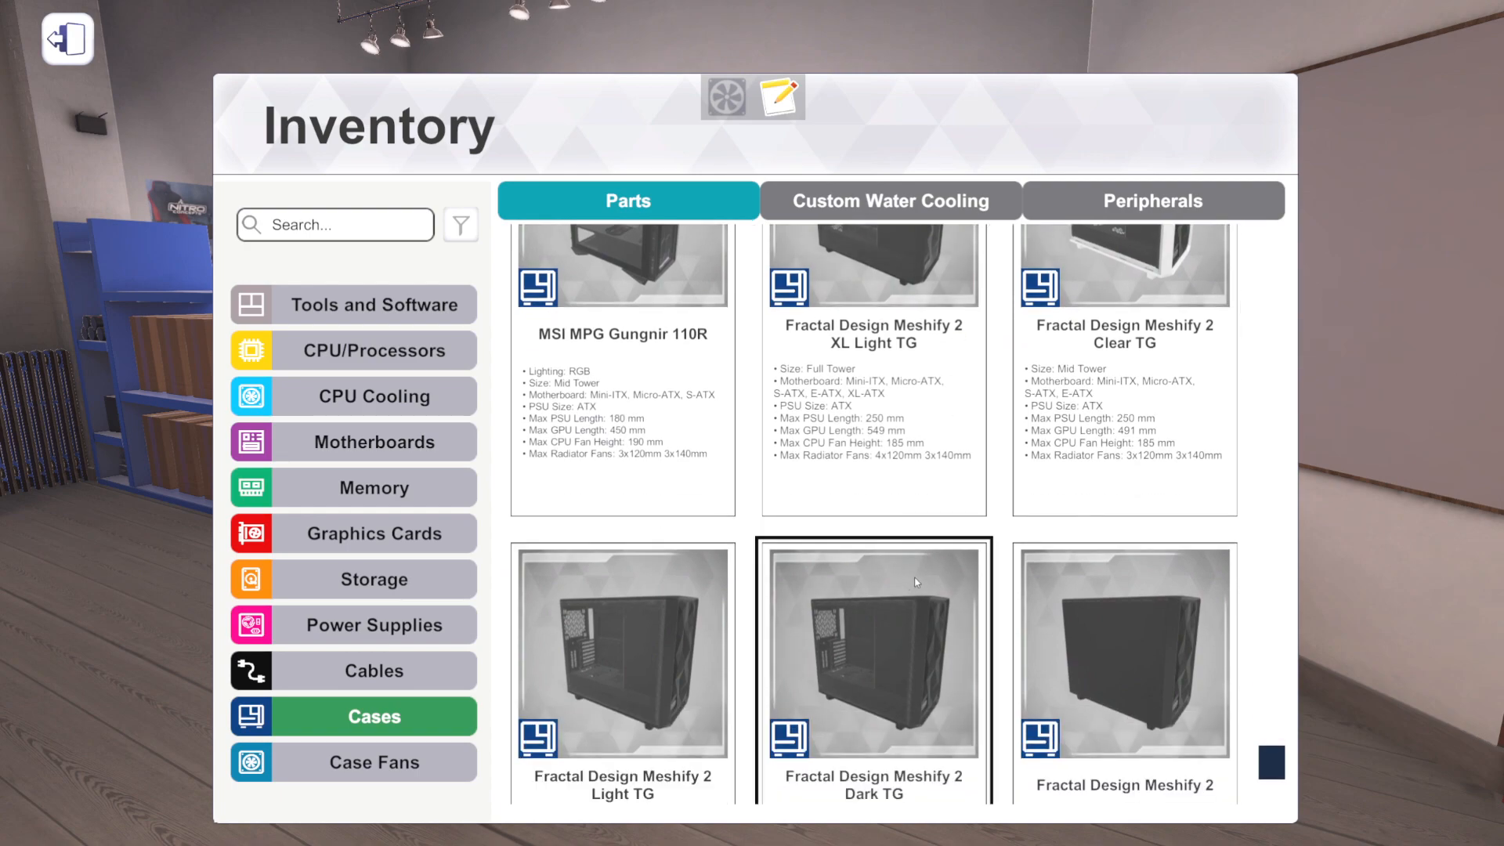
scroll(up, 3)
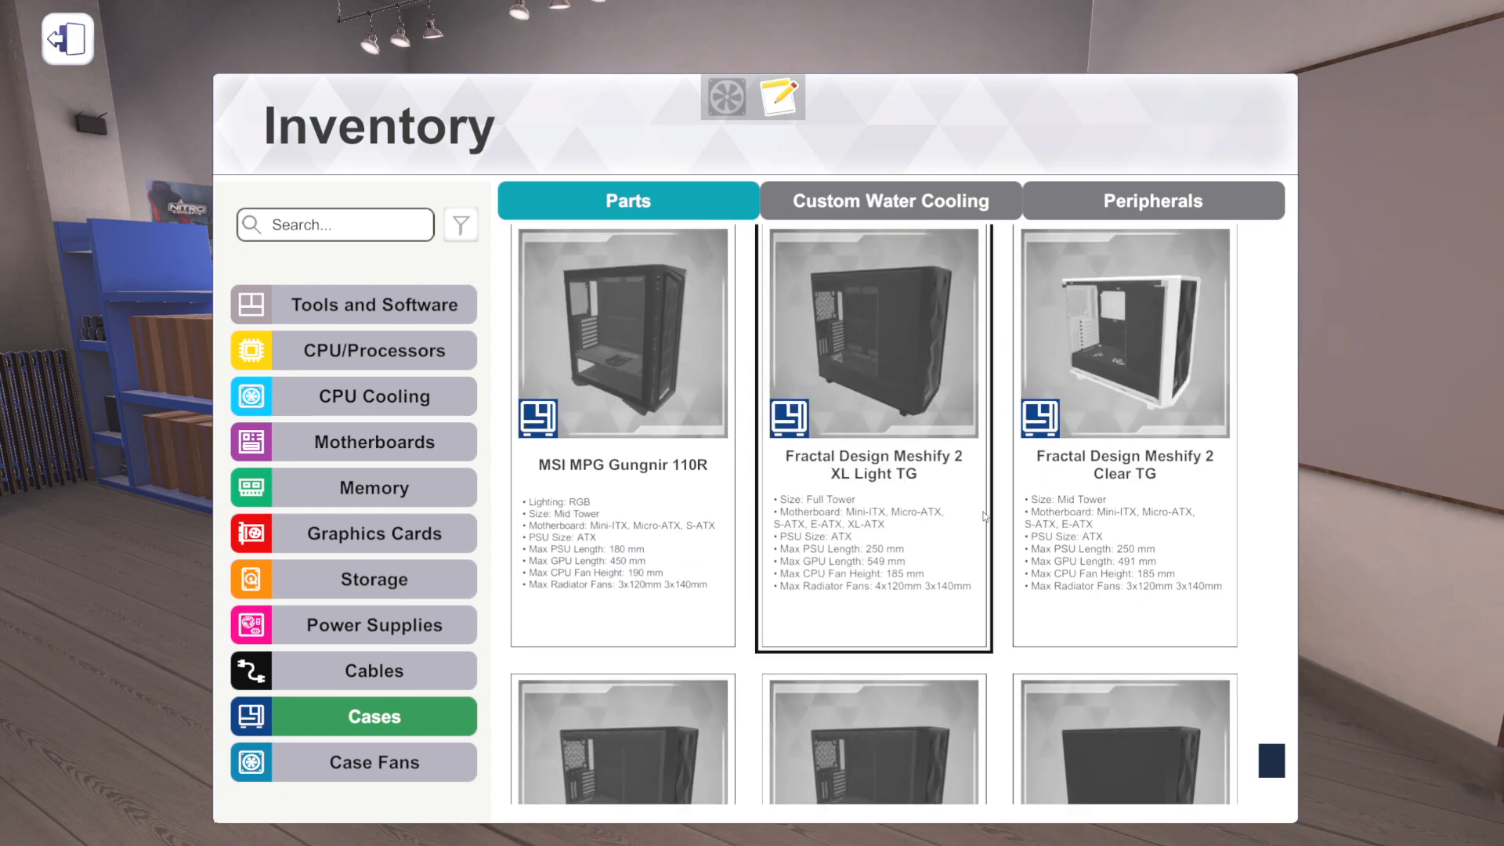
scroll(down, 3)
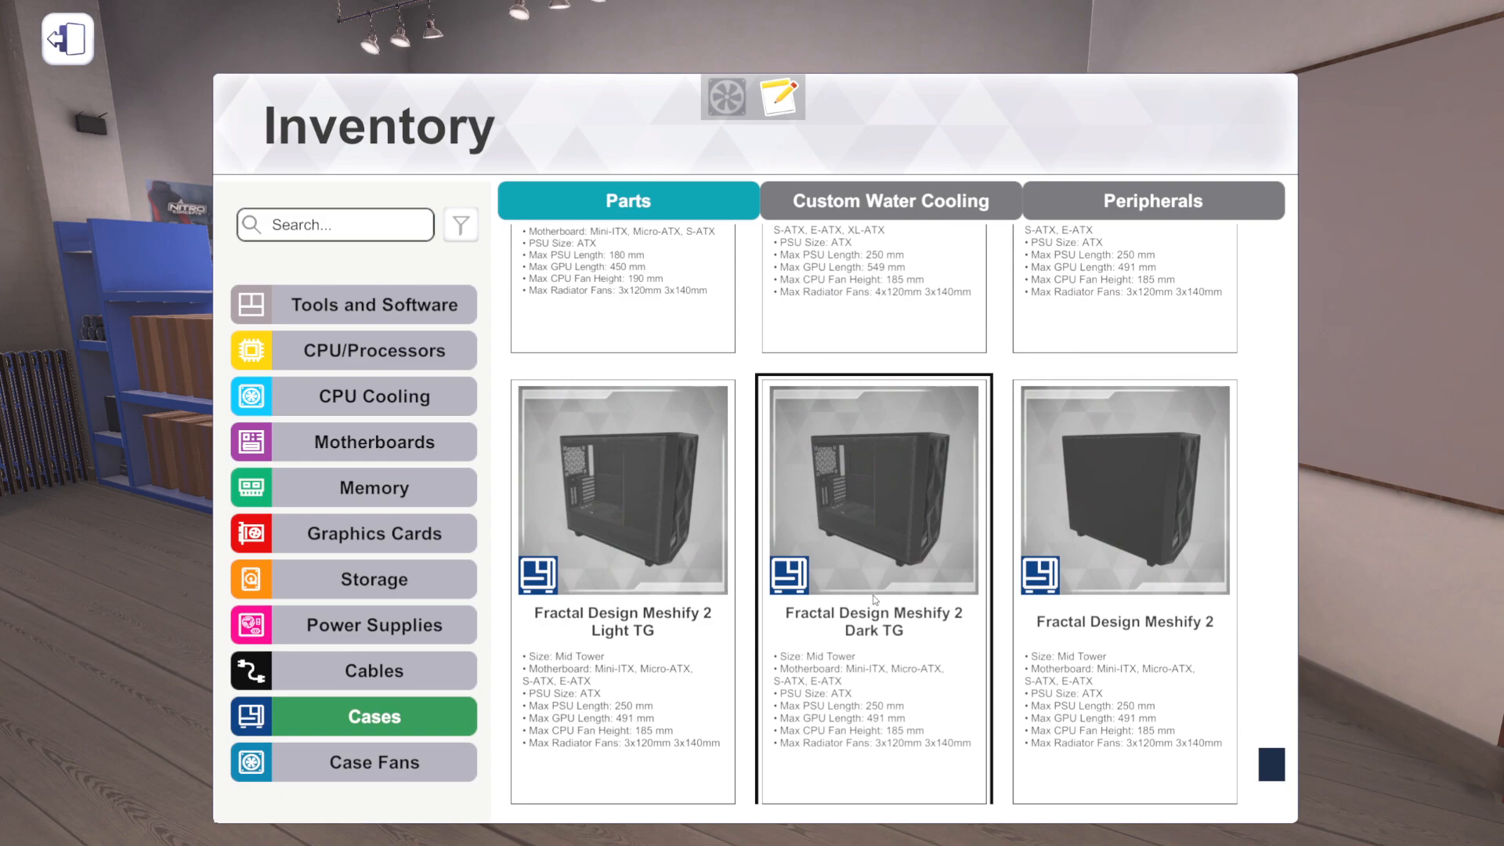
scroll(down, 3)
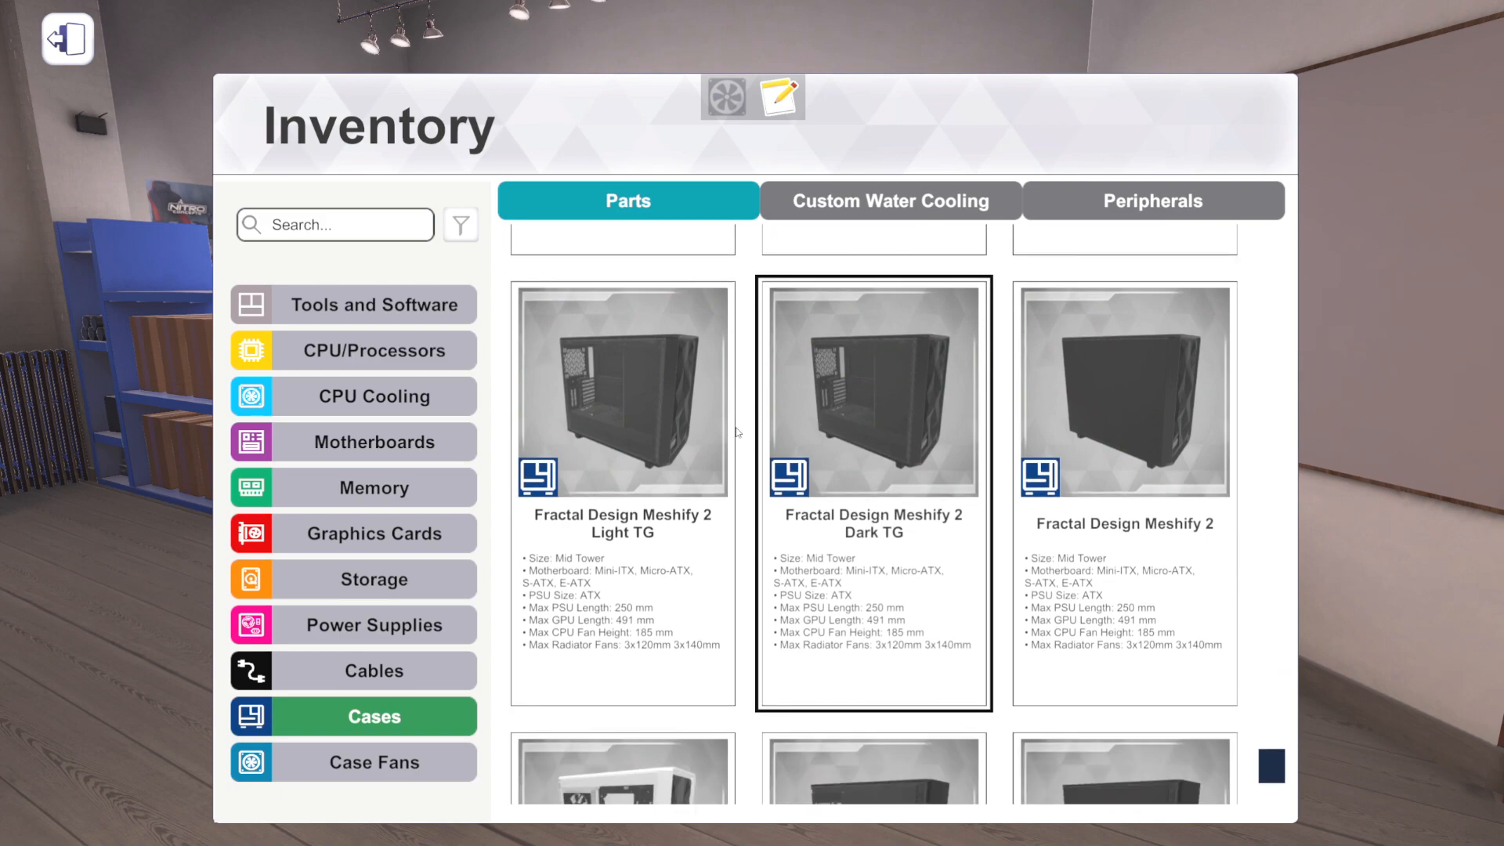
scroll(up, 3)
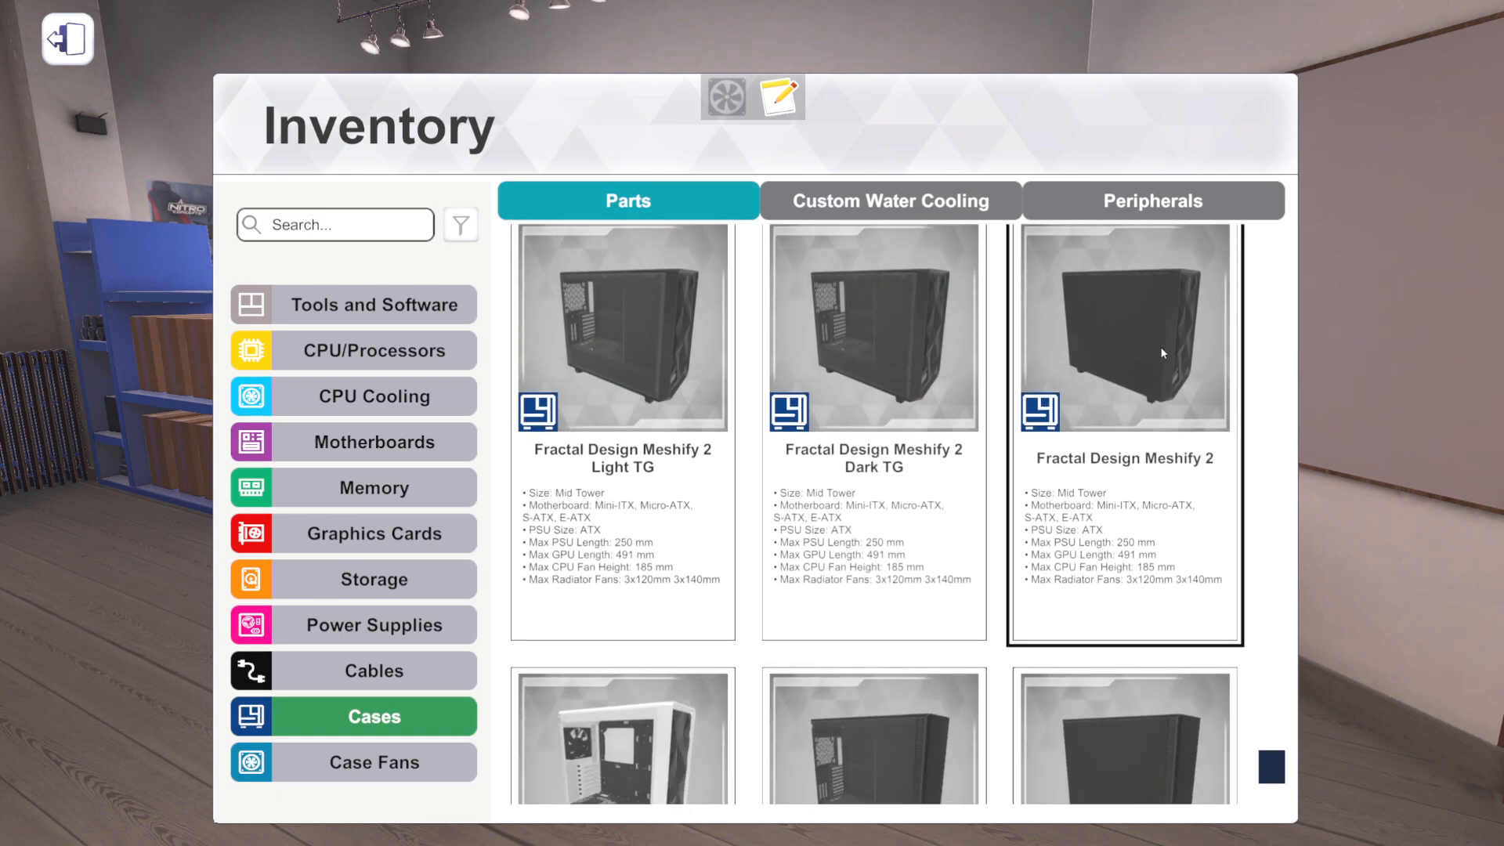
scroll(down, 3)
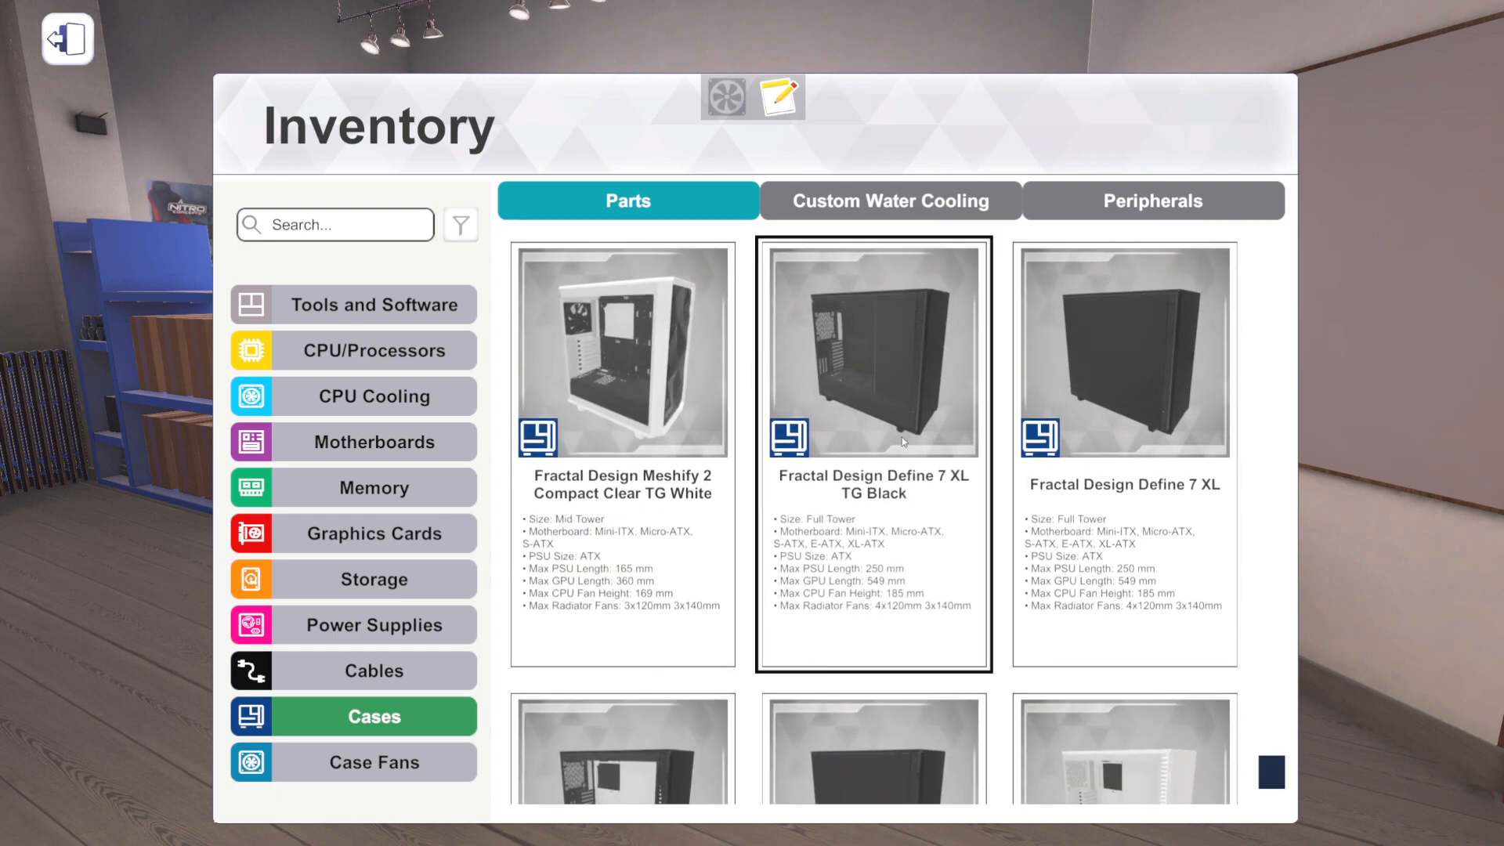
scroll(down, 3)
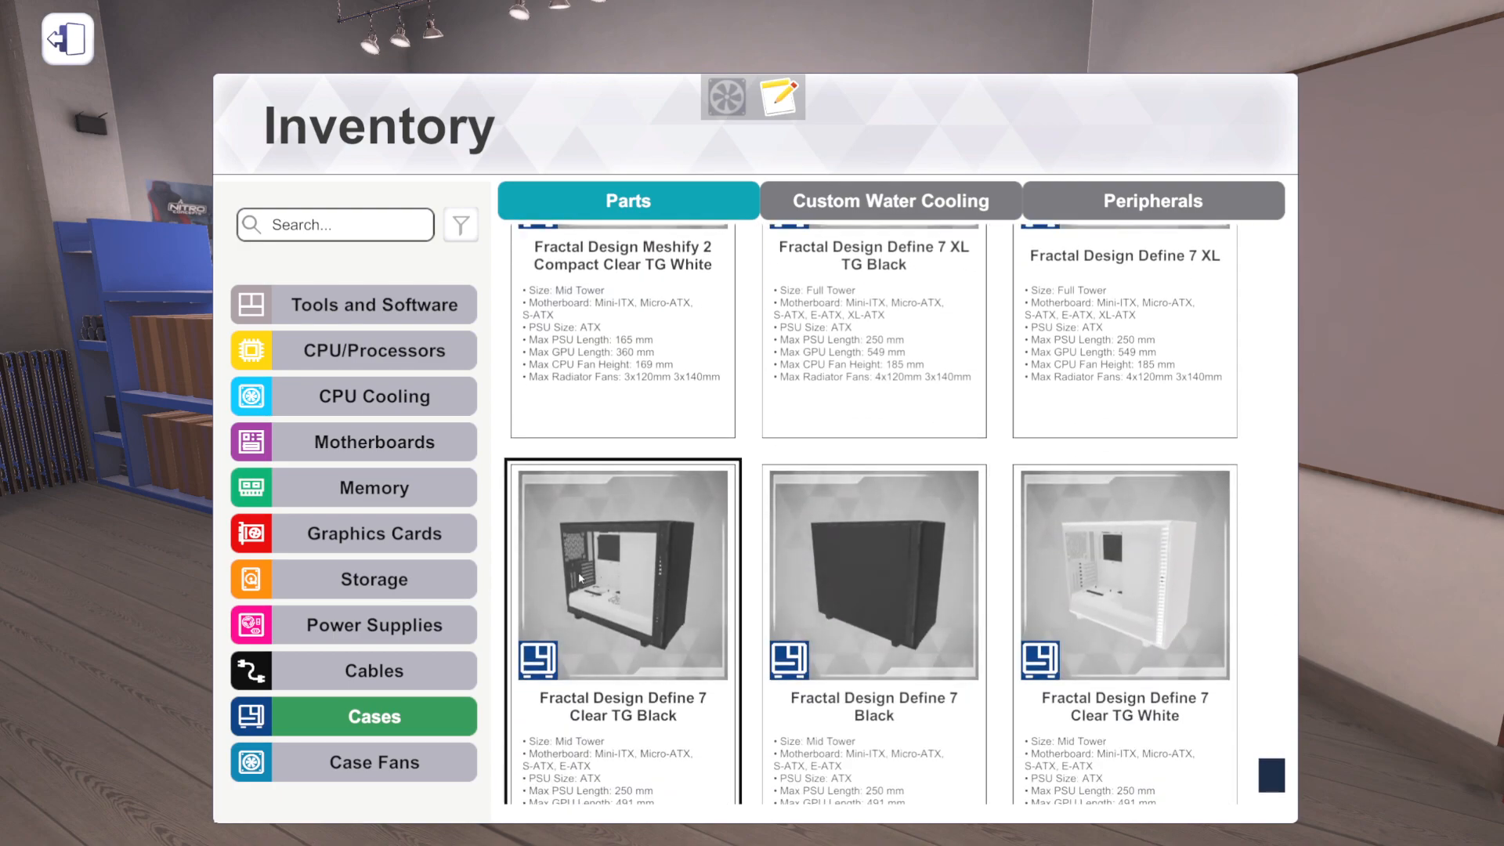
scroll(down, 3)
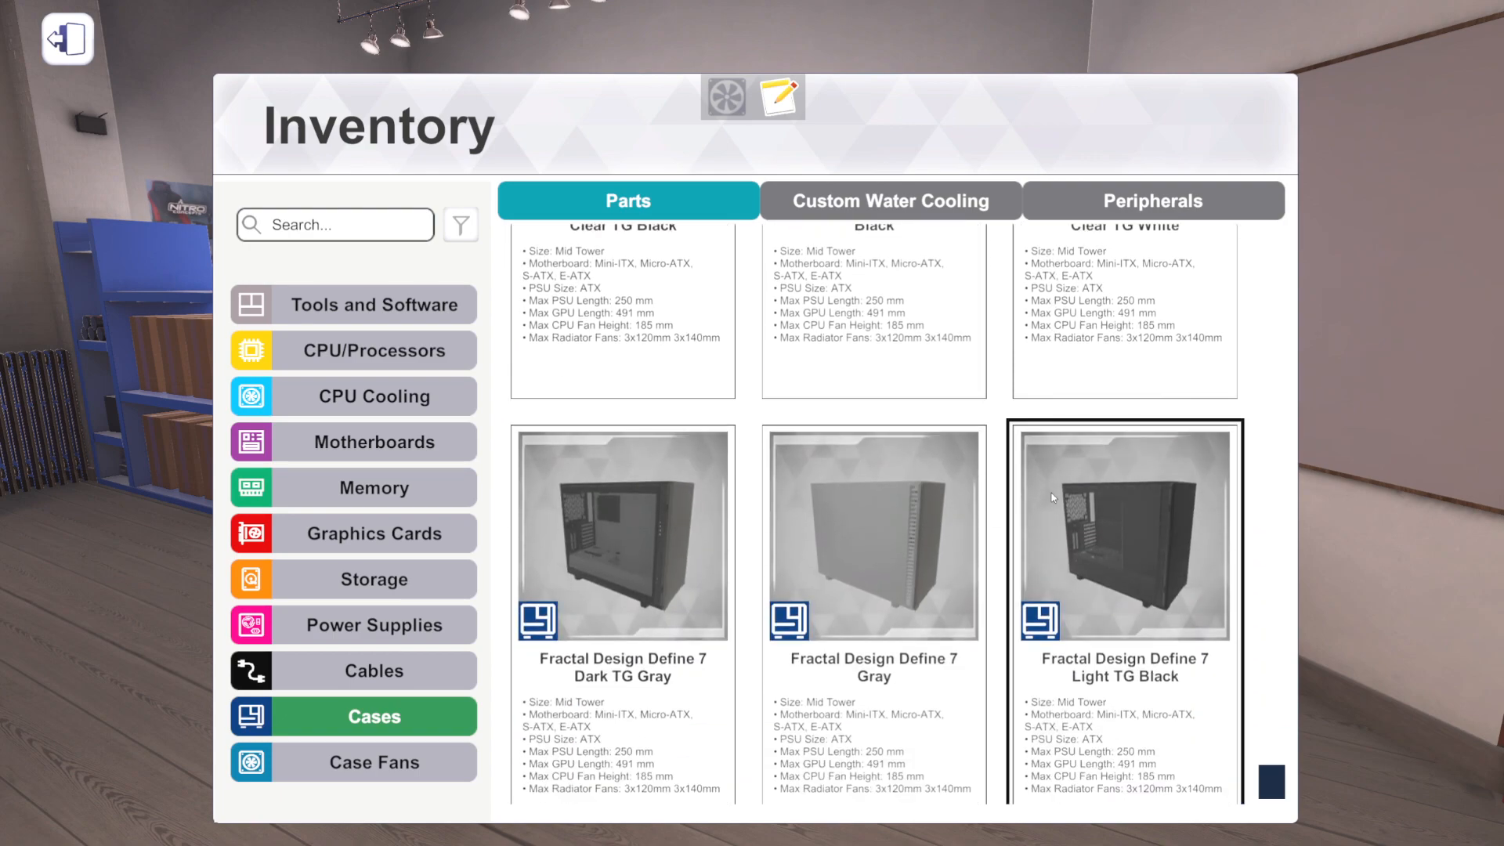
click(622, 536)
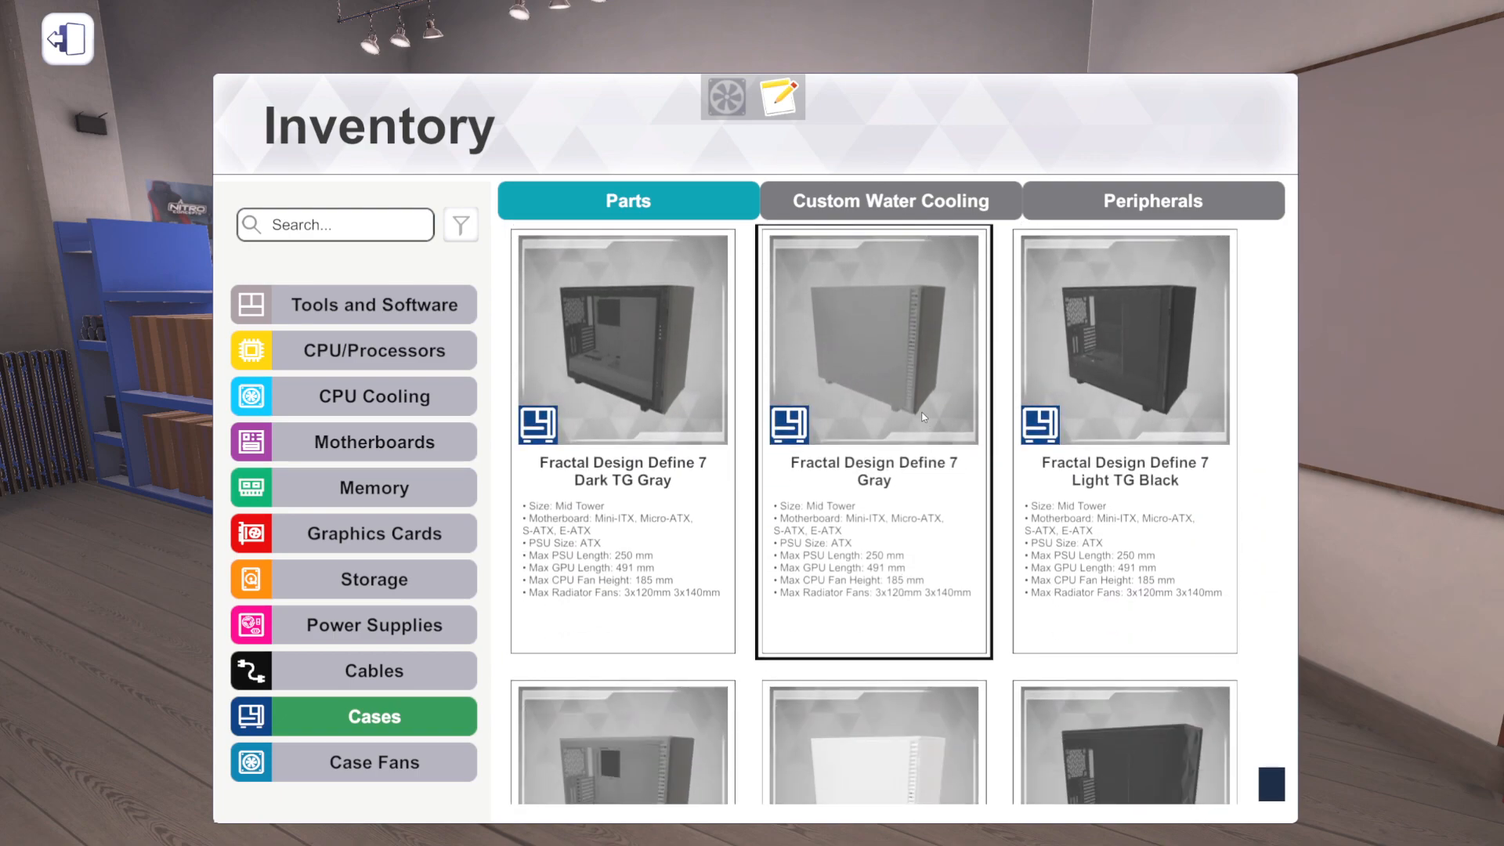
scroll(down, 3)
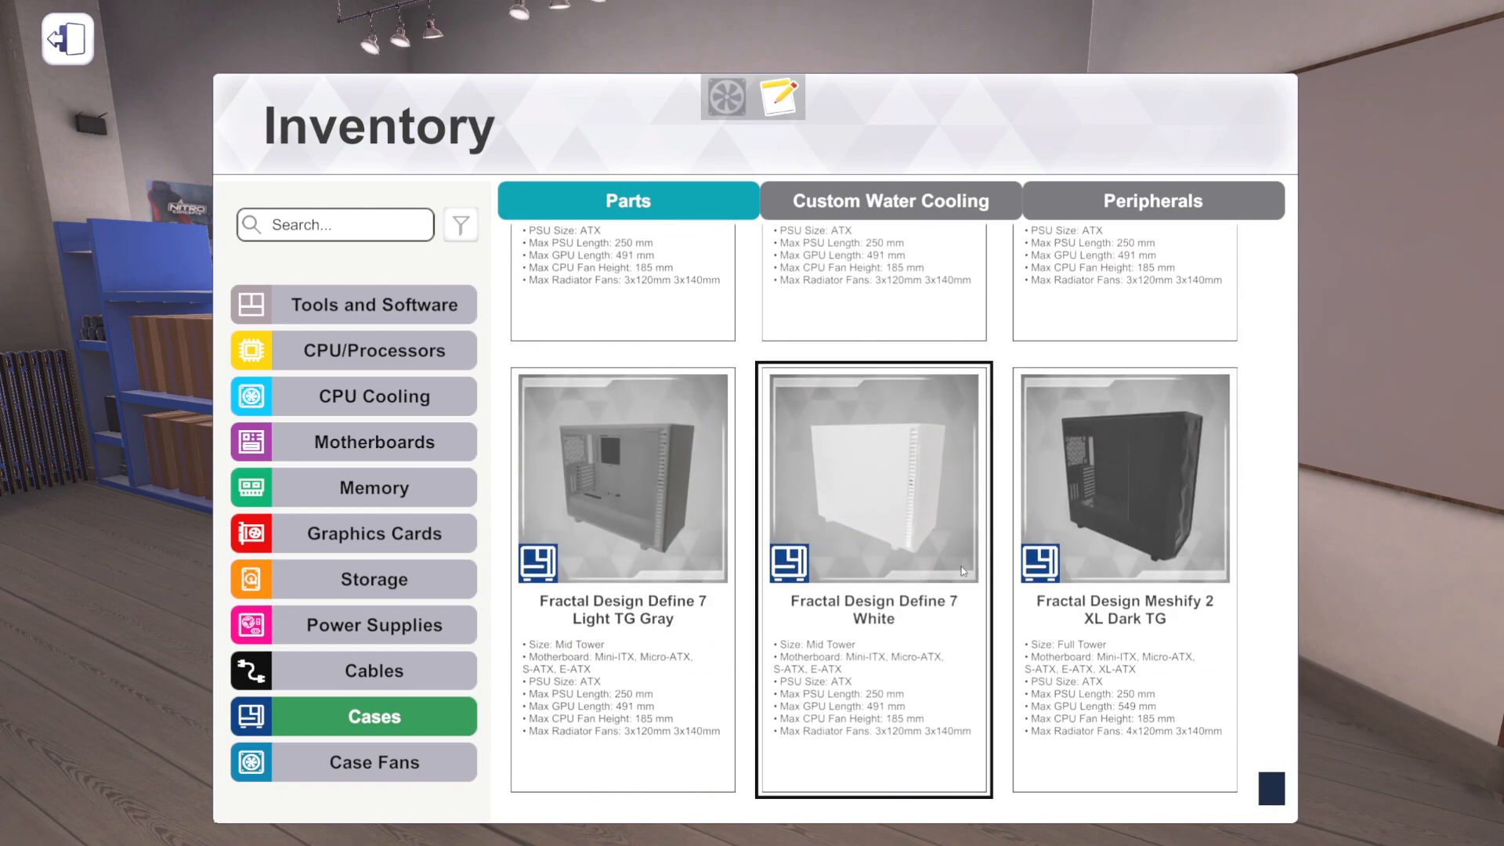
click(1125, 475)
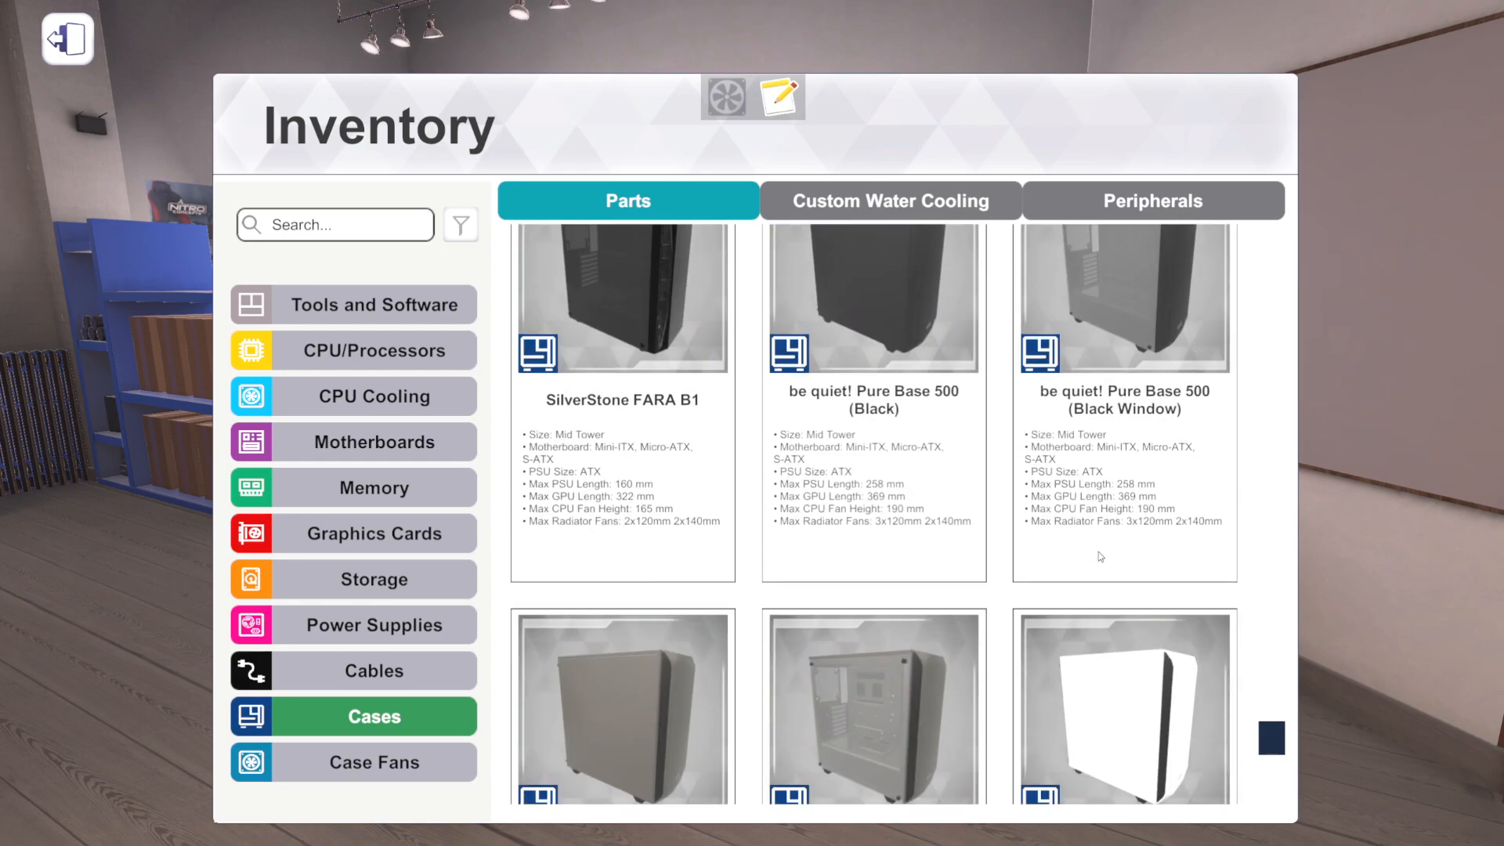
scroll(down, 3)
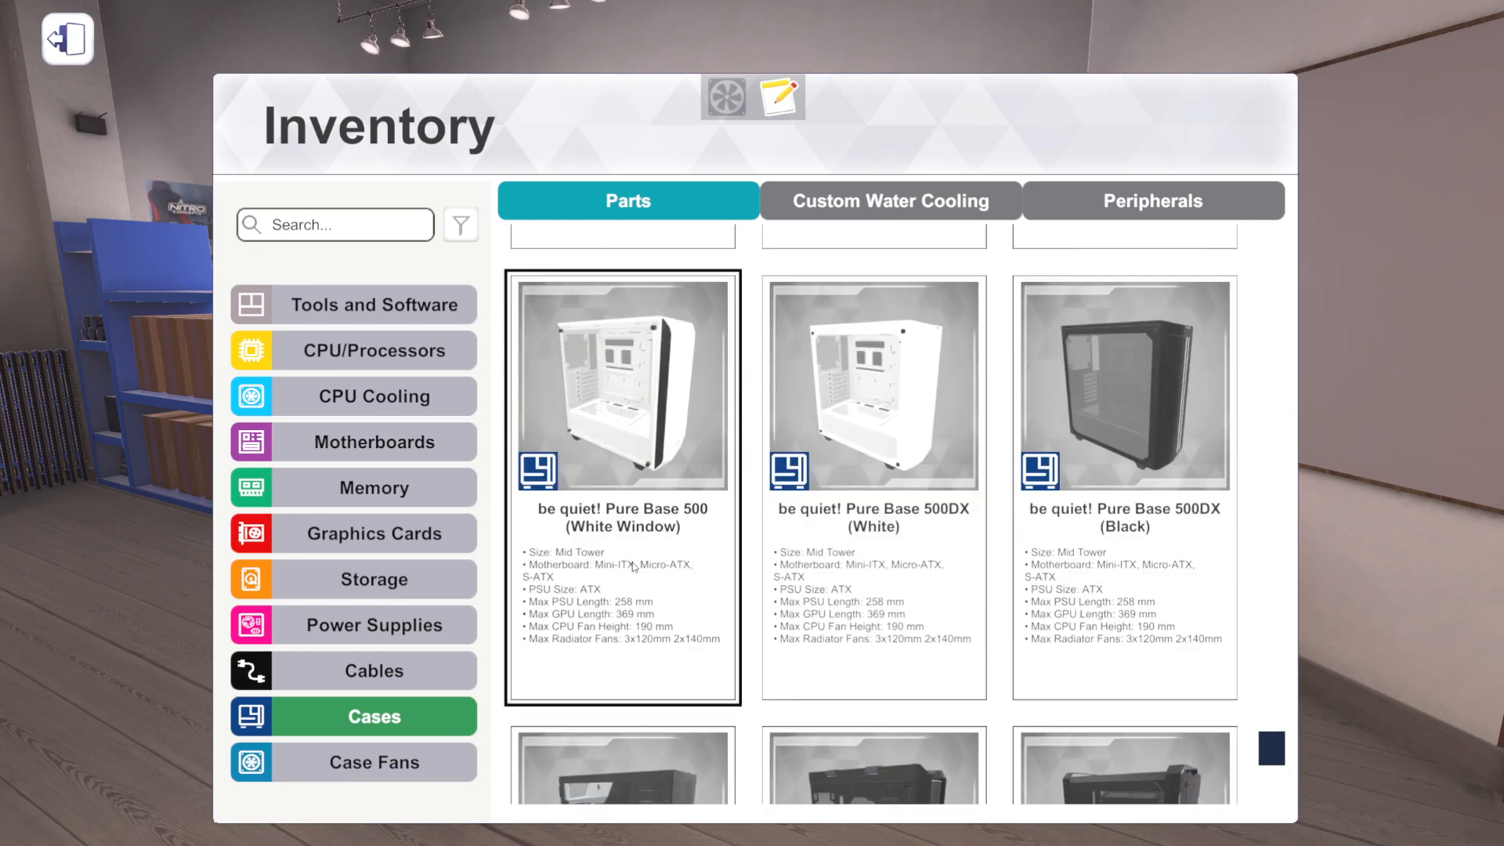
scroll(down, 3)
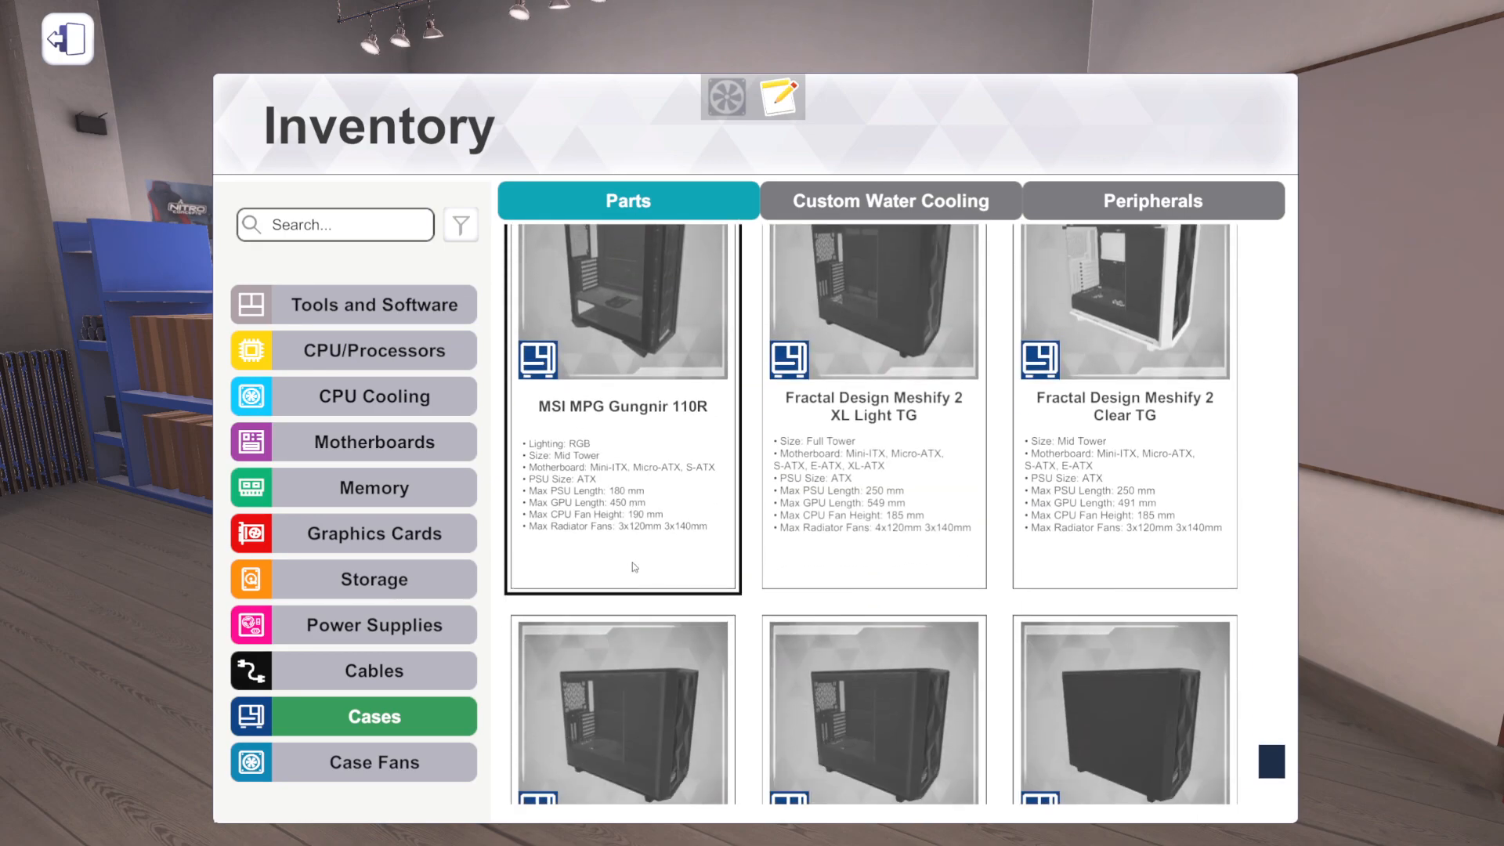
scroll(down, 3)
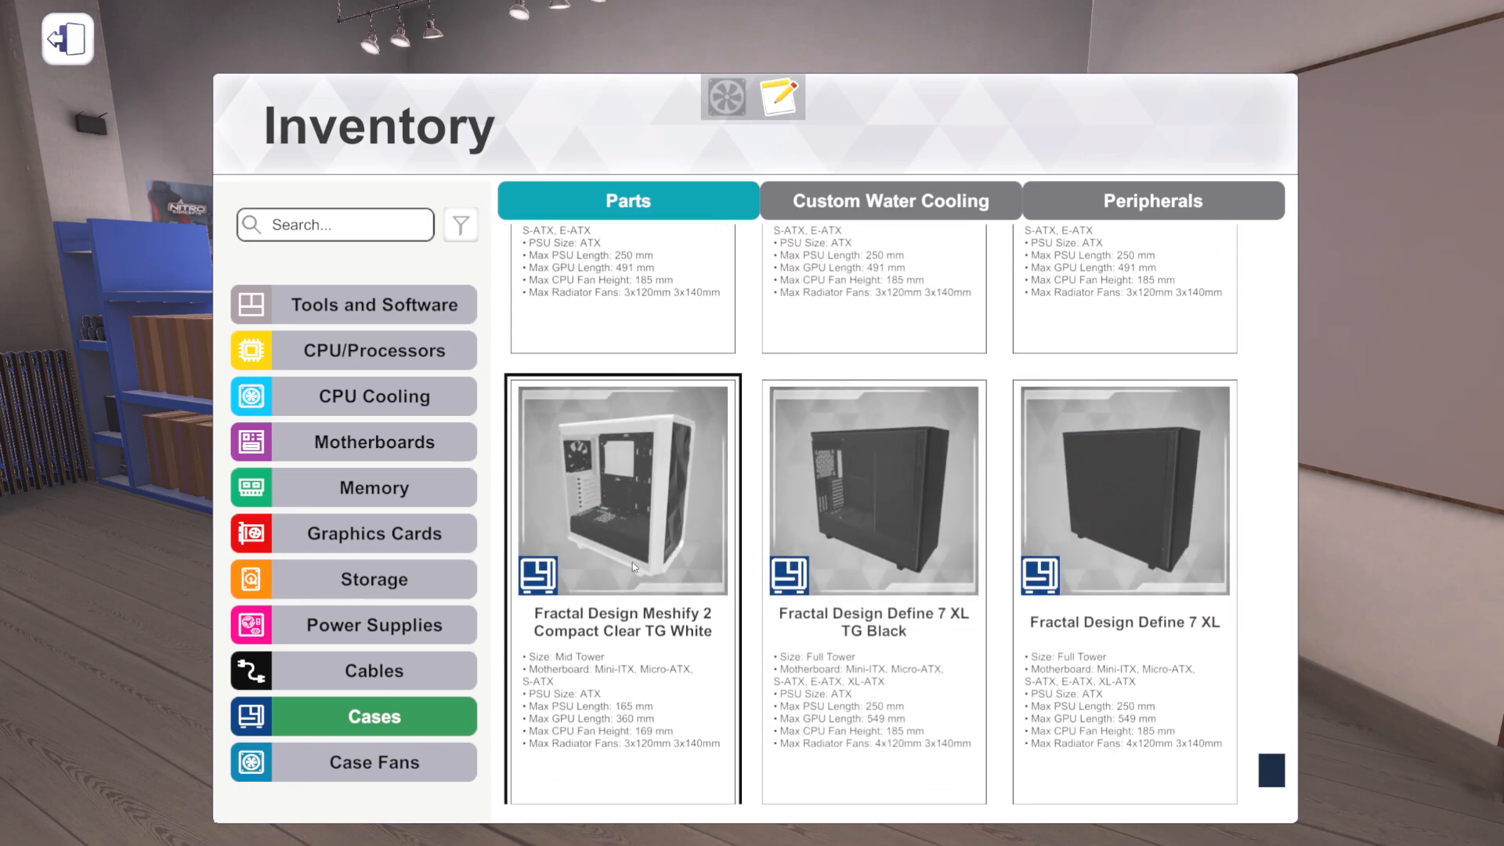
mouse_move(846, 498)
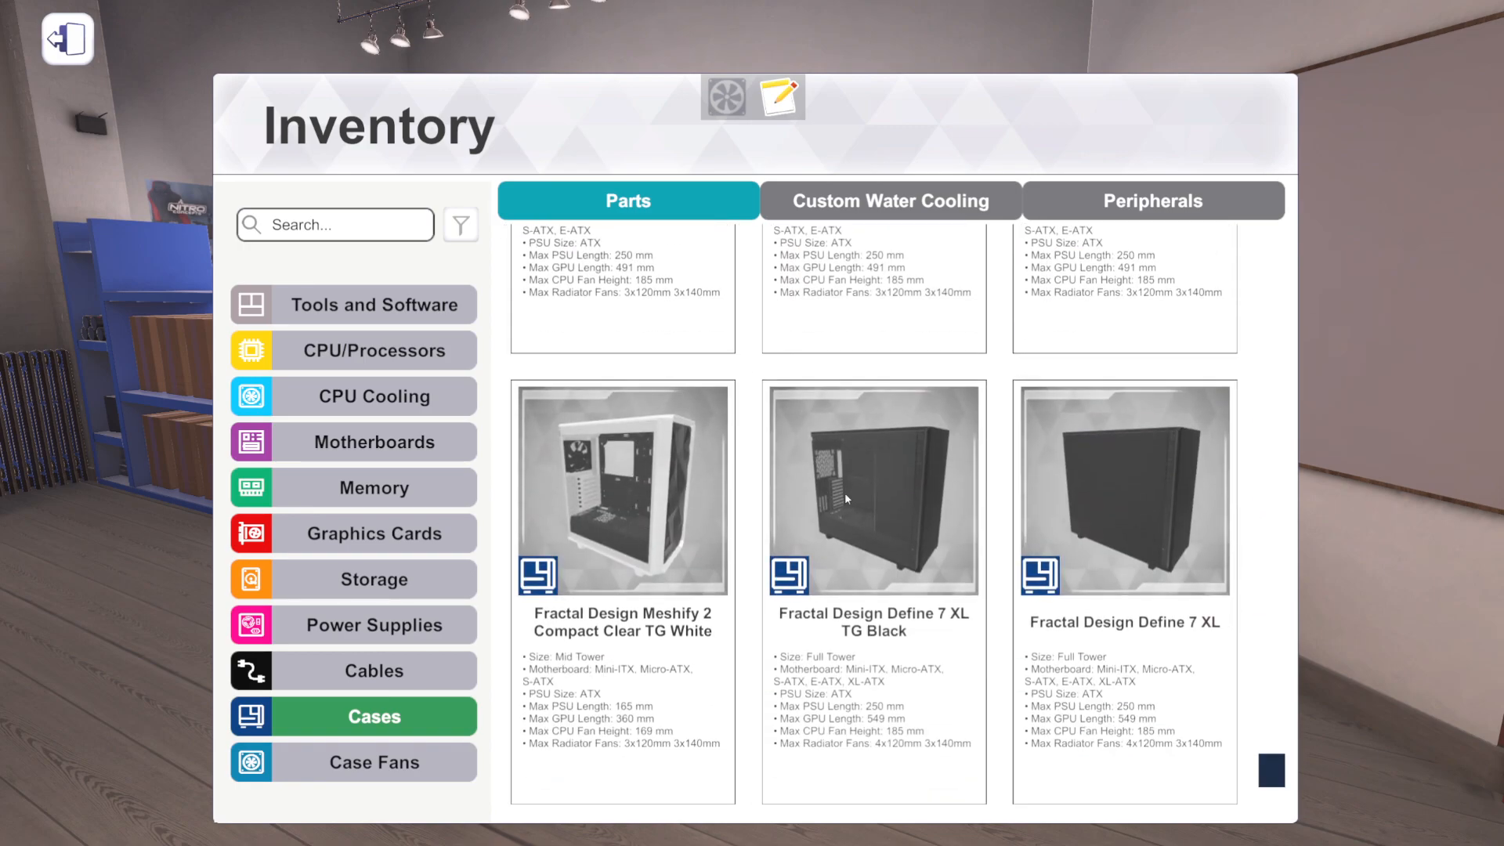
scroll(up, 3)
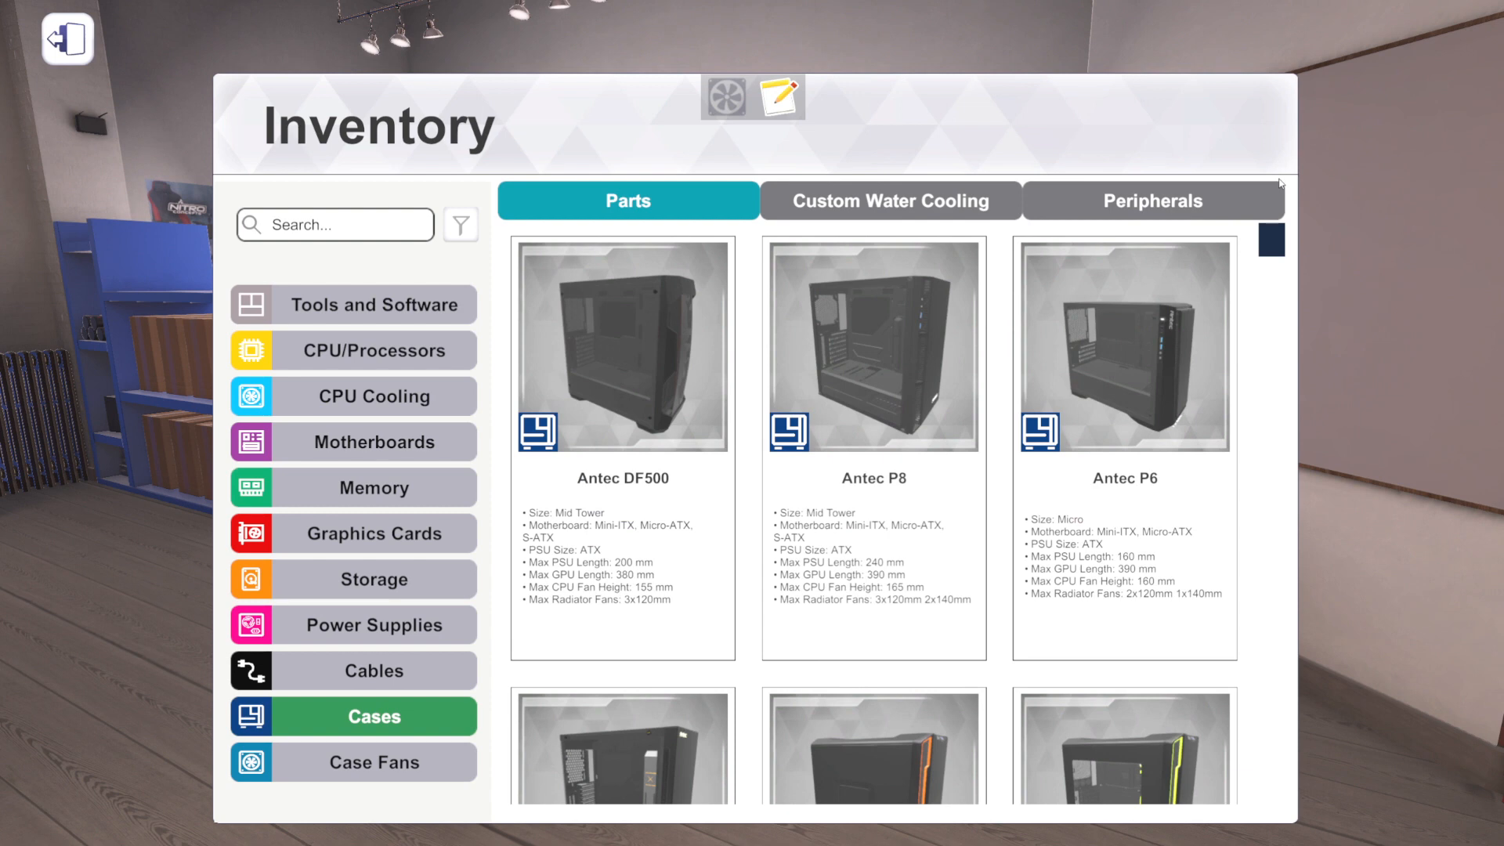